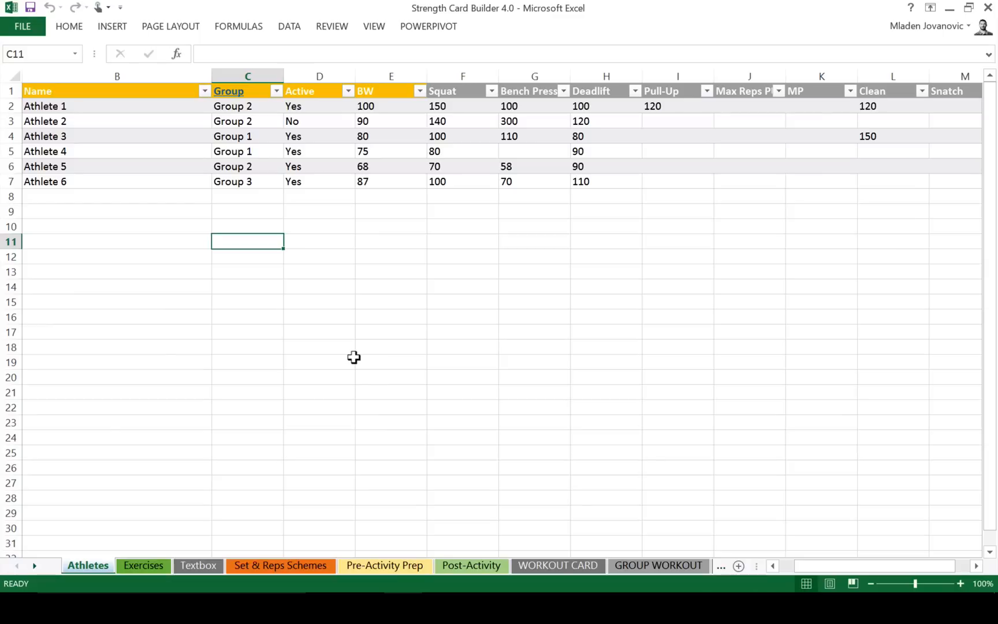
pyautogui.moveTo(706, 569)
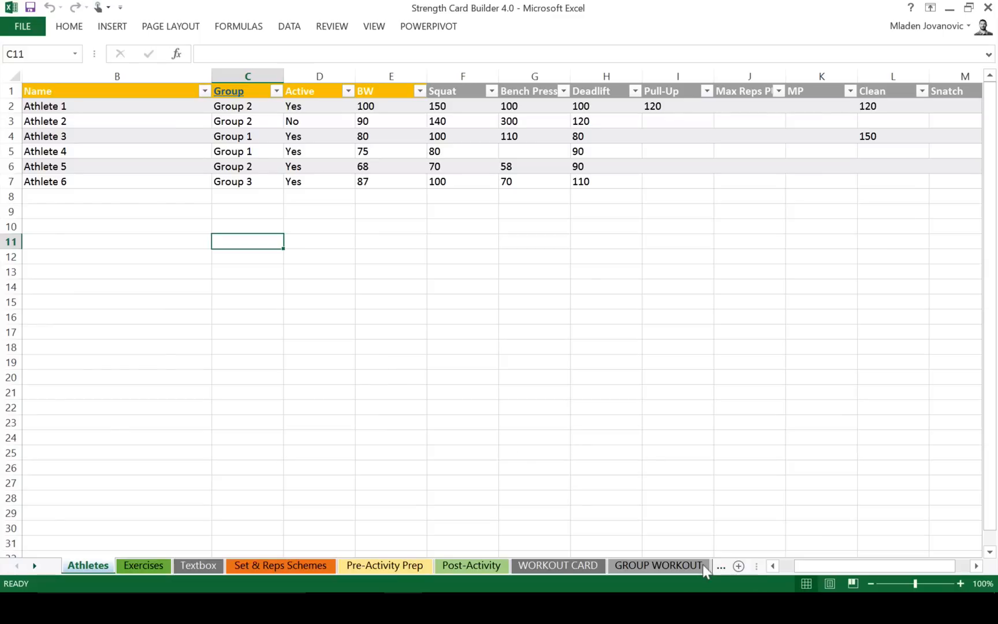
pyautogui.moveTo(180, 142)
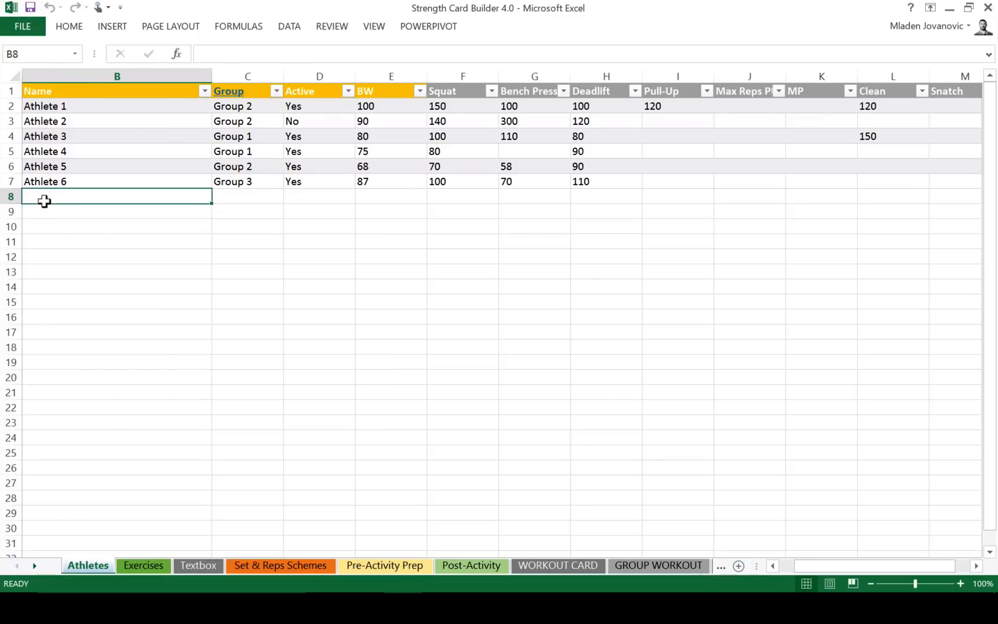
# - Enter Test Athlete 1 in row 8 as an active Group 2 athlete with bodyweight 100
pyautogui.write('Test')
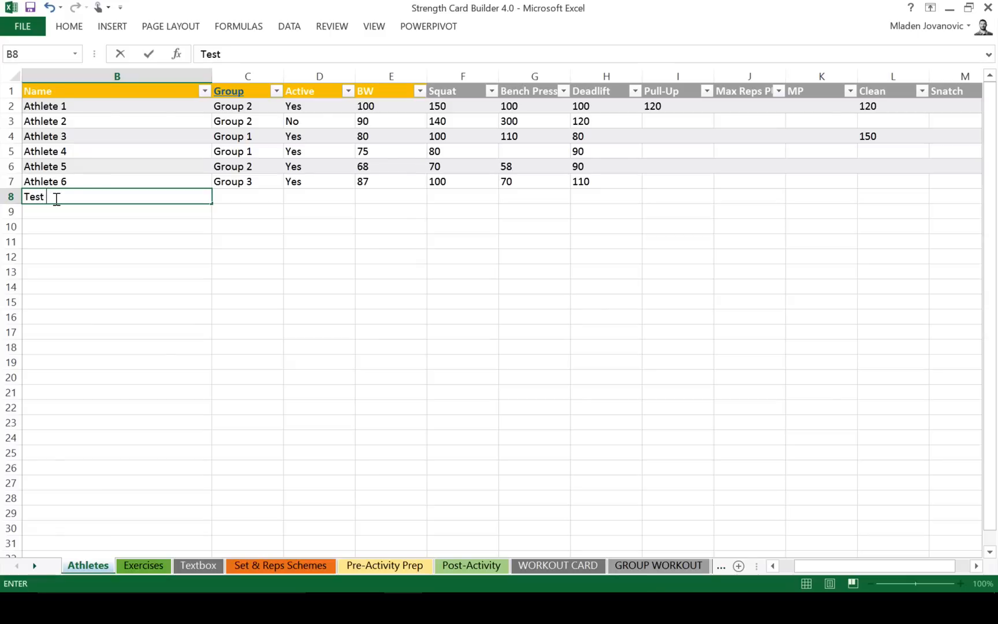
pyautogui.write('Athlete 1')
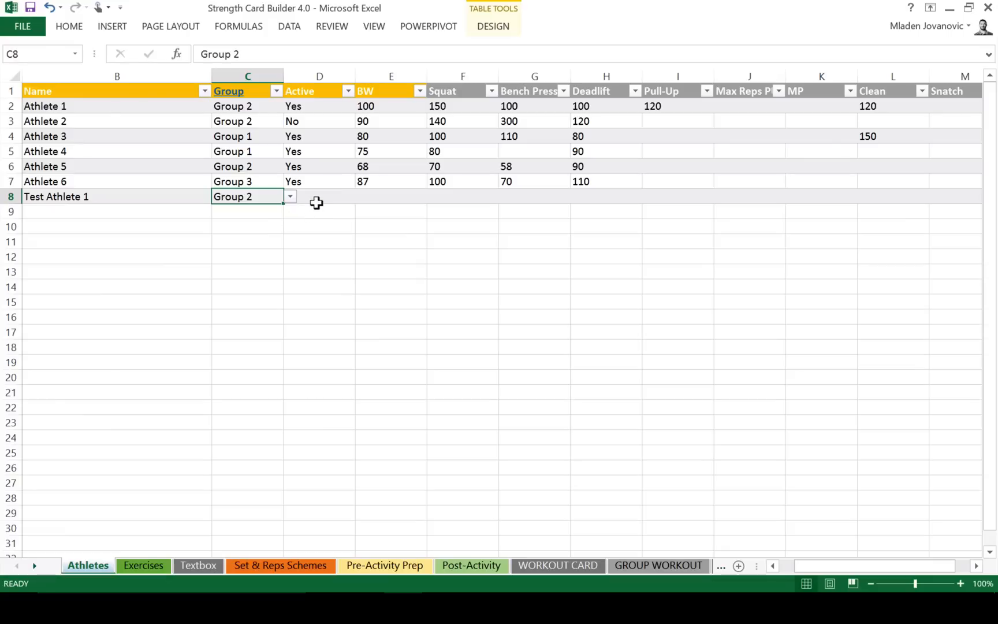
pyautogui.click(318, 196)
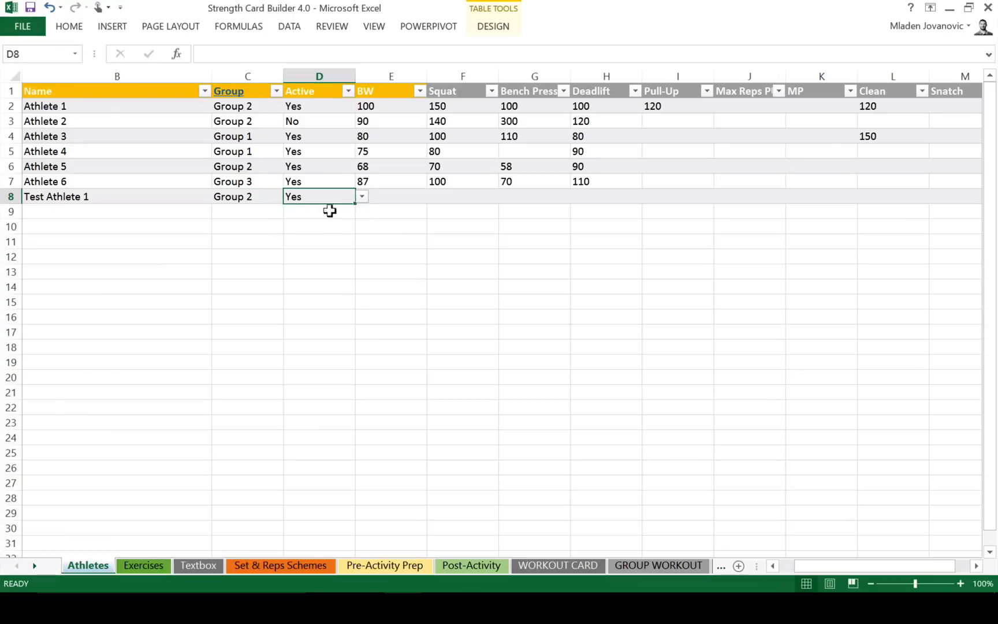
pyautogui.write('100')
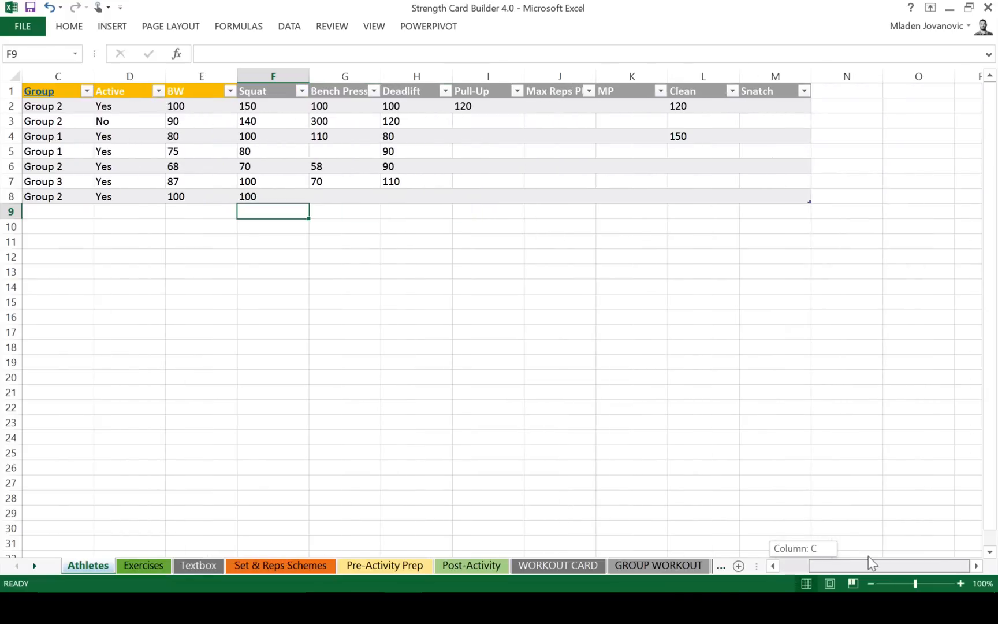
# - Add a Hex Bar Deadlift column beside Snatch and enter 200 for the new athlete
pyautogui.click(847, 90)
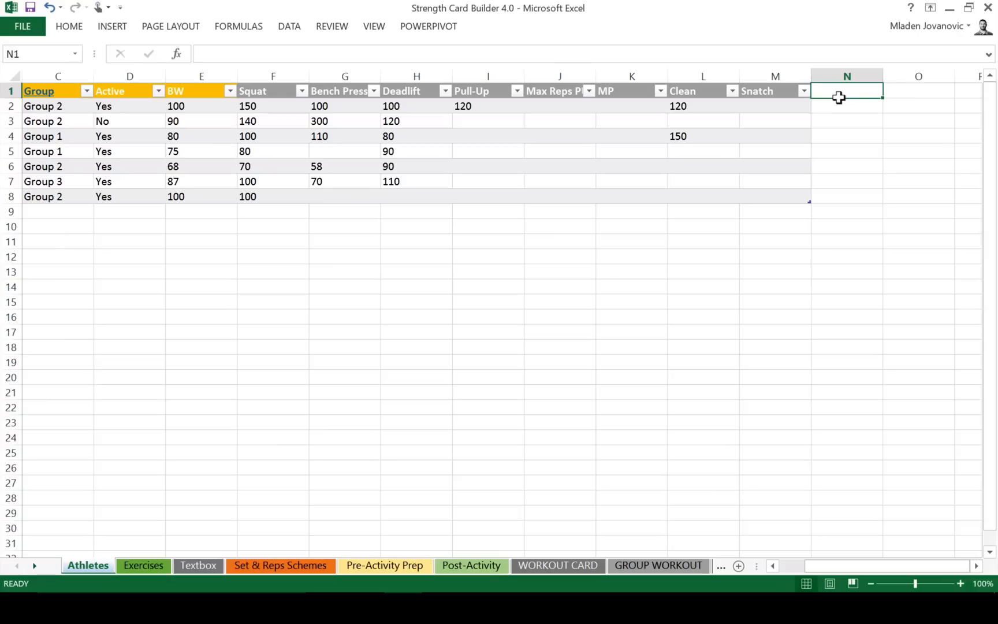
pyautogui.write('He')
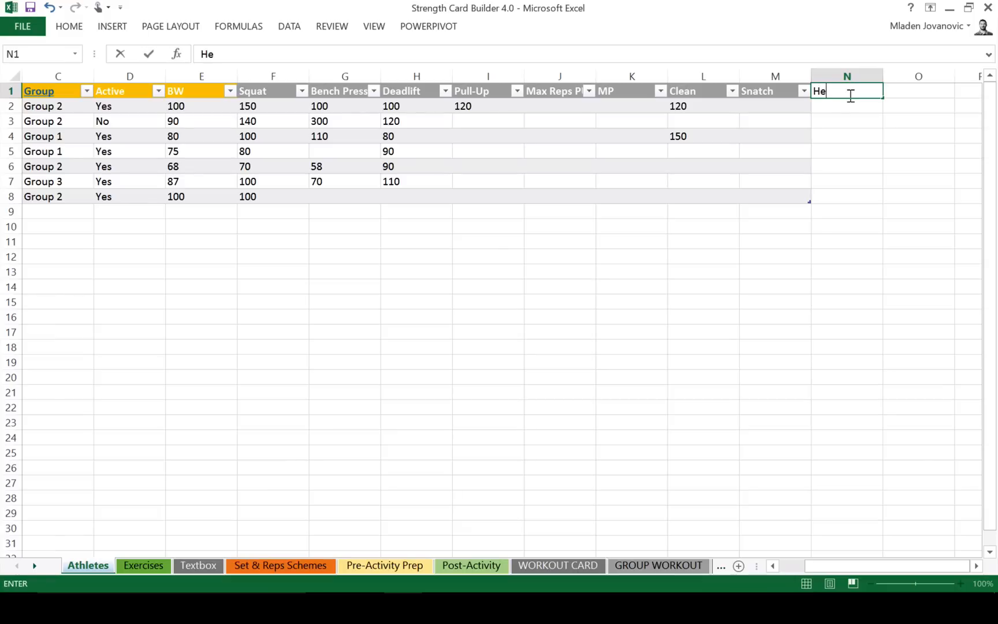
pyautogui.write('x Bar')
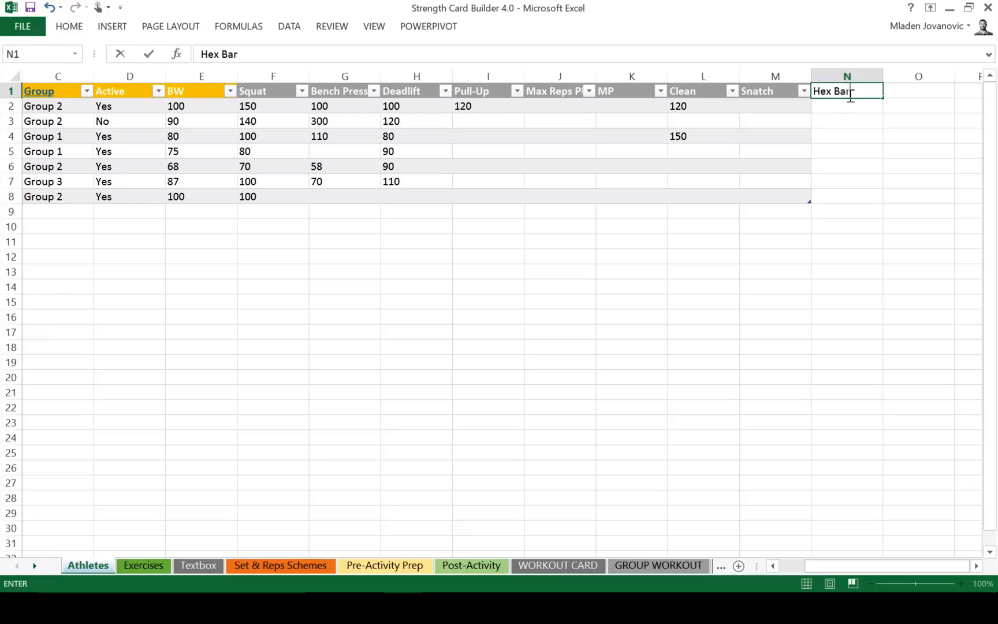
pyautogui.write('Deadl')
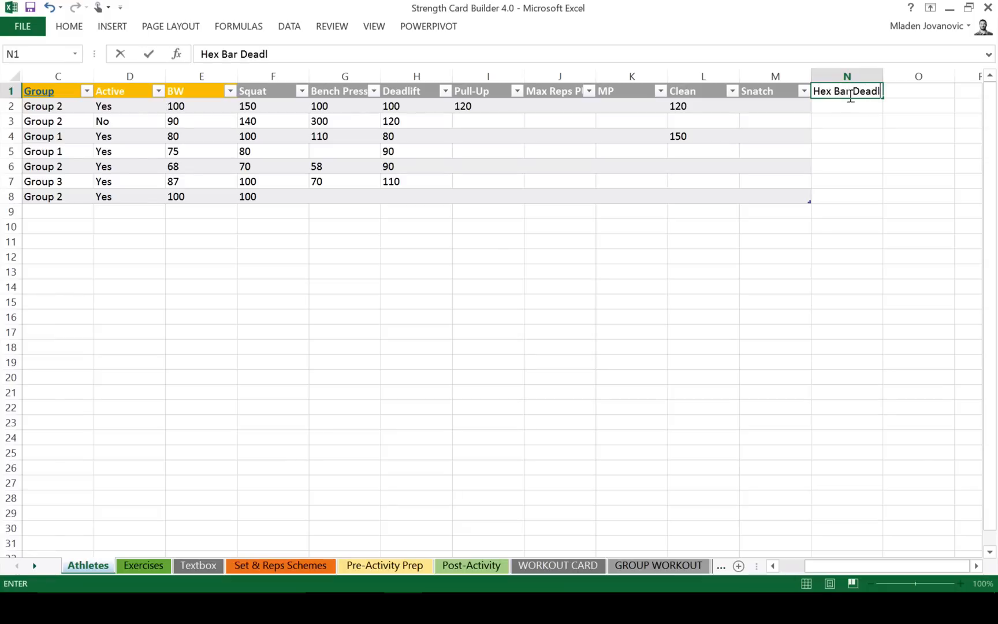
pyautogui.press('enter')
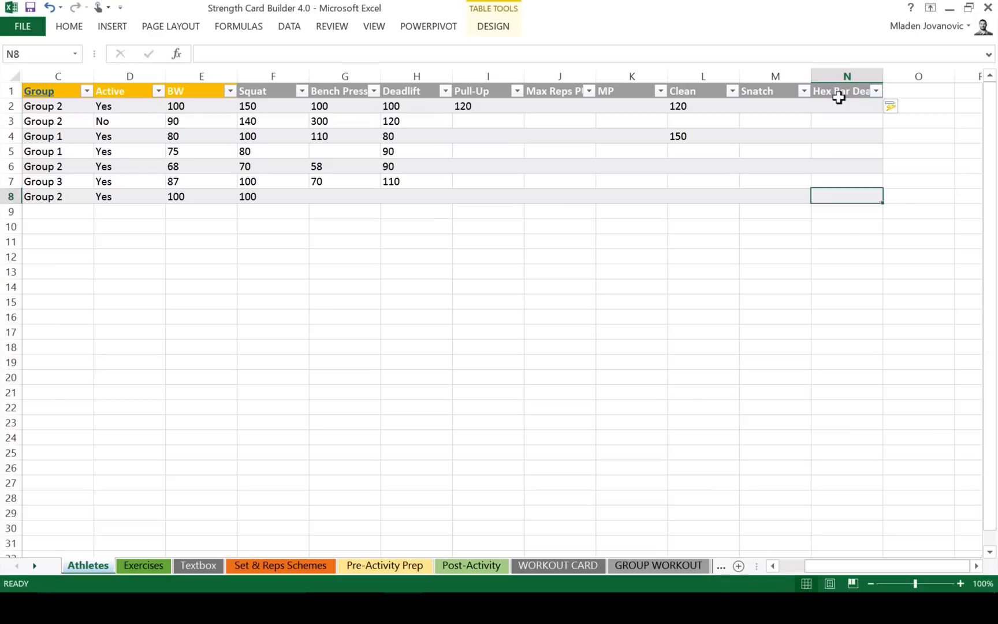
pyautogui.write('200')
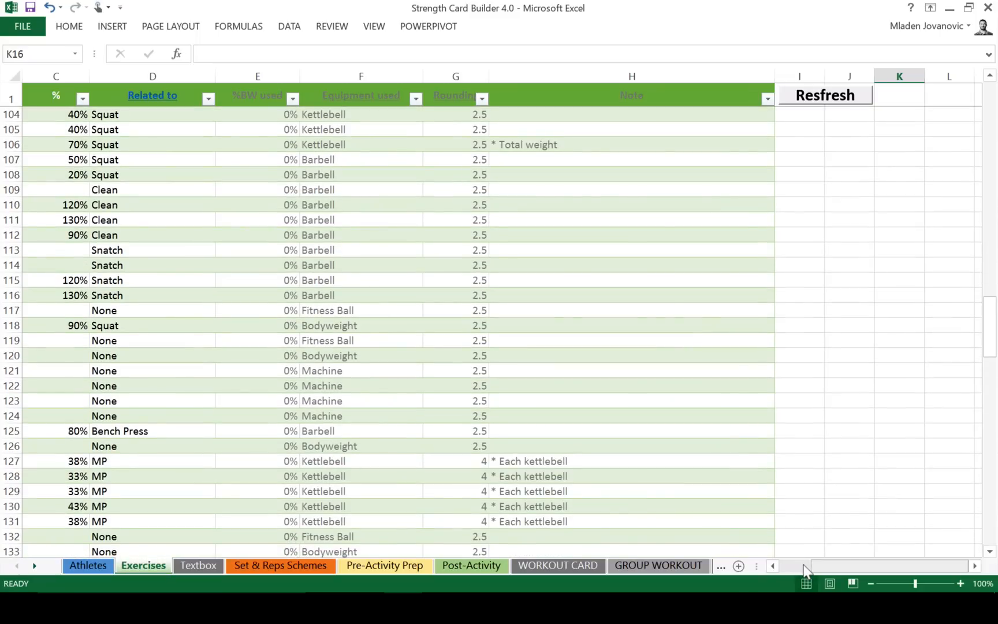
# - Add Single leg hex bar as a new exercise in row 222 of the Exercises table
pyautogui.hscroll(-3)
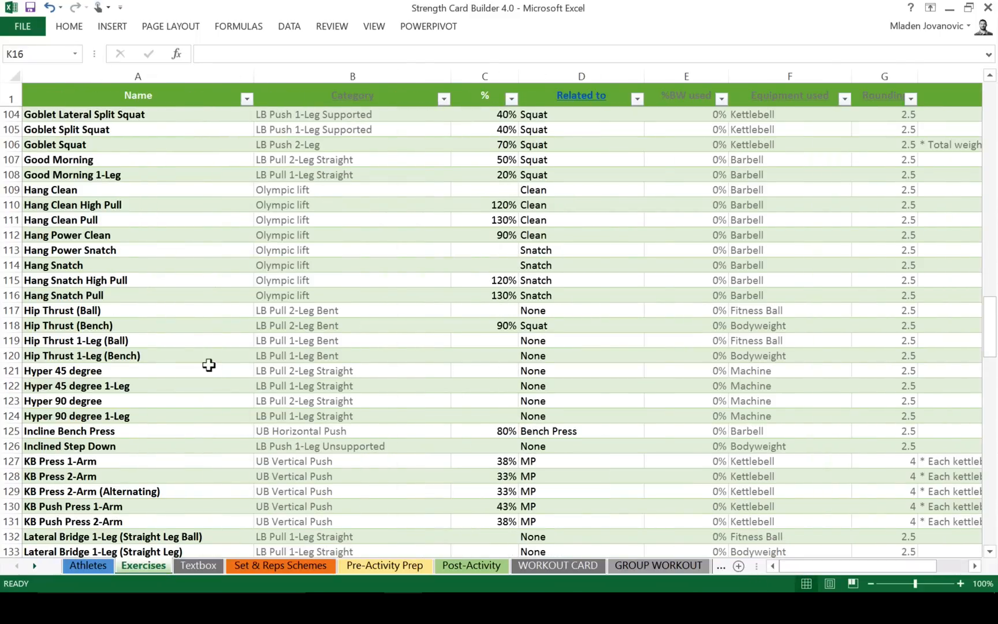
pyautogui.scroll(-3)
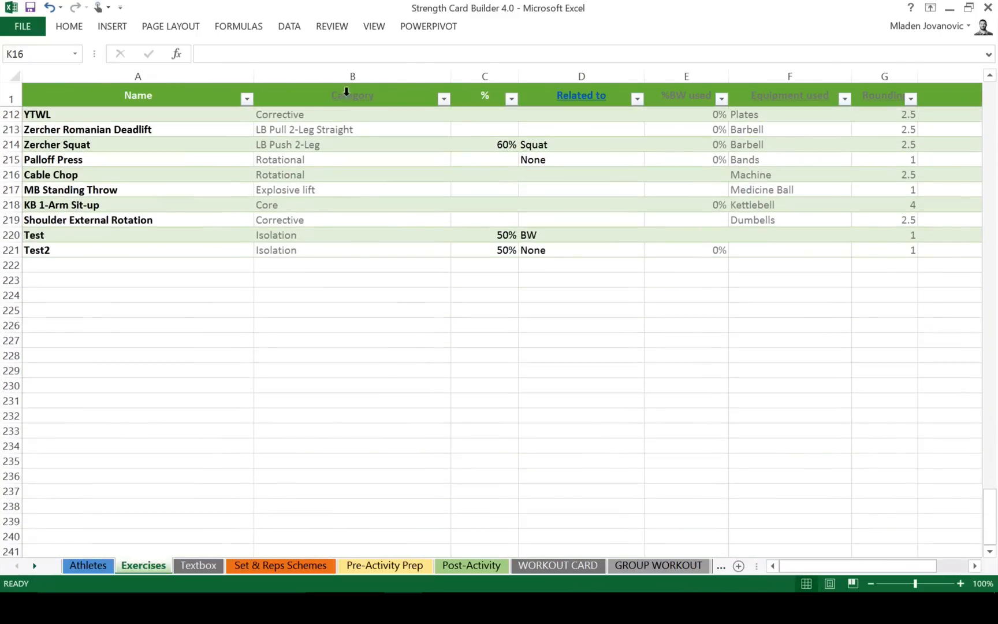
pyautogui.moveTo(352, 95)
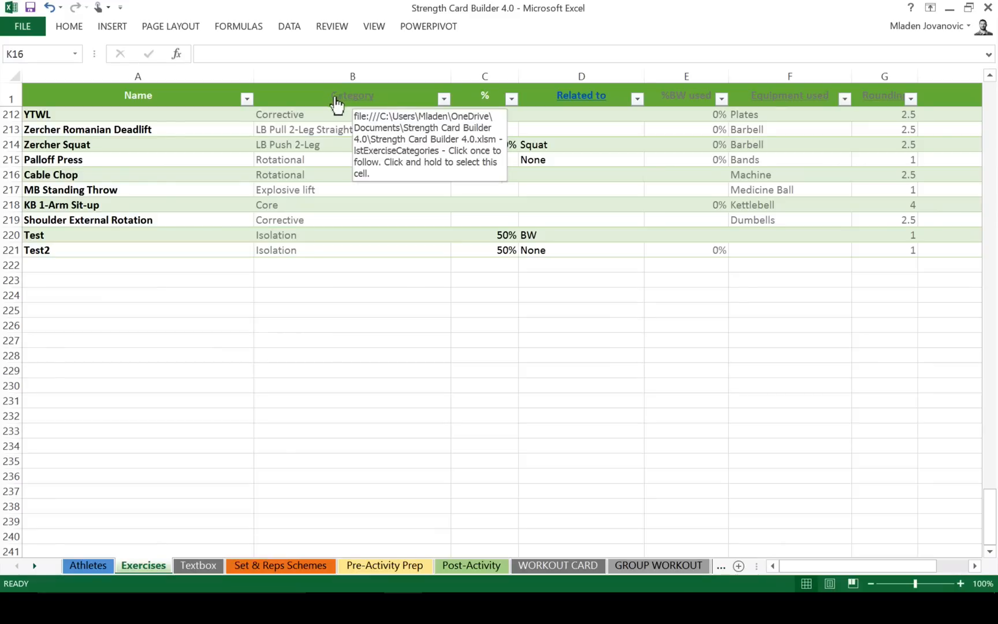
pyautogui.click(67, 264)
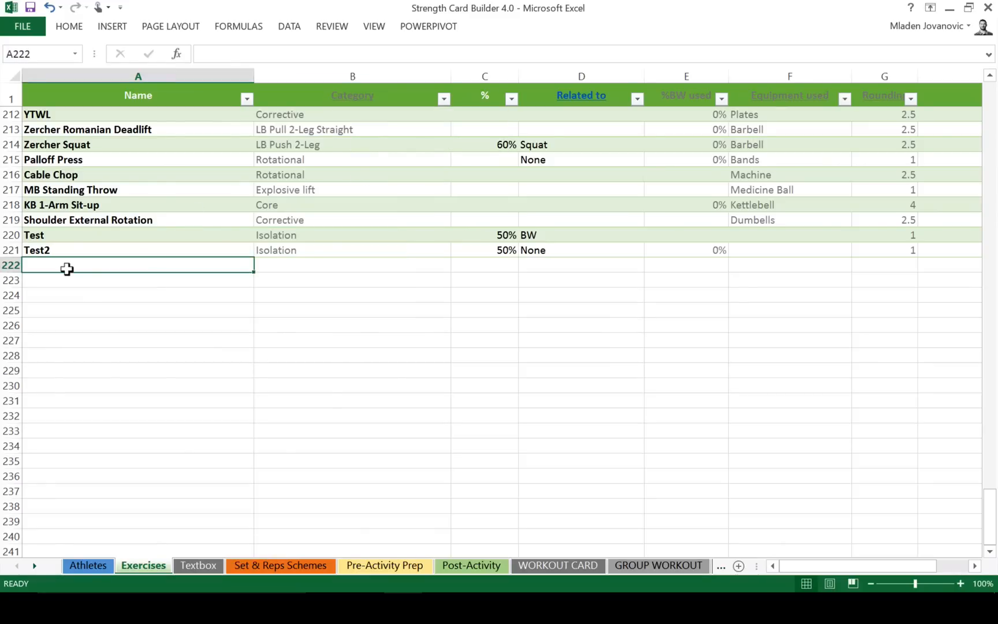
pyautogui.write('Single')
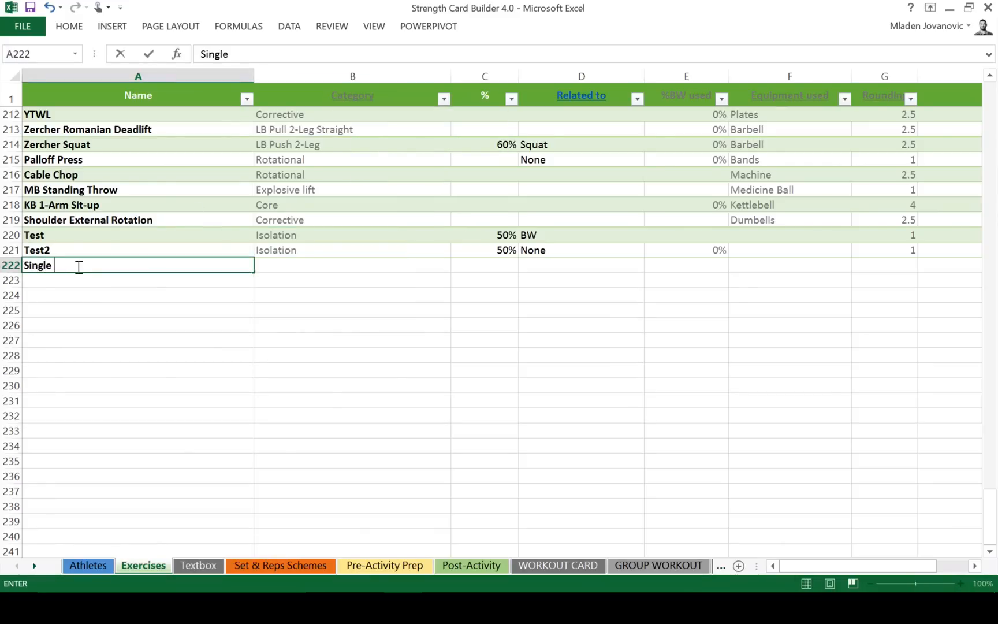
pyautogui.write('leg he')
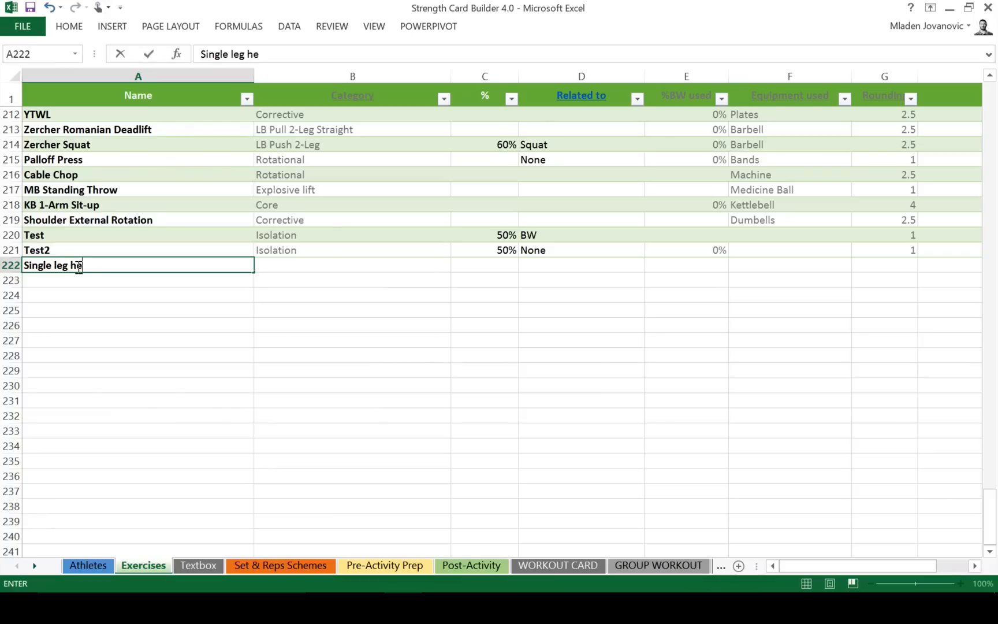
pyautogui.write('x bar')
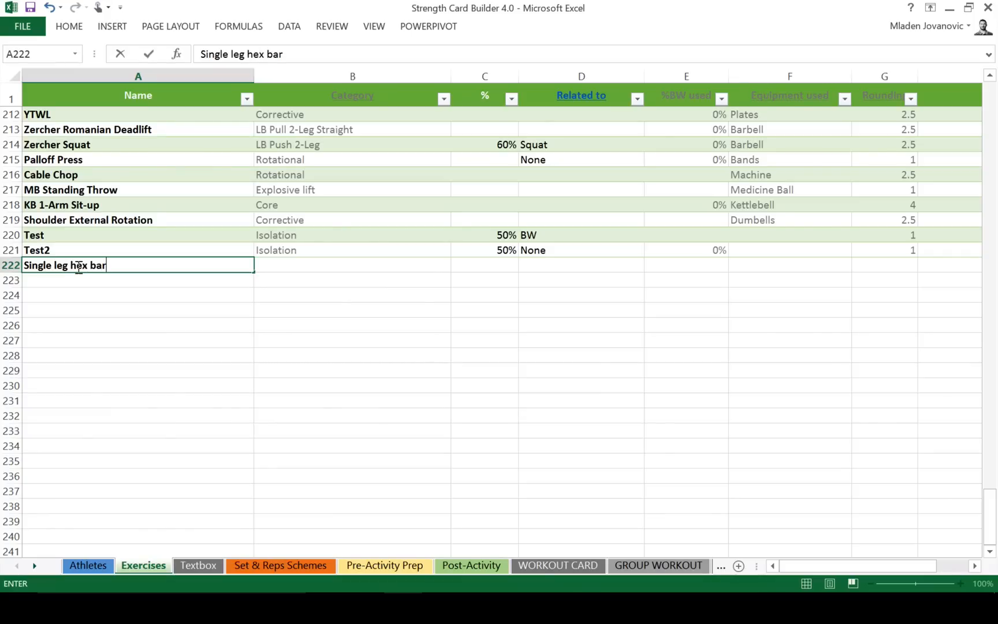
pyautogui.press('Return')
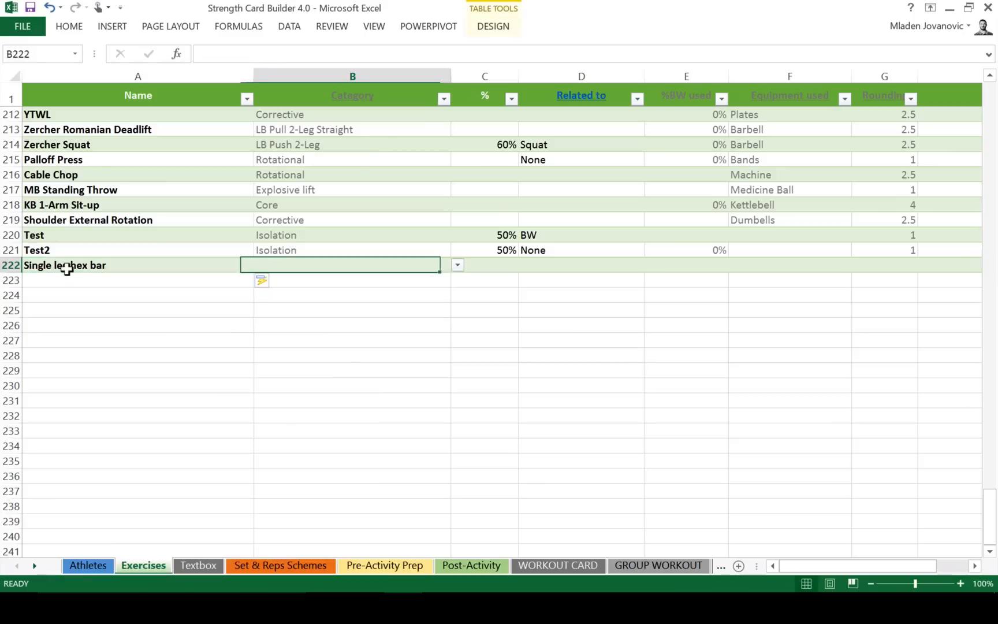
# - Set the new exercise's category to LB Push 1-Leg Supported
pyautogui.click(457, 265)
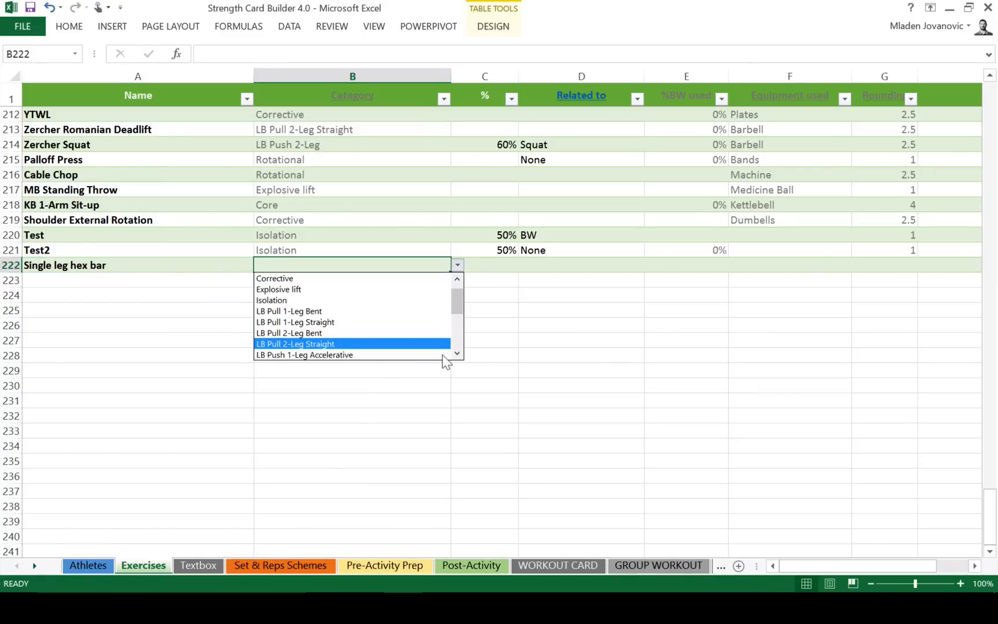
pyautogui.scroll(-3)
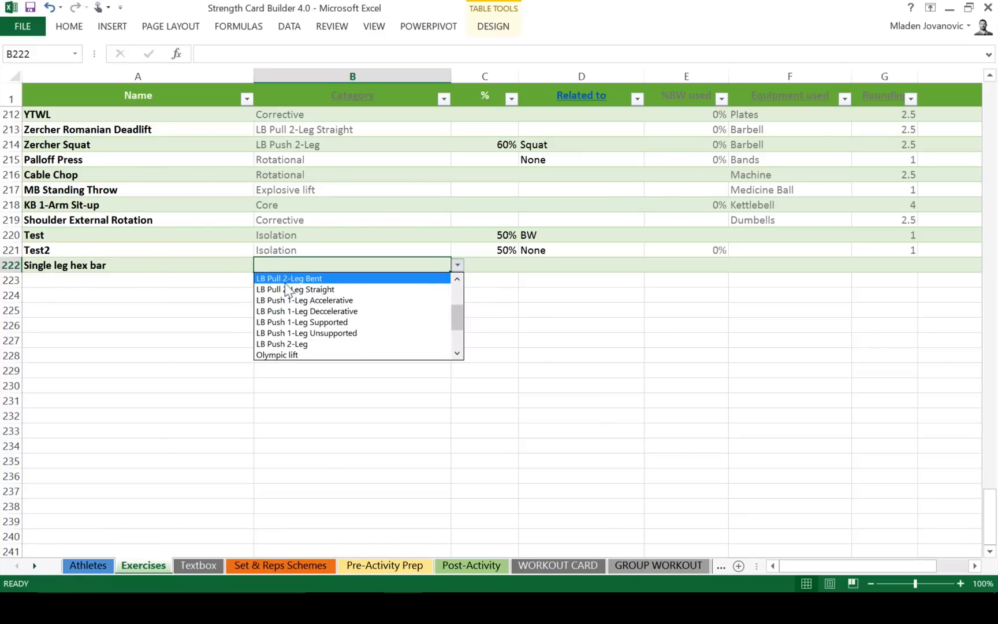
pyautogui.moveTo(282, 344)
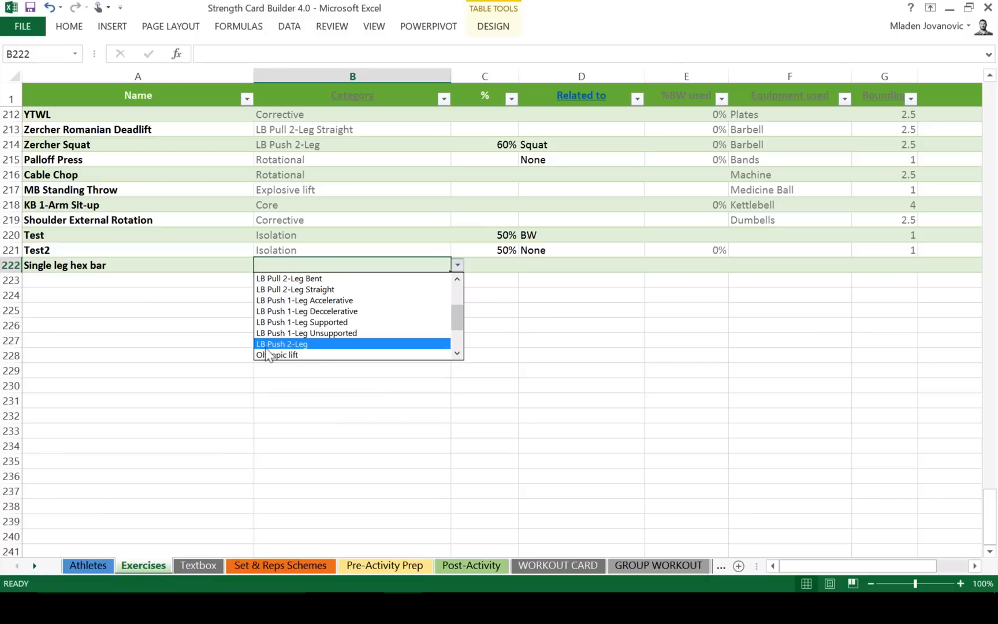
pyautogui.moveTo(301, 322)
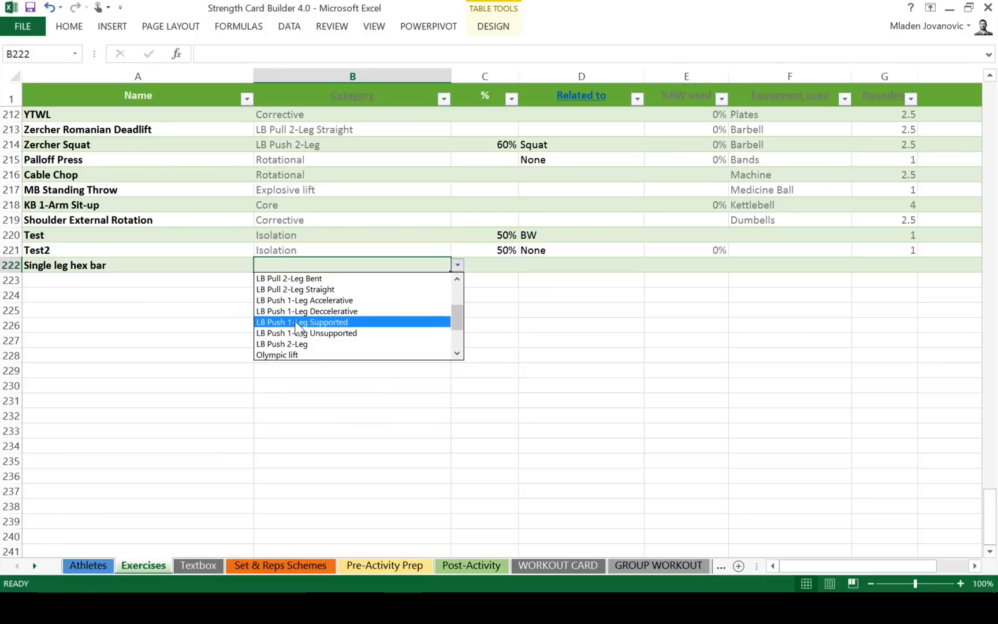
pyautogui.click(301, 322)
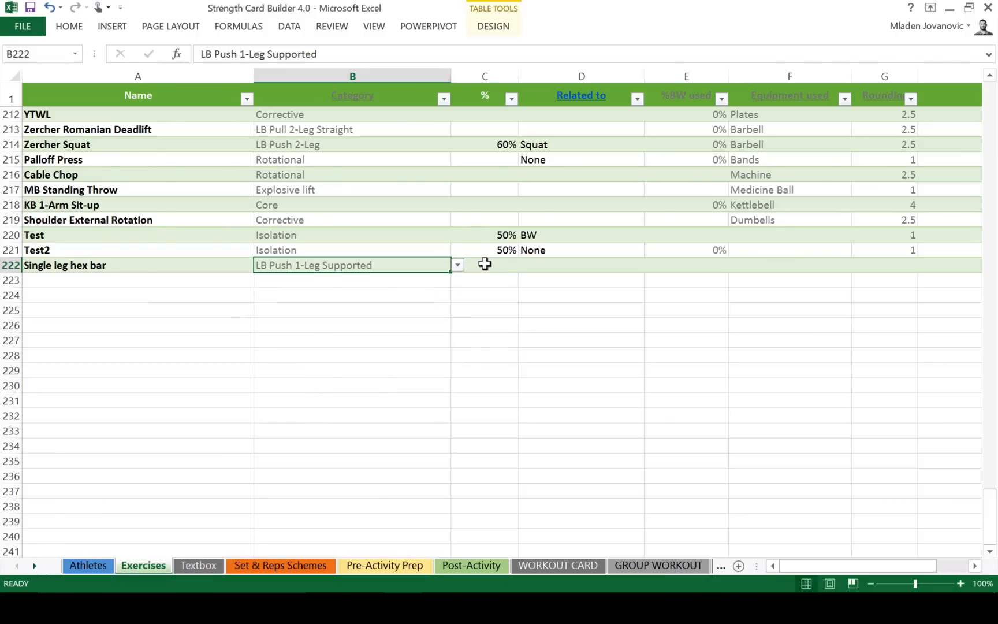
# - Relate the exercise to Hex Bar Deadlift with 0% bodyweight used
pyautogui.click(484, 264)
pyautogui.write('50')
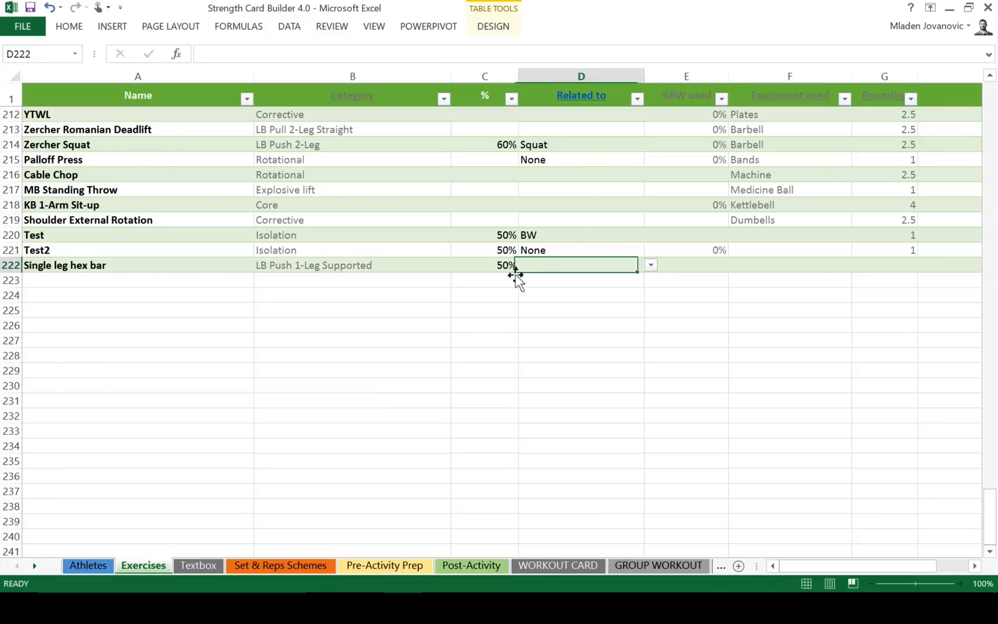
pyautogui.click(649, 264)
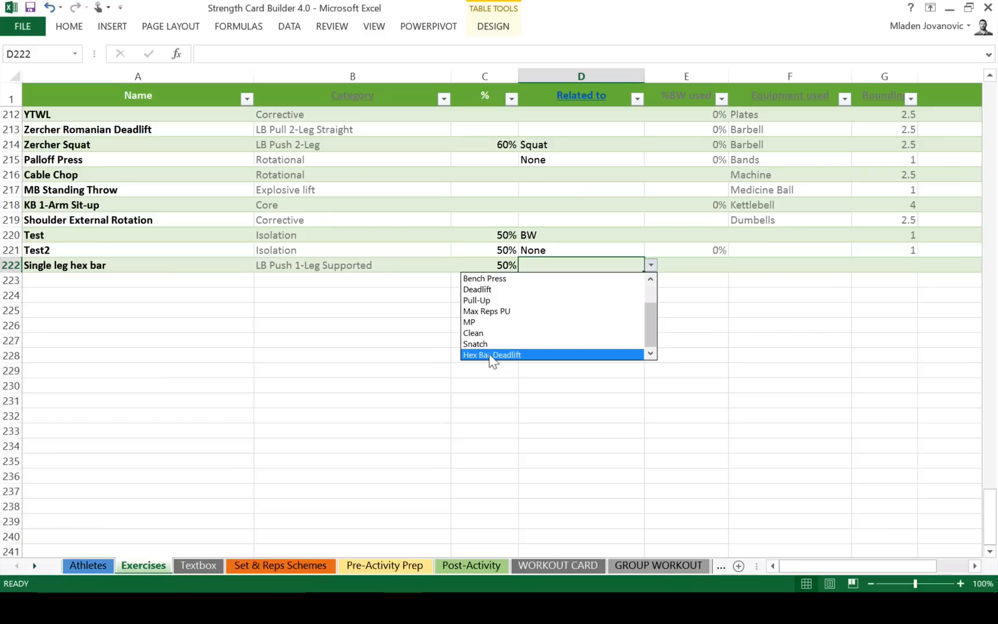
pyautogui.click(491, 354)
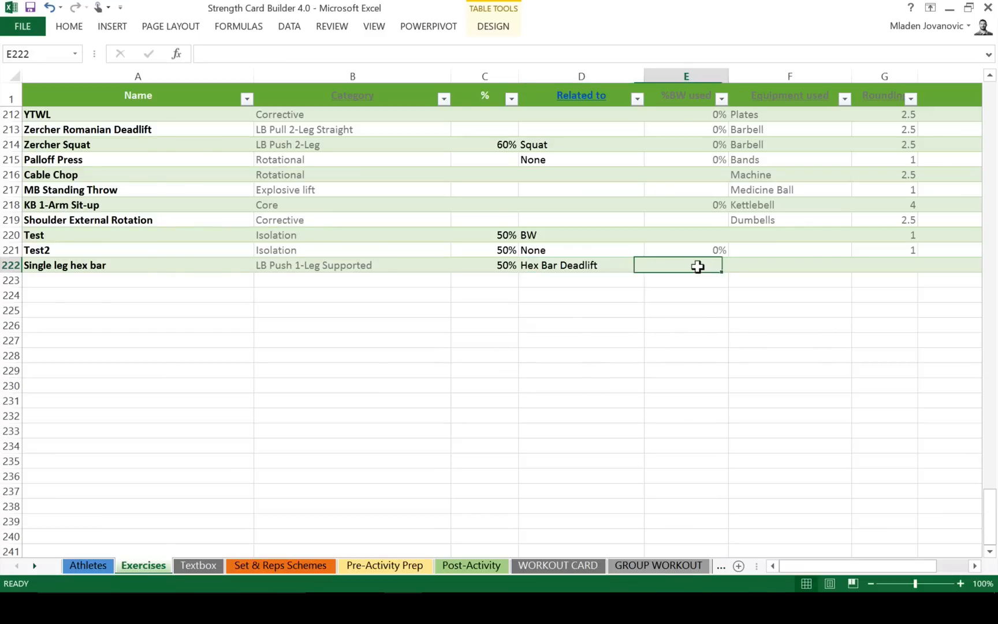
pyautogui.write('0%')
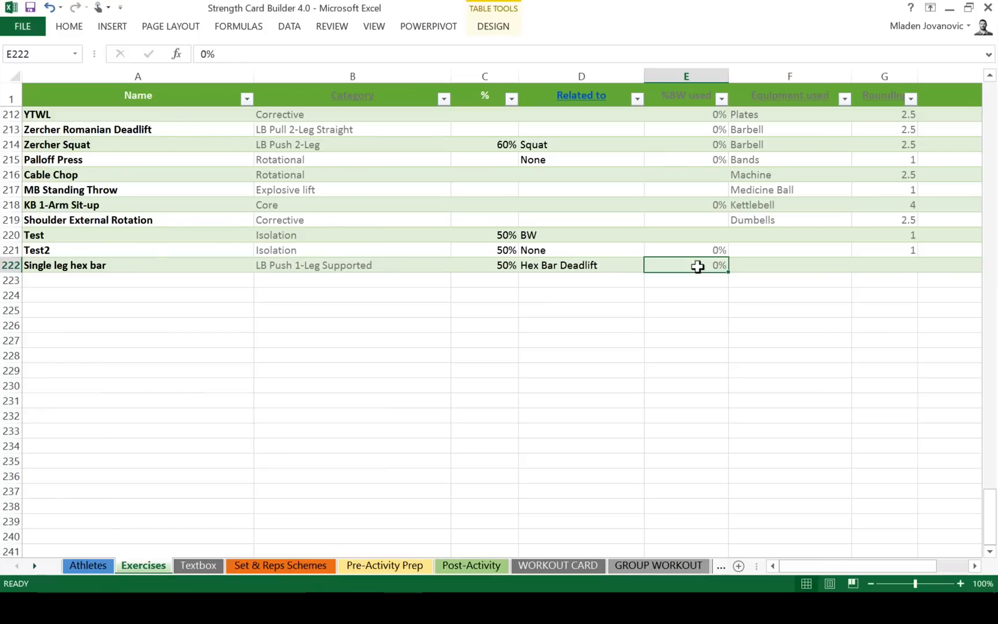
# - Set the Single leg hex bar rounding to 2.5
pyautogui.click(883, 265)
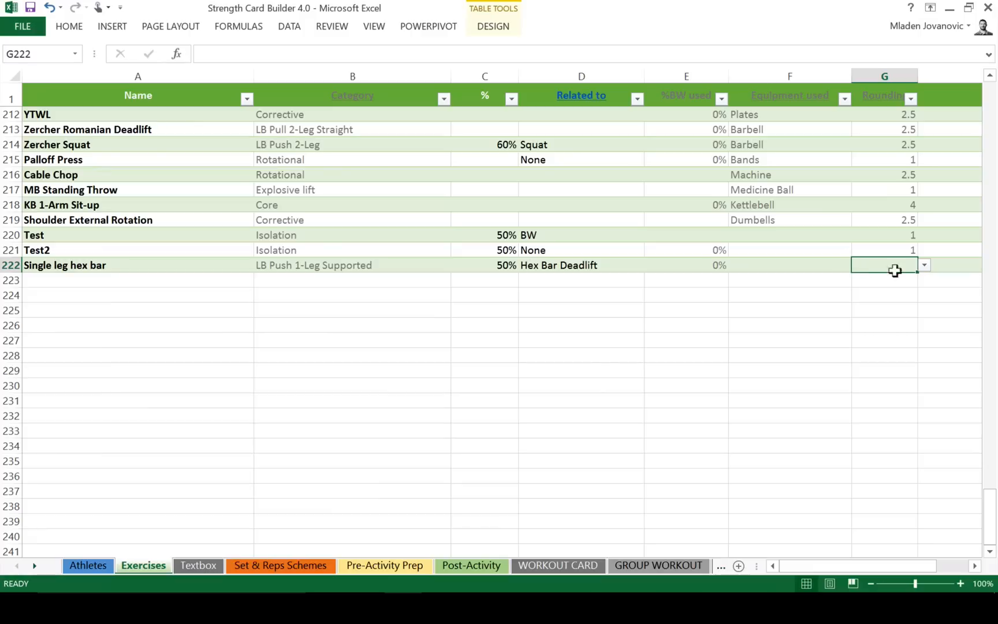
pyautogui.click(923, 265)
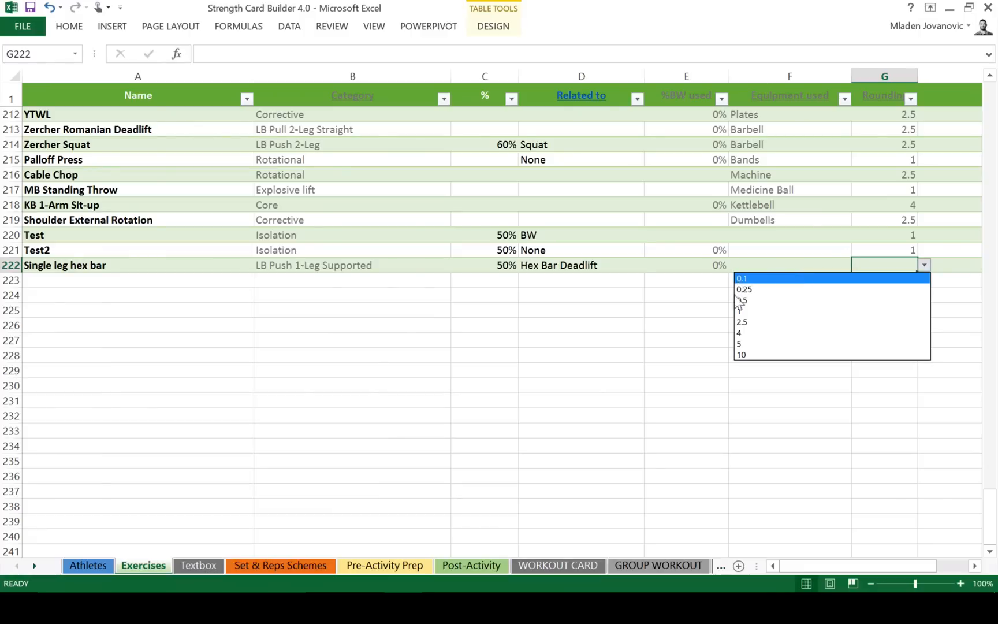
pyautogui.click(741, 322)
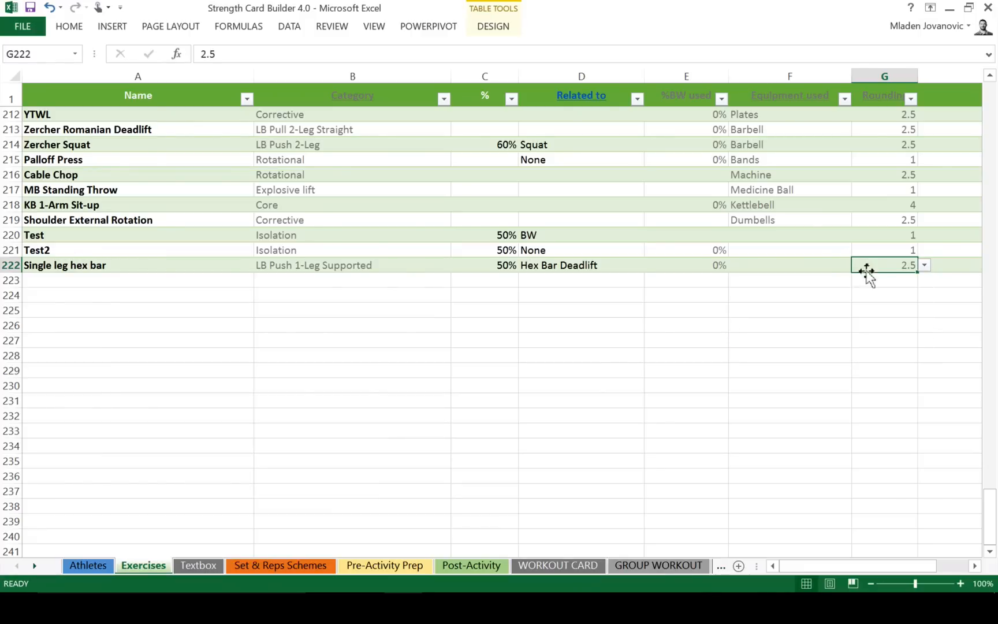
pyautogui.moveTo(916, 269)
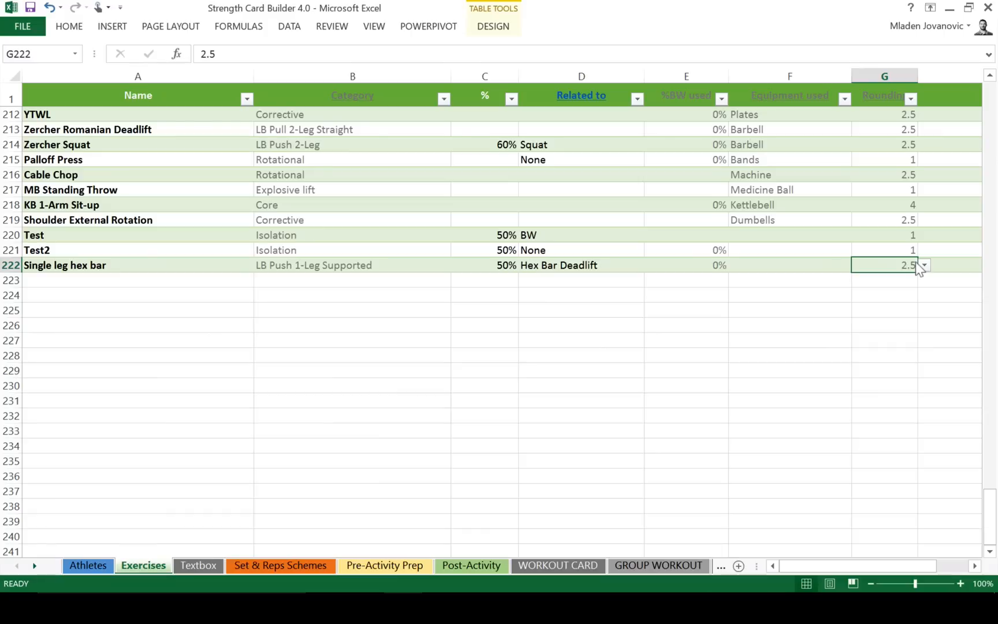
pyautogui.click(922, 266)
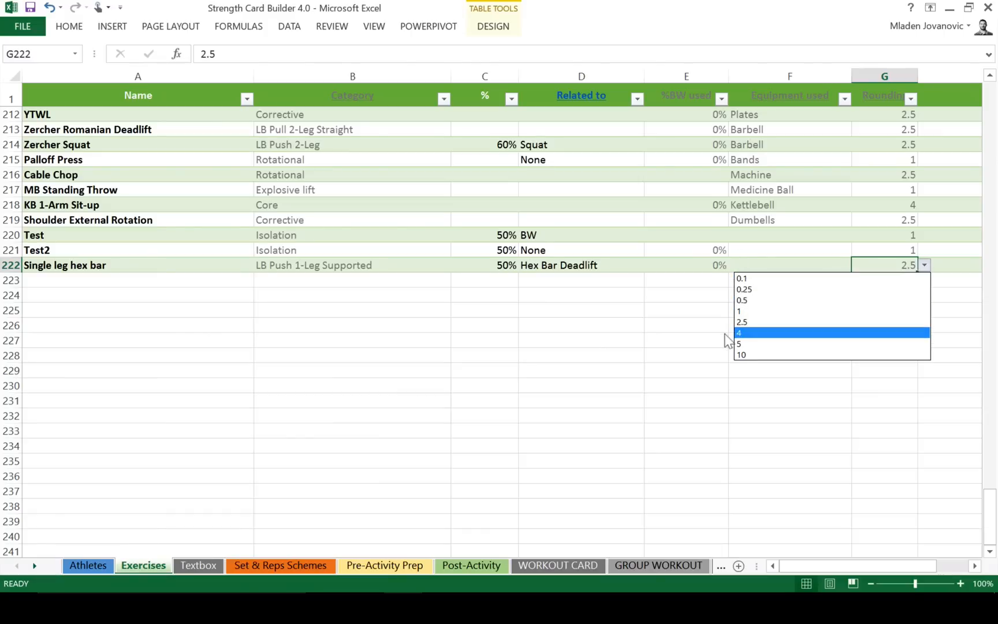
pyautogui.moveTo(618, 313)
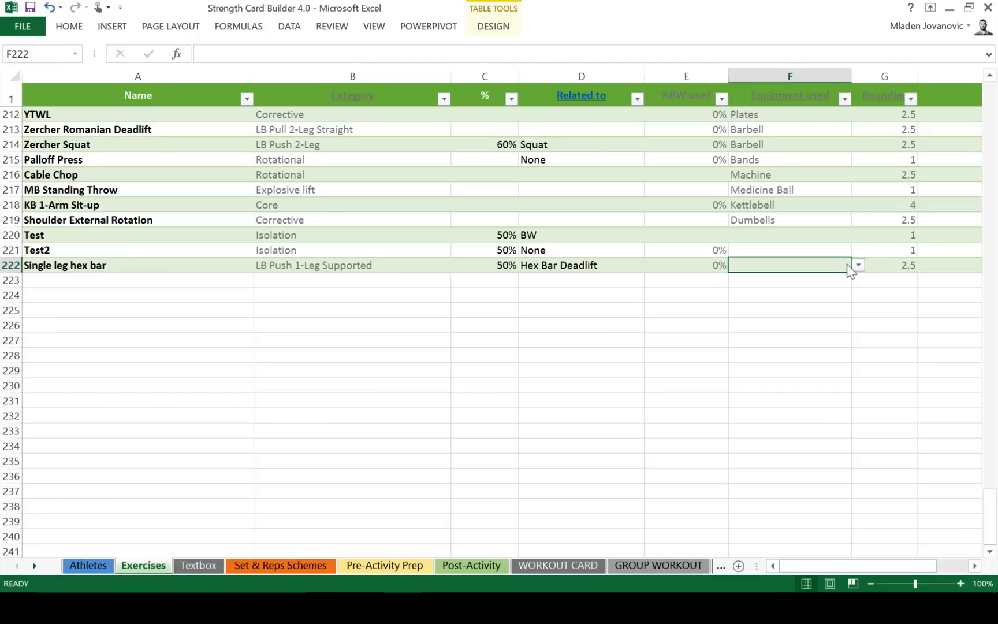
# - Set its equipment to Trap Bar and switch to the Textbox sheet
pyautogui.click(858, 264)
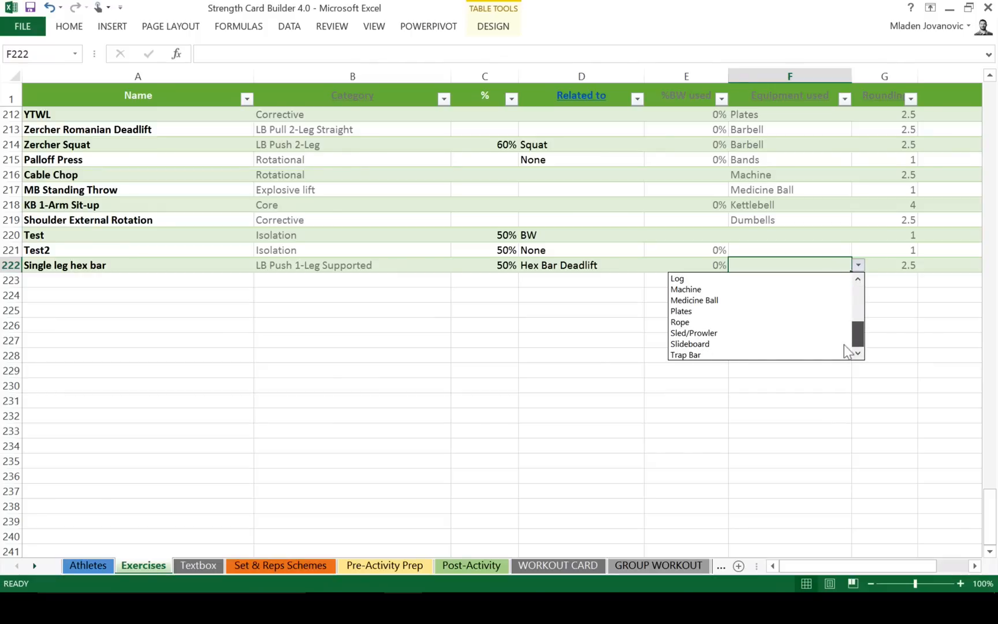
pyautogui.click(685, 354)
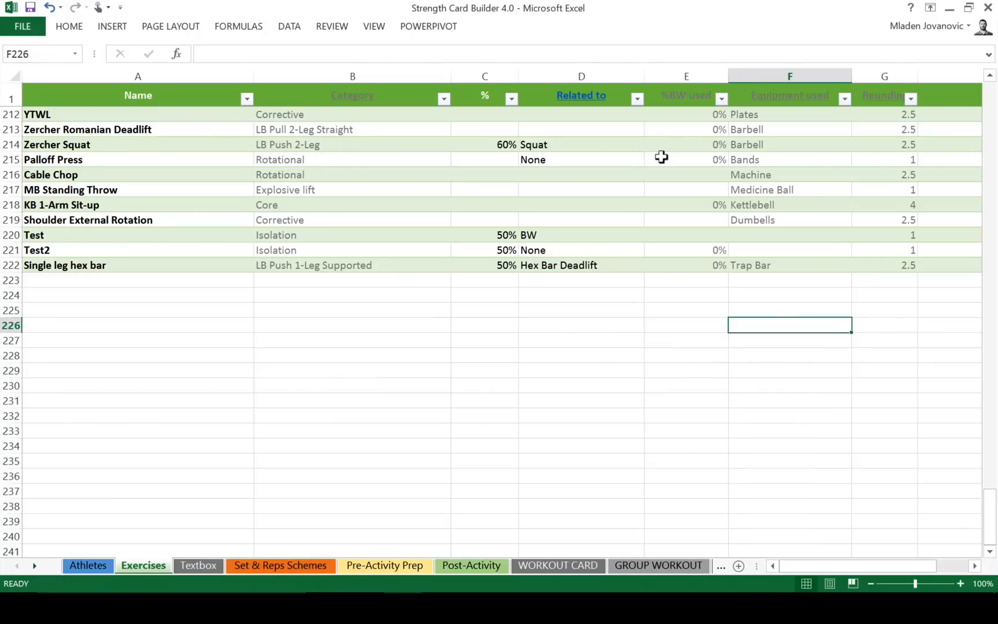
pyautogui.hscroll(3)
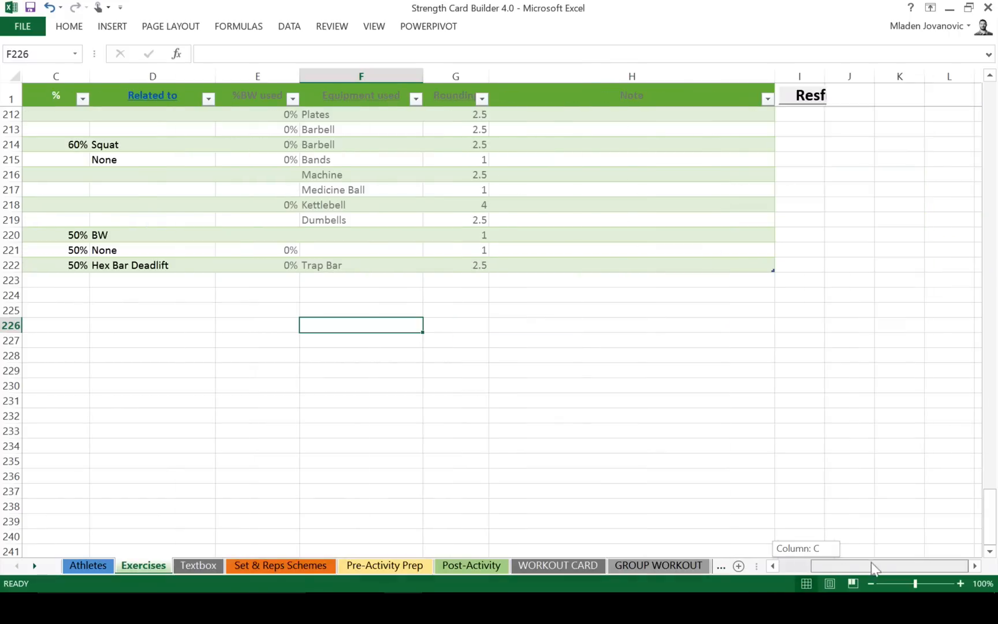
pyautogui.scroll(3)
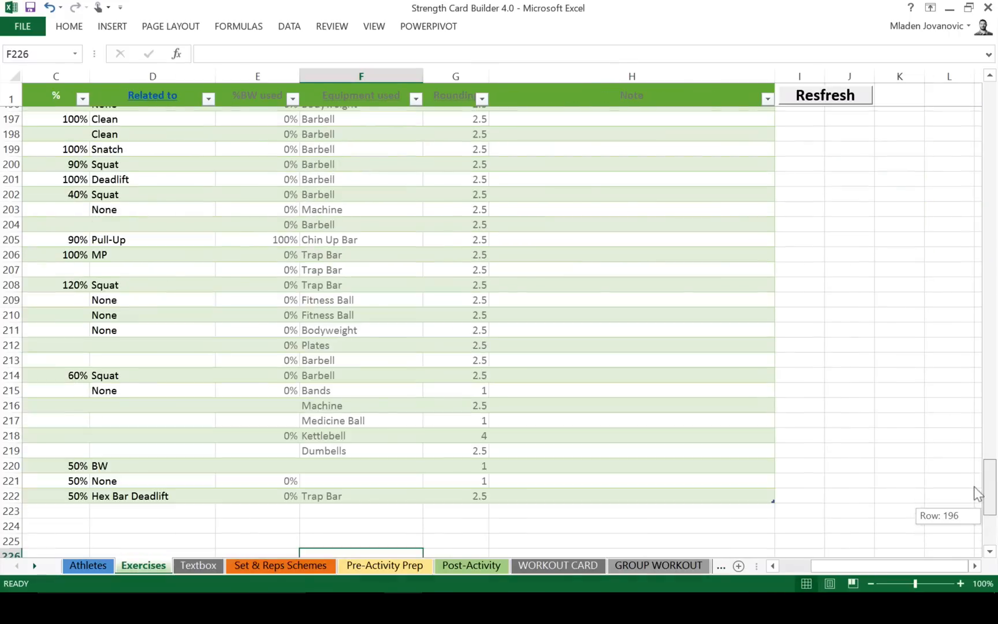
pyautogui.scroll(3)
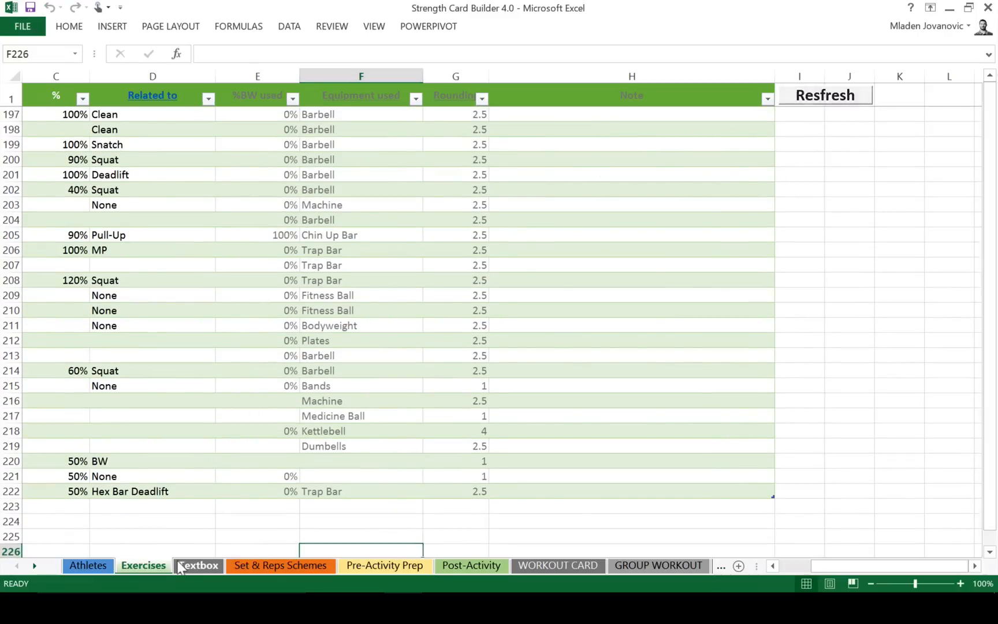
pyautogui.click(198, 566)
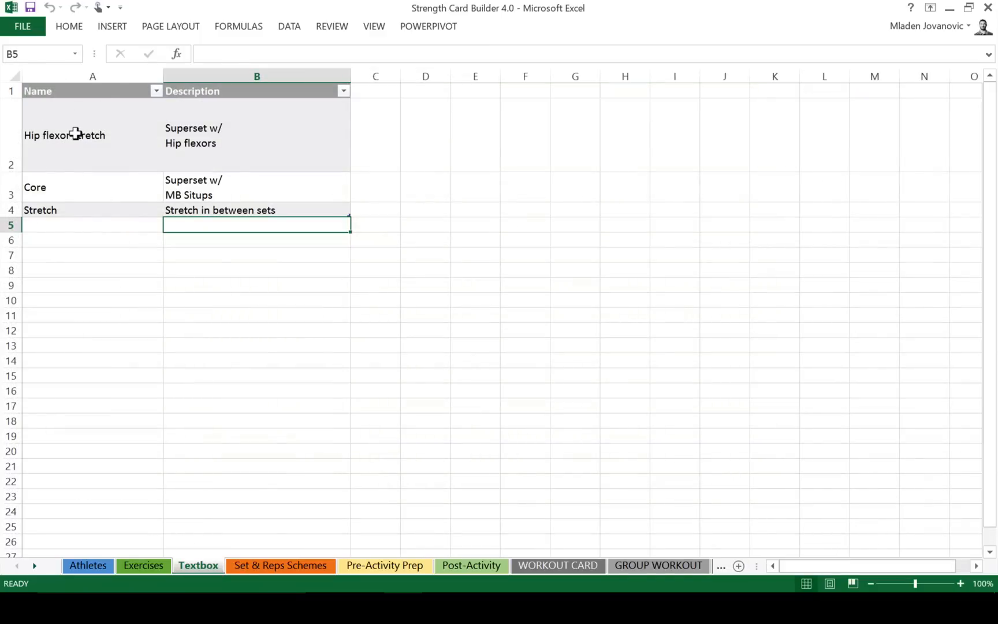
pyautogui.moveTo(175, 294)
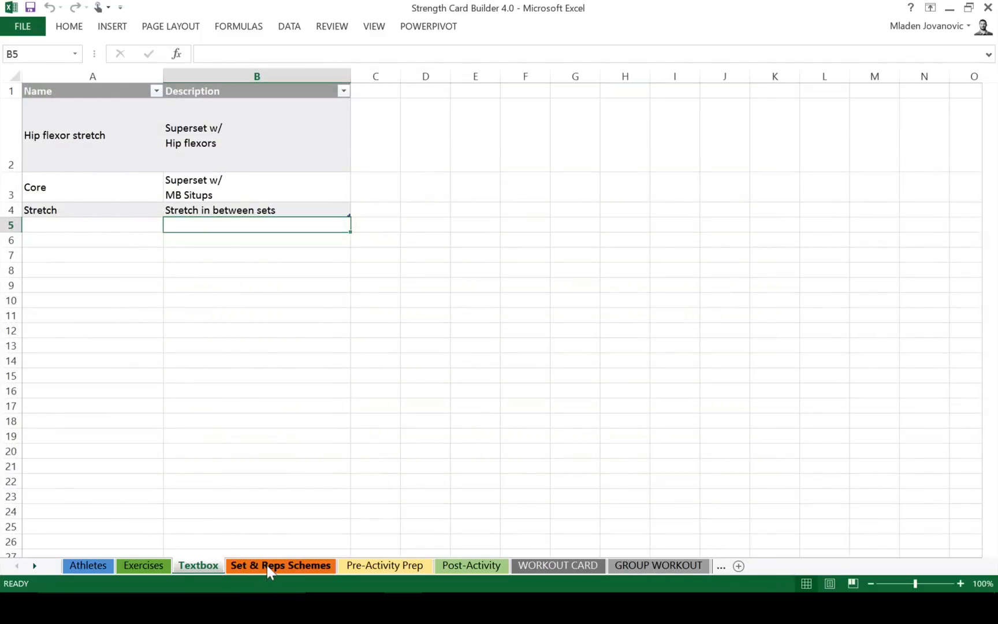
# - Bring up the Set & Reps Schemes sheet and scroll to the empty schemes
pyautogui.click(280, 565)
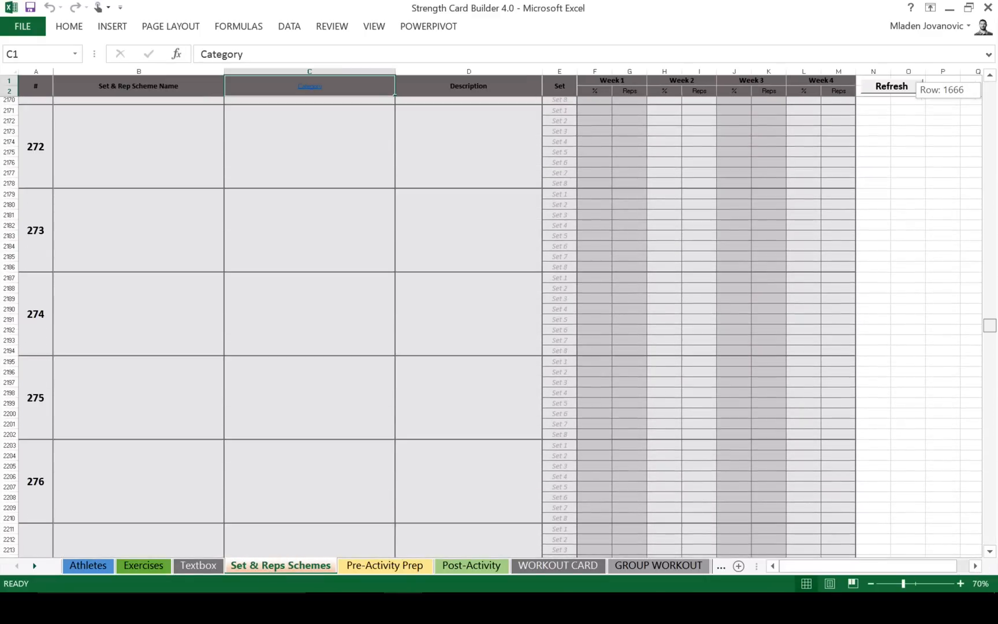
pyautogui.scroll(3)
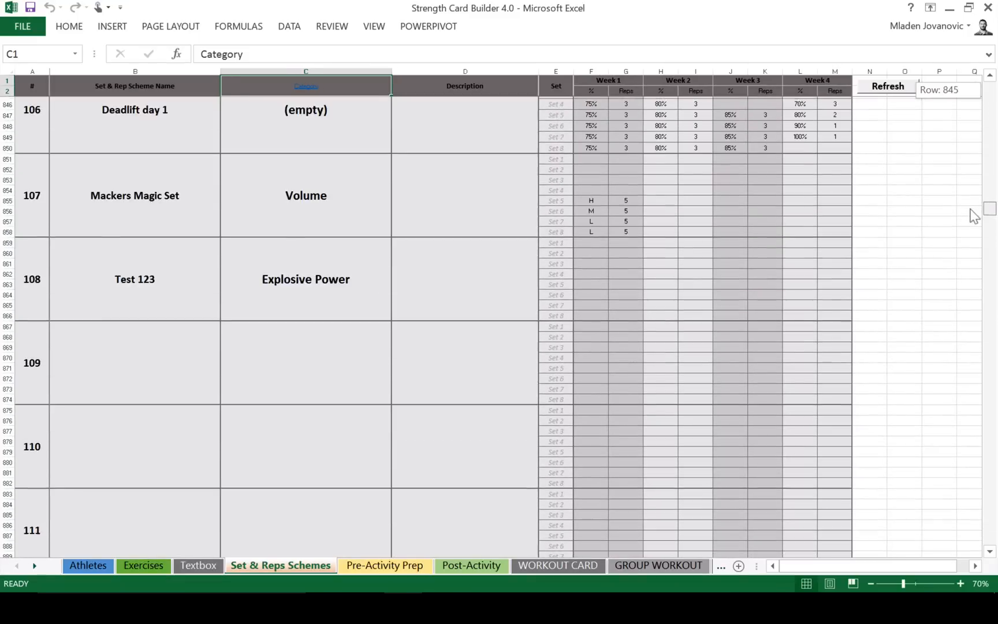
pyautogui.scroll(-3)
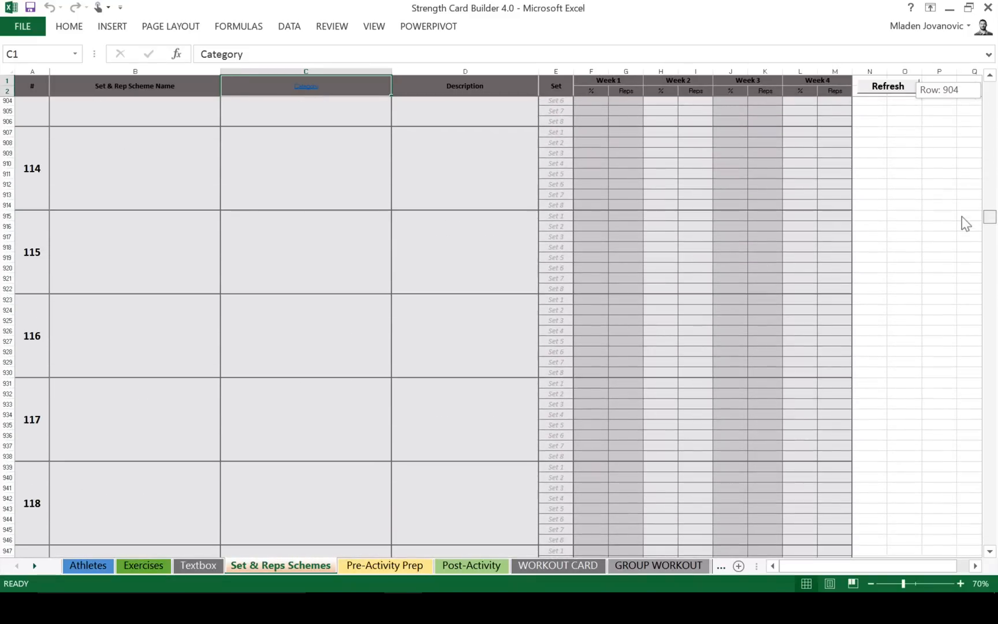
# - Name scheme 109 Hex bar progression with category Strength
pyautogui.scroll(3)
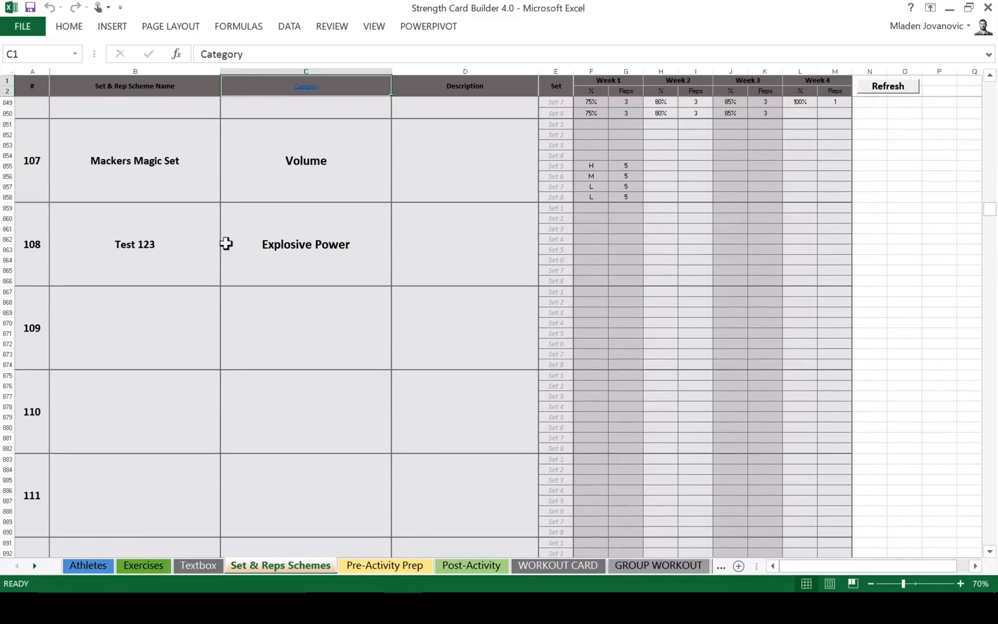
pyautogui.write('Hex')
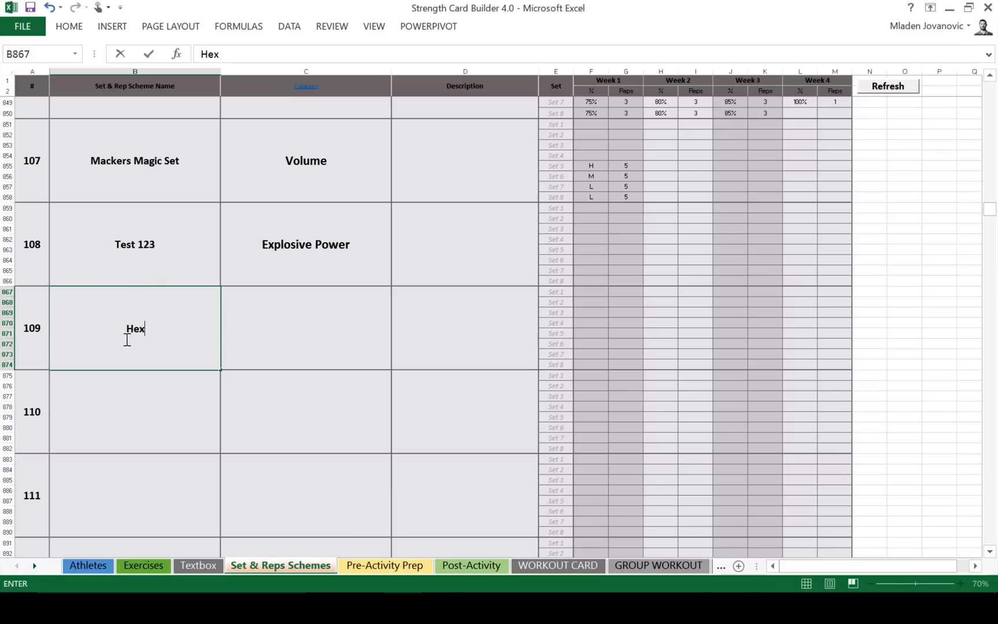
pyautogui.write('bar progression')
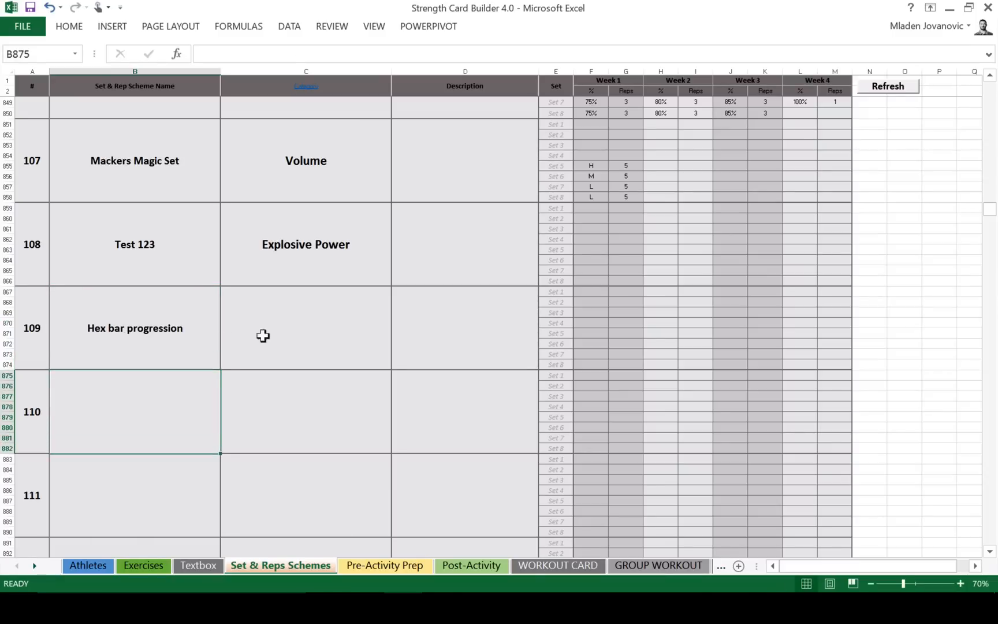
pyautogui.click(398, 291)
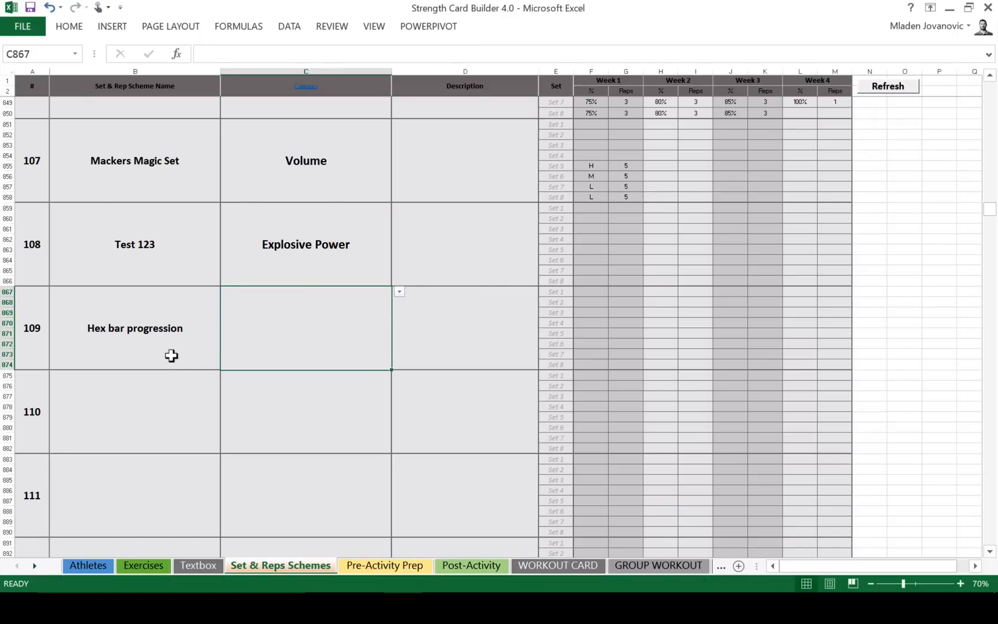
pyautogui.moveTo(254, 347)
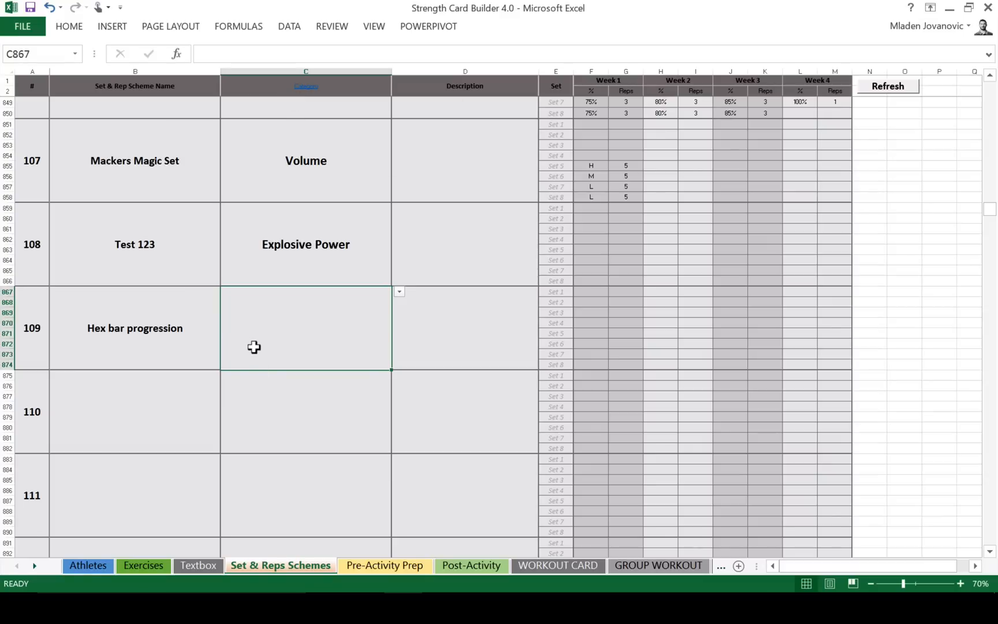
pyautogui.click(398, 292)
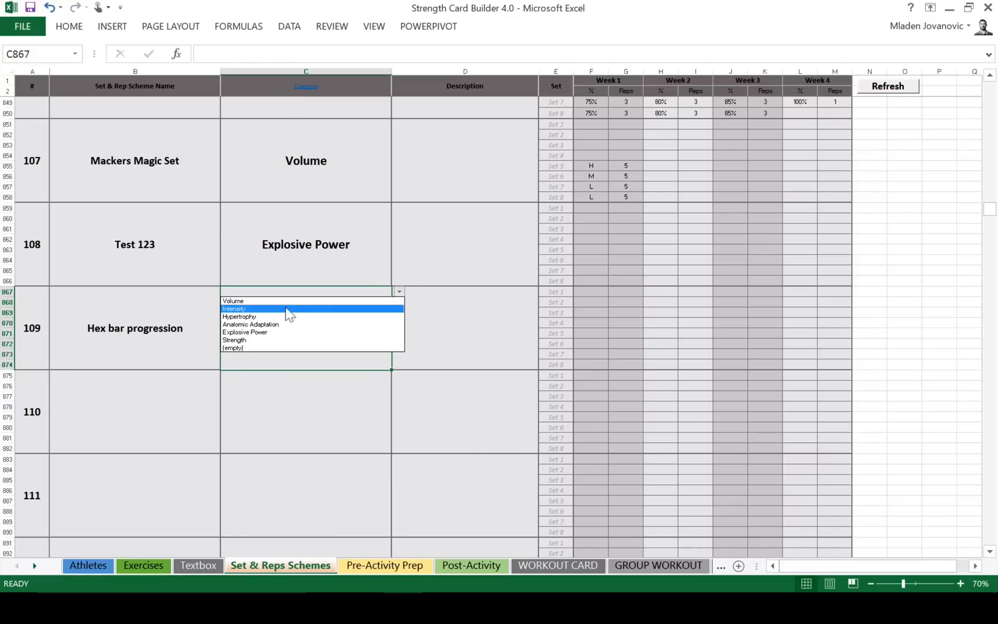
pyautogui.click(234, 340)
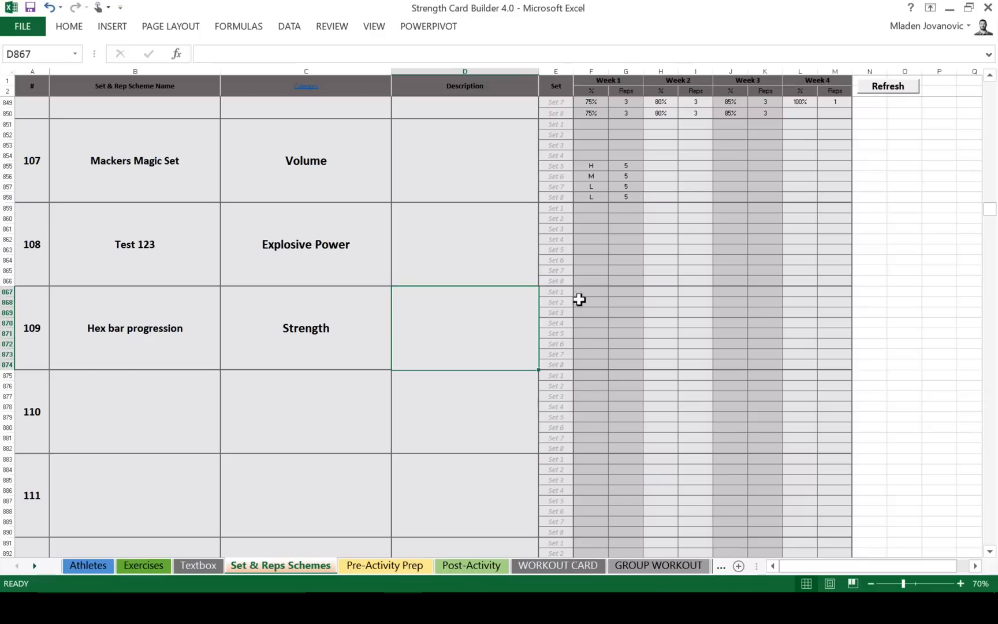
# - Enter the Week 1 and Week 2 percentages for sets 5–8 of Hex bar progression
pyautogui.click(607, 333)
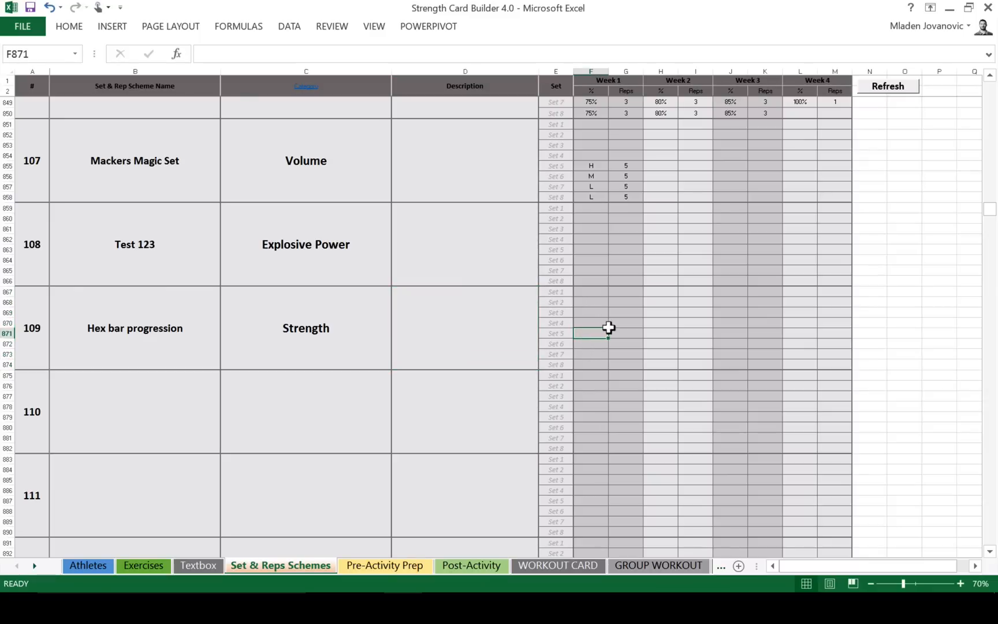
pyautogui.write('60%')
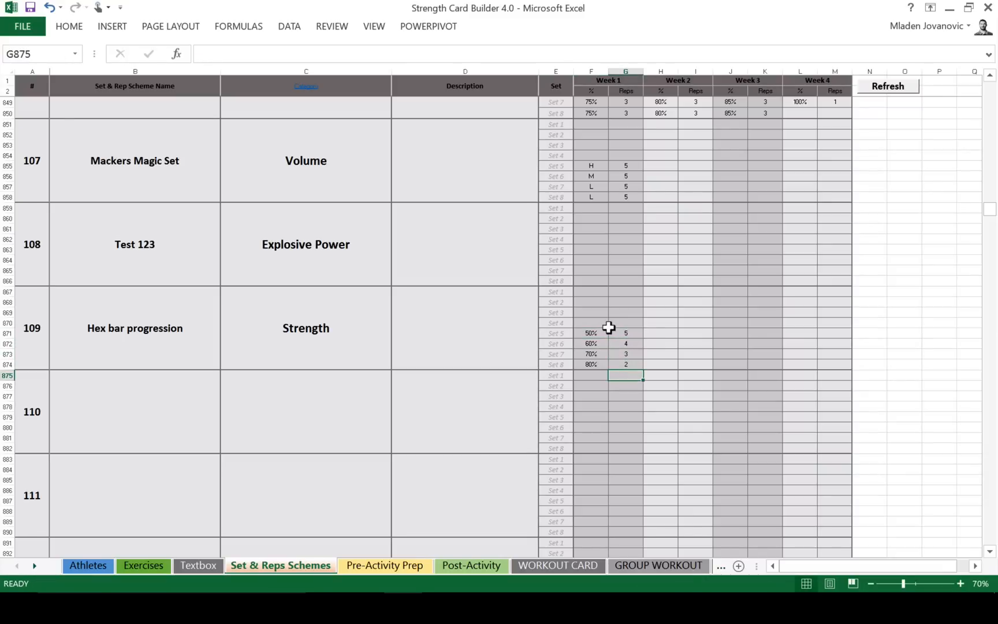
pyautogui.write('55%')
pyautogui.click(696, 365)
pyautogui.write('1')
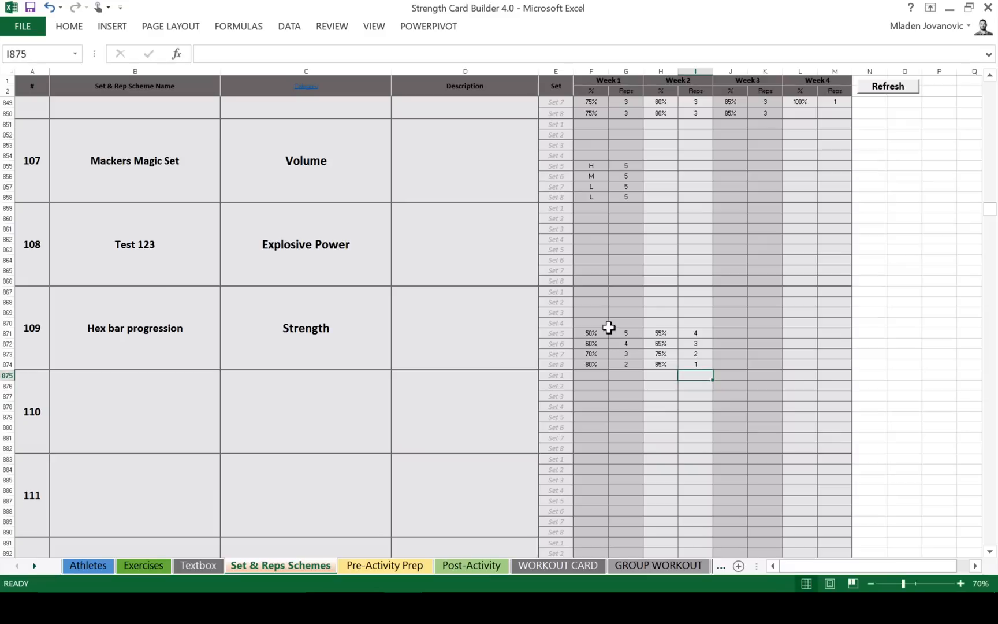
pyautogui.click(730, 332)
pyautogui.write('60')
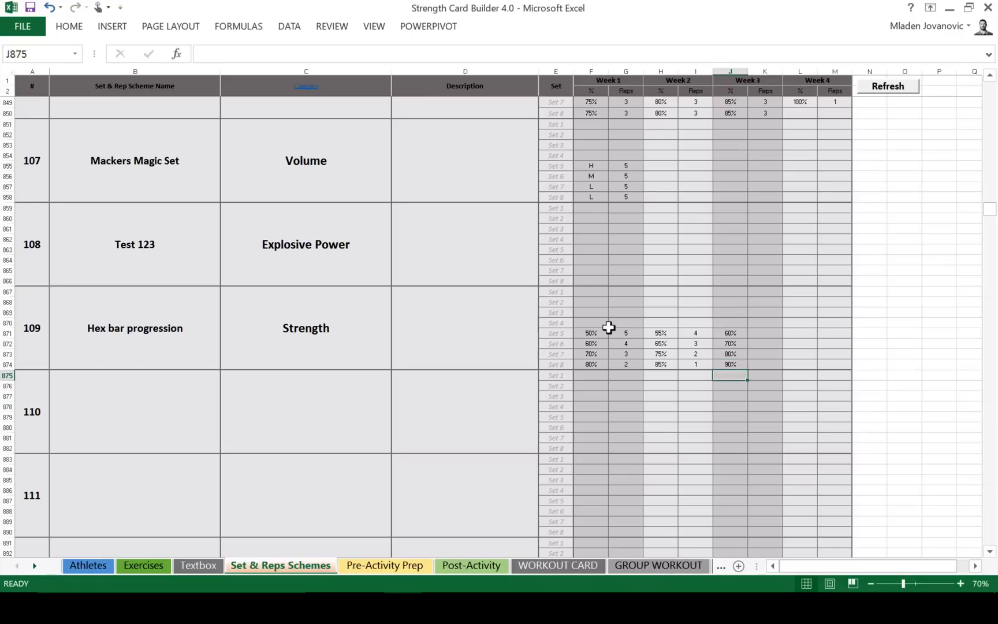
# - Enter the Week 3 percentages and decreasing reps (4 down to 1) for sets 5–8
pyautogui.click(764, 332)
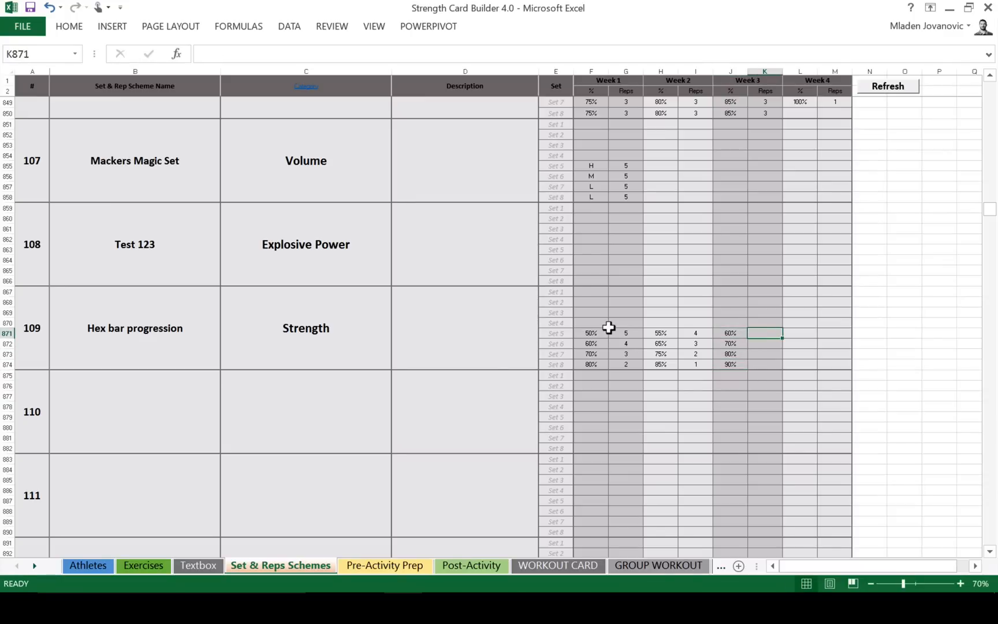
pyautogui.write('4')
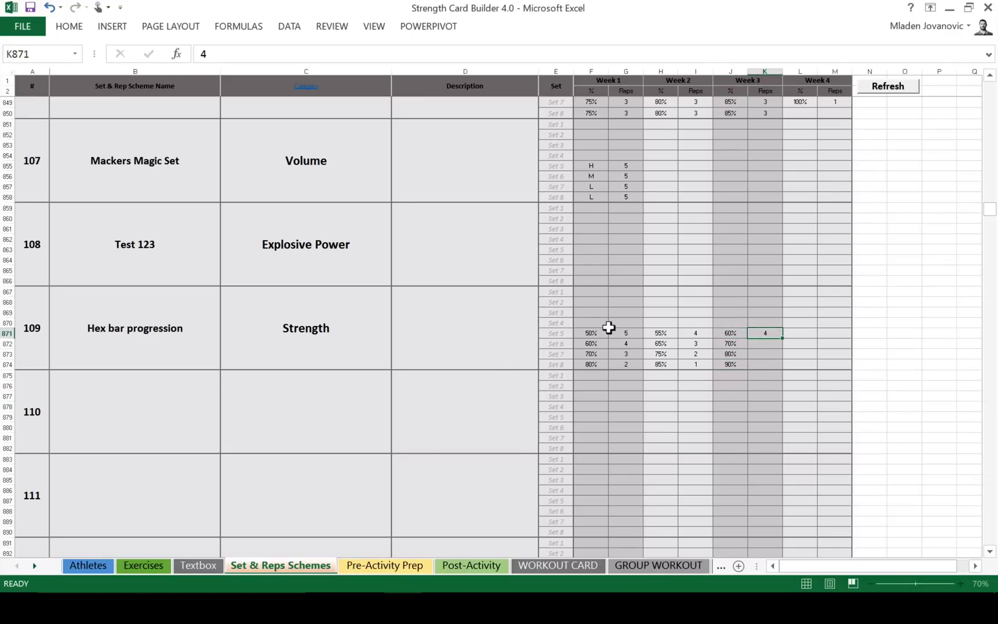
pyautogui.write('1')
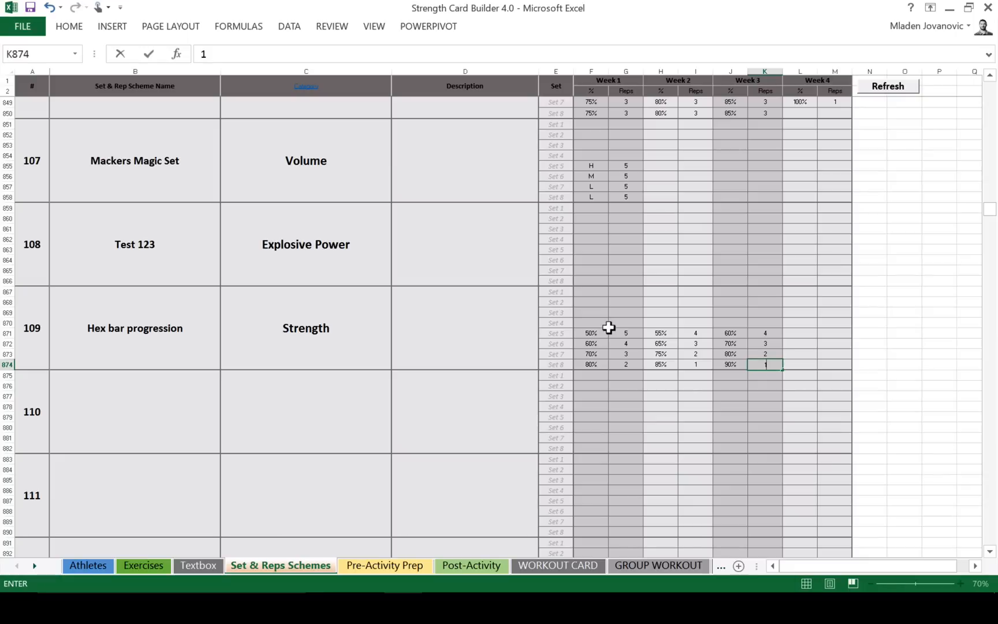
pyautogui.press('Return')
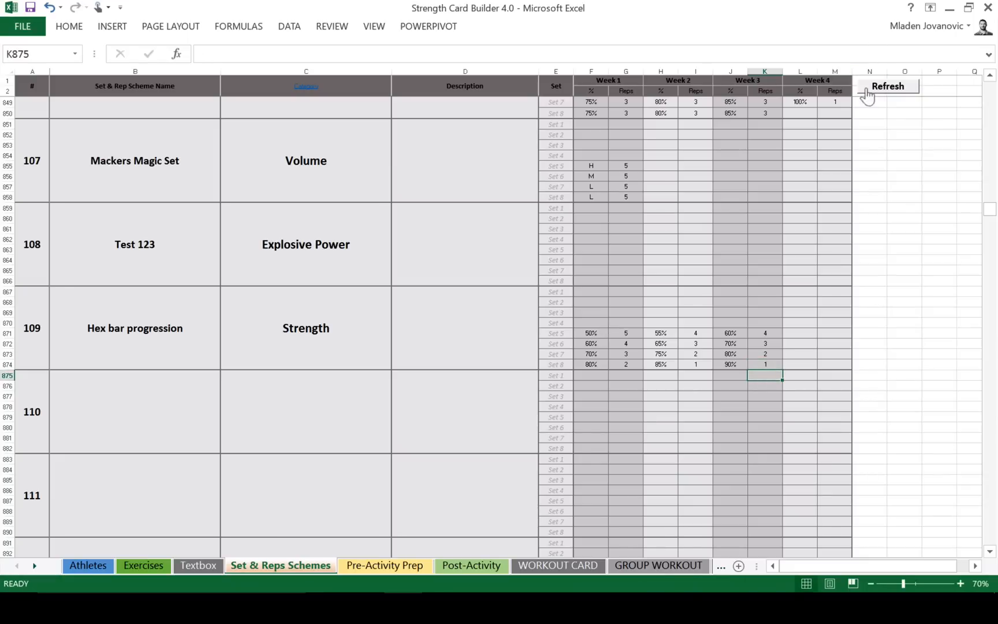
pyautogui.moveTo(369, 535)
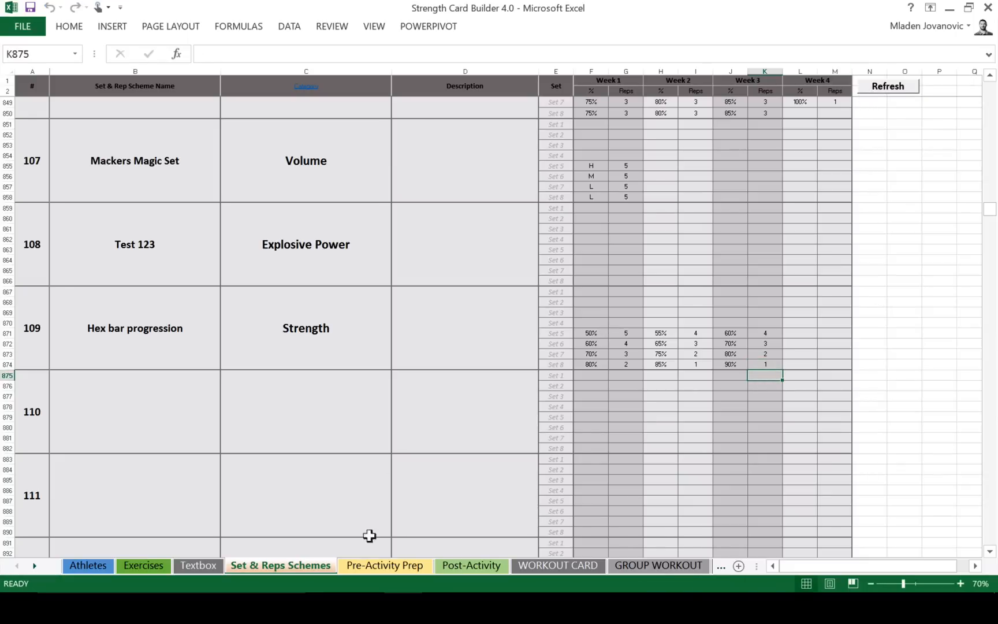
# - Review the Post-Activity sheet's upper body complex, then switch to the WORKOUT CARD sheet
pyautogui.click(384, 565)
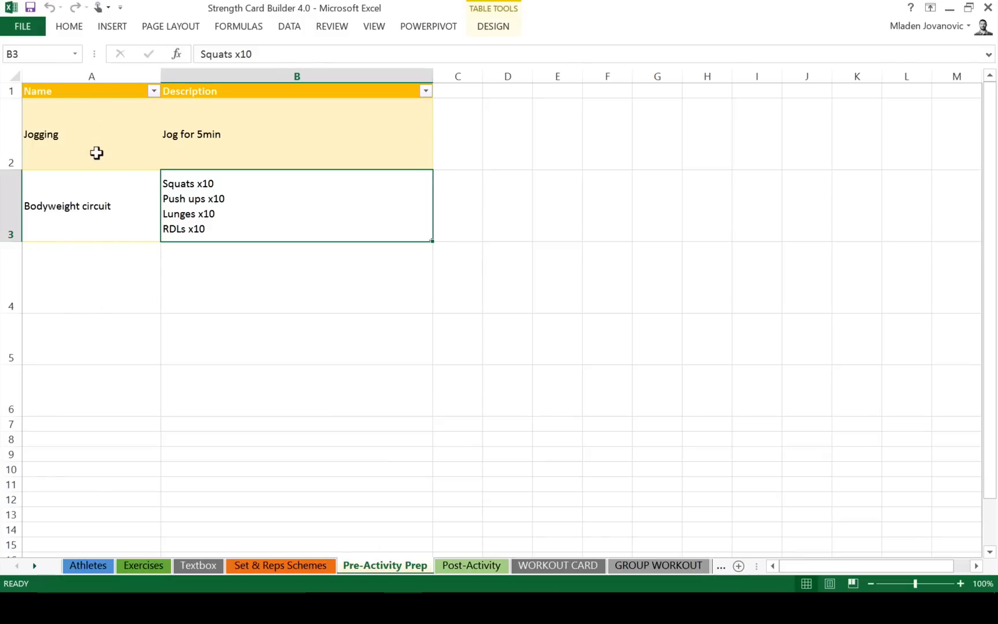
pyautogui.moveTo(100, 268)
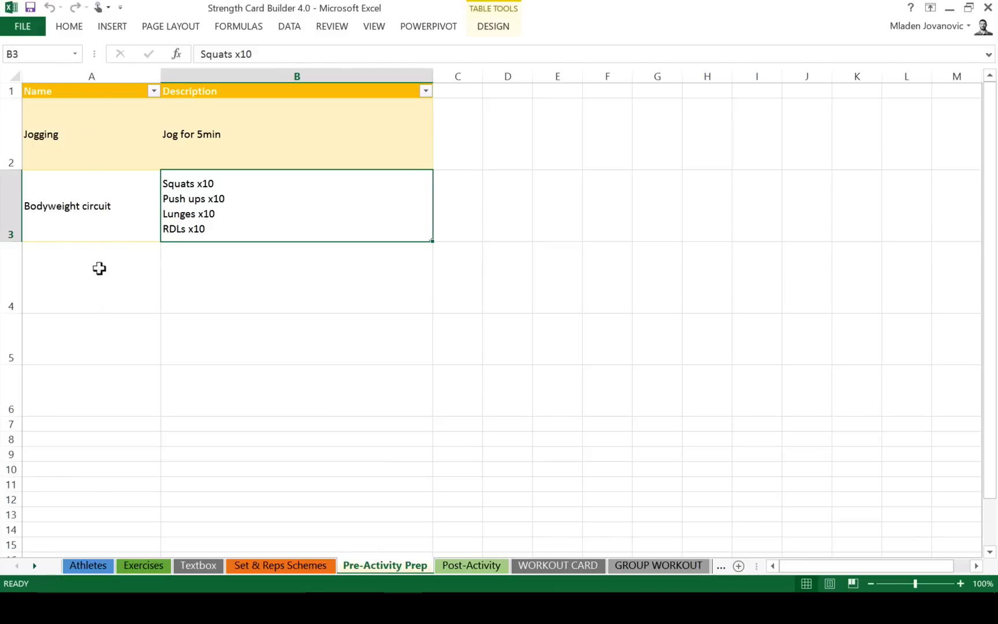
pyautogui.click(471, 565)
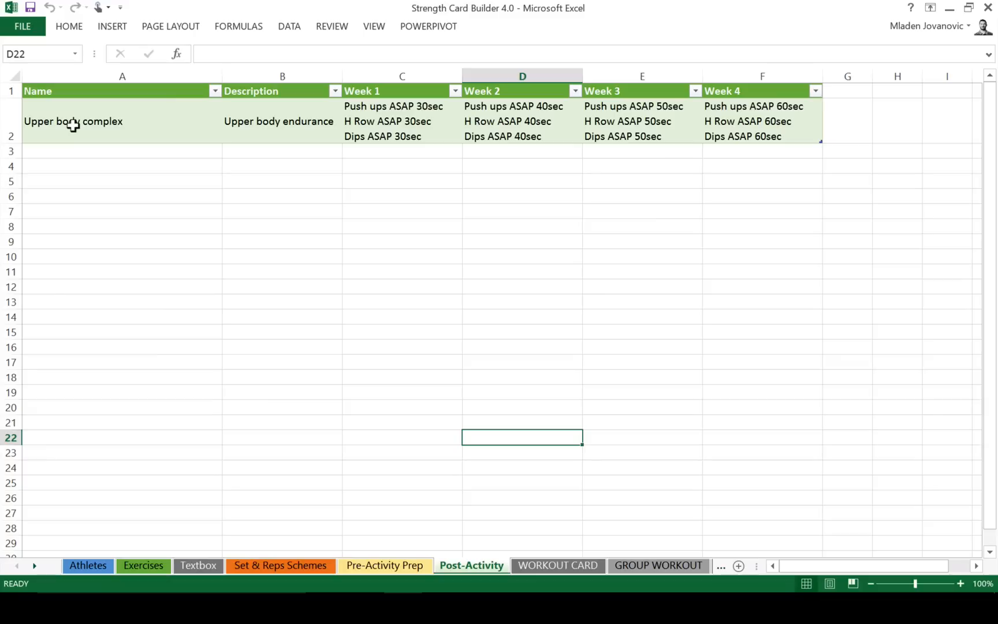
pyautogui.moveTo(104, 202)
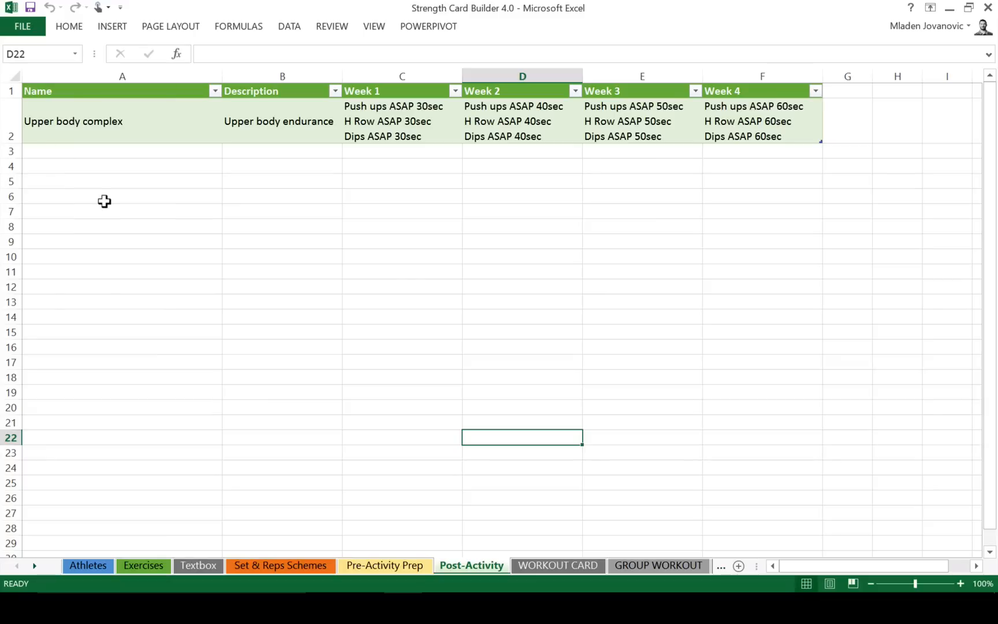
pyautogui.moveTo(474, 470)
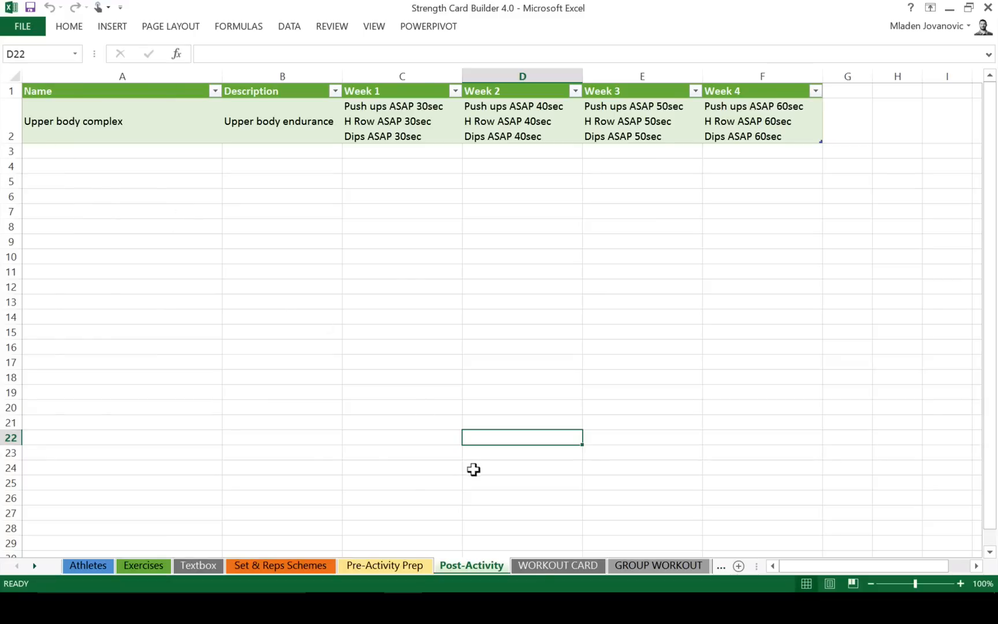
pyautogui.click(556, 566)
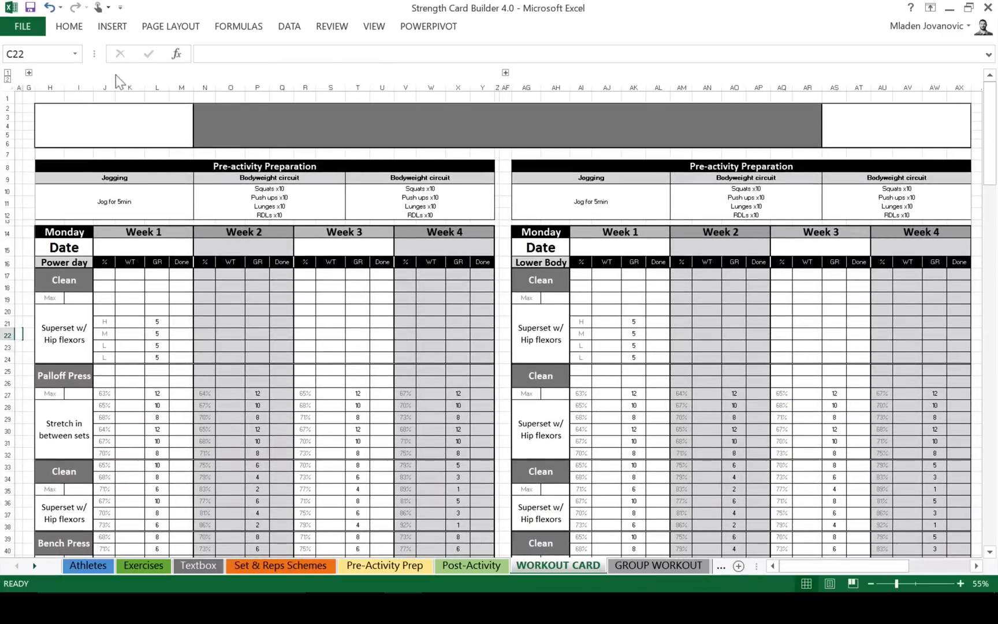
# - Expand the WORKOUT CARD's grouped input columns showing Test Athlete 1's setup fields
pyautogui.hscroll(-3)
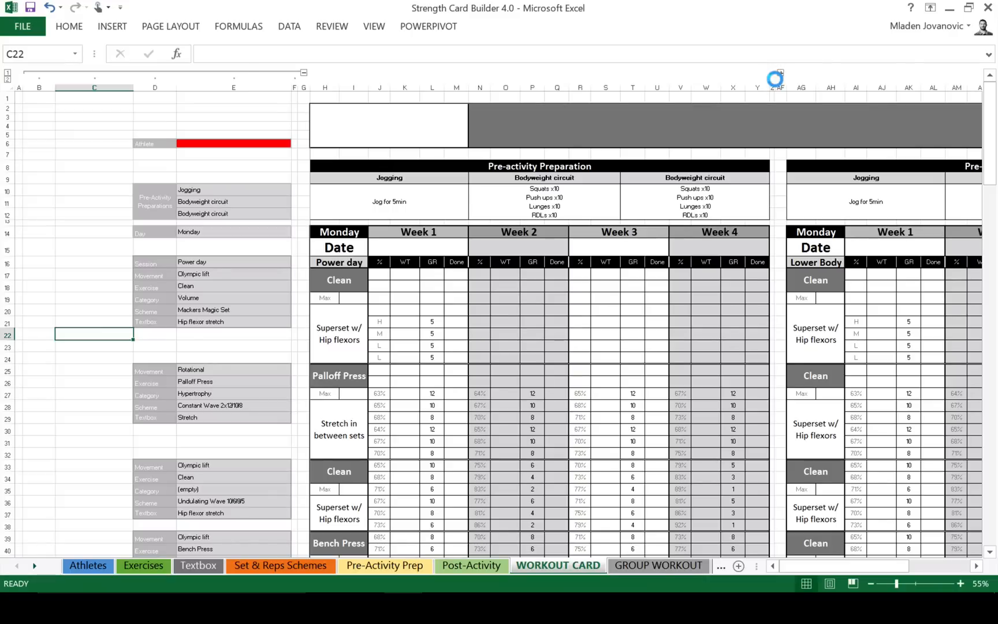
pyautogui.scroll(-3)
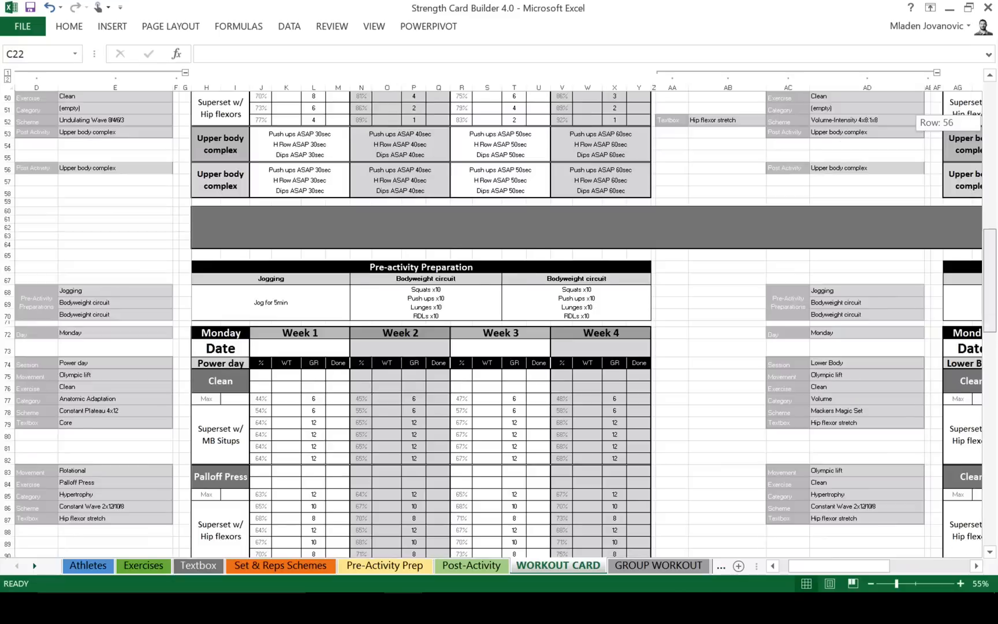
pyautogui.scroll(3)
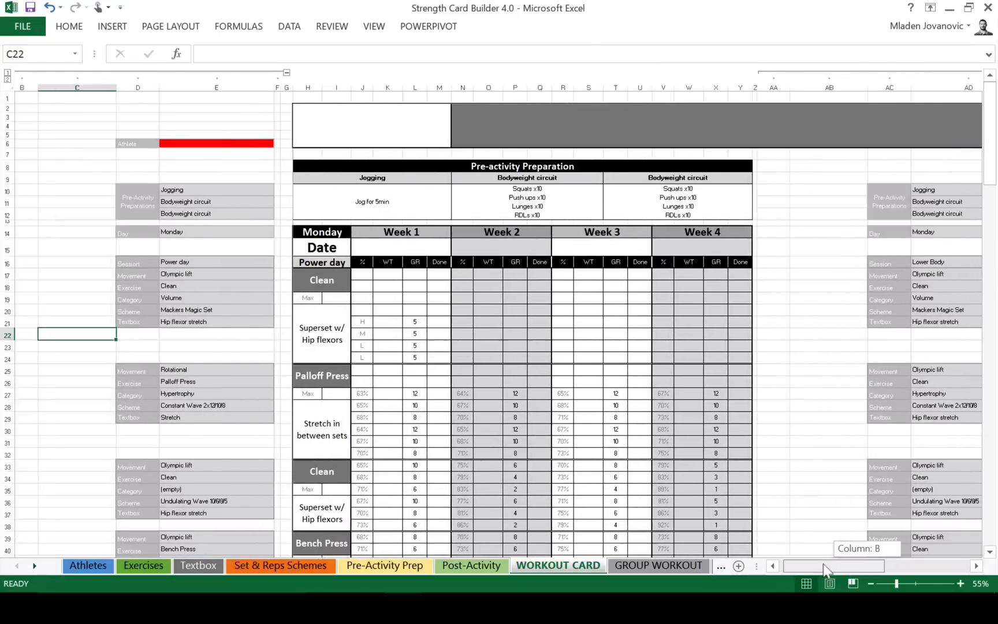
pyautogui.click(216, 143)
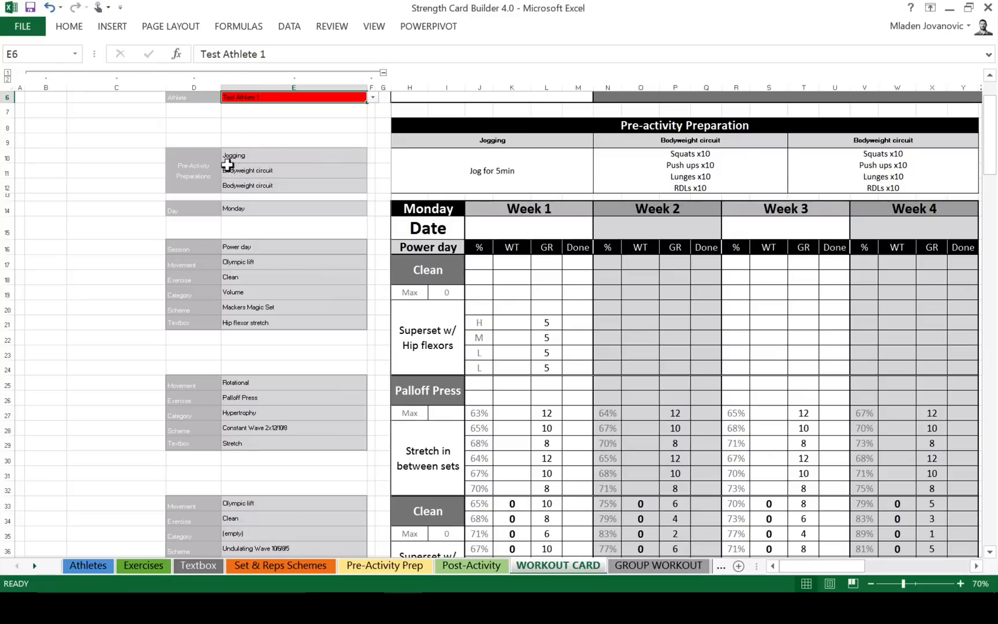
# - Set the Week 1 and Week 2 warm-ups to Bodyweight circuit and Jogging via the E10/E11 dropdowns
pyautogui.click(373, 155)
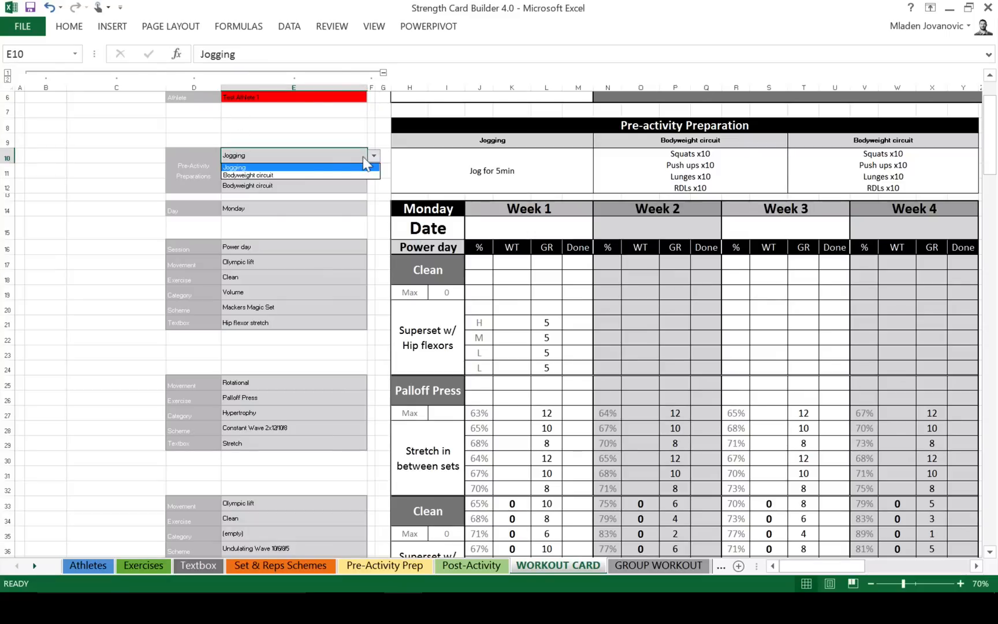
pyautogui.click(247, 175)
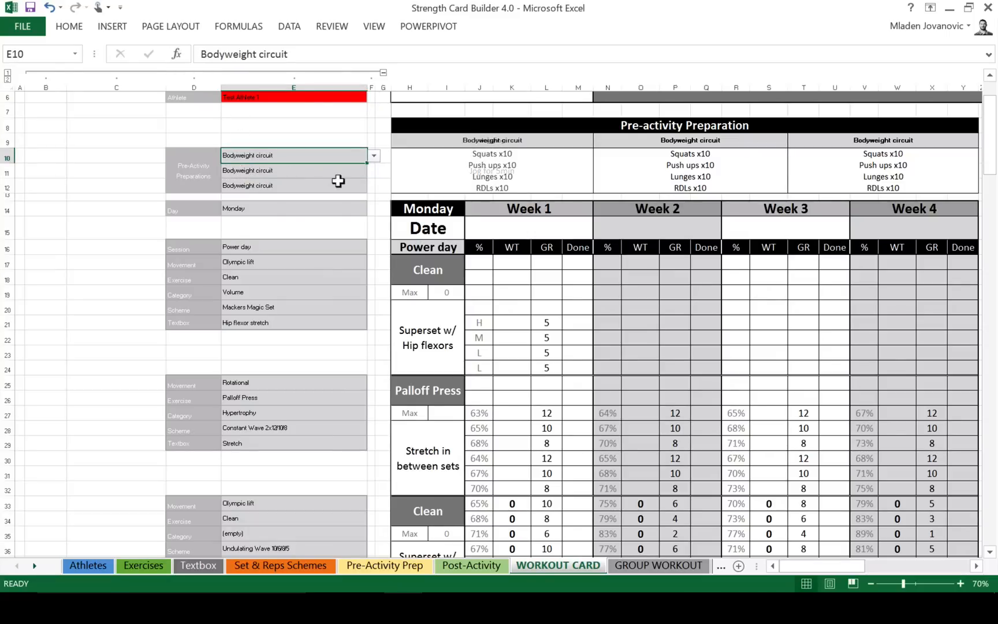
pyautogui.click(374, 170)
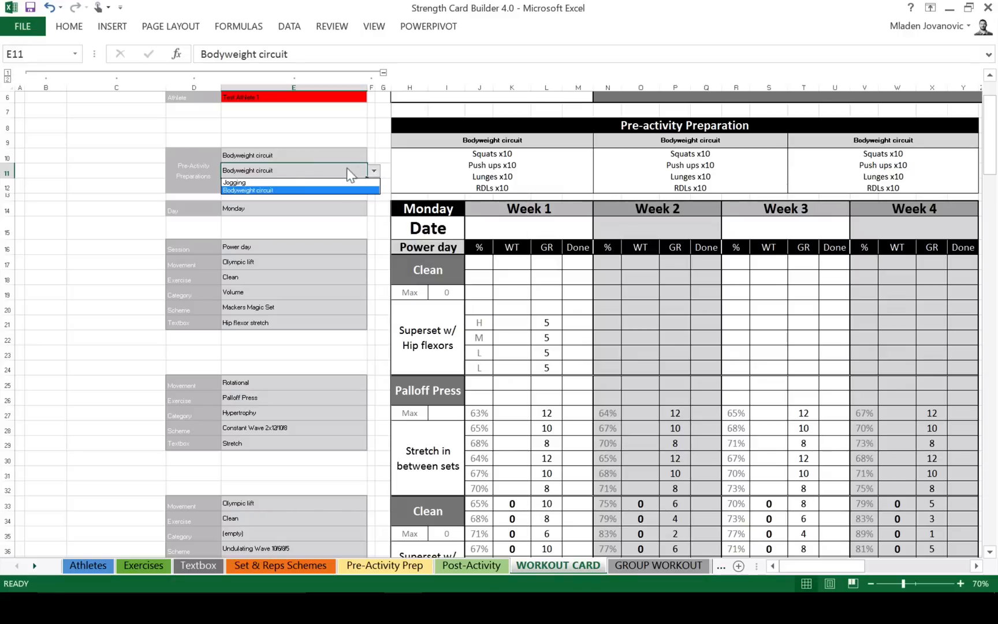
pyautogui.click(234, 182)
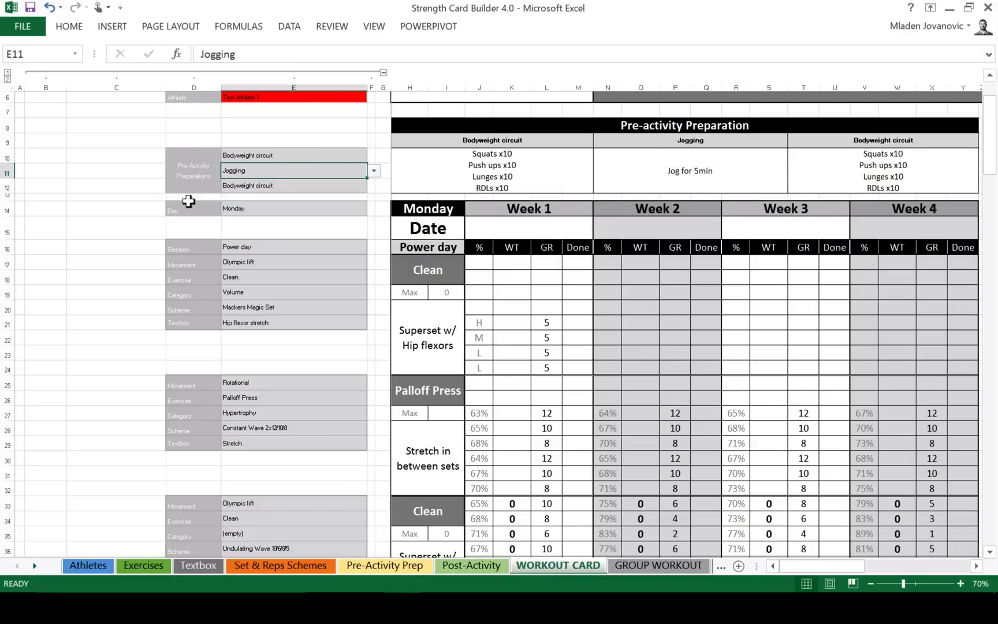
pyautogui.click(293, 185)
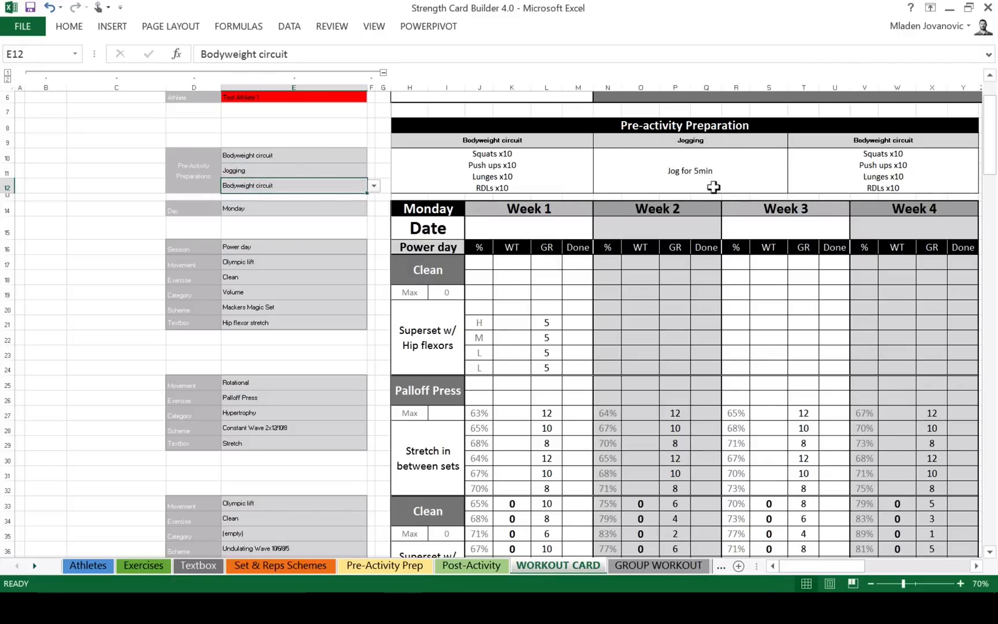
pyautogui.moveTo(249, 212)
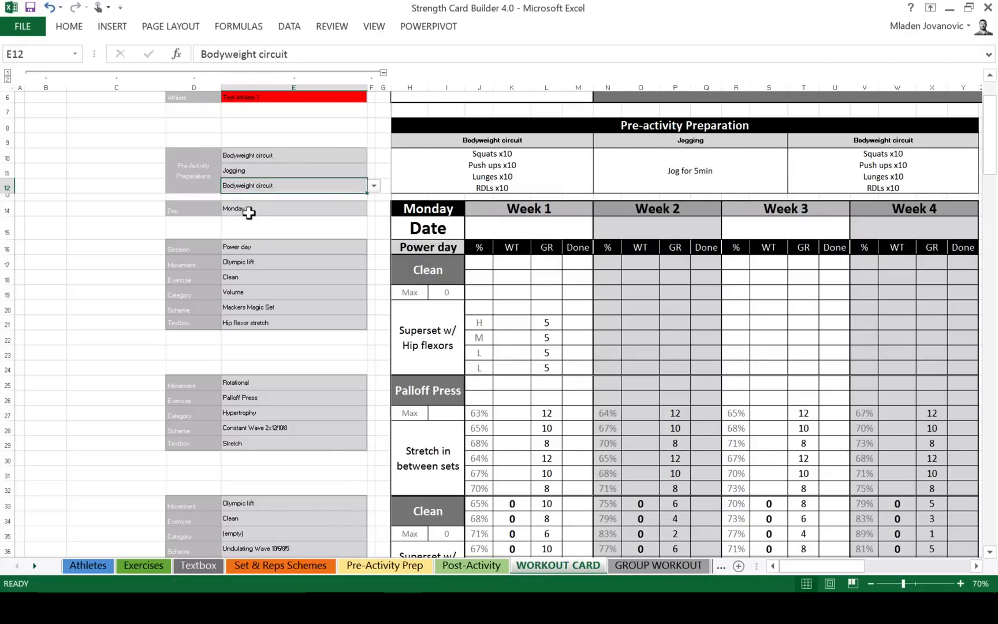
# - Set Monday's session to Upper Body in the E16 dropdown
pyautogui.click(293, 208)
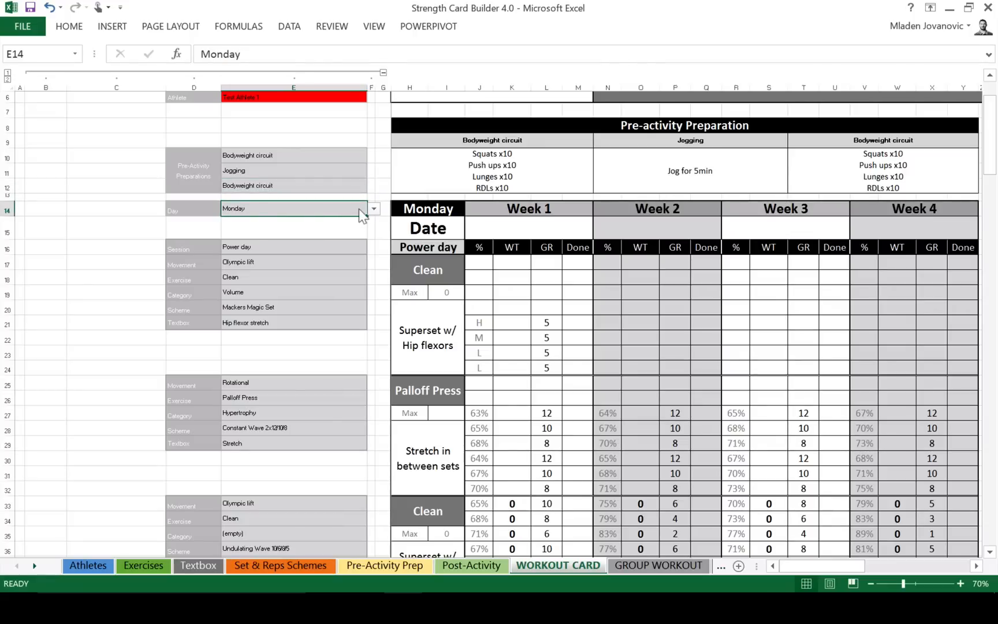
pyautogui.click(293, 247)
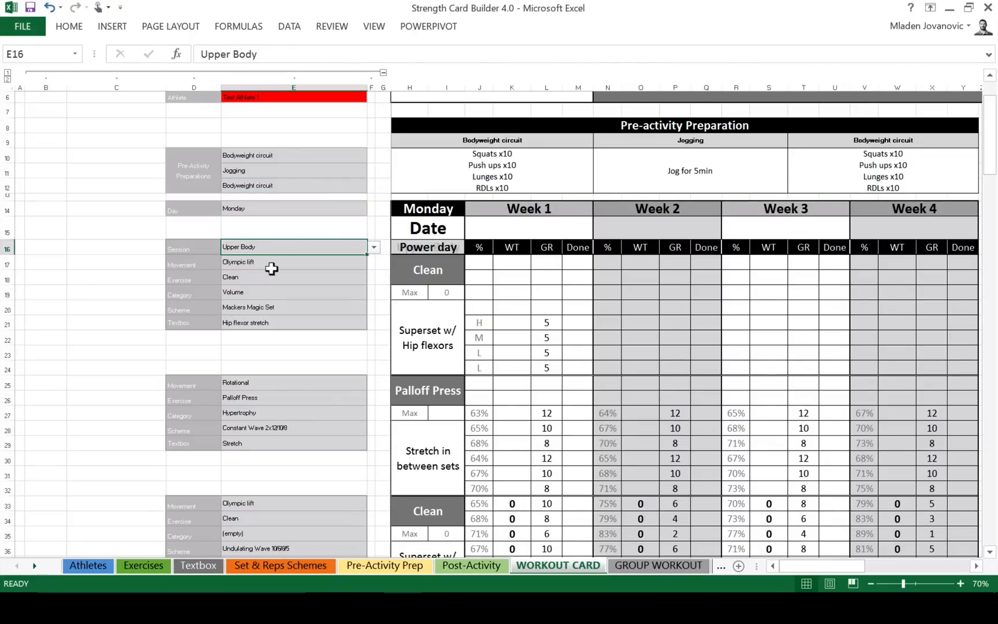
pyautogui.click(293, 261)
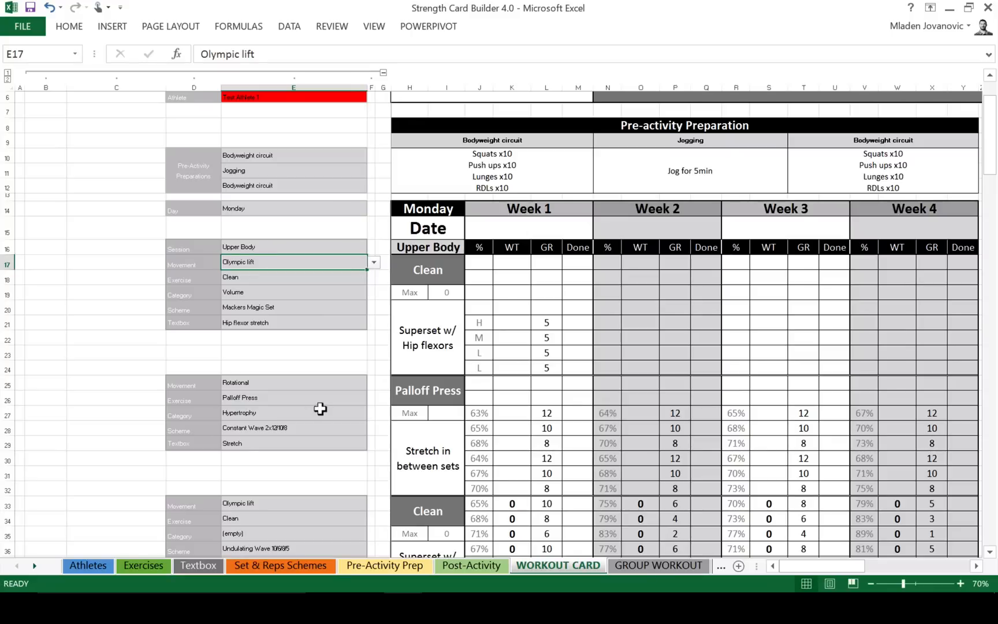
pyautogui.moveTo(30, 570)
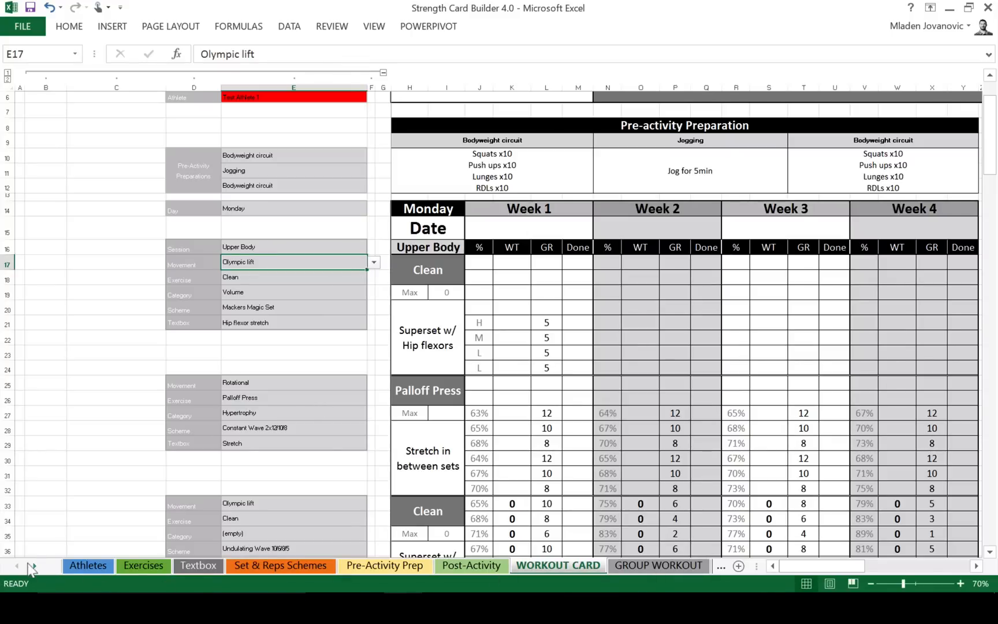
# - Set the first exercise to movement LB Push 1-Leg Supported and exercise Single leg hex bar
pyautogui.click(32, 566)
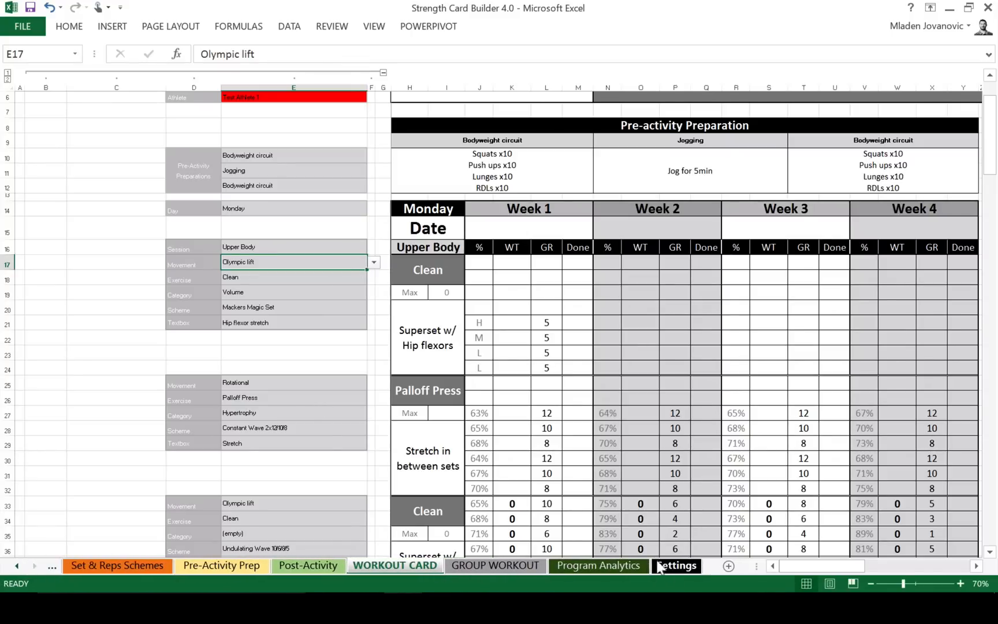
pyautogui.click(293, 277)
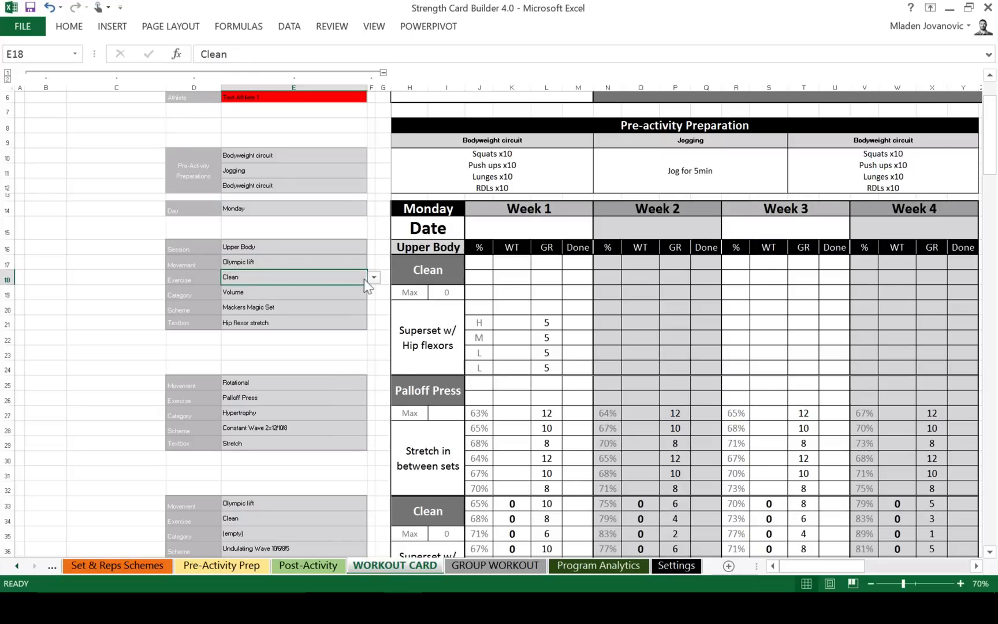
pyautogui.click(372, 276)
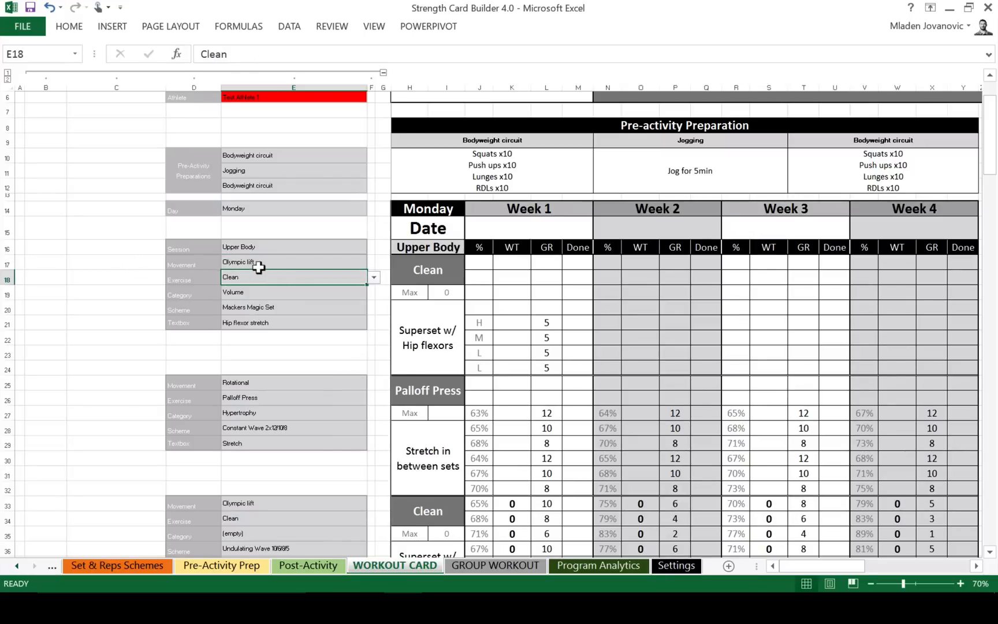
pyautogui.click(293, 262)
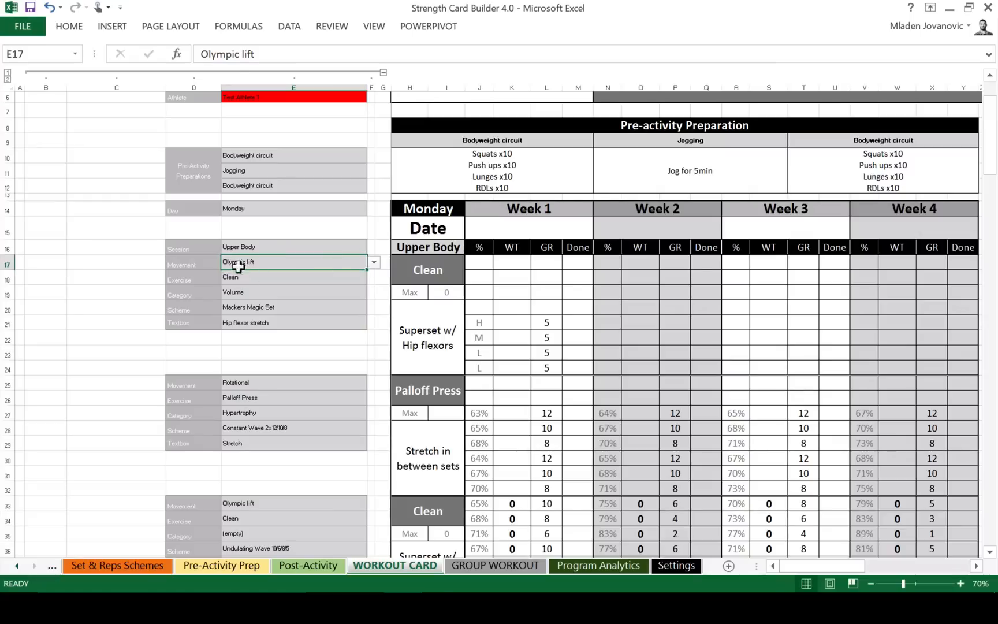
pyautogui.moveTo(356, 276)
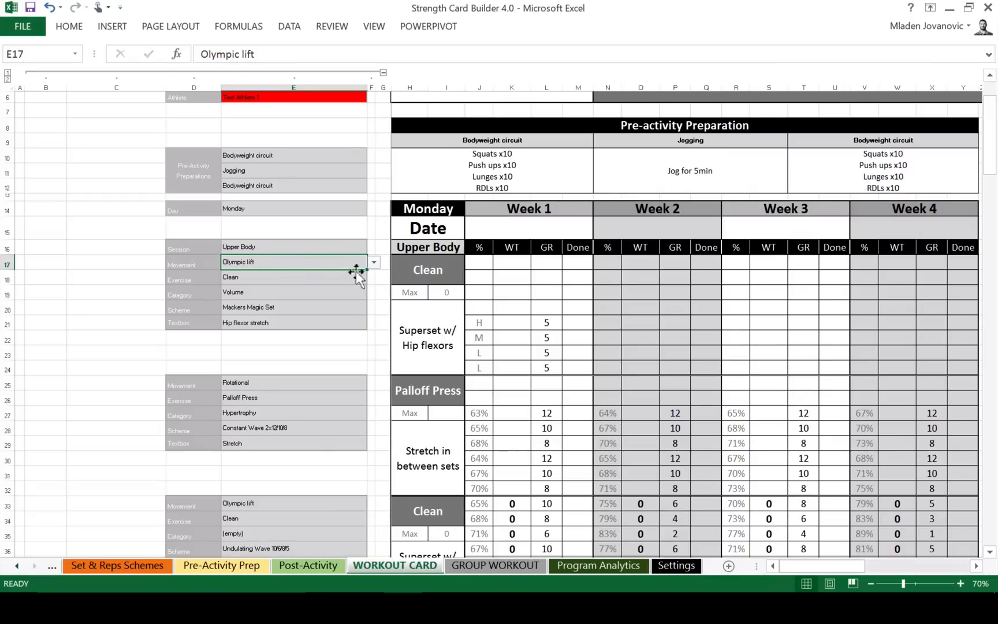
pyautogui.click(373, 262)
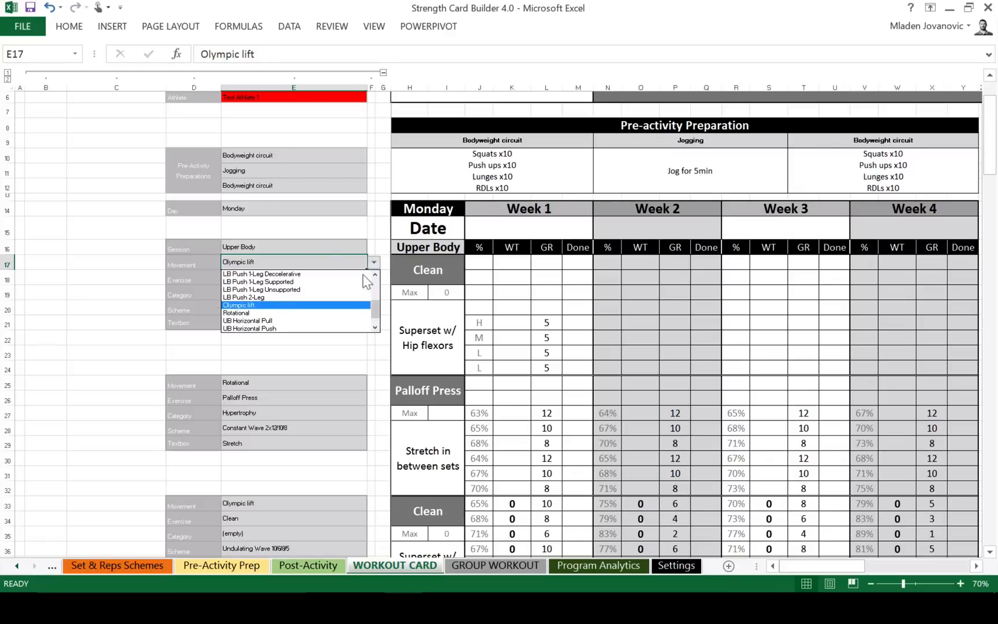
pyautogui.click(258, 280)
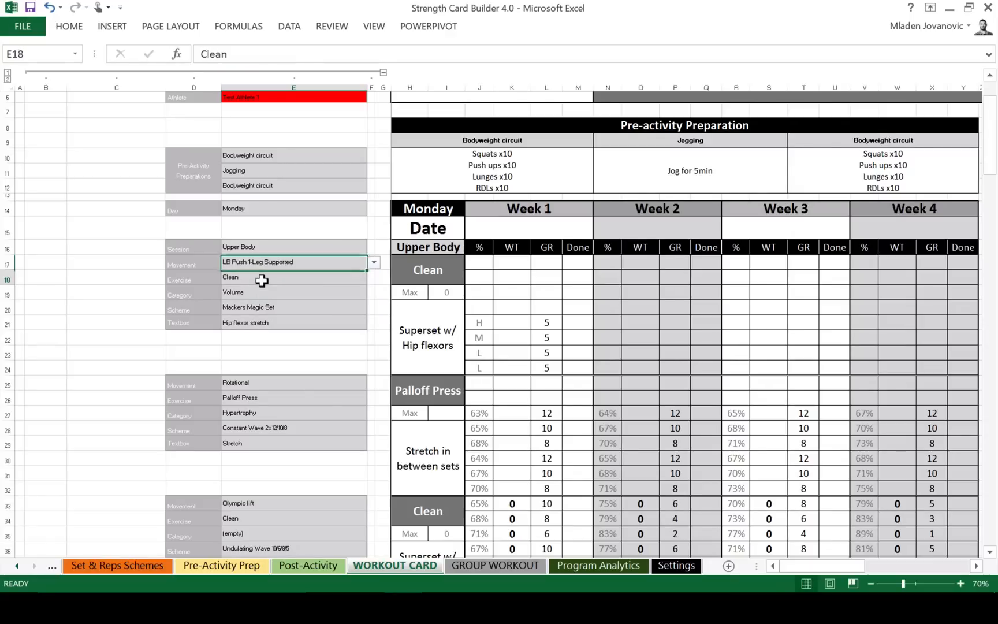
pyautogui.click(293, 277)
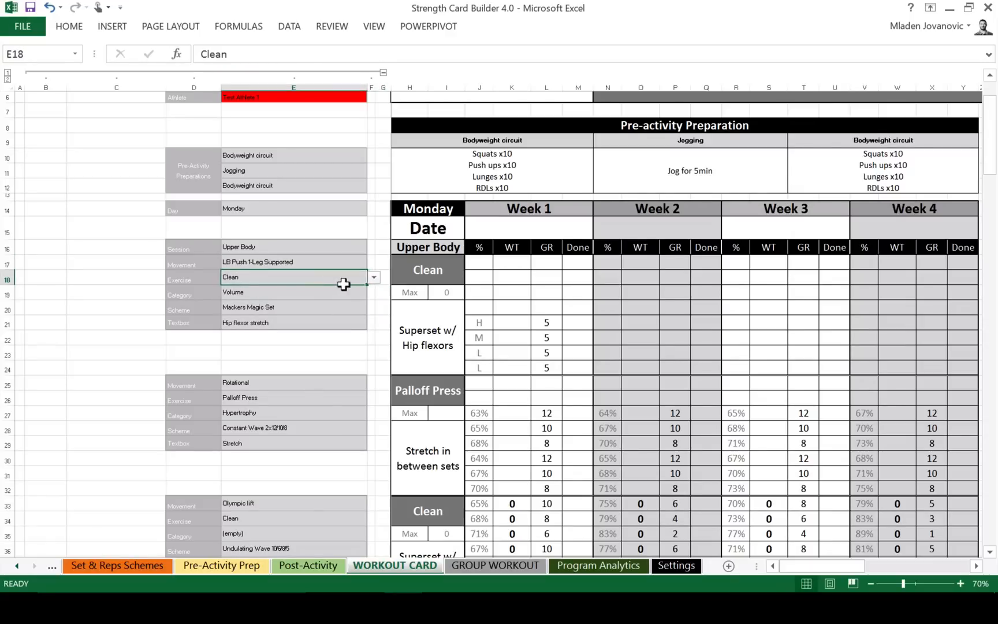
pyautogui.click(373, 277)
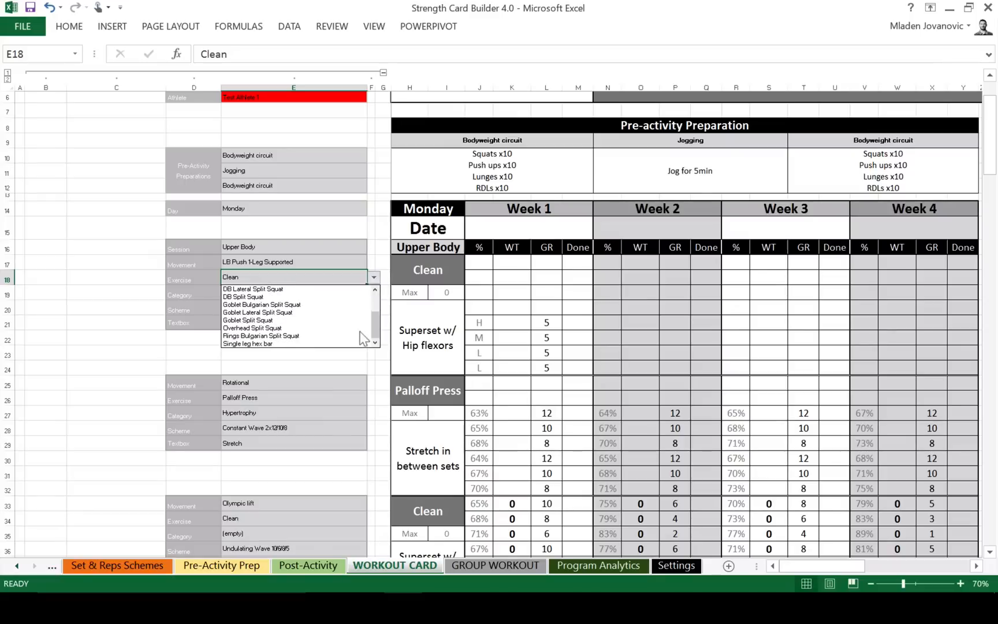
pyautogui.click(247, 343)
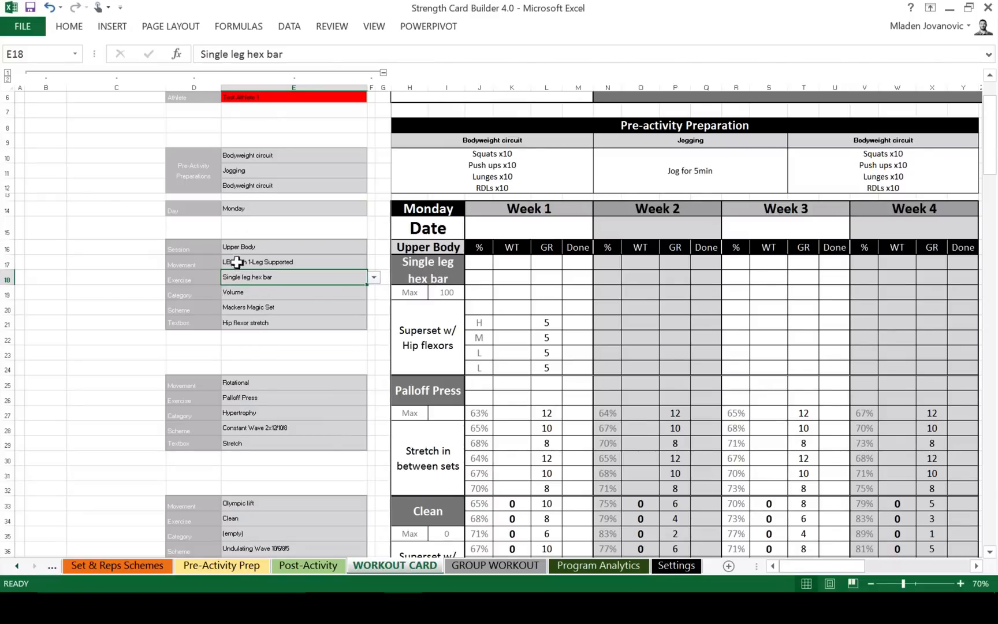
# - Give the exercise the Strength category and Hex bar progression scheme, filling Weeks 1–3 loads 50–90
pyautogui.click(293, 292)
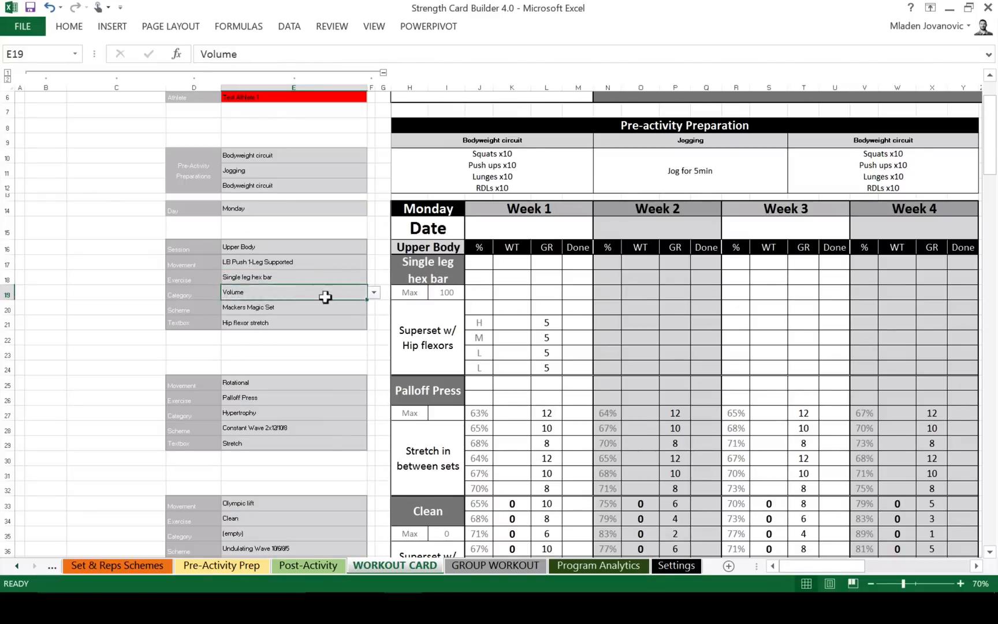
pyautogui.click(374, 292)
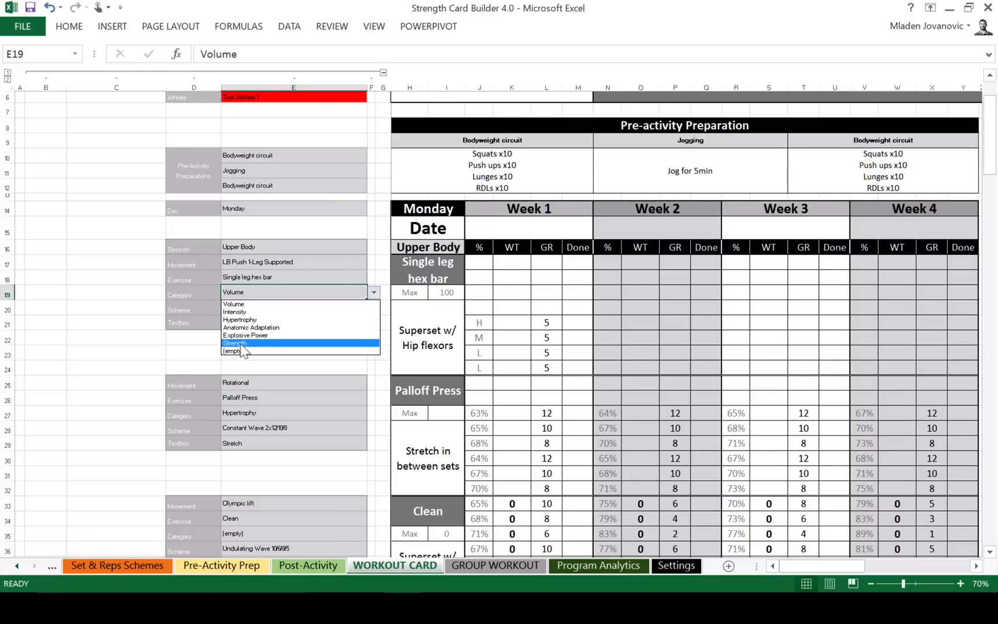
pyautogui.click(235, 343)
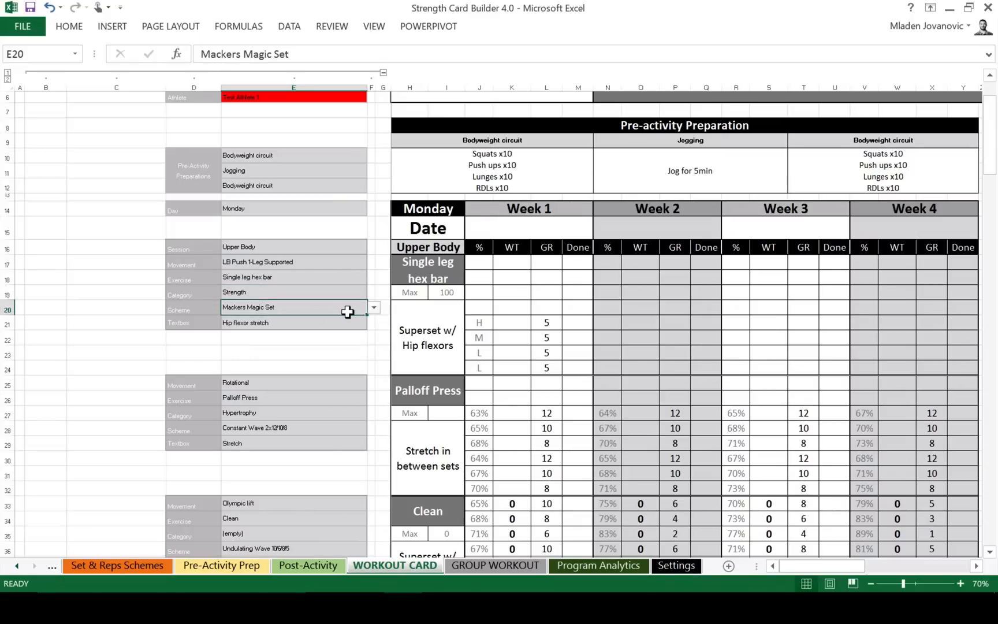
pyautogui.click(373, 307)
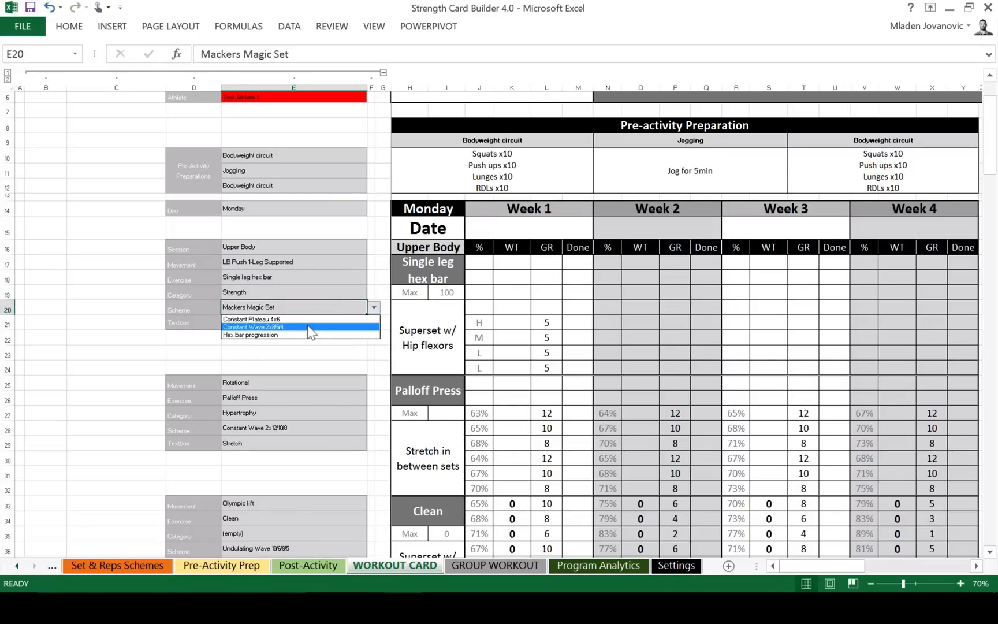
pyautogui.click(250, 335)
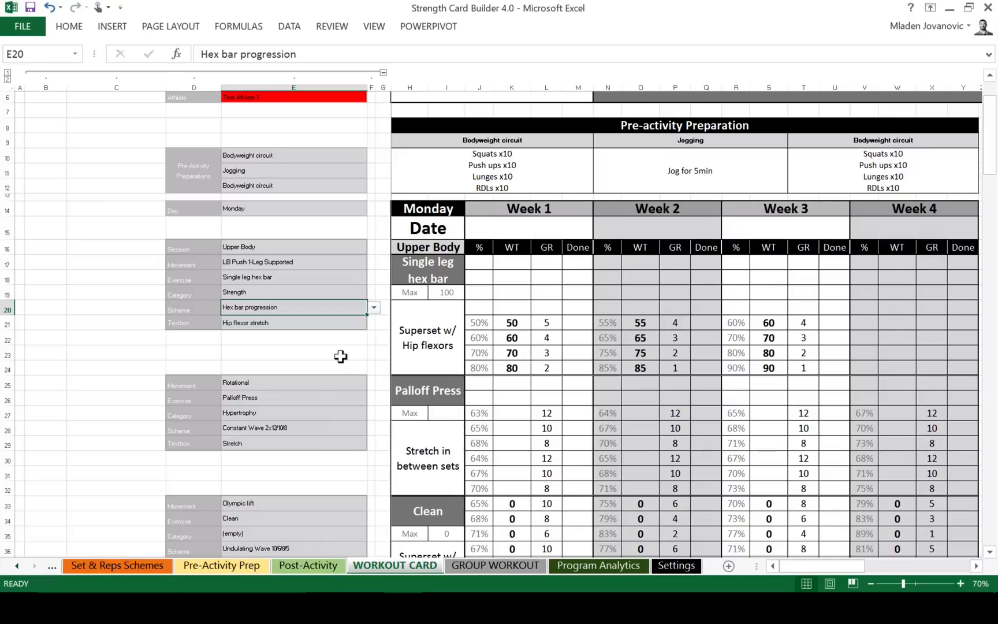
pyautogui.moveTo(445, 287)
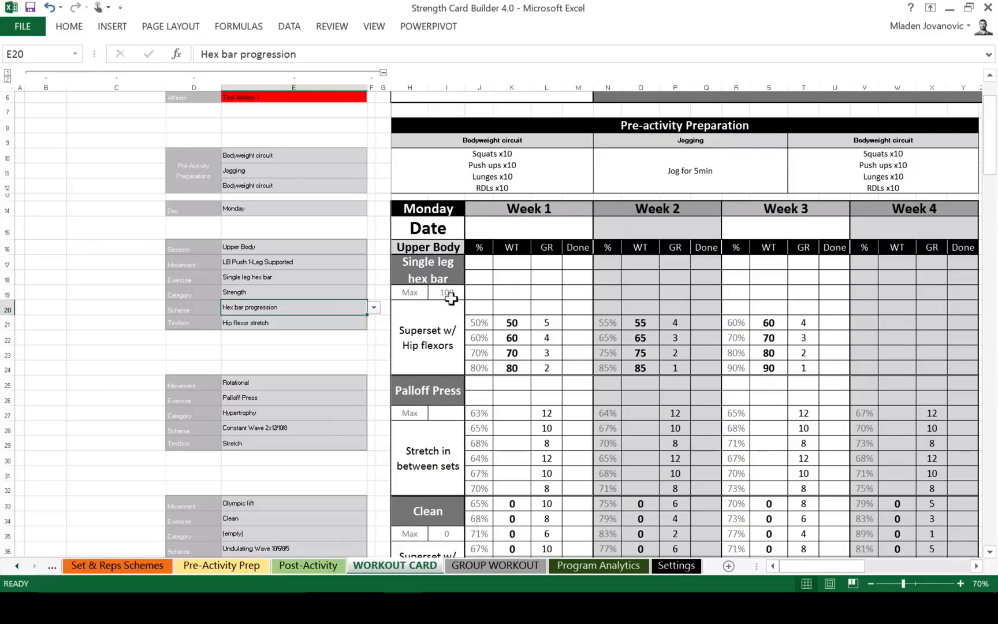
pyautogui.moveTo(448, 280)
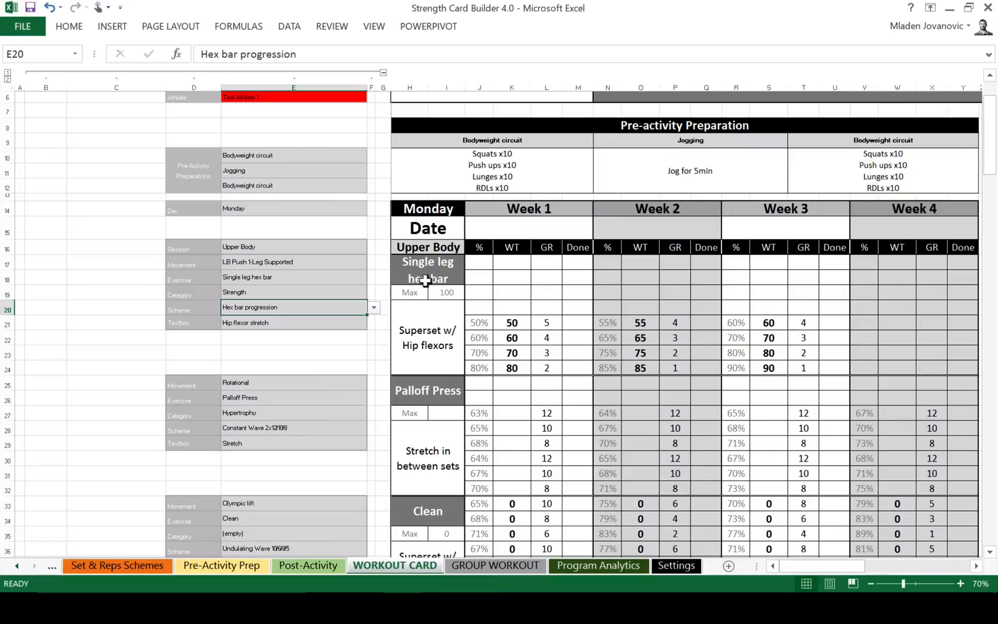
# - Choose Core as the superset text in E21 so the card reads Superset w/ MB Situps
pyautogui.click(293, 323)
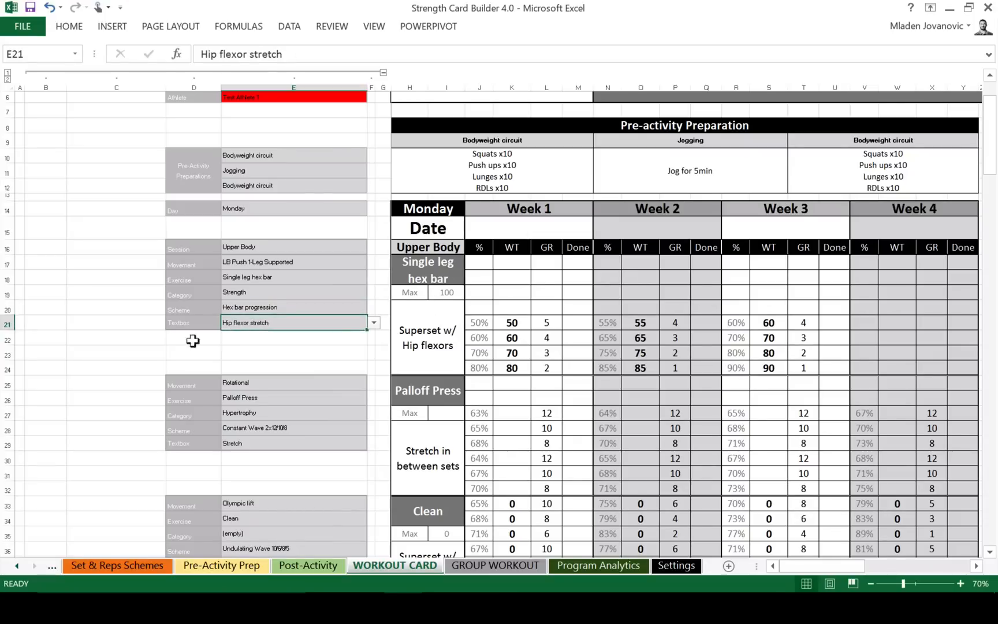
pyautogui.click(374, 323)
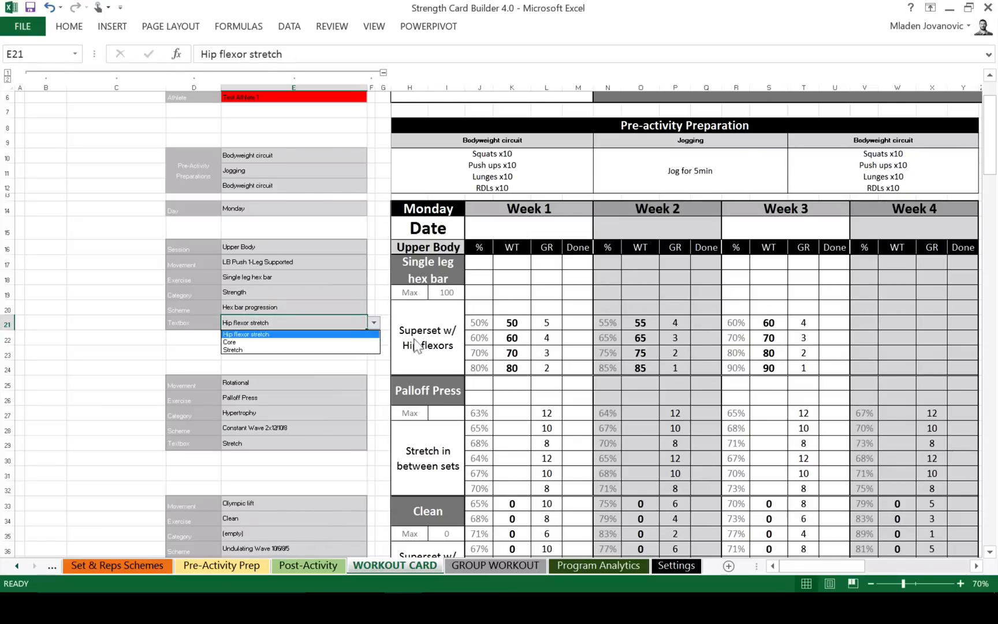
pyautogui.moveTo(229, 342)
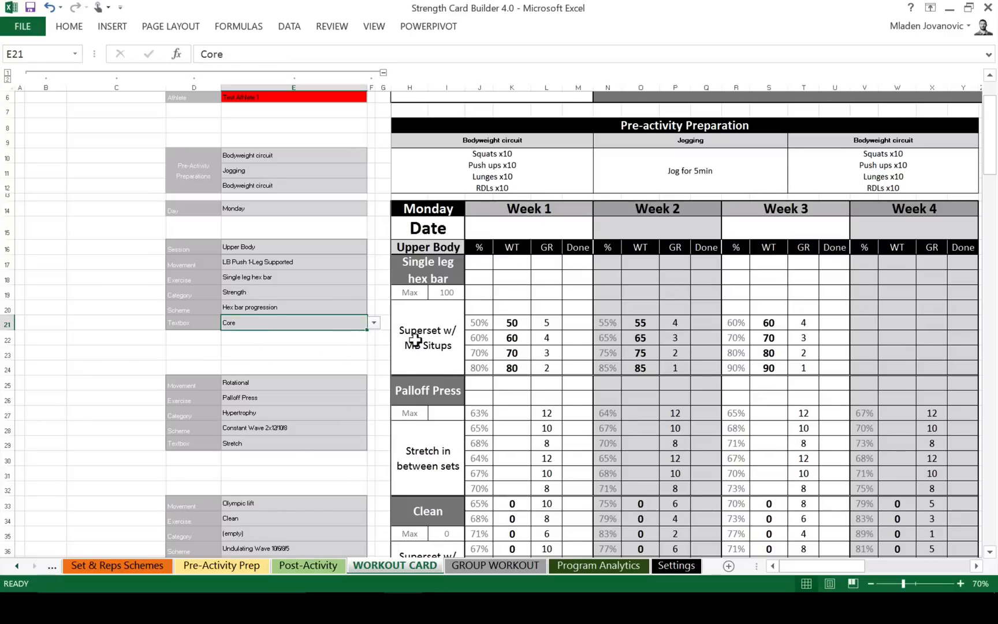
pyautogui.scroll(-3)
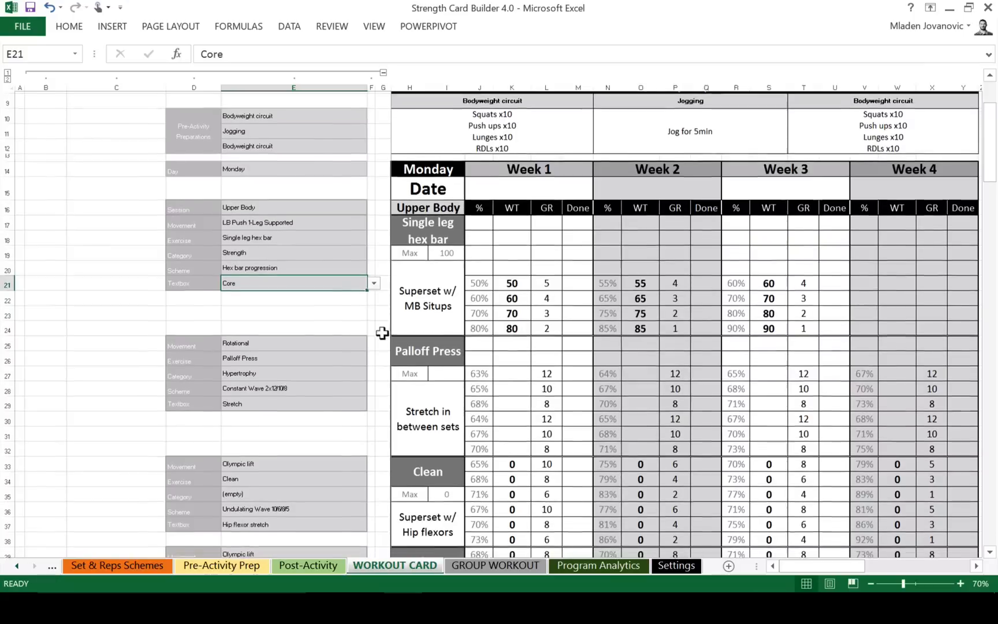
pyautogui.scroll(-3)
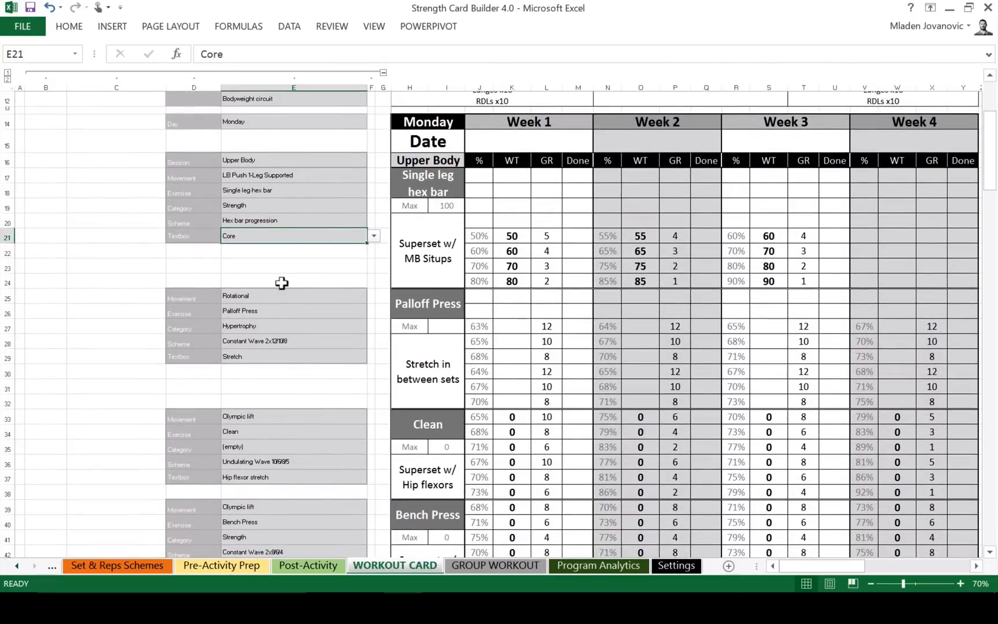
pyautogui.moveTo(380, 188)
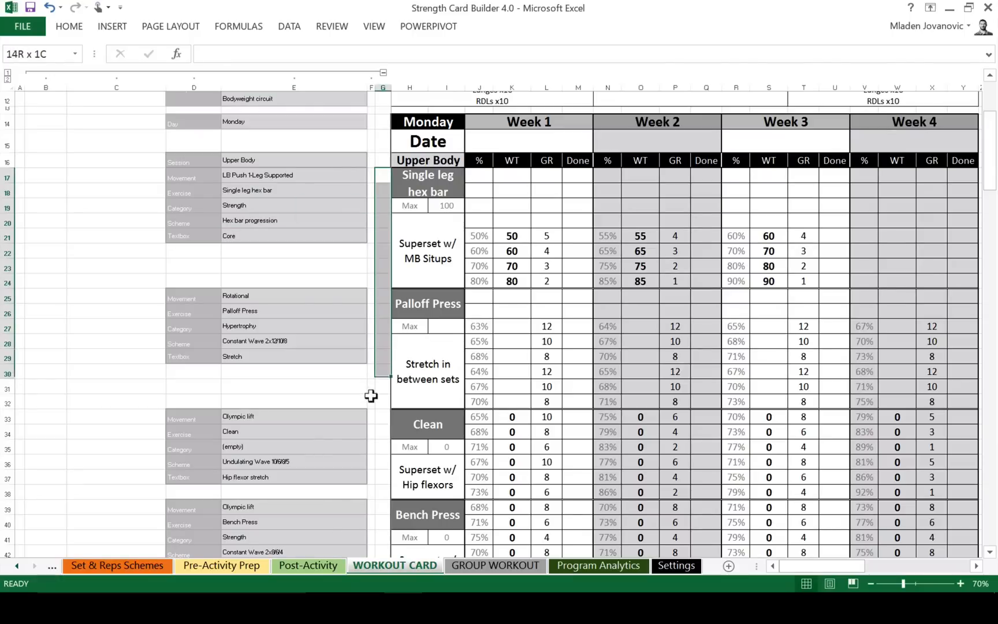
# - Fill the G17:G32 strip beside the first exercise blocks yellow and check the reps formula in L21
pyautogui.click(68, 26)
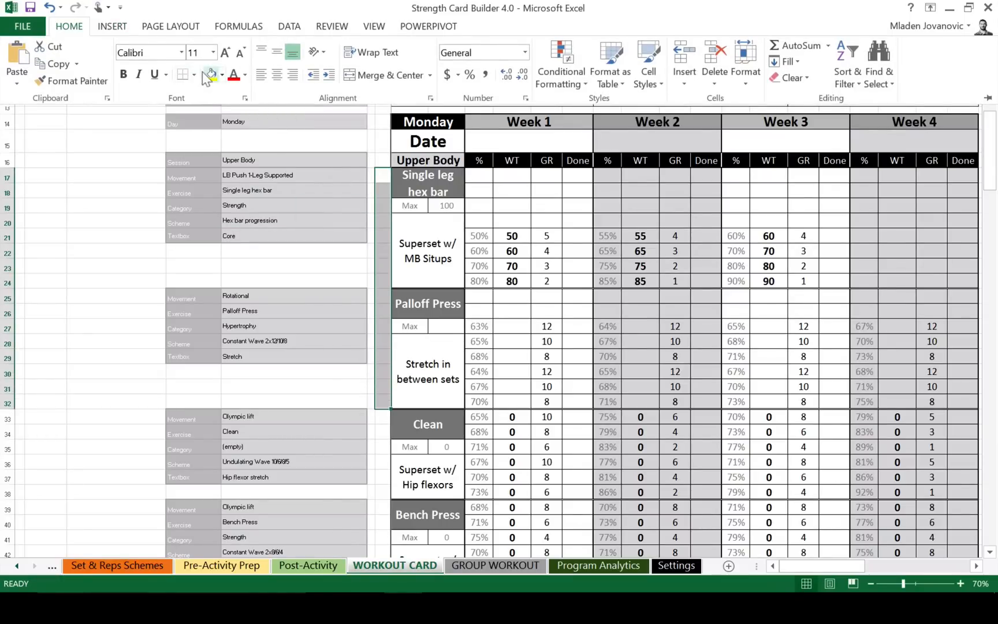
pyautogui.click(403, 220)
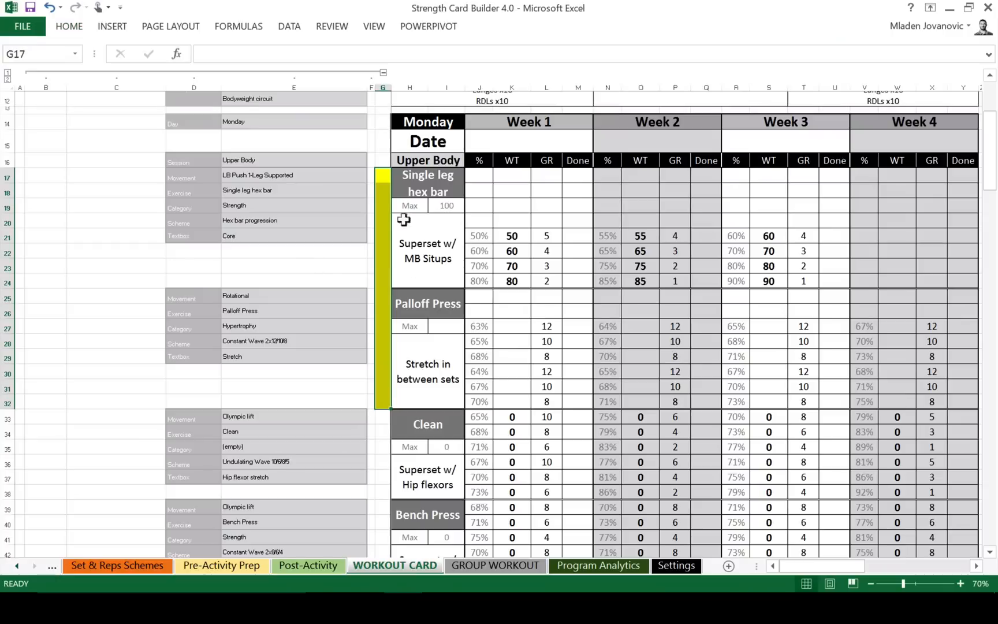
pyautogui.click(546, 235)
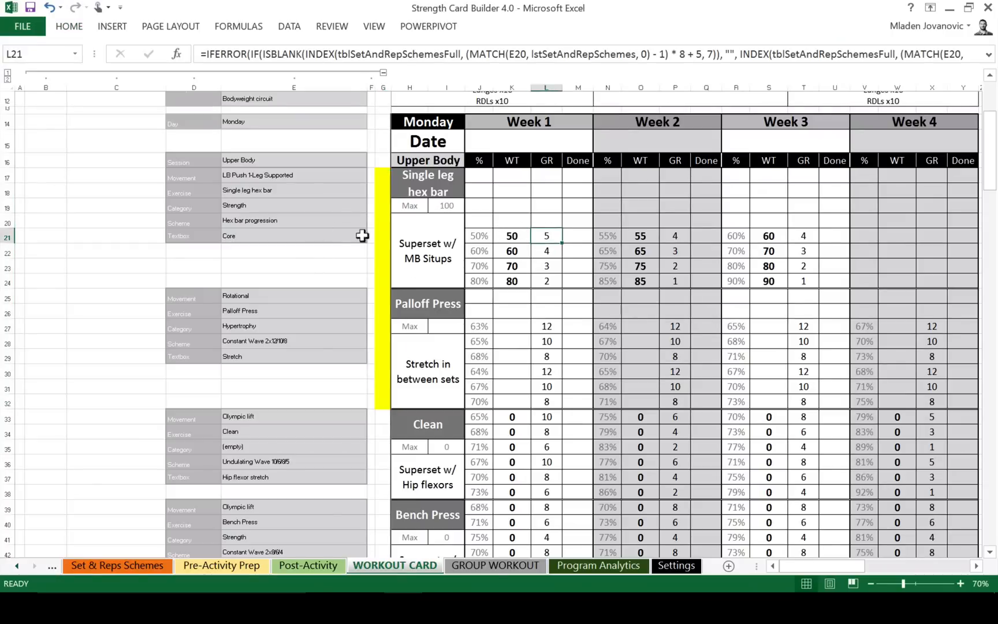
pyautogui.moveTo(395, 306)
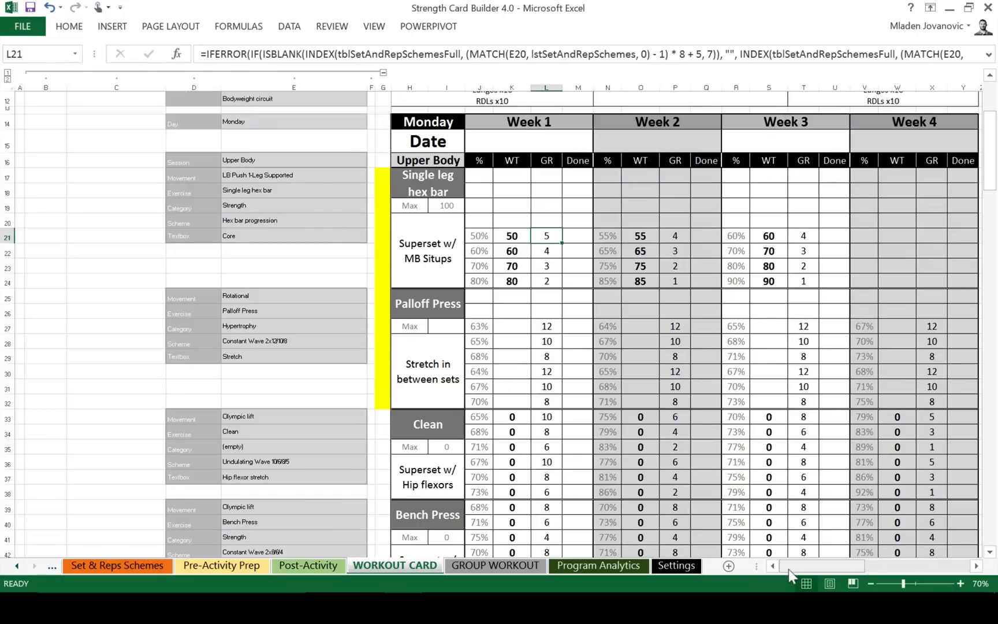
pyautogui.moveTo(785, 575)
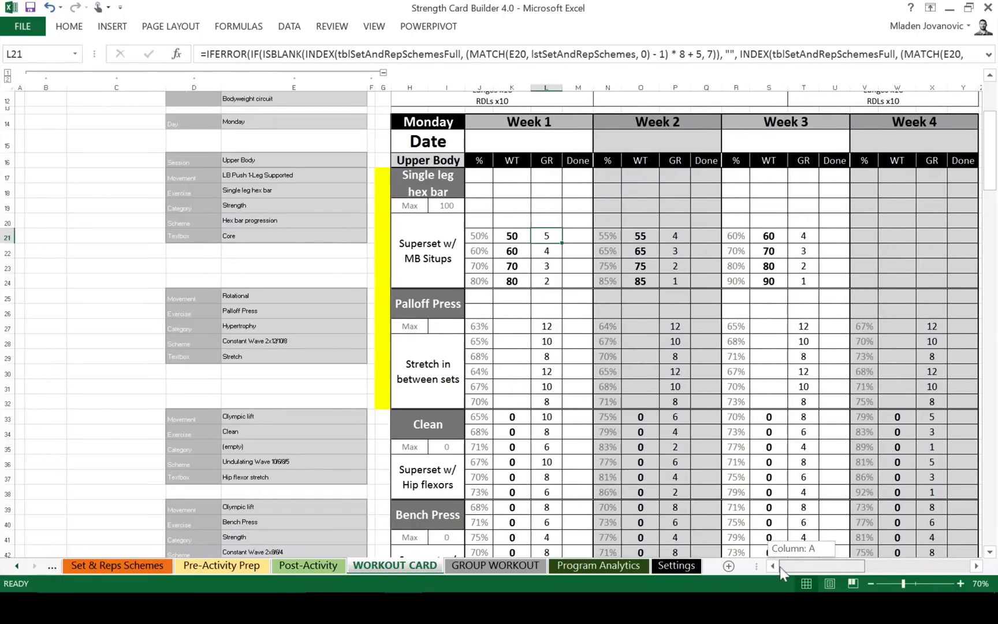
# - Check both post-activity entries read Upper body complex and scroll to the second Monday Lower Body card
pyautogui.scroll(-3)
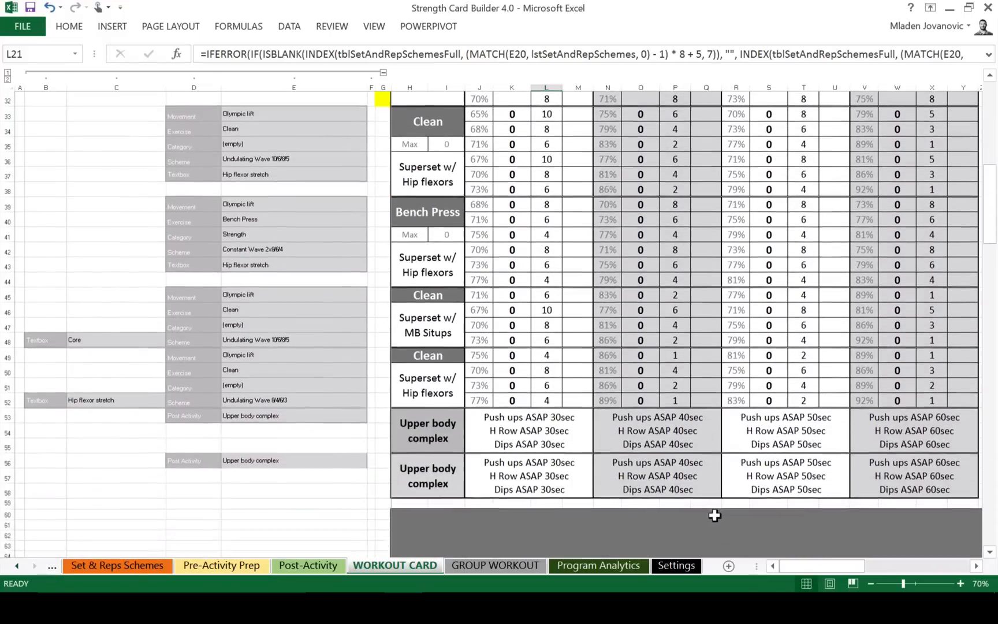
pyautogui.scroll(-3)
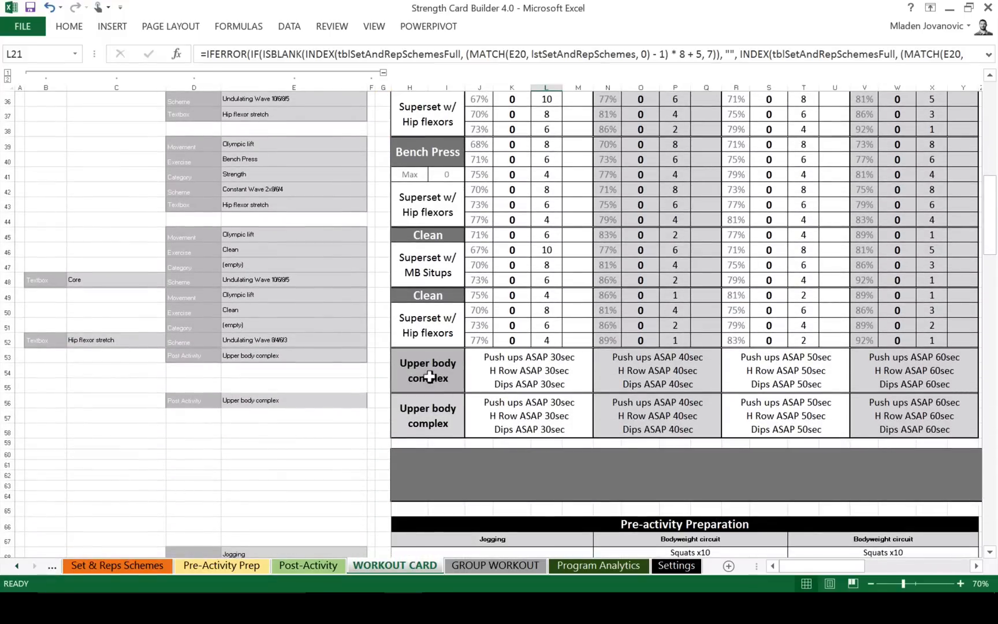
pyautogui.click(293, 355)
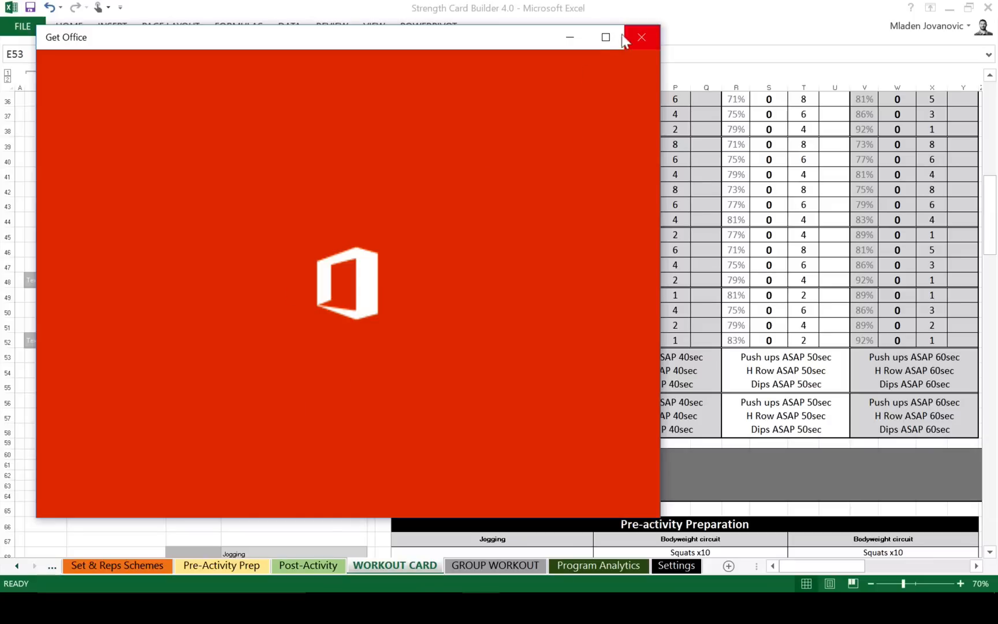
pyautogui.click(642, 37)
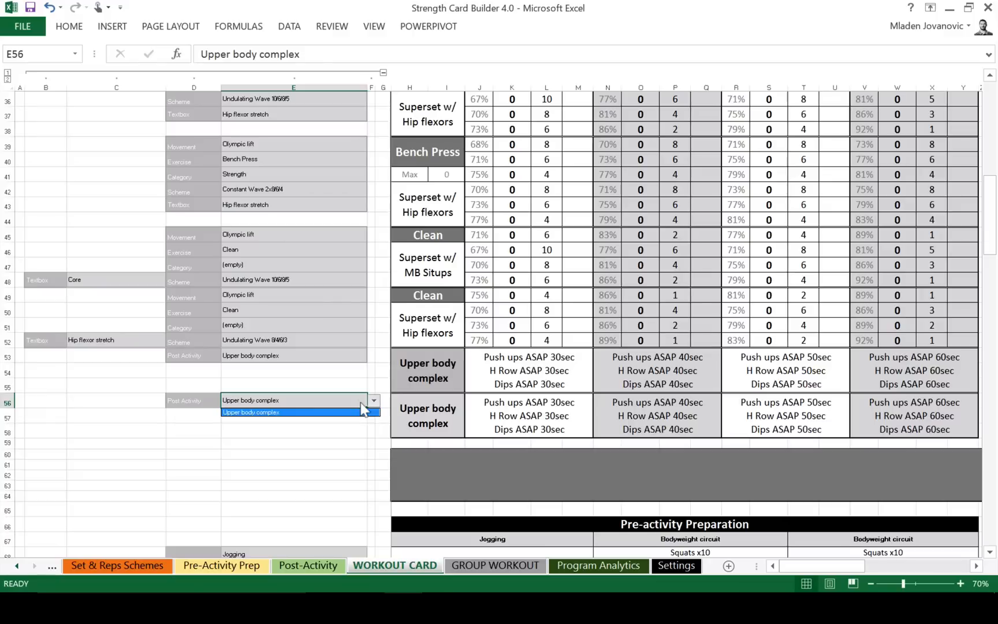
pyautogui.click(298, 411)
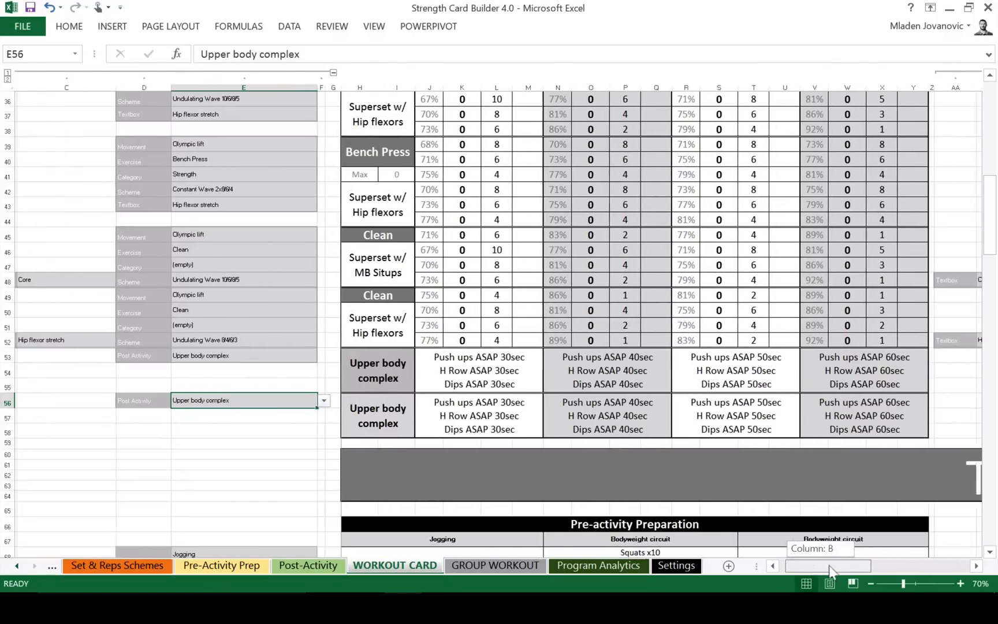
pyautogui.hscroll(3)
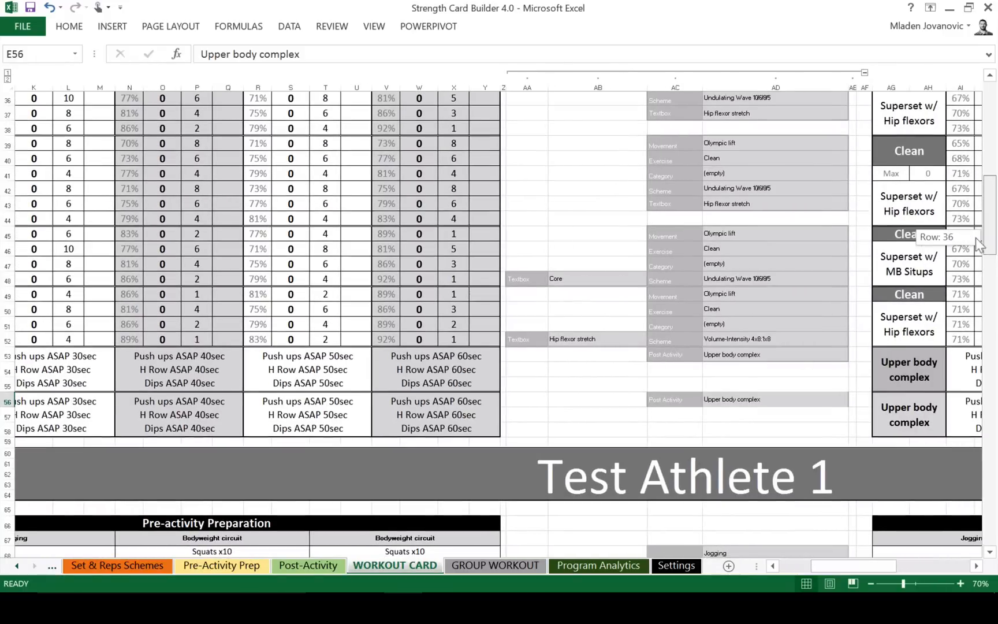
pyautogui.scroll(3)
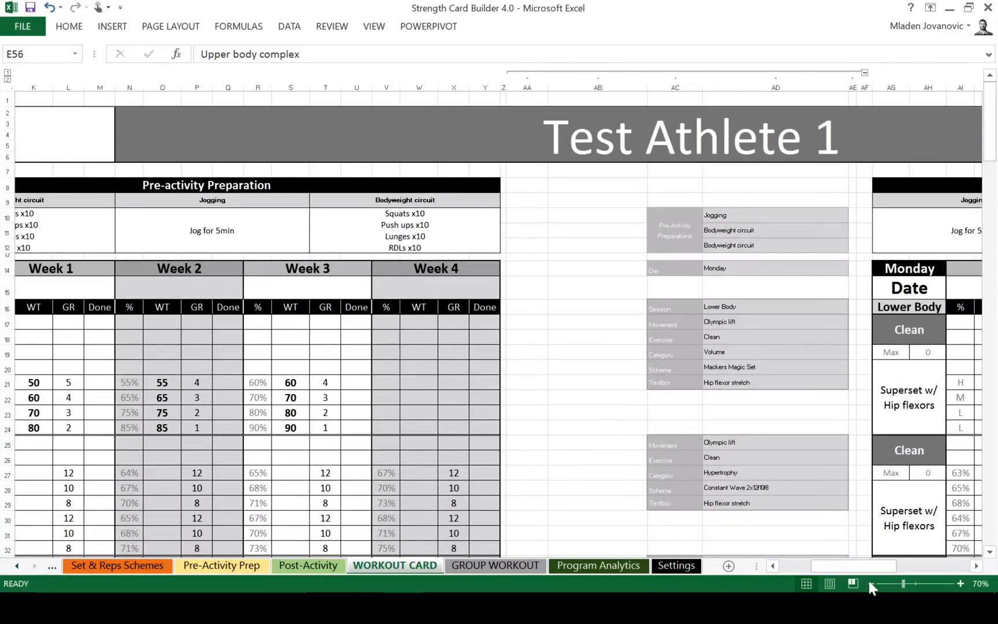
# - Zoom out to 50% so both Monday cards, the program buttons and the reps pivot are visible
pyautogui.click(870, 584)
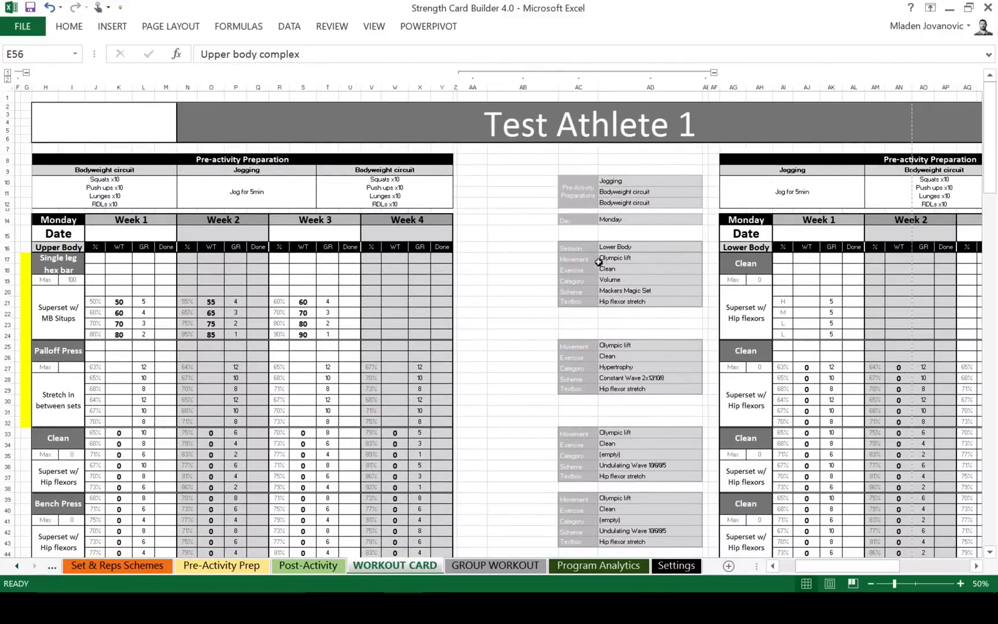
pyautogui.moveTo(596, 301)
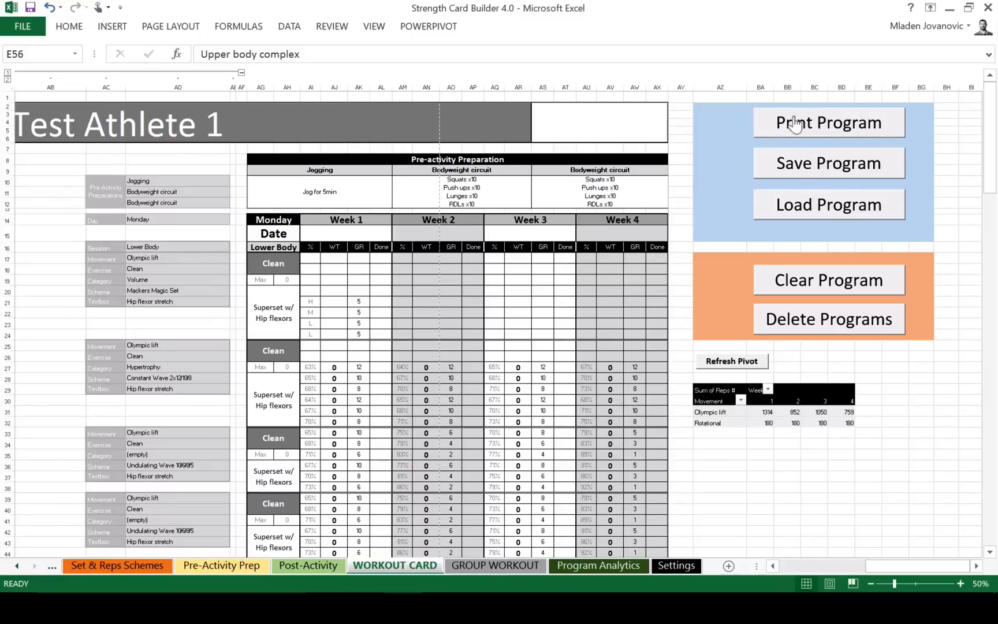
pyautogui.moveTo(786, 130)
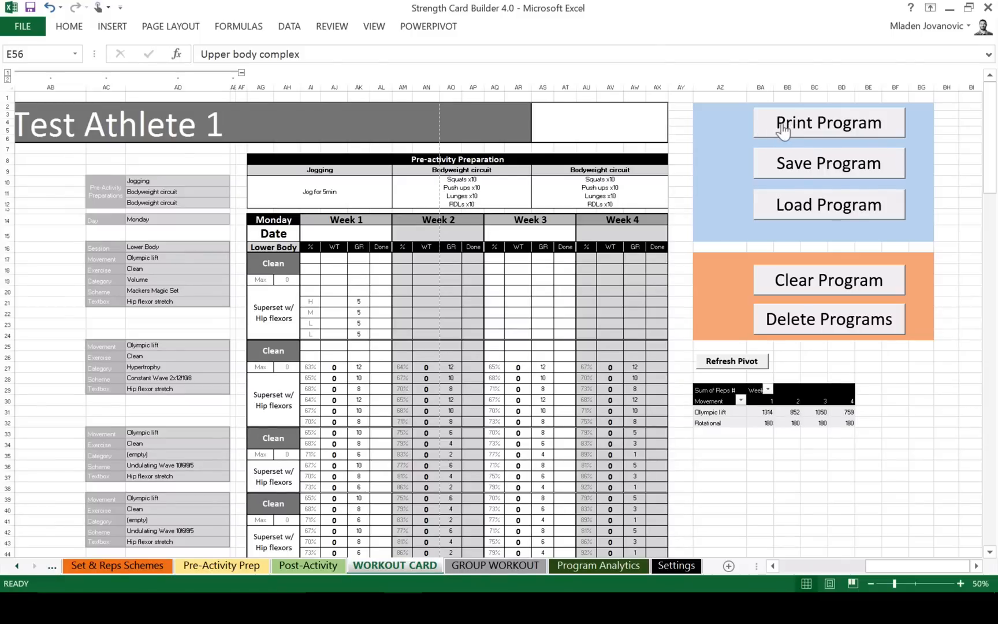
pyautogui.moveTo(768, 123)
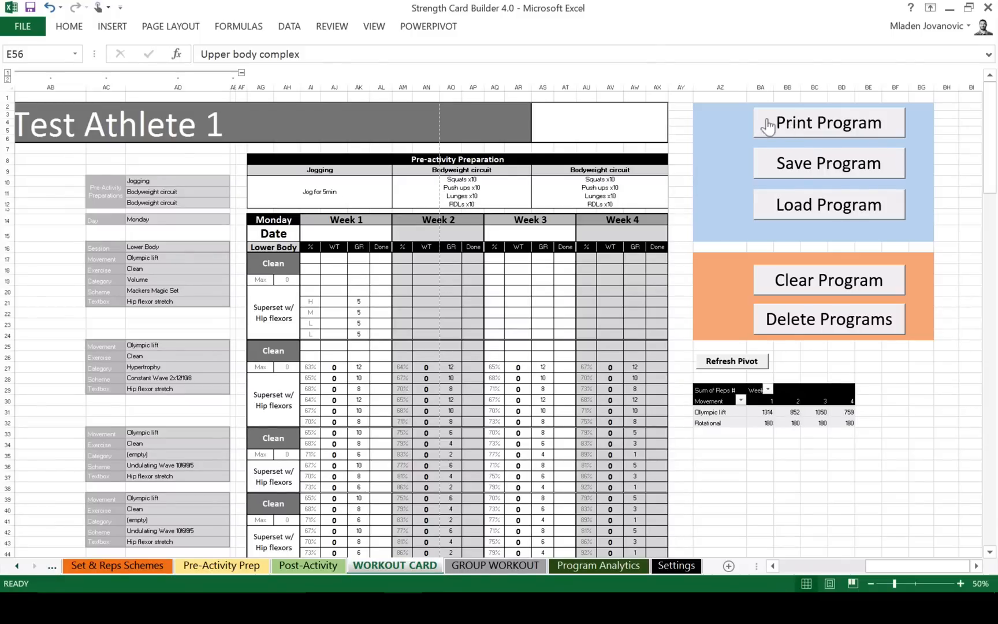
pyautogui.moveTo(769, 132)
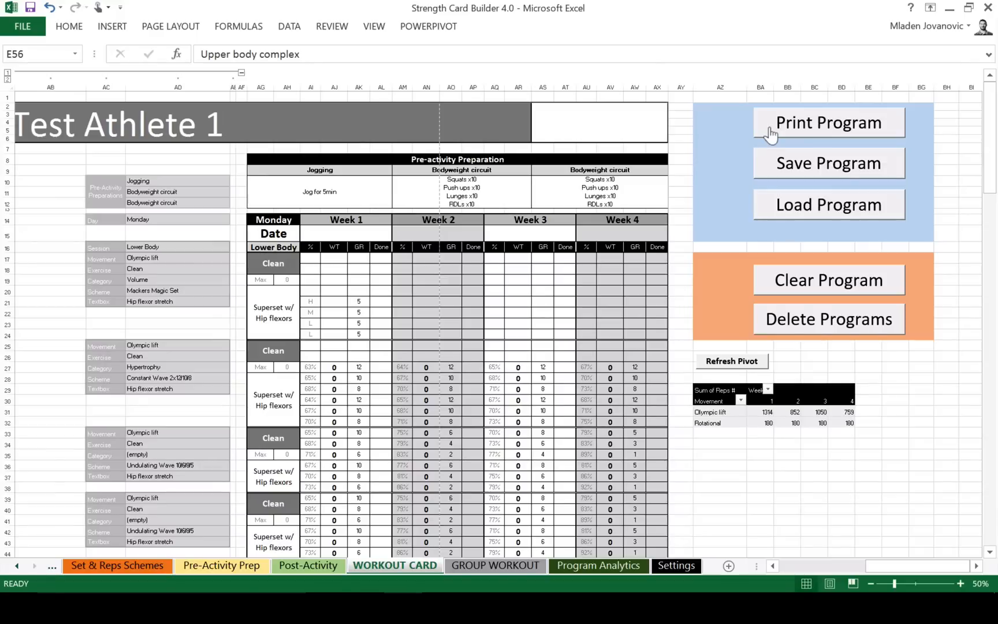
# - In the Print programs dialog add Athletes 2, 3 and 4 to the print list
pyautogui.click(829, 122)
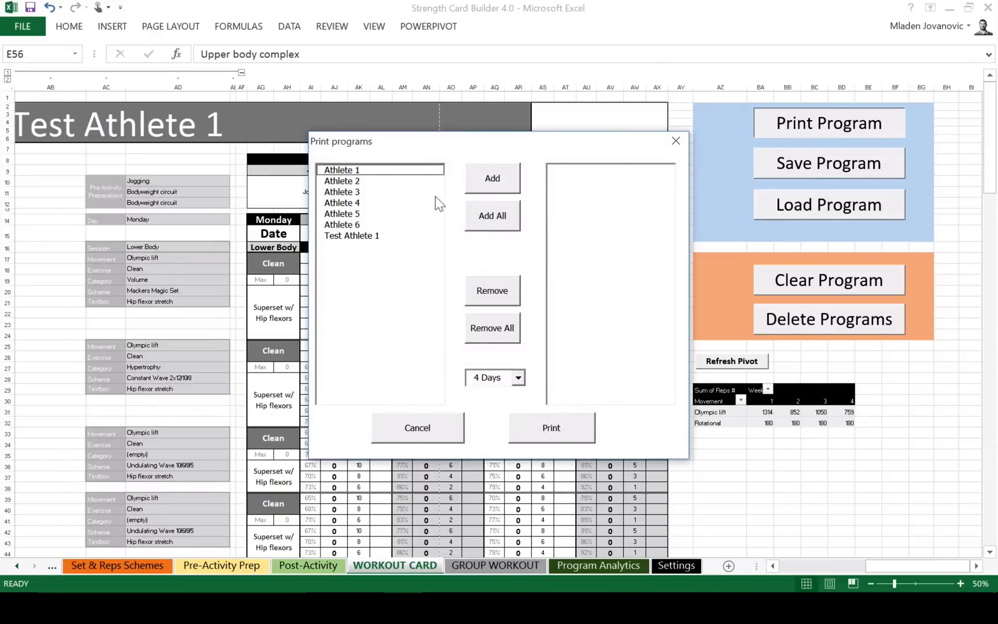
pyautogui.click(341, 180)
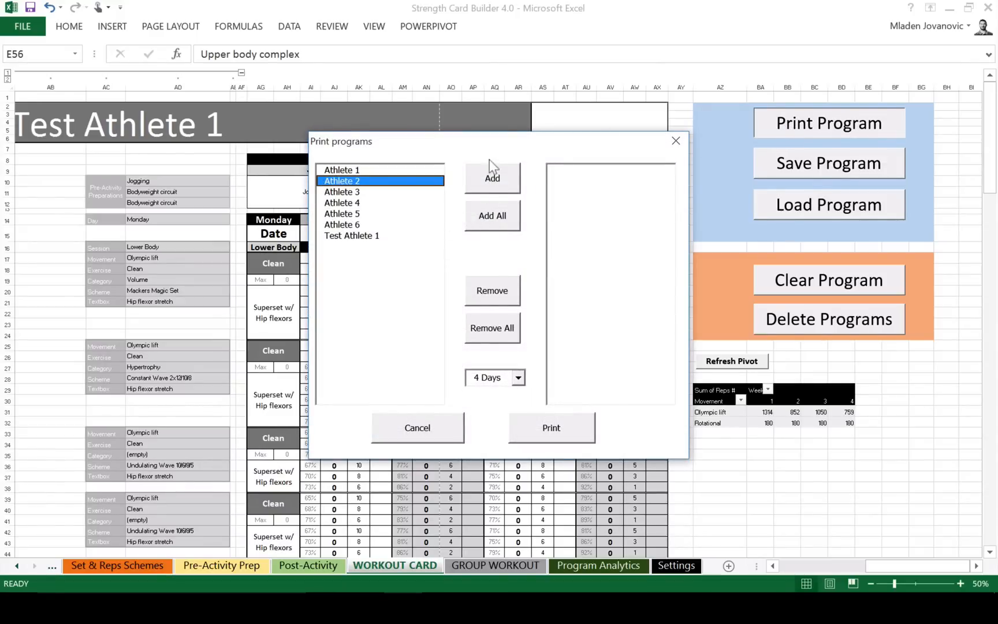
pyautogui.click(491, 178)
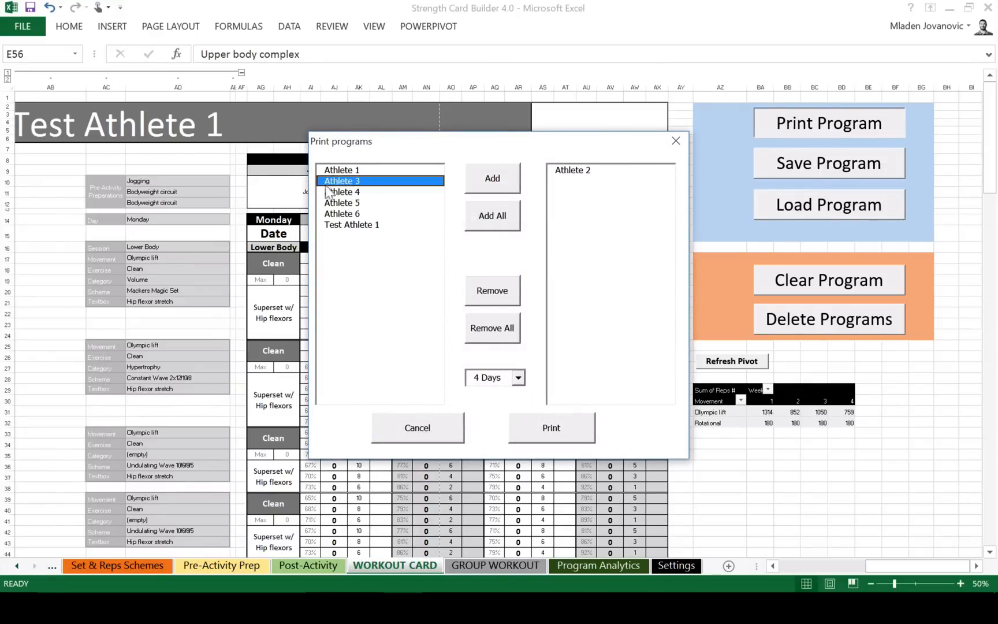
pyautogui.click(491, 178)
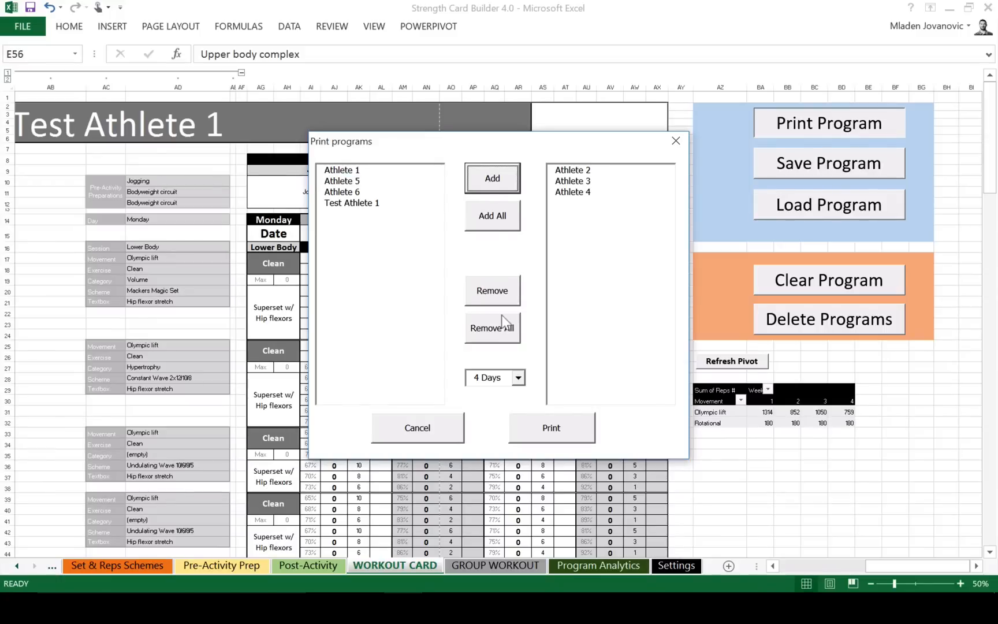
# - Keep 4 Days as the days-per-card setting
pyautogui.click(517, 376)
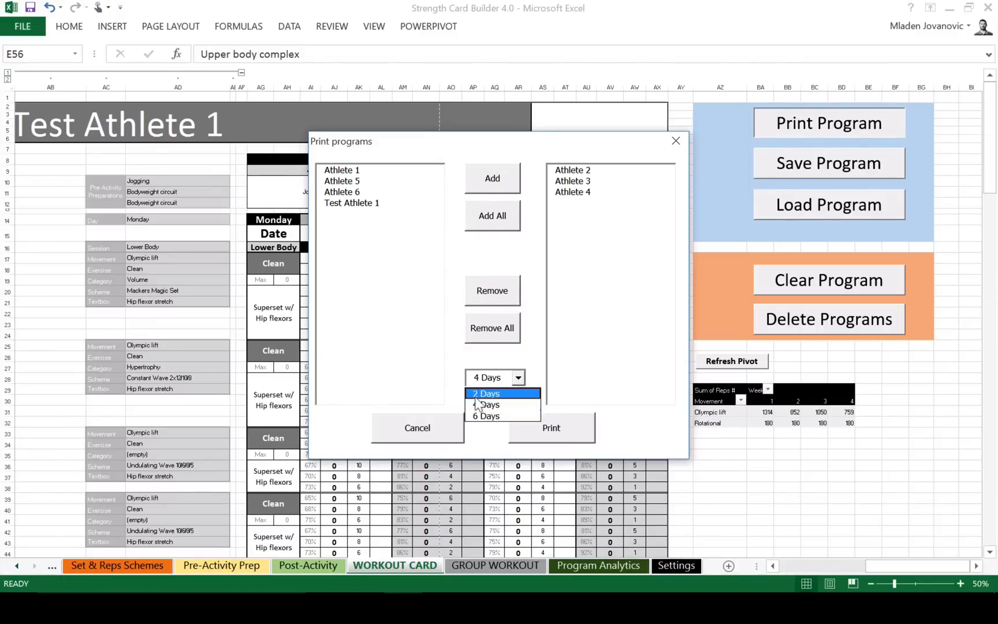
pyautogui.moveTo(474, 399)
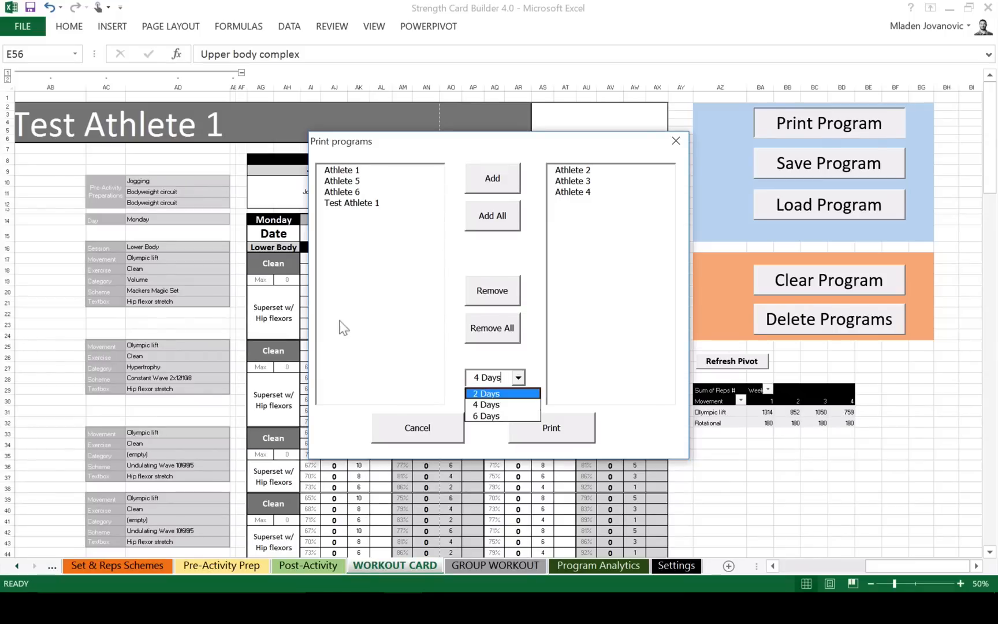
pyautogui.click(485, 404)
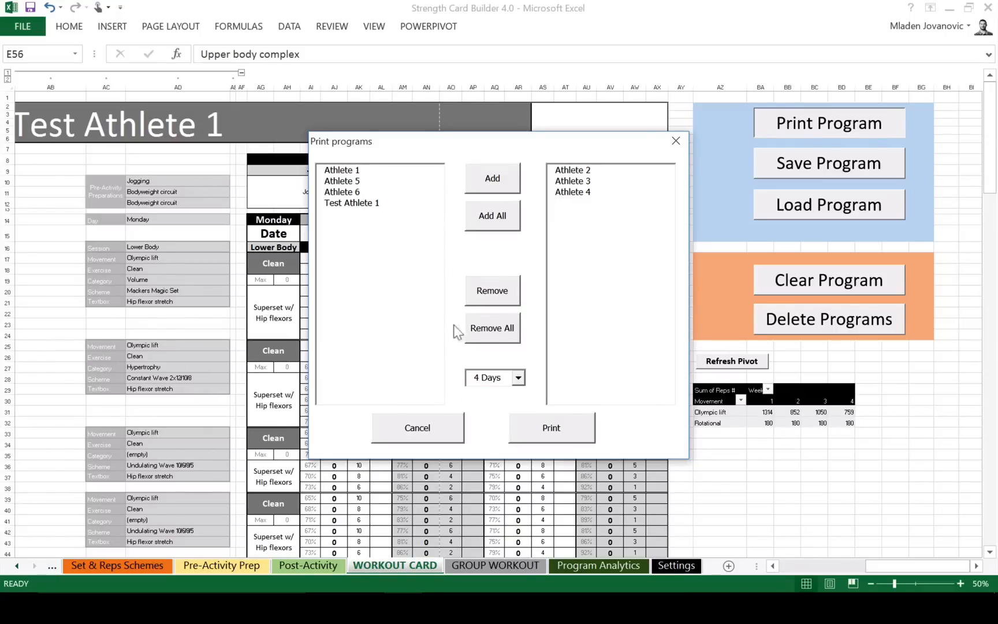
pyautogui.click(517, 377)
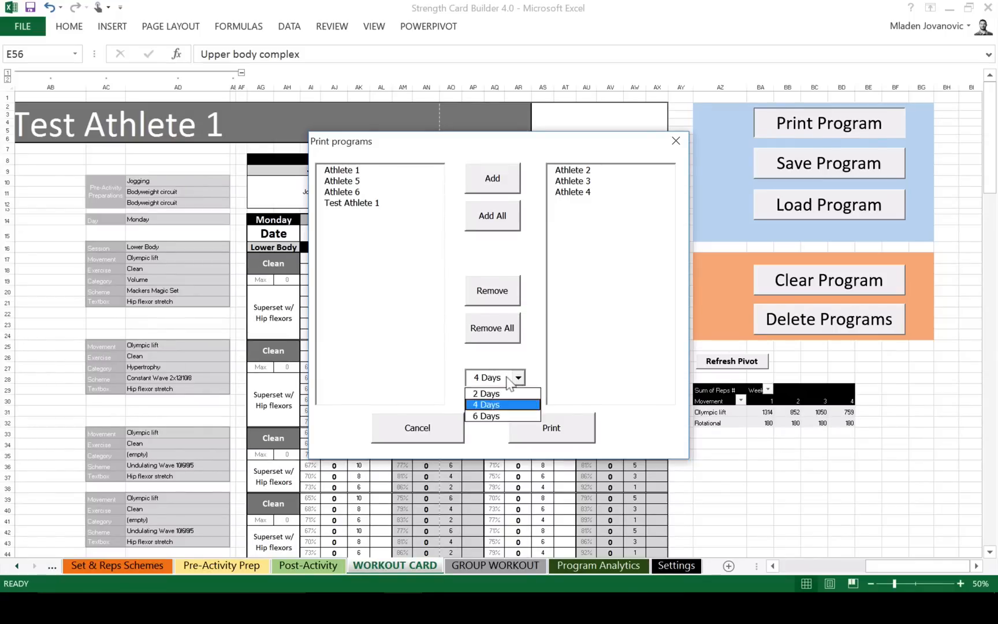
pyautogui.click(485, 404)
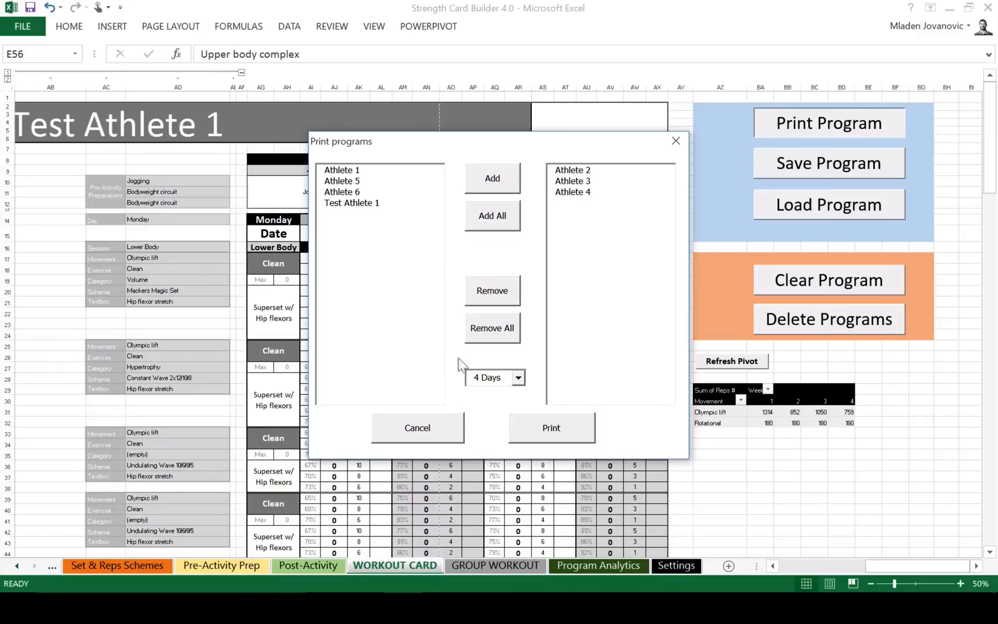
pyautogui.moveTo(516, 155)
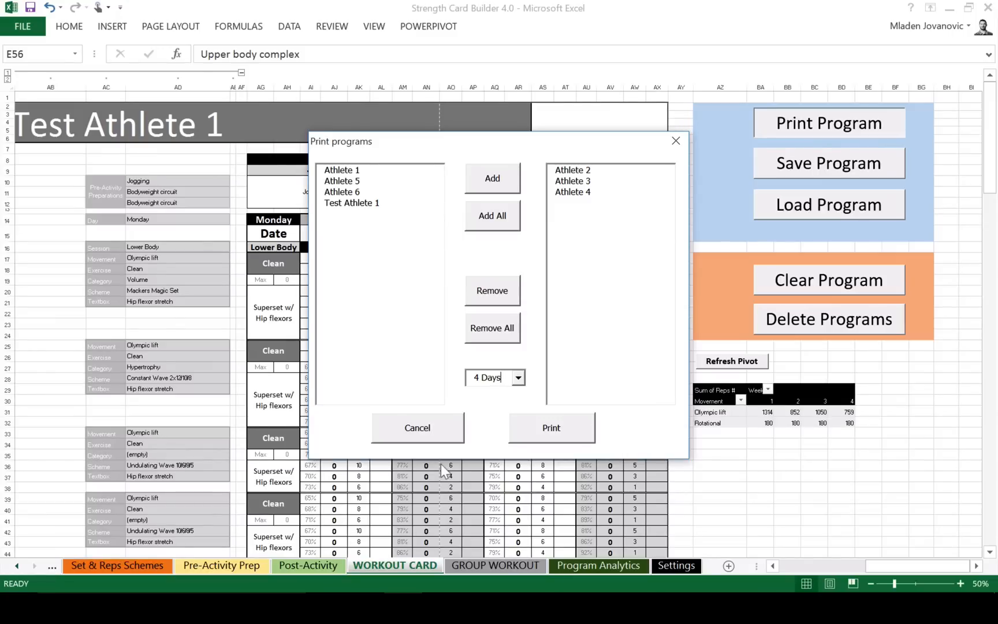
pyautogui.moveTo(364, 418)
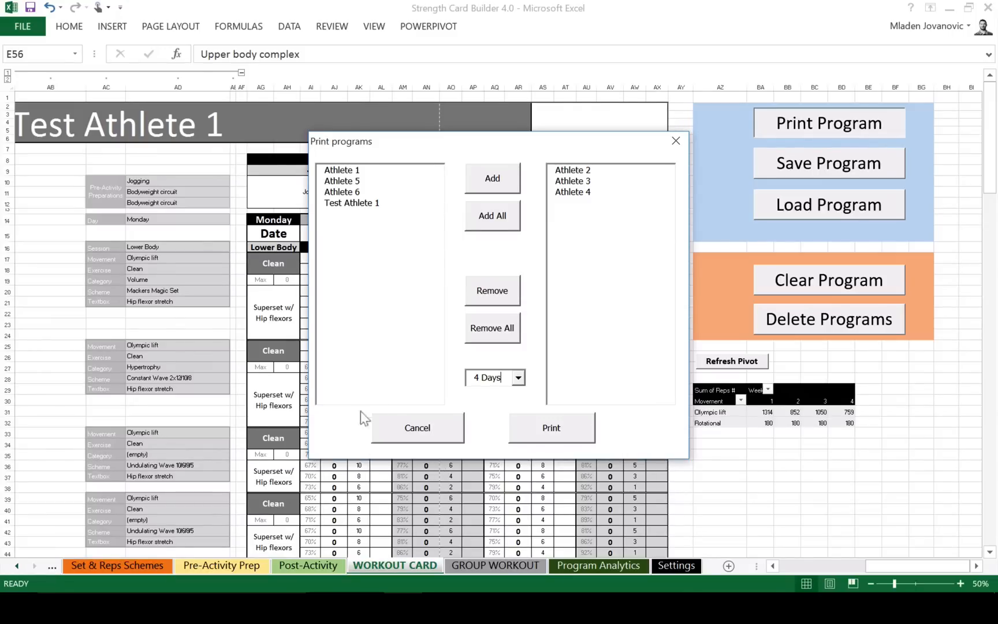
# - Cancel printing and save the card as 'Program 5: Test w/Single leg hex'
pyautogui.click(417, 427)
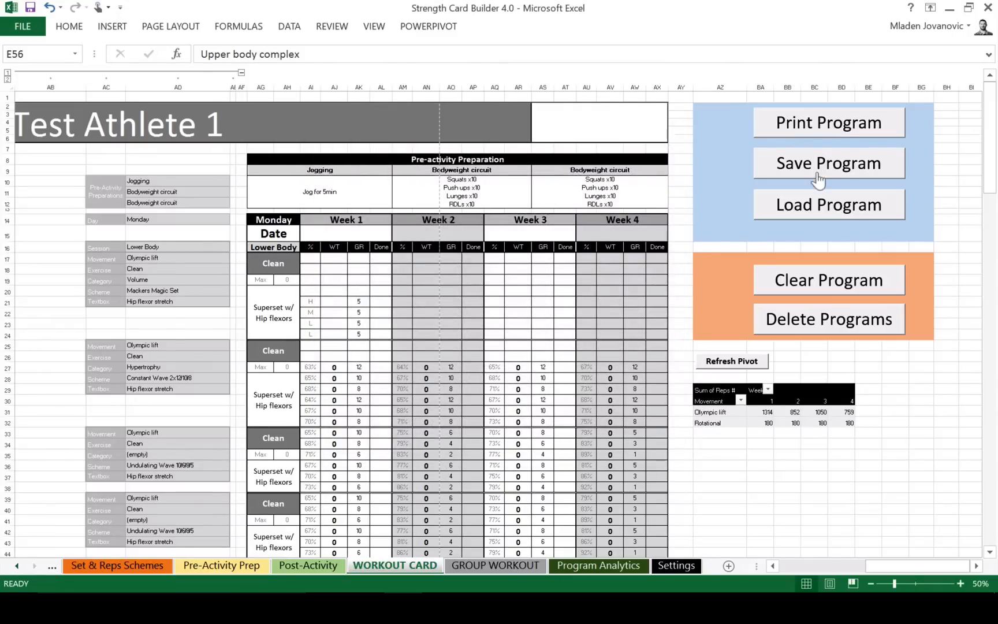
pyautogui.moveTo(283, 187)
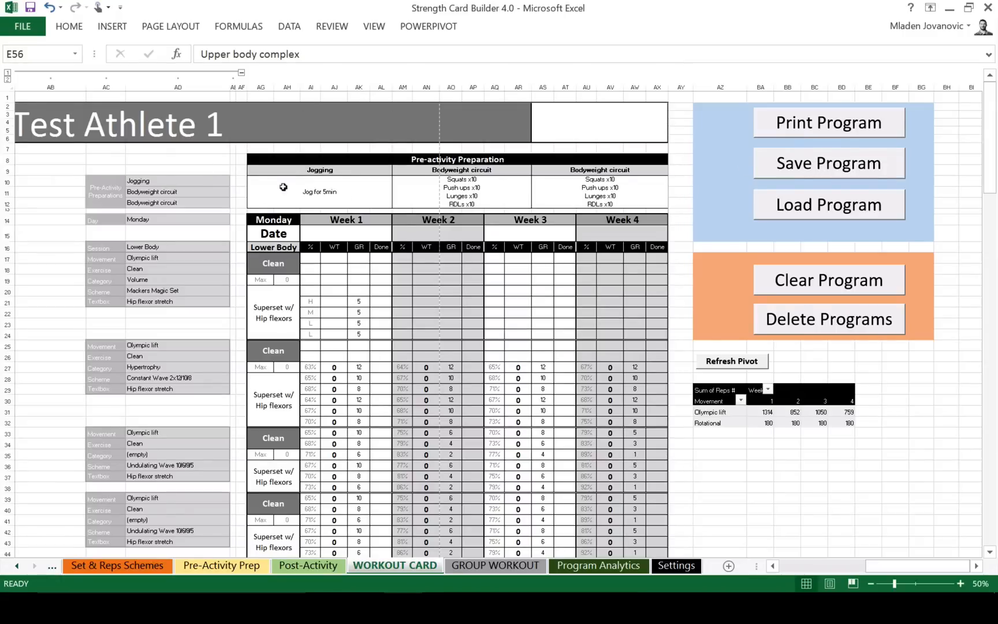
pyautogui.click(828, 163)
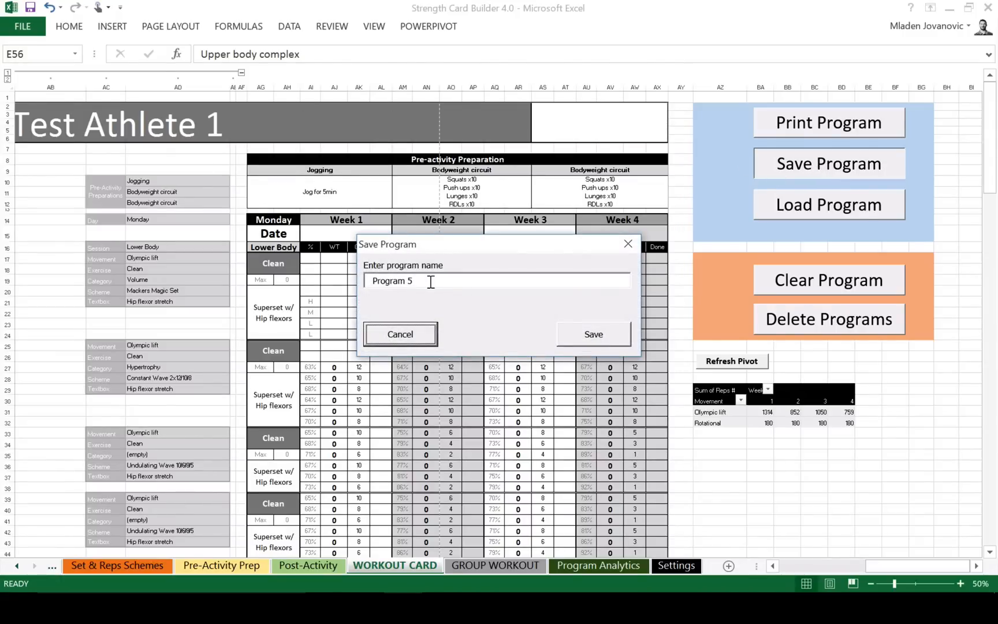
pyautogui.write(':')
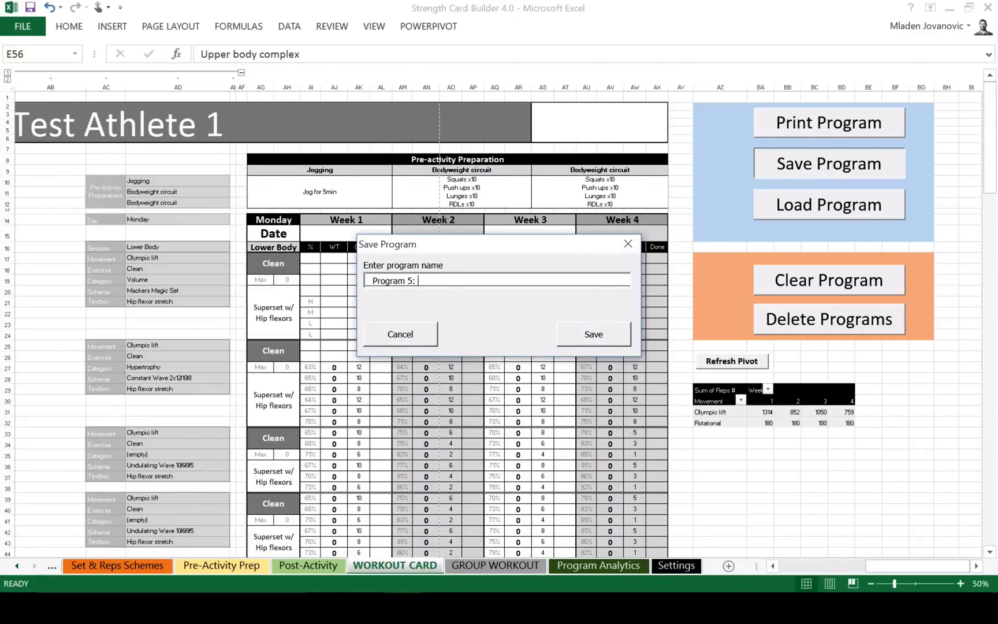
pyautogui.write('Test w.')
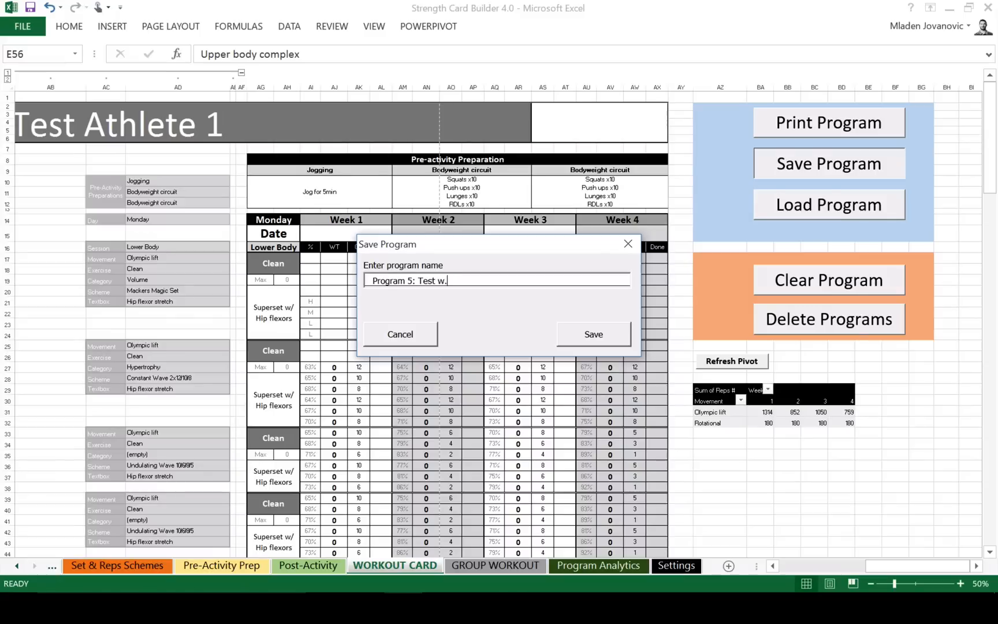
pyautogui.write('/Si')
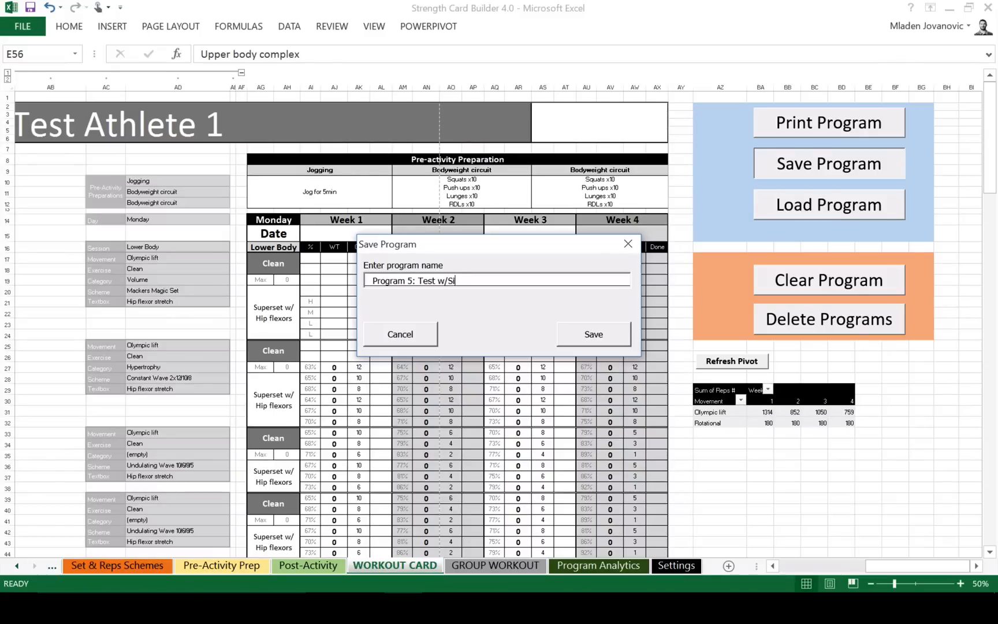
pyautogui.write('ngle leg hex')
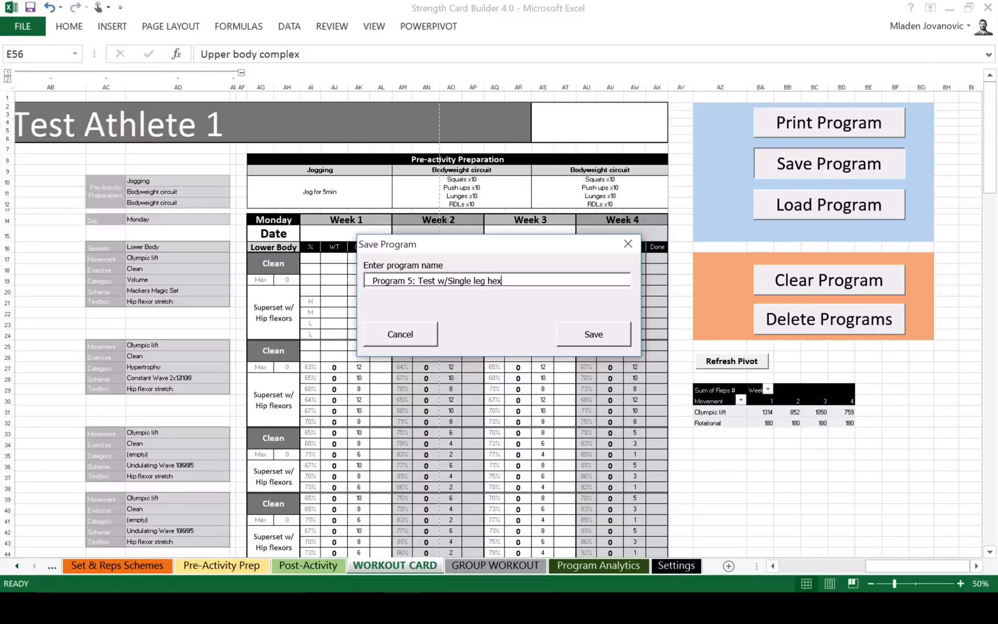
pyautogui.moveTo(592, 335)
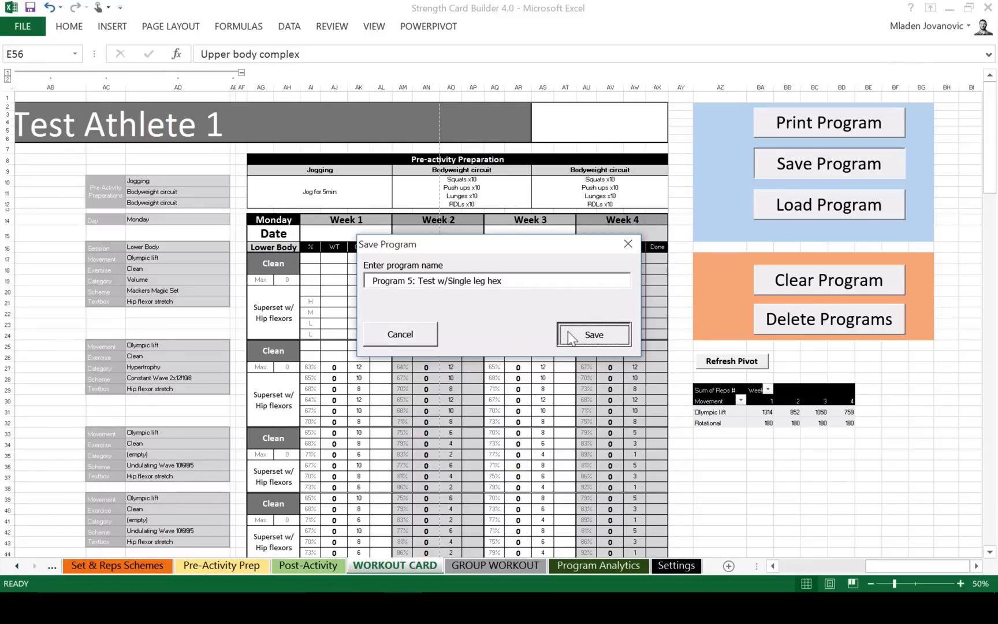
pyautogui.click(592, 335)
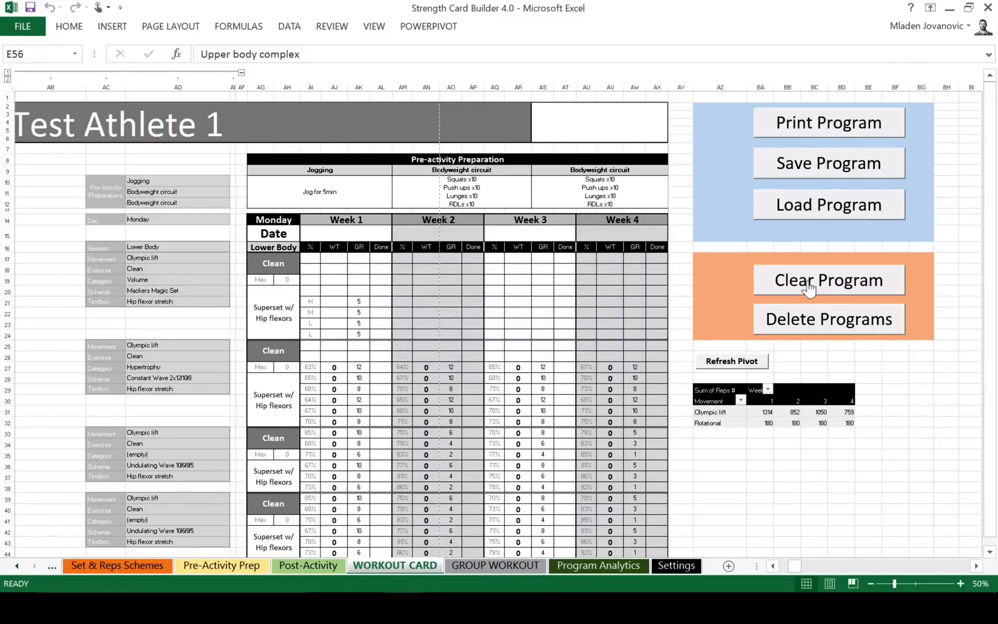
# - Clear the workout card and reload saved Program 5: Test w/Single leg hex
pyautogui.click(828, 280)
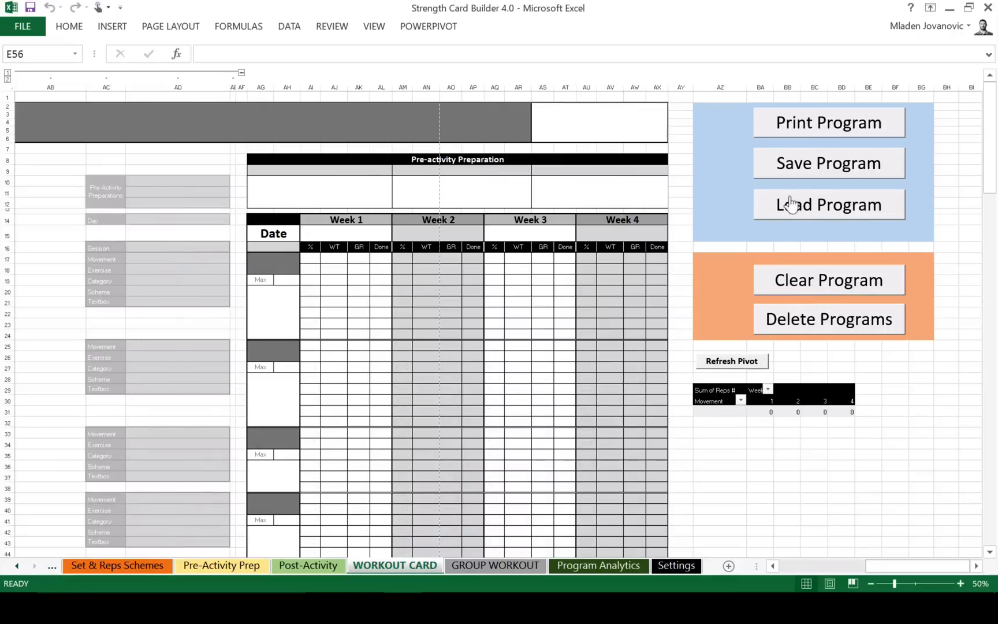
pyautogui.click(828, 205)
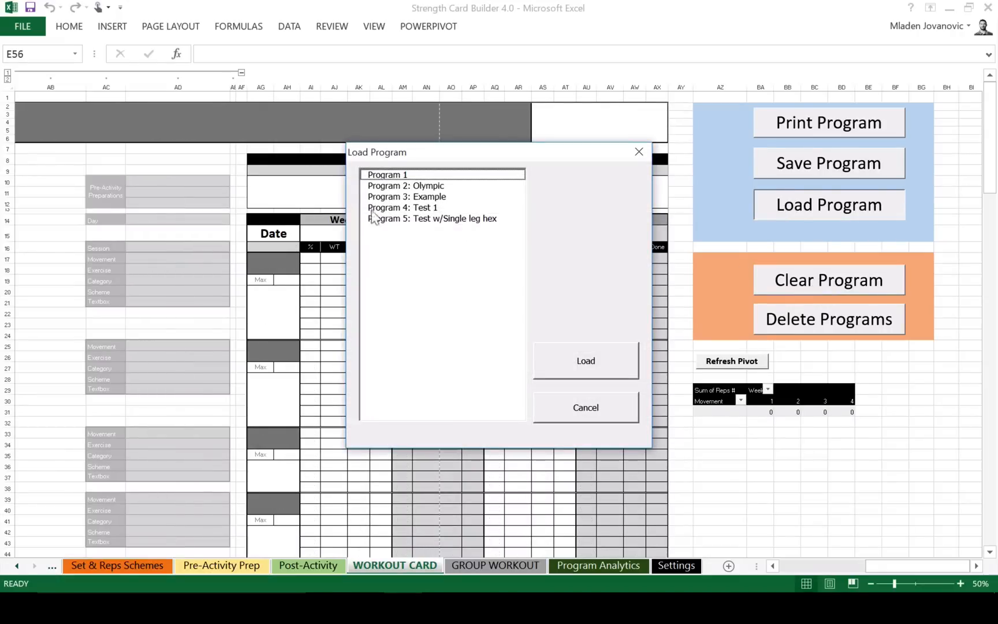
pyautogui.click(431, 218)
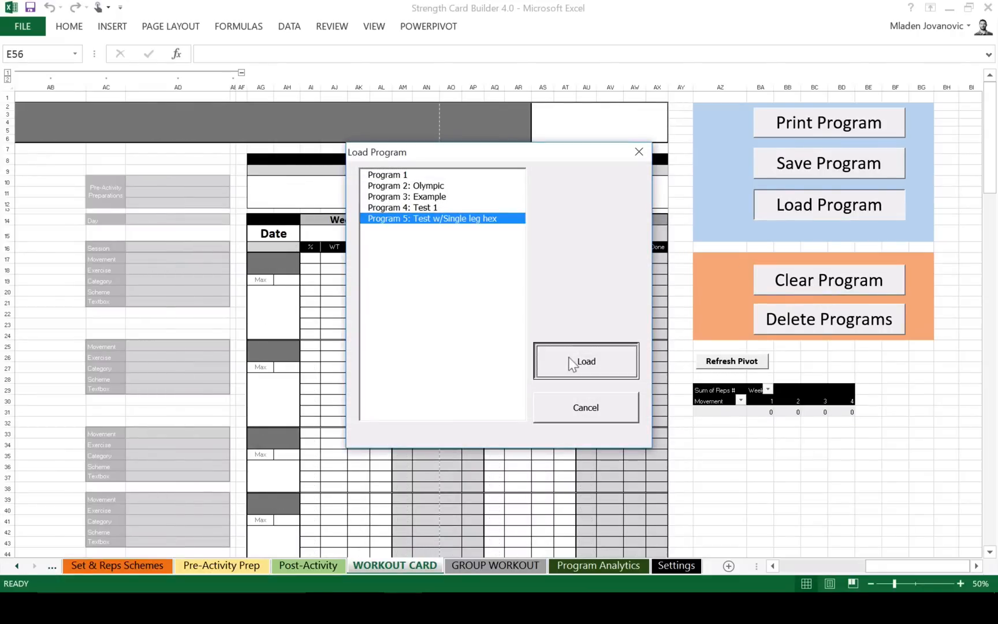
pyautogui.click(585, 361)
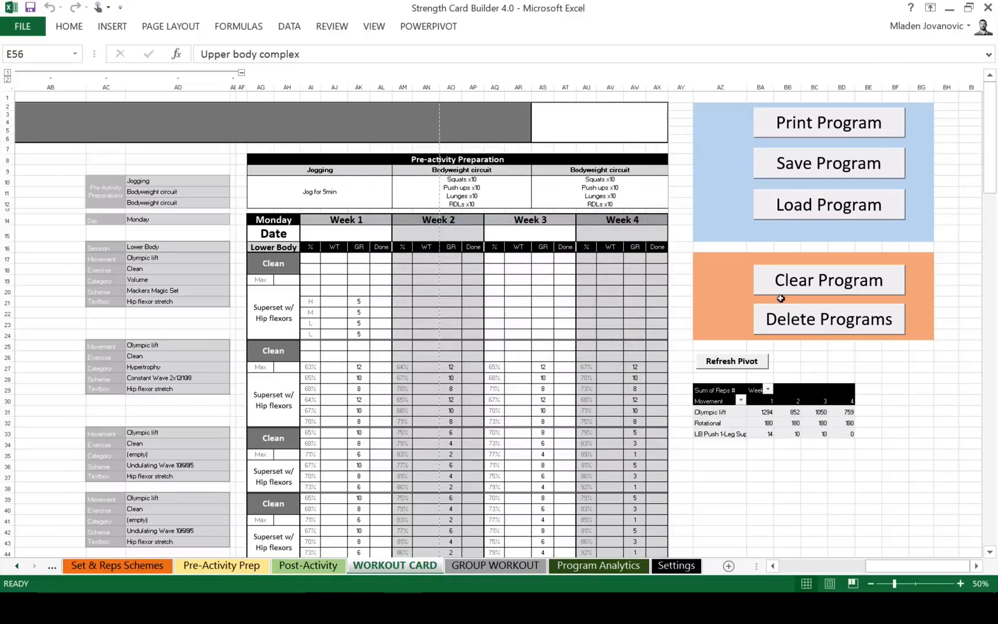
pyautogui.moveTo(800, 279)
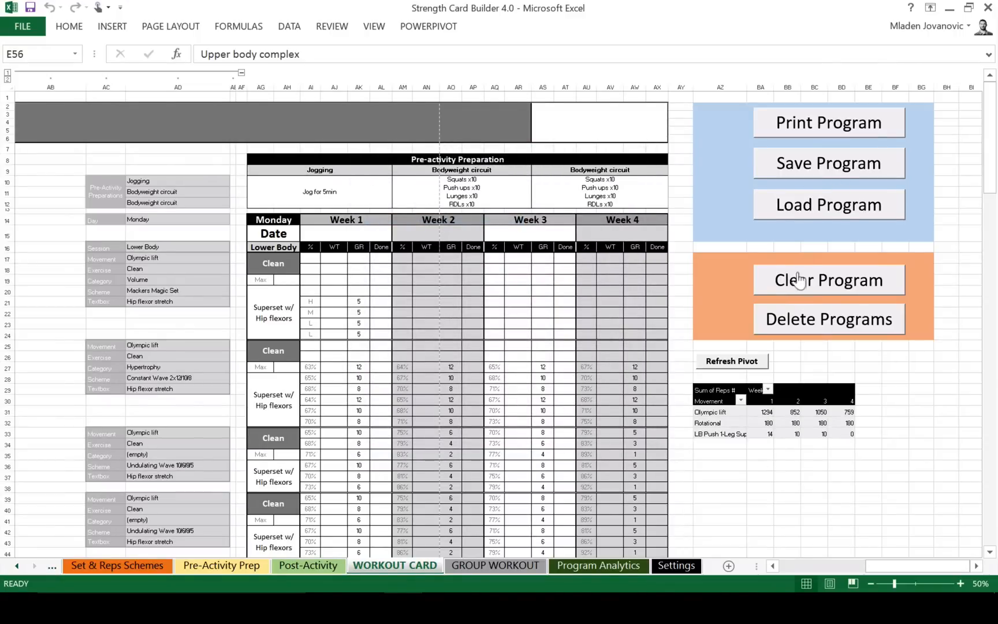
# - Clear the card again and load Program 2: Olympic, a Monday Lower Body session opening with Split Snatch
pyautogui.click(828, 280)
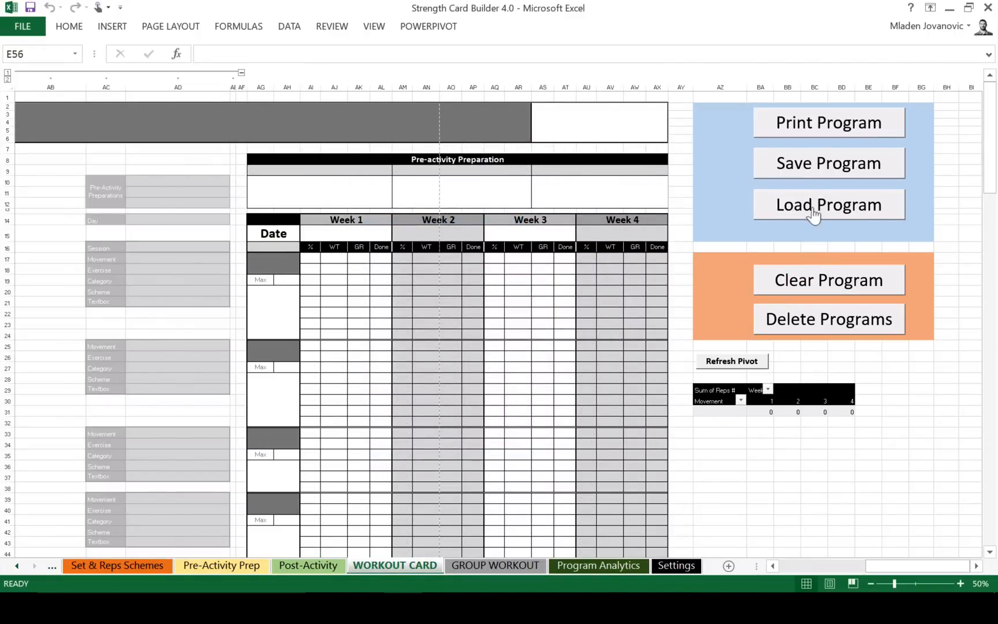
pyautogui.click(828, 205)
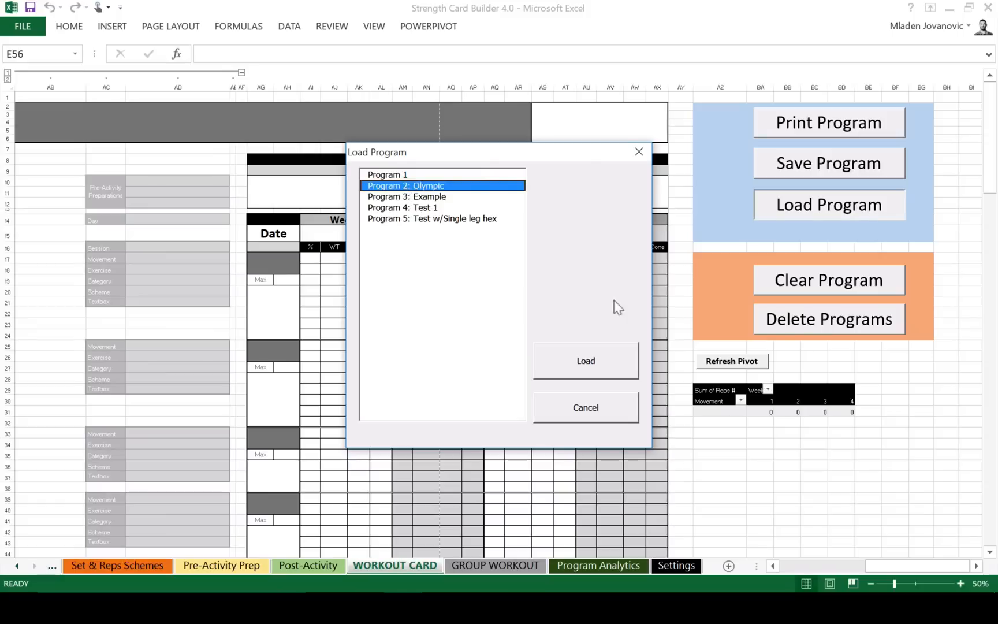
pyautogui.click(585, 360)
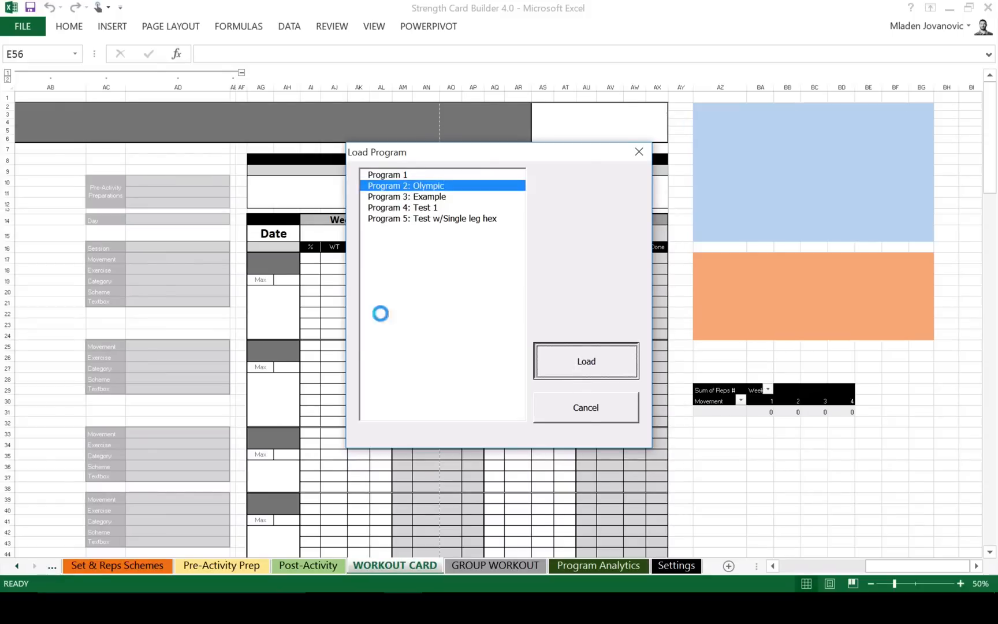
pyautogui.click(584, 360)
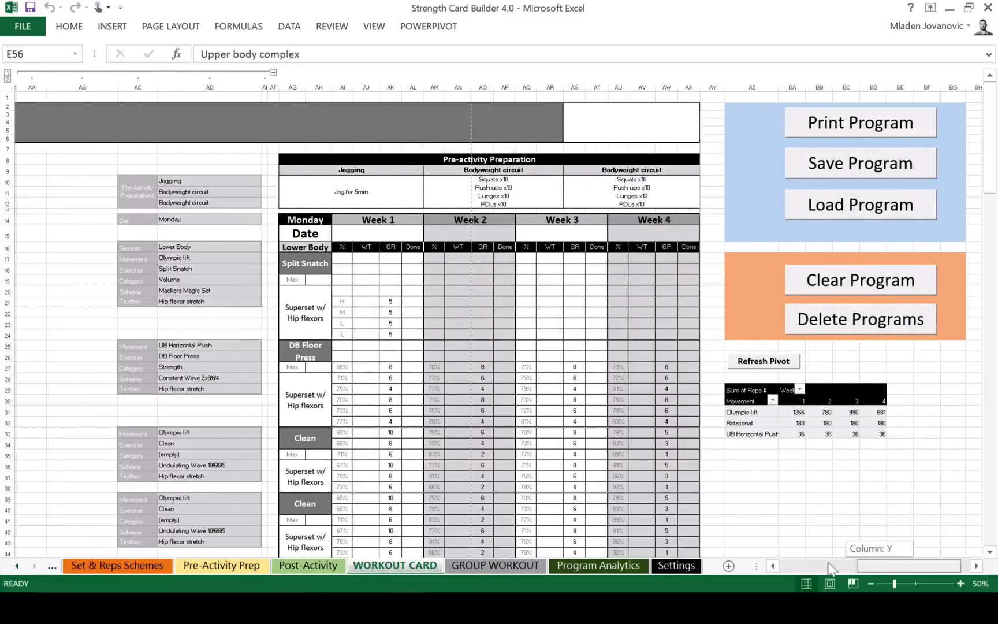
pyautogui.hscroll(-3)
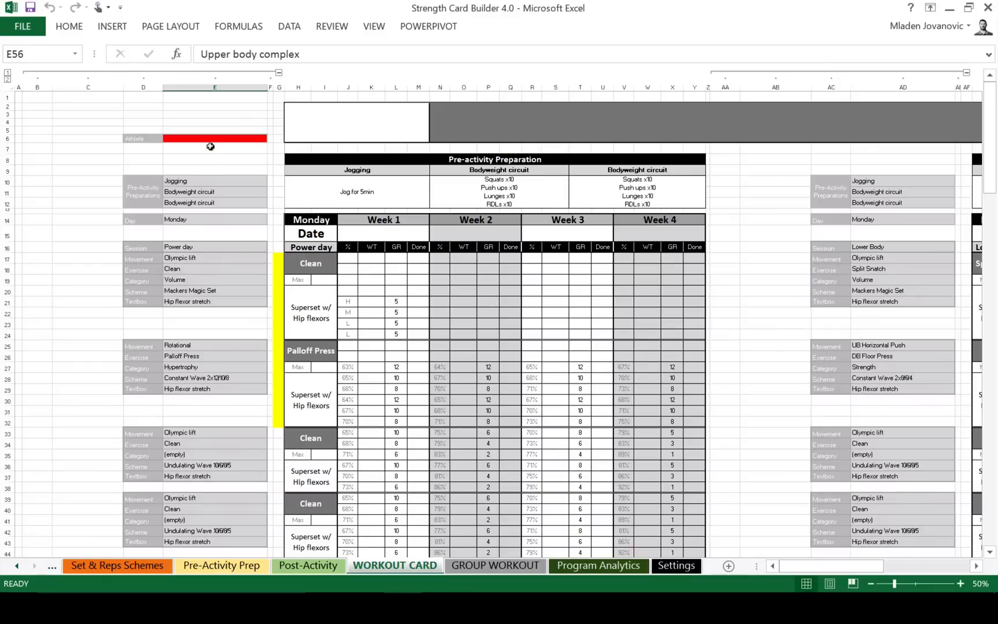
pyautogui.click(215, 138)
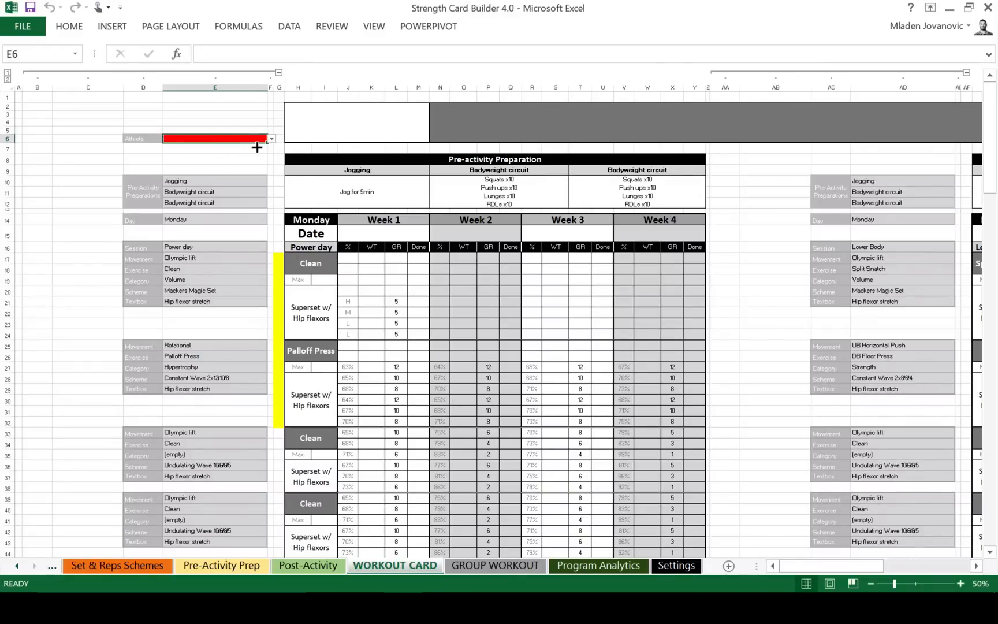
pyautogui.write('Athlete 1')
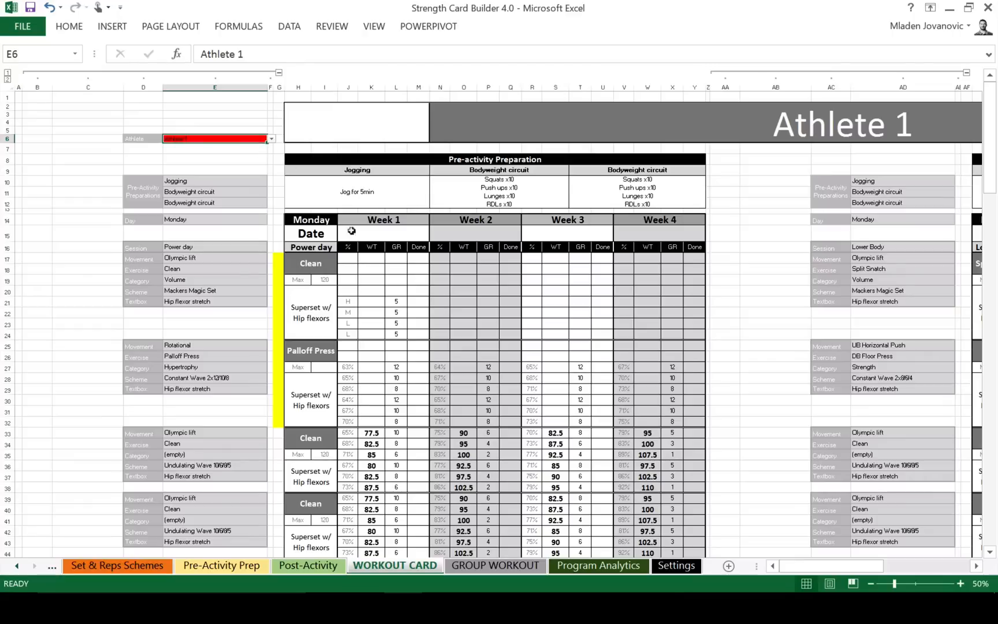
pyautogui.moveTo(772, 565)
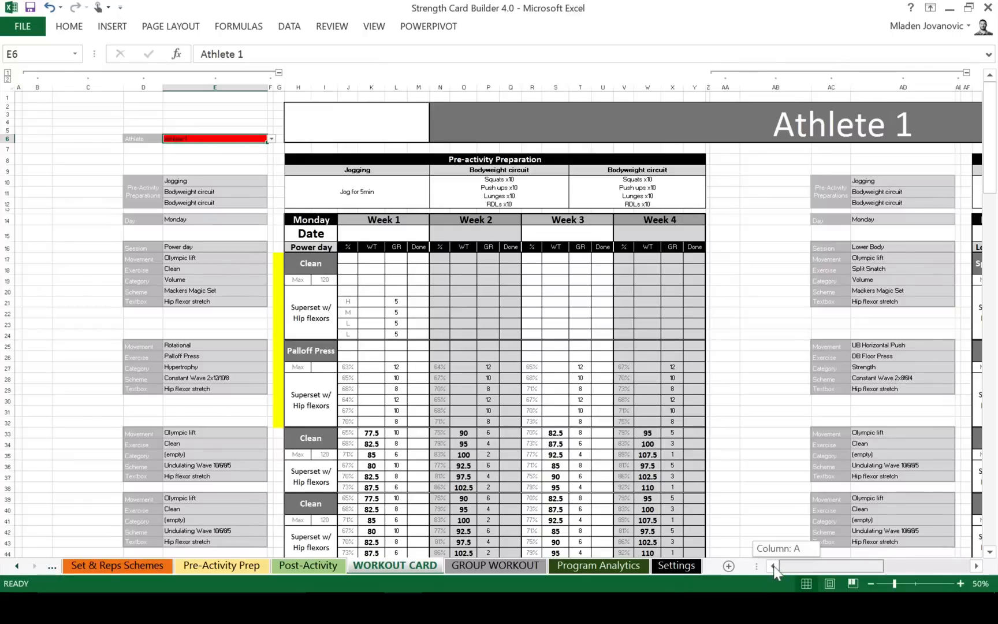
pyautogui.hscroll(3)
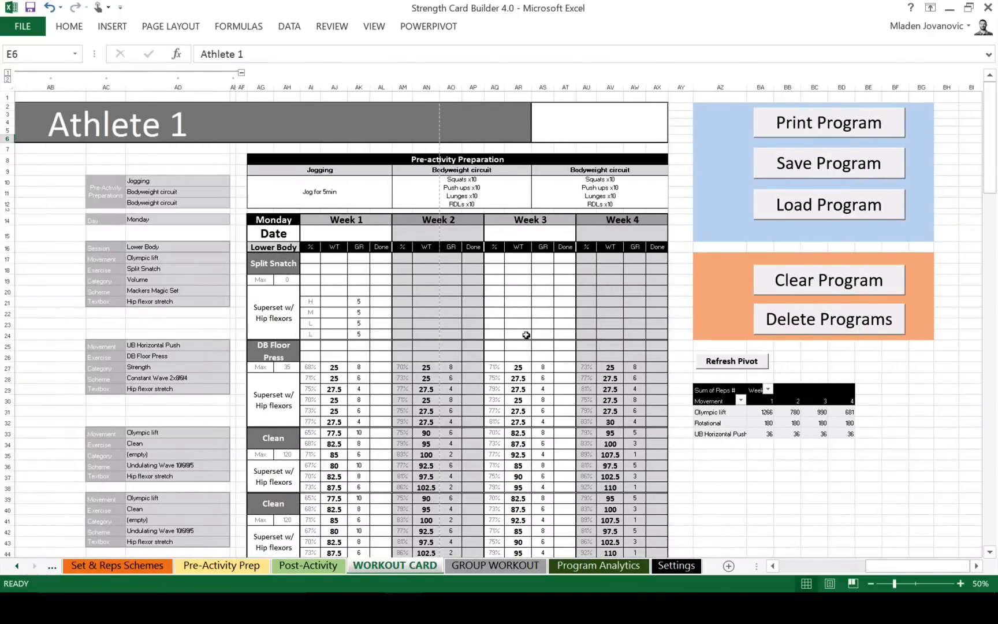
# - Delete saved Program 5: Test w/Single leg hex and confirm via Load Program that only Programs 1–4 remain
pyautogui.click(828, 319)
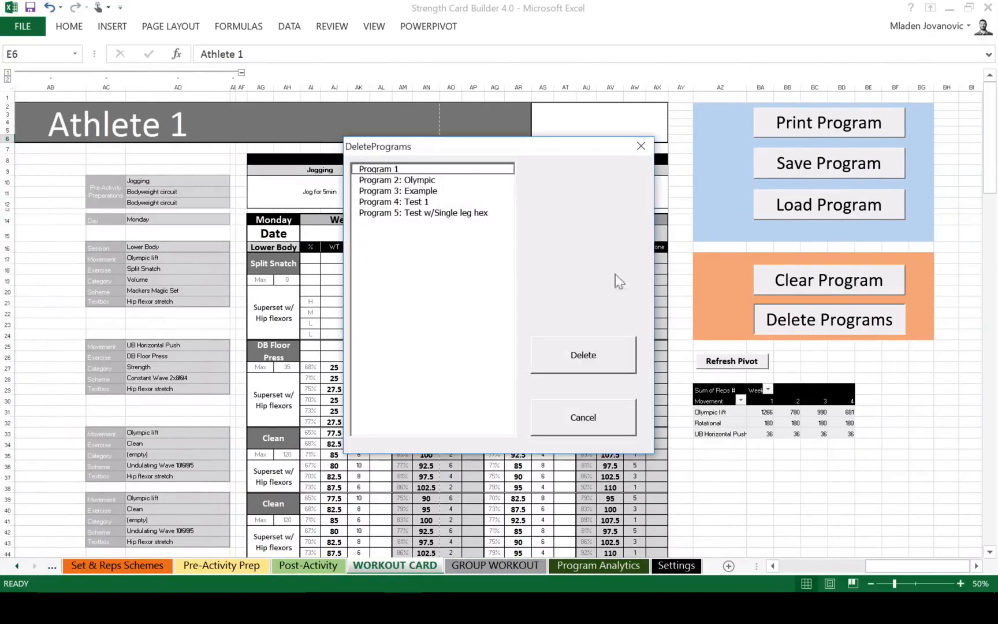
pyautogui.moveTo(390, 213)
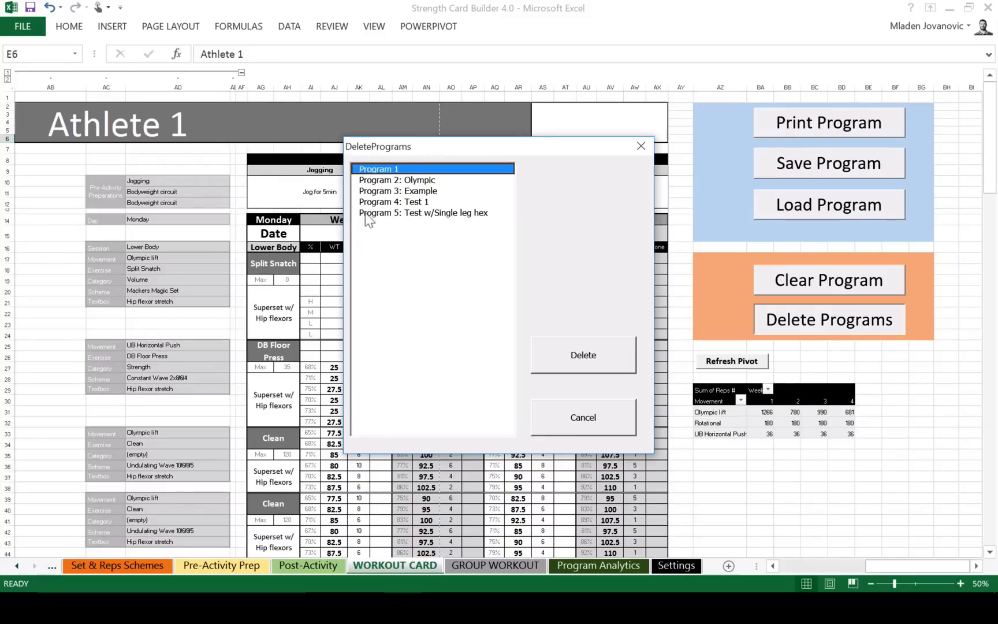
pyautogui.click(423, 212)
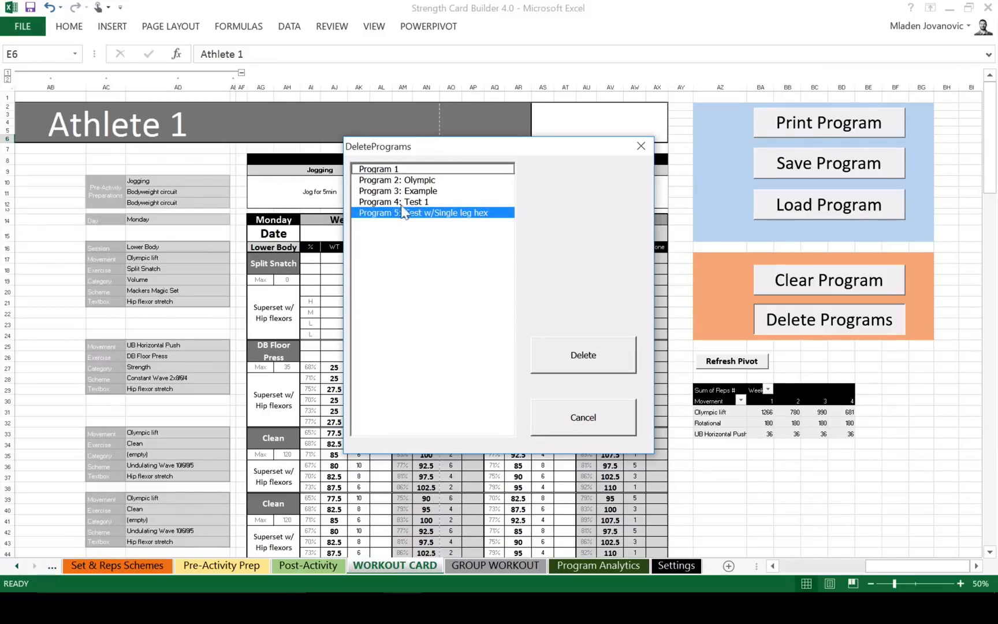
pyautogui.click(580, 355)
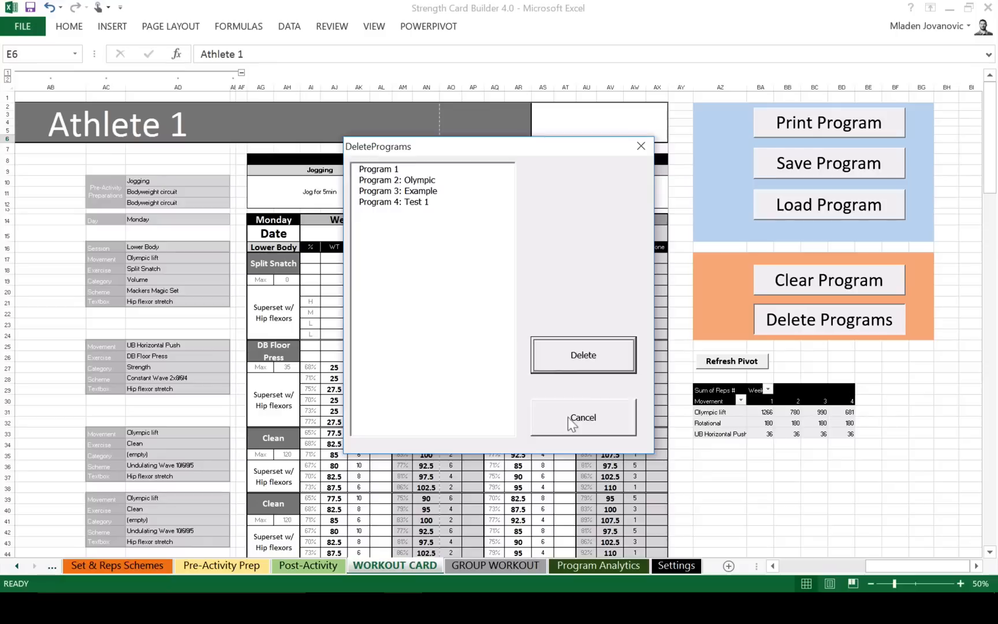
pyautogui.click(581, 417)
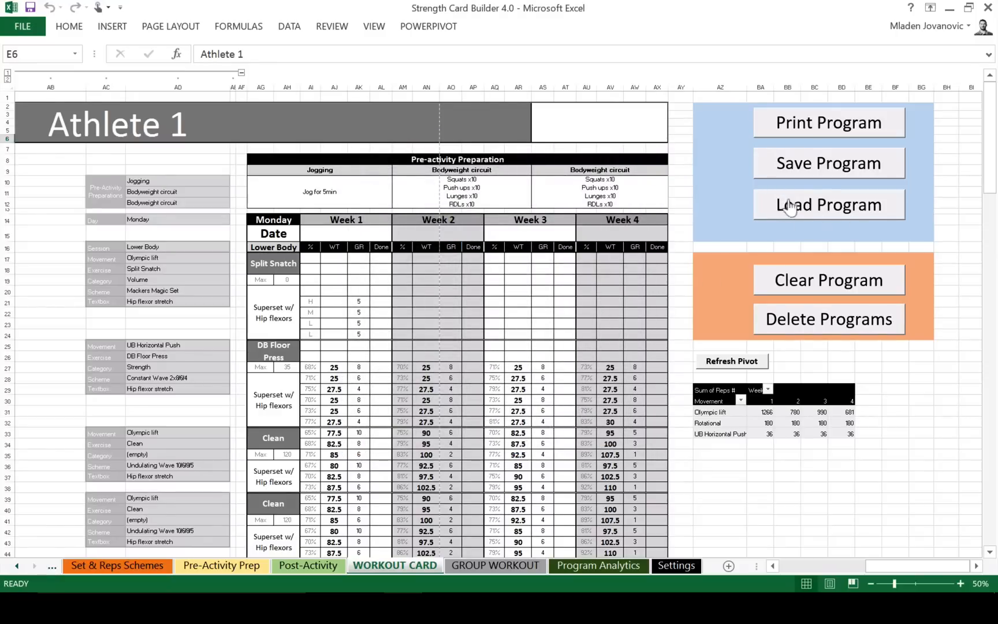
pyautogui.click(828, 204)
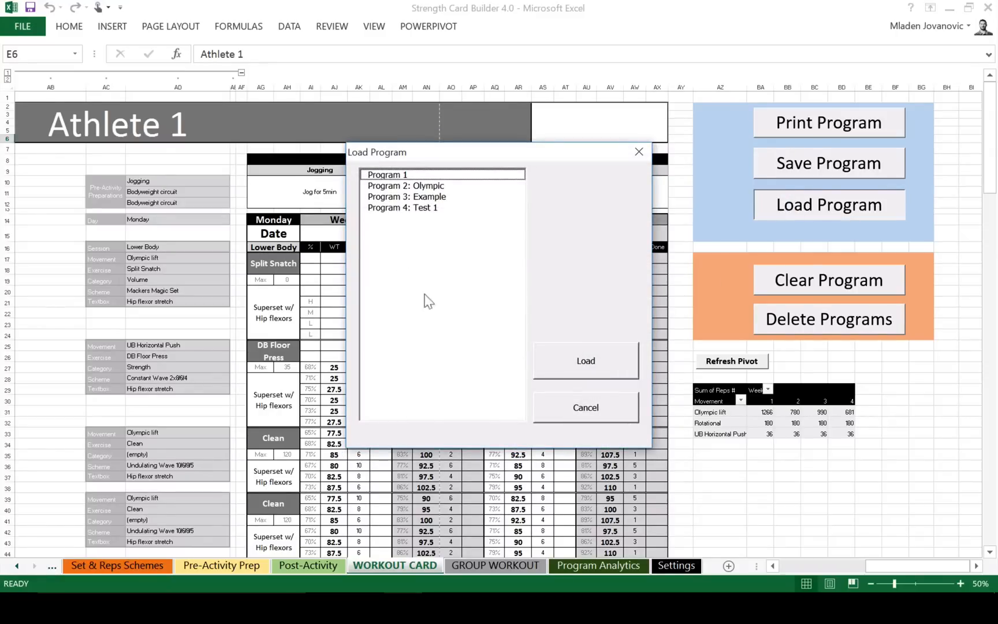
pyautogui.click(584, 360)
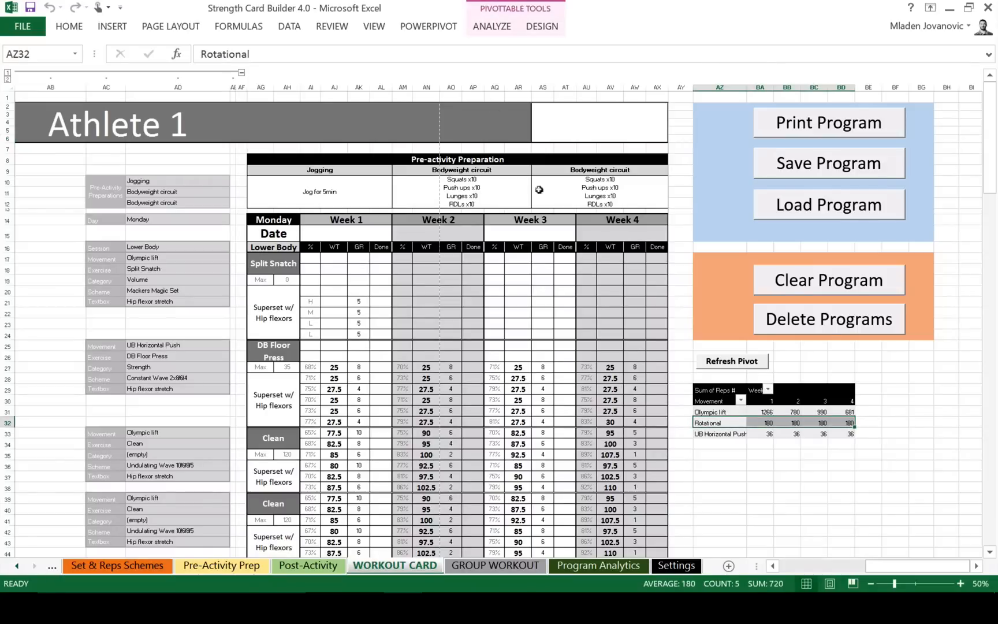
# - Show the PivotTable field list and select the Olympic lift row of the reps-by-movement pivot
pyautogui.click(491, 26)
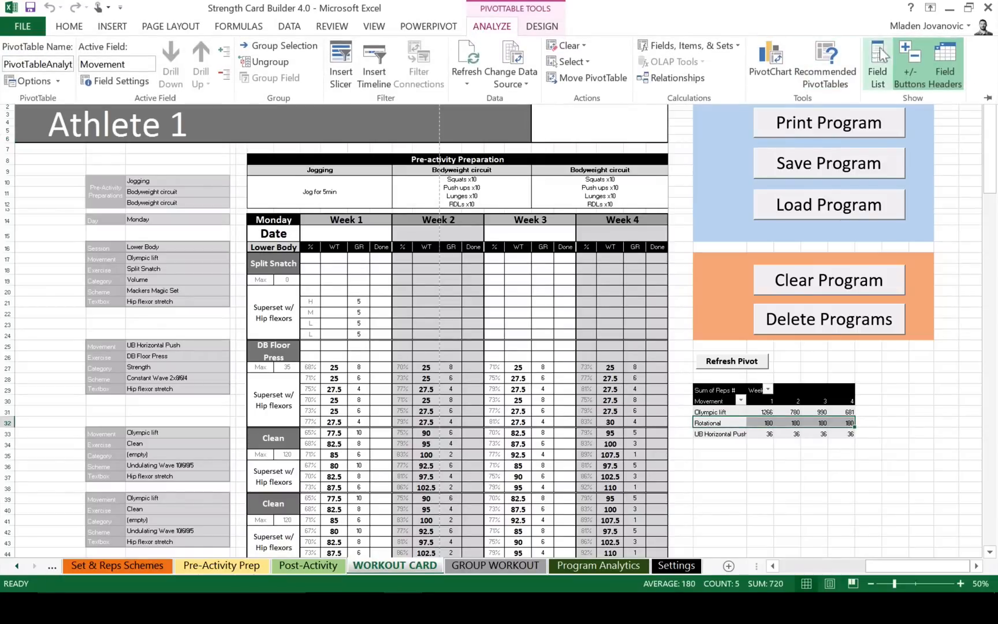
pyautogui.click(877, 61)
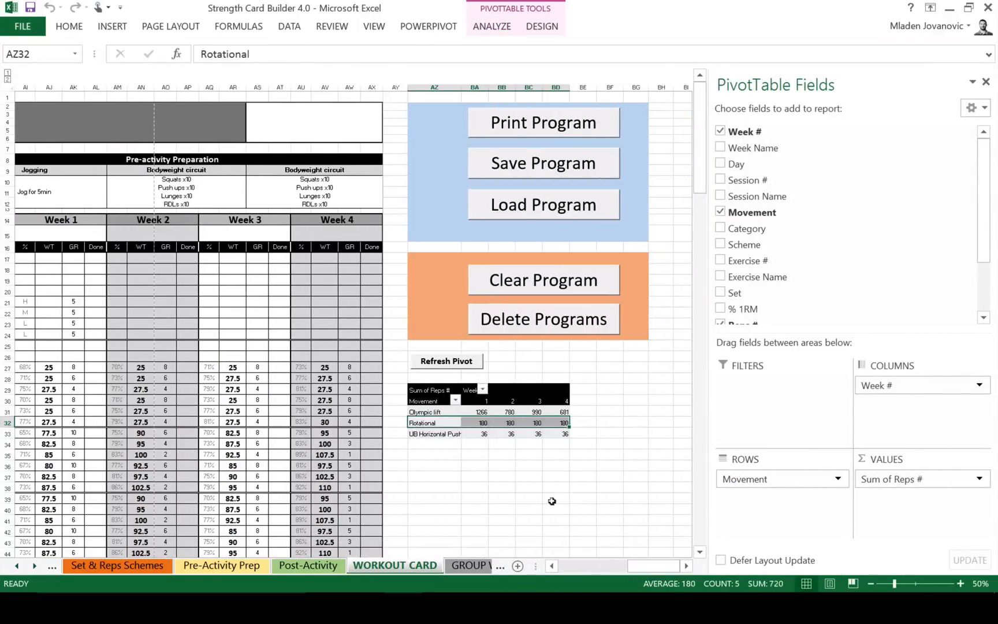
pyautogui.click(425, 411)
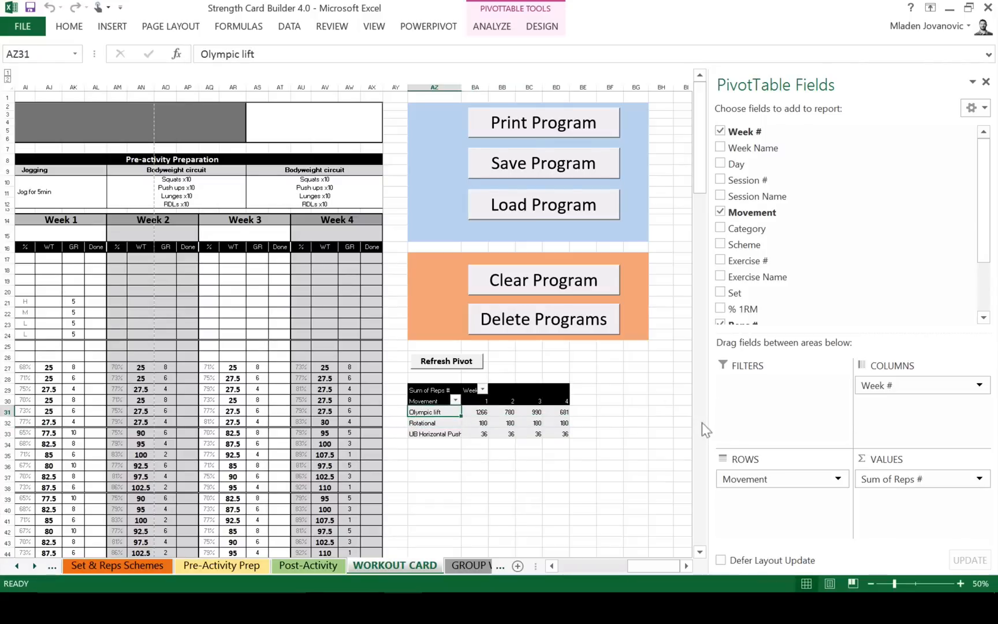
pyautogui.moveTo(926, 486)
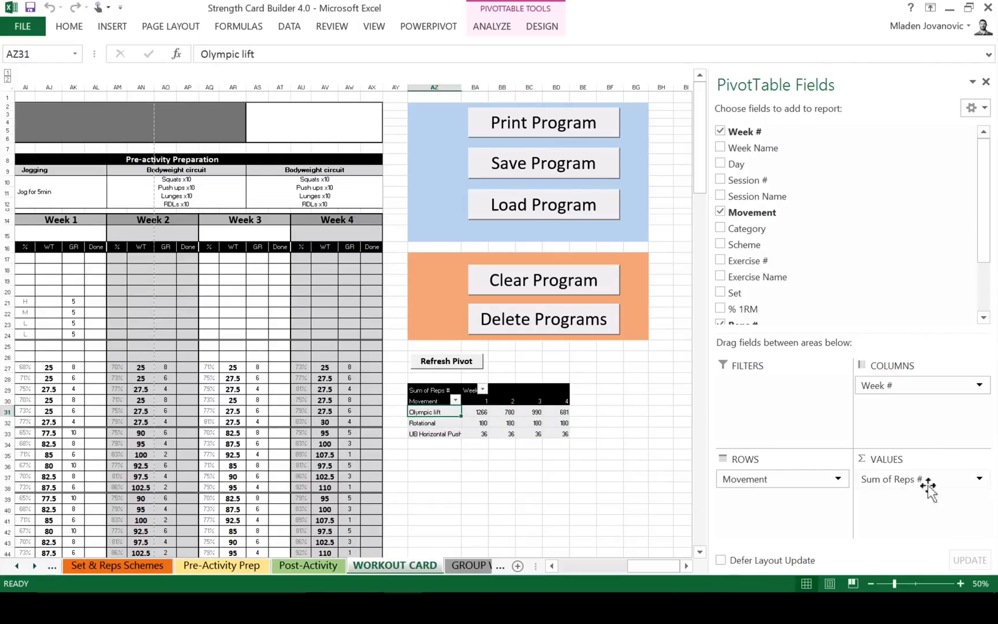
pyautogui.moveTo(763, 487)
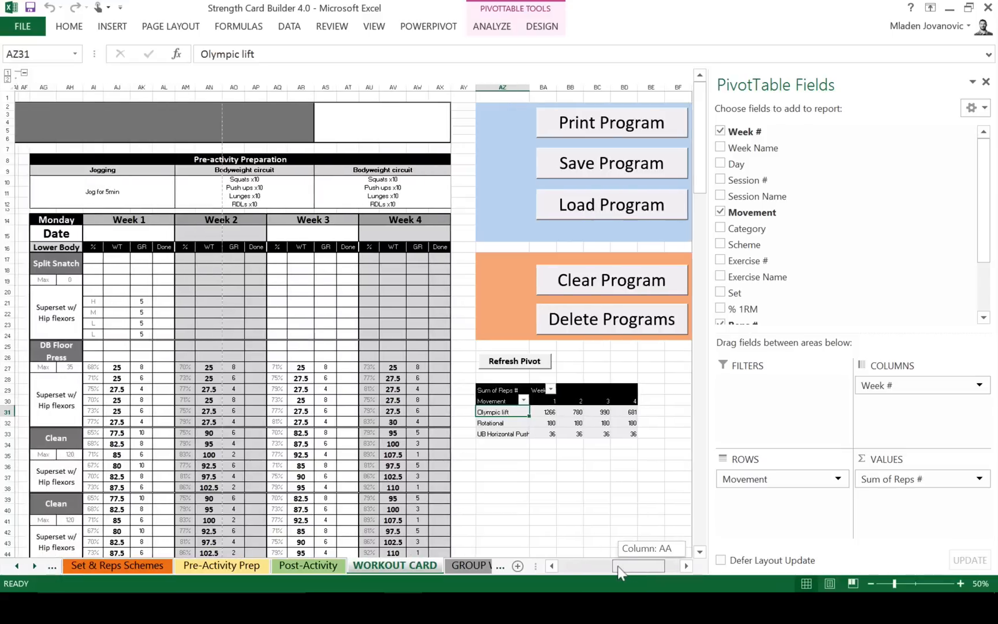
pyautogui.hscroll(-3)
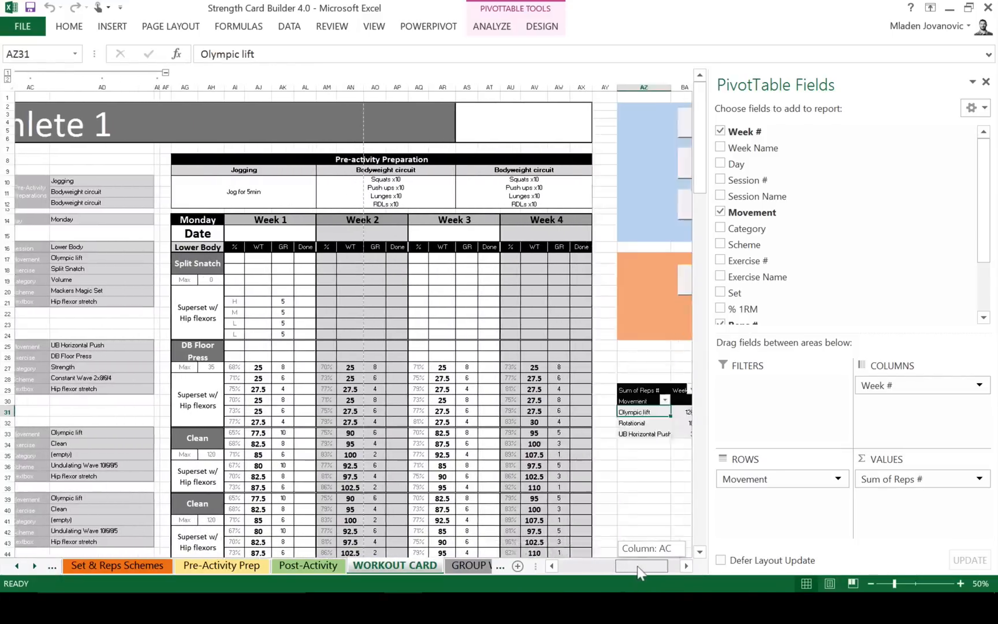
pyautogui.hscroll(3)
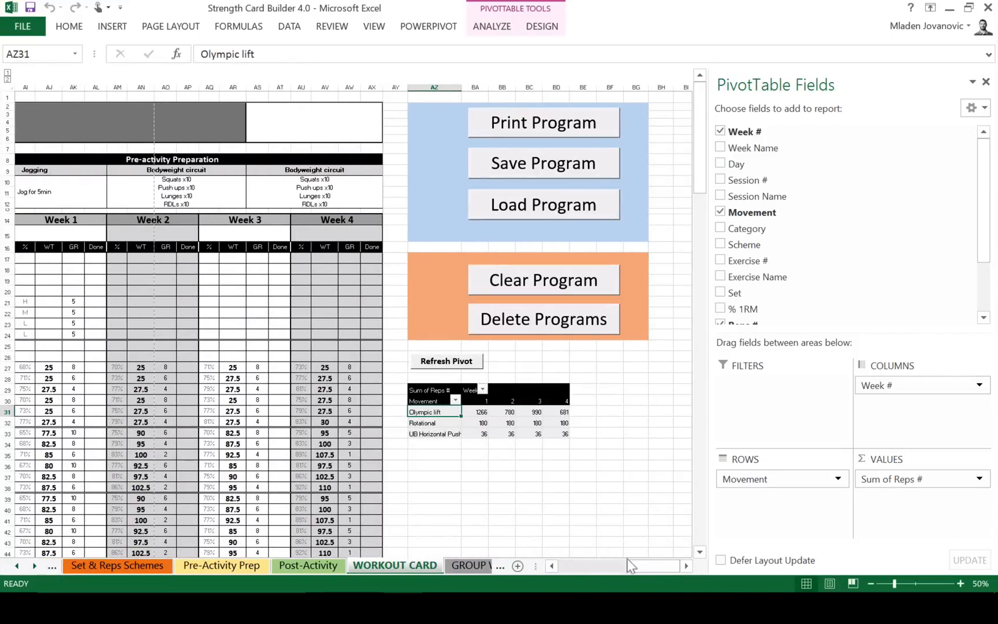
pyautogui.hscroll(-3)
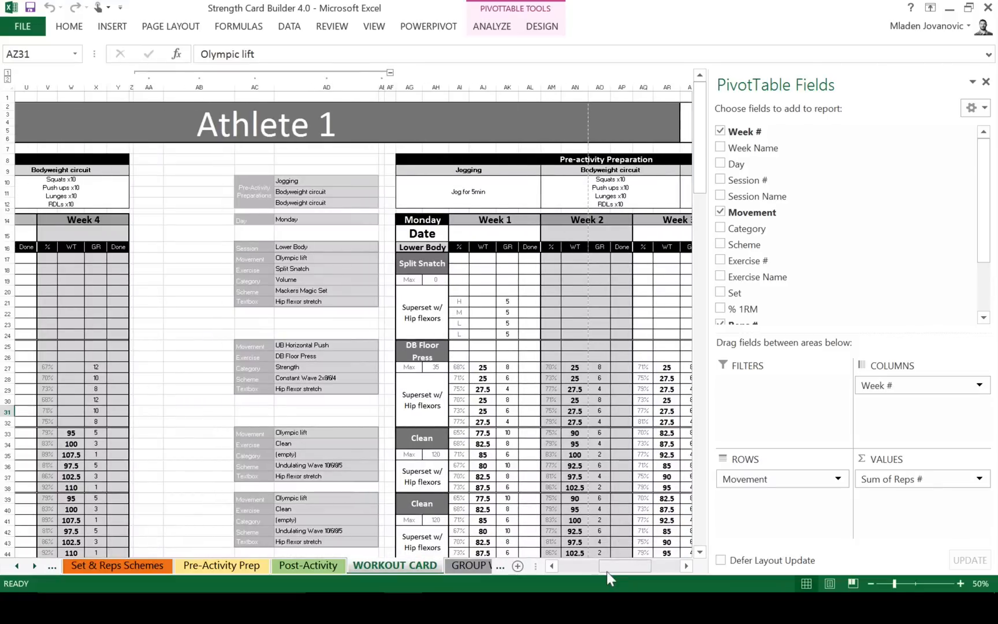
pyautogui.hscroll(3)
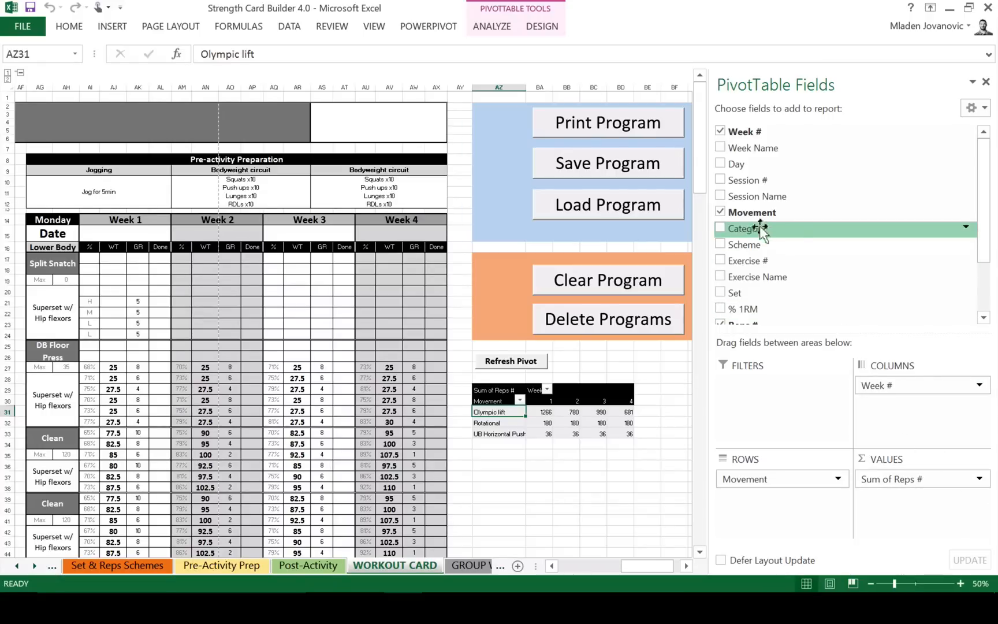
pyautogui.moveTo(763, 196)
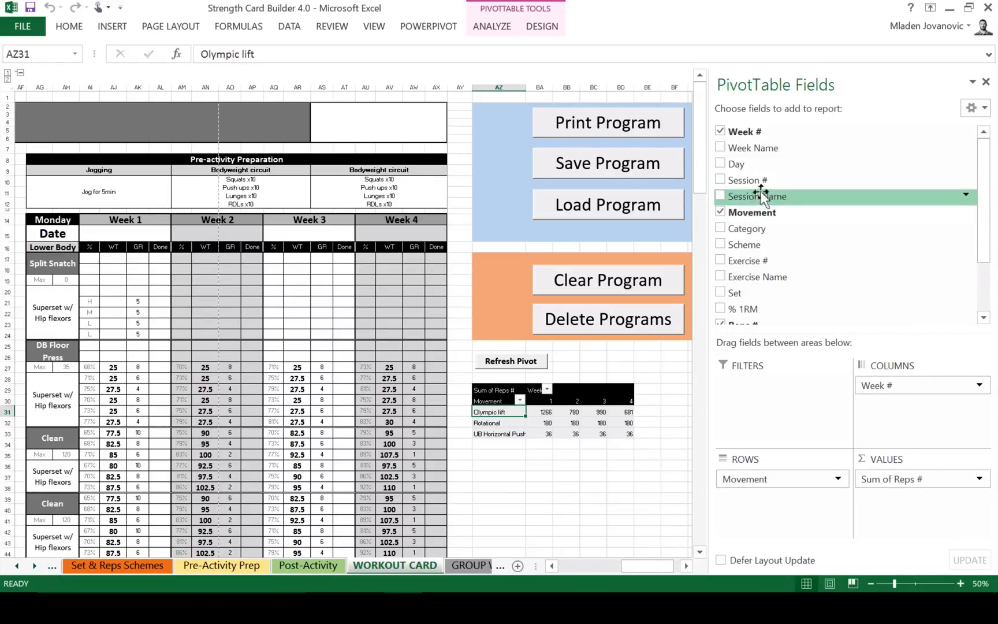
pyautogui.moveTo(754, 276)
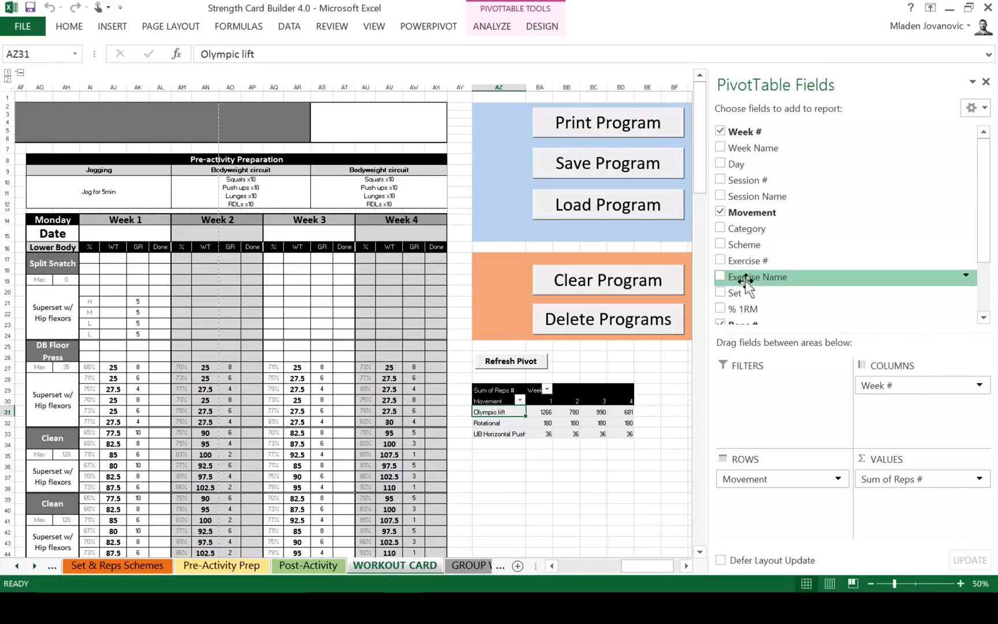
# - Add Exercise Name to the pivot rows and swap the Reps value for % 1RM
pyautogui.click(720, 276)
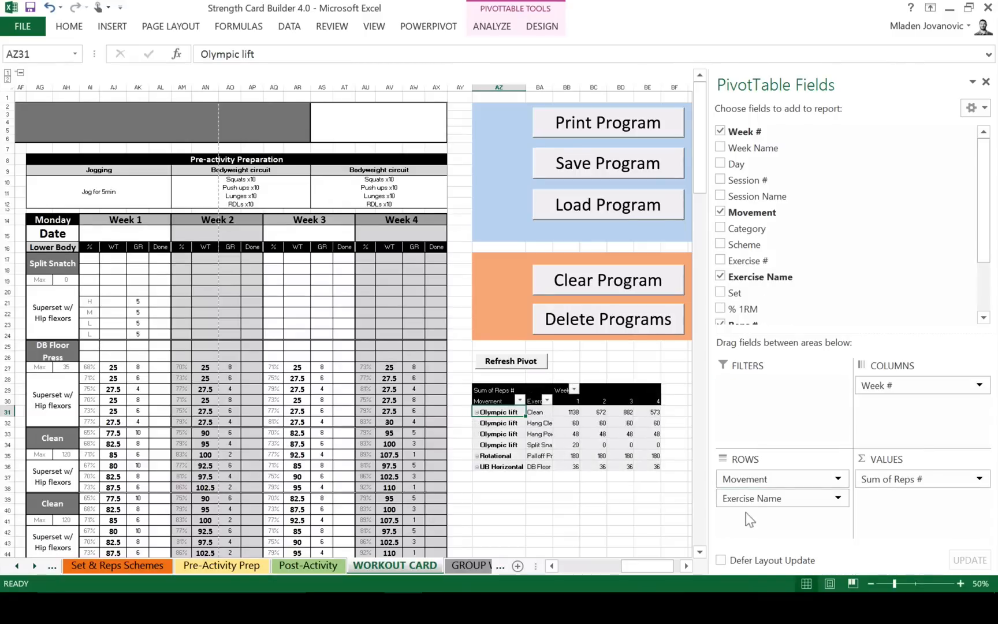
pyautogui.moveTo(496, 412)
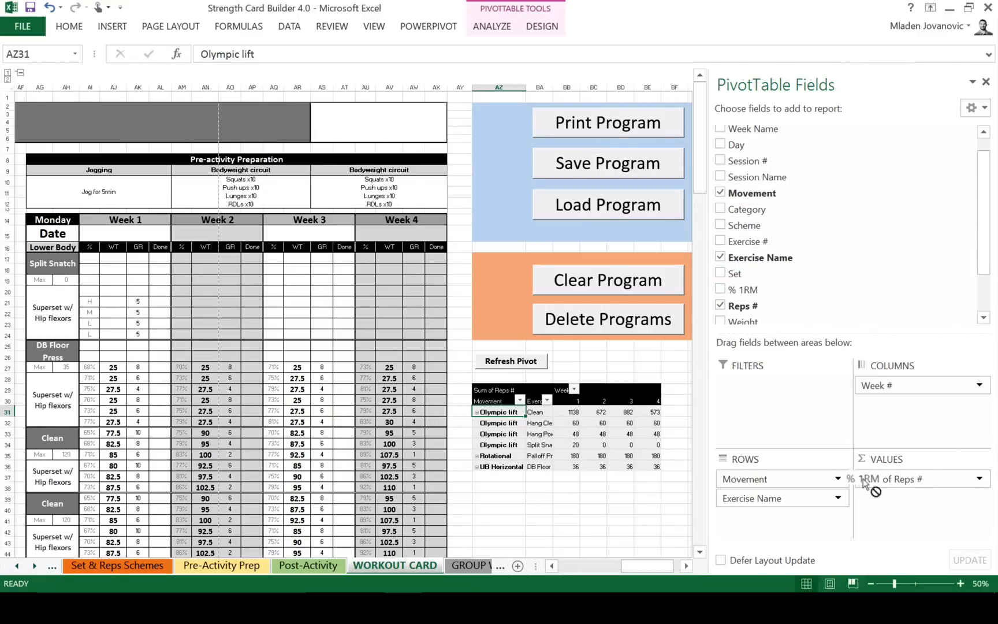
pyautogui.click(722, 288)
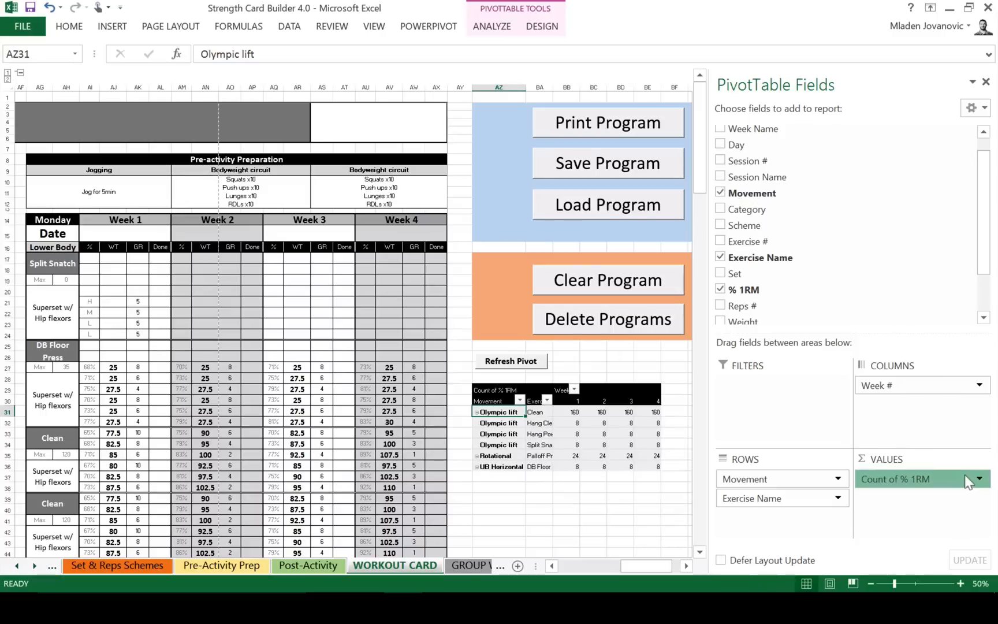
# - Change Count of % 1RM to Max of % 1RM via Value Field Settings
pyautogui.click(981, 479)
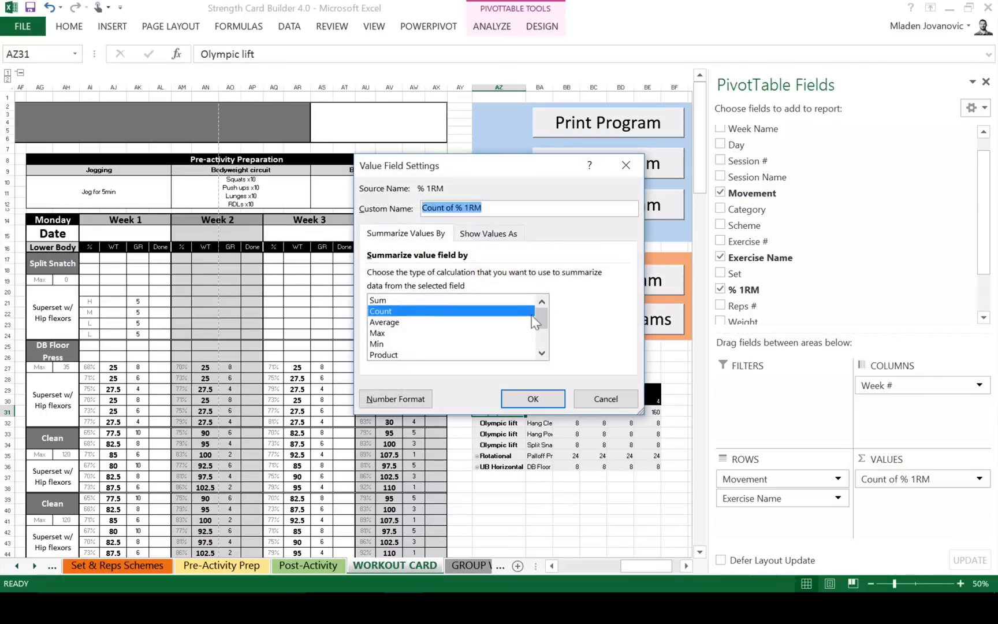
pyautogui.click(377, 332)
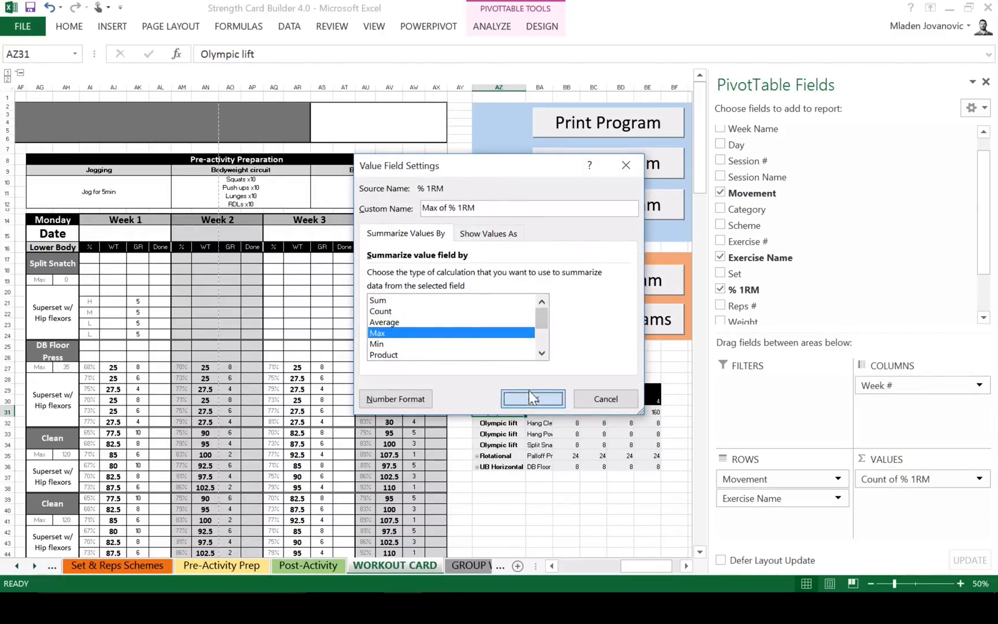
pyautogui.click(531, 399)
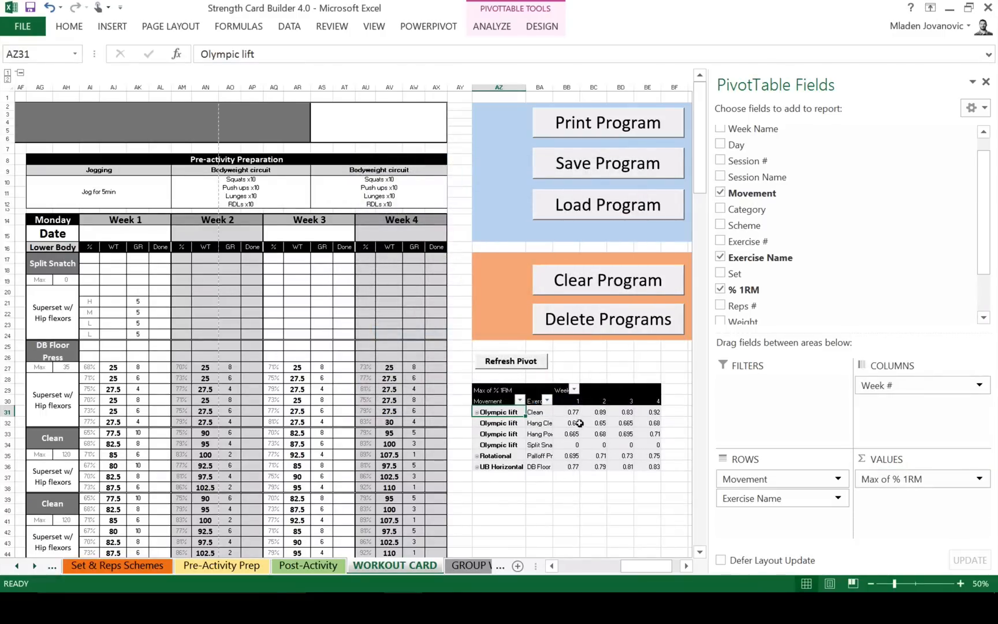
pyautogui.moveTo(579, 423)
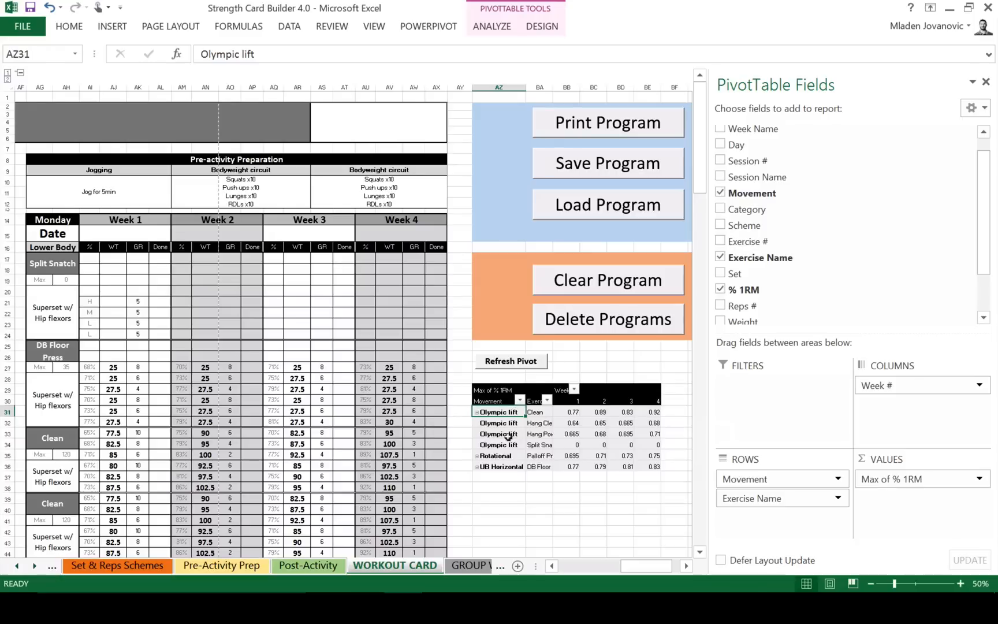
pyautogui.moveTo(498, 432)
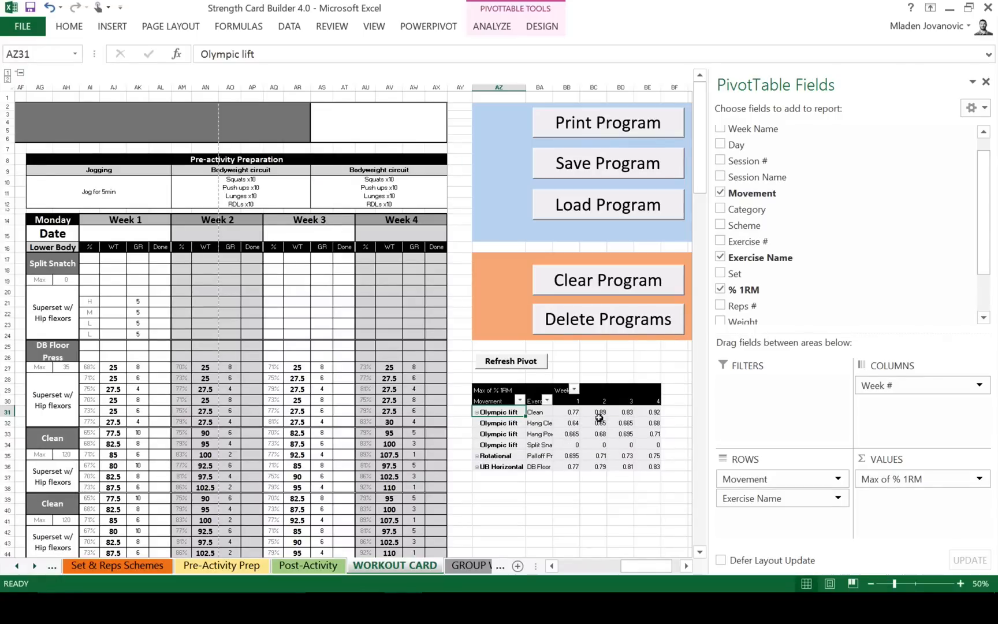
pyautogui.moveTo(972, 226)
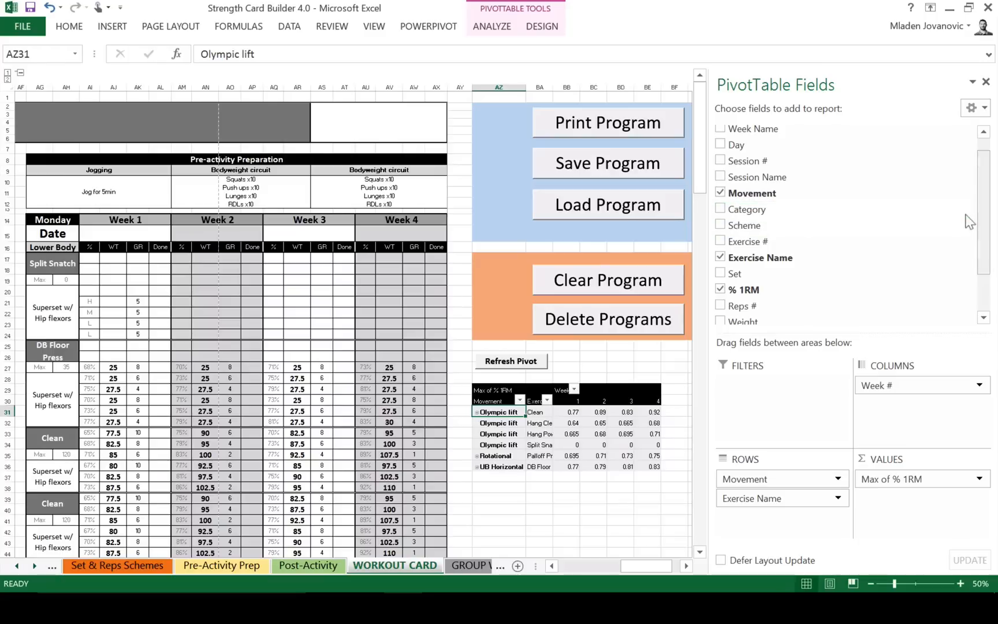
pyautogui.scroll(-3)
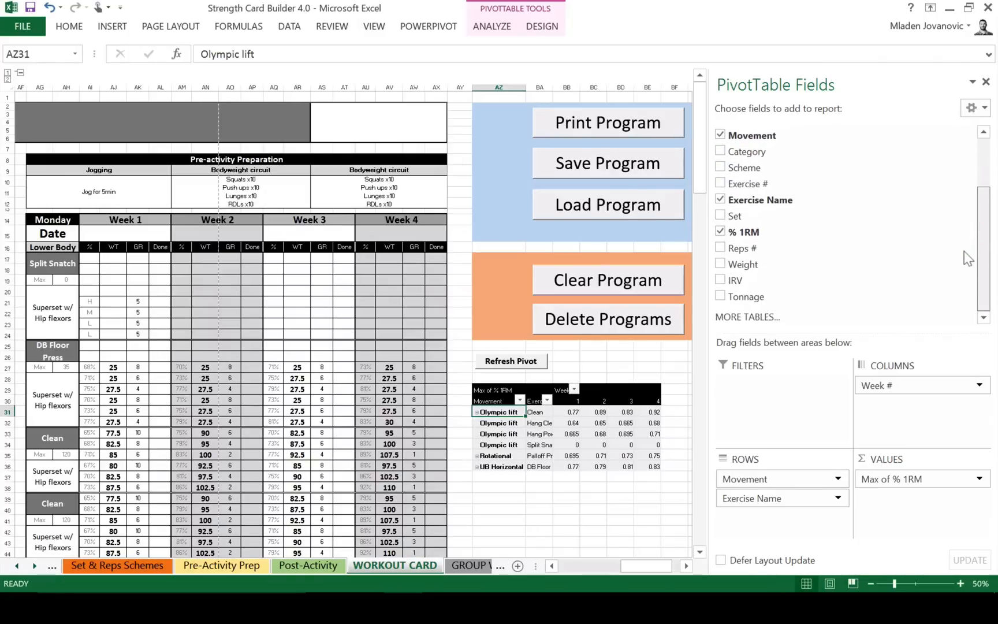
pyautogui.moveTo(737, 297)
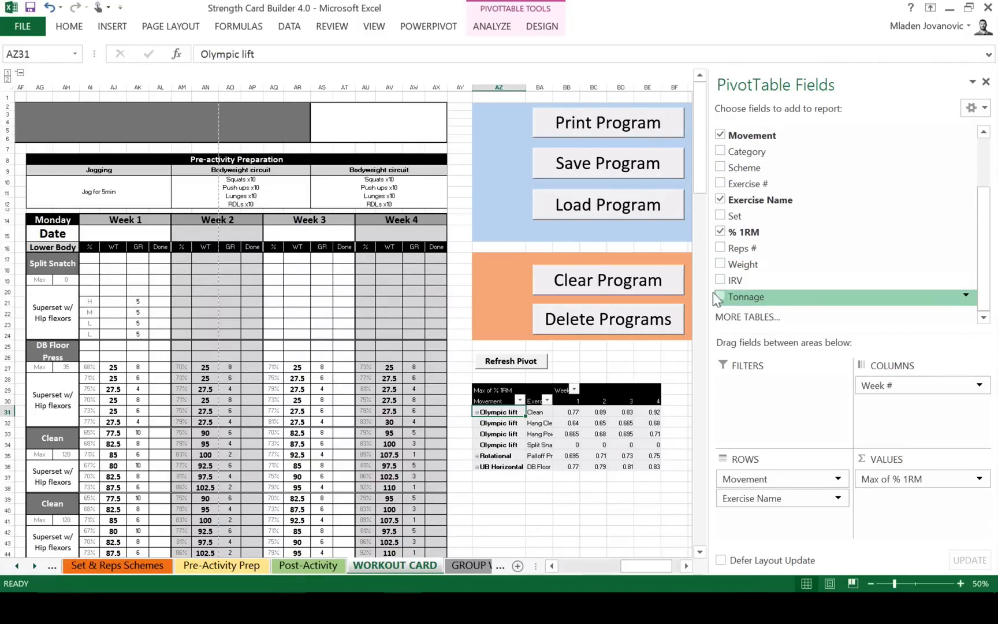
pyautogui.moveTo(719, 299)
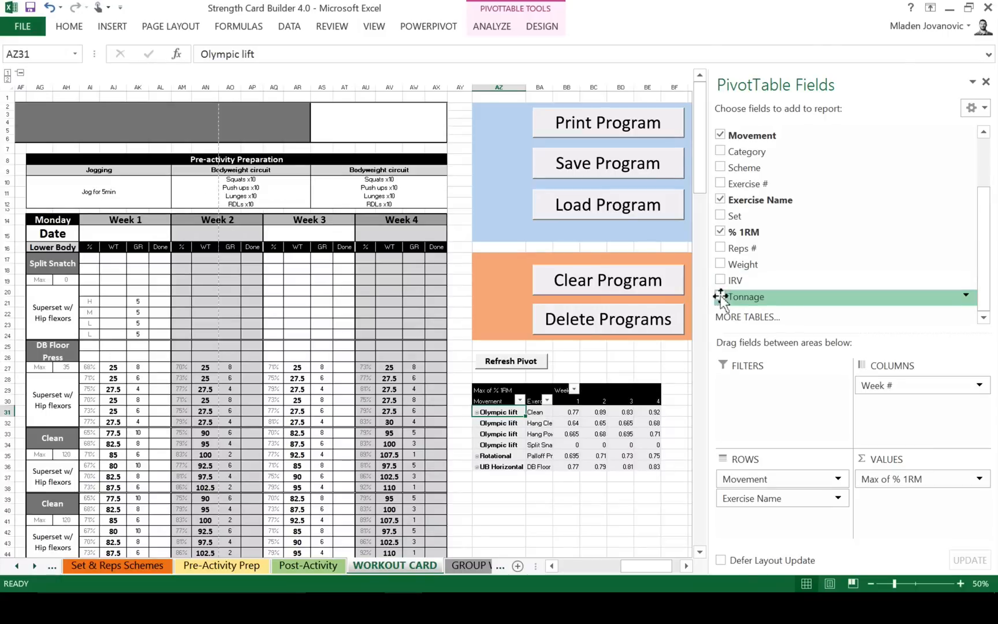
# - Add Tonnage to Values and switch it from Count to Sum of Tonnage
pyautogui.click(721, 297)
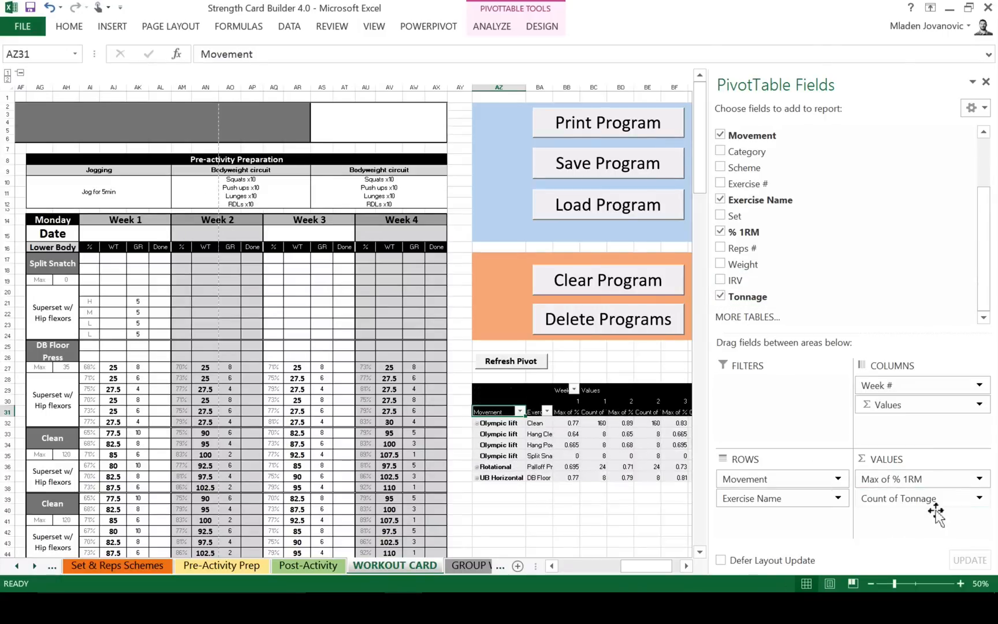
pyautogui.click(981, 498)
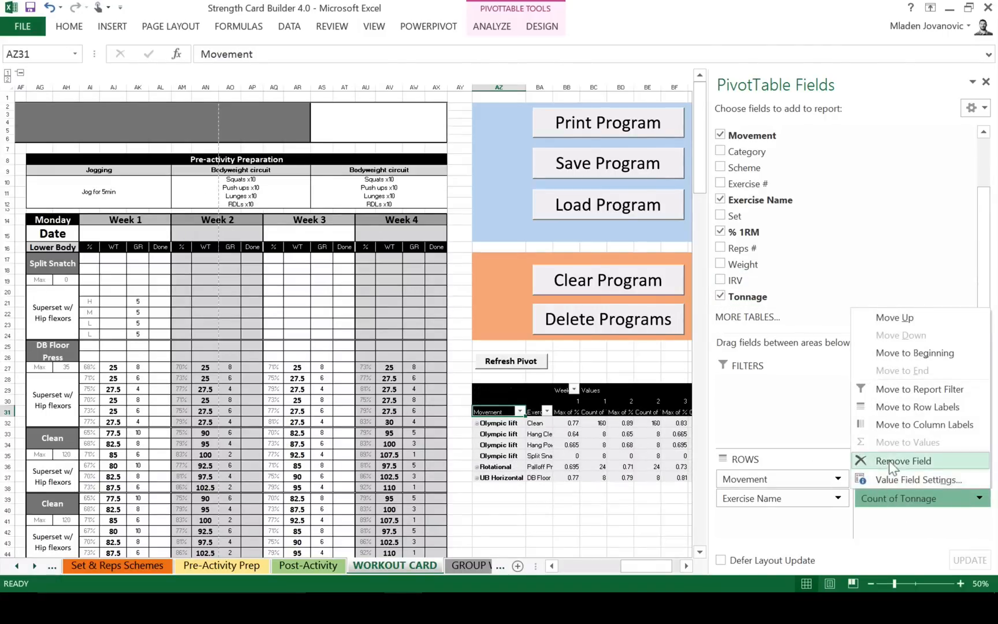
pyautogui.click(917, 479)
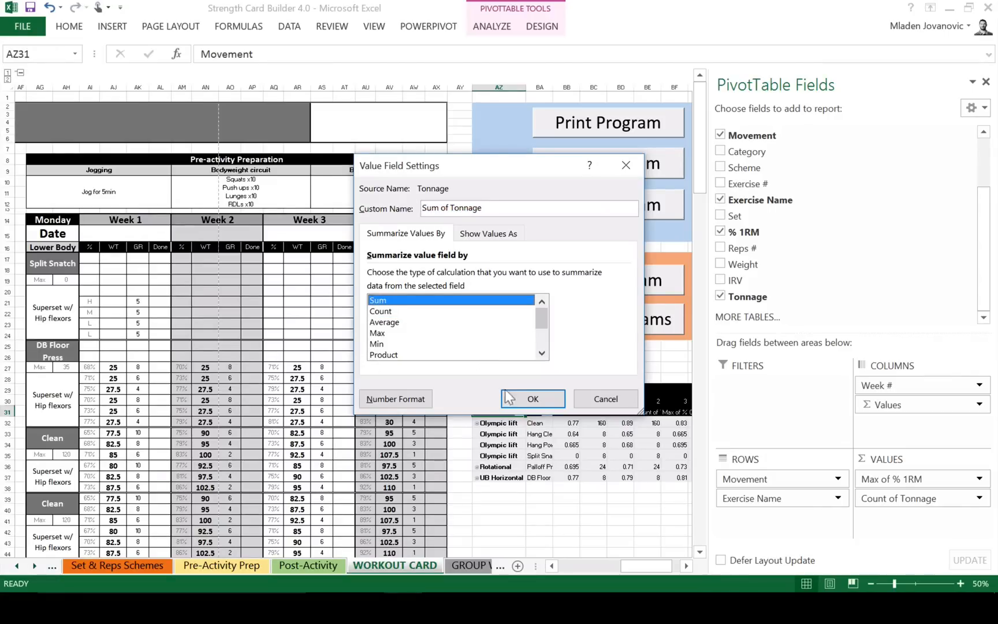
pyautogui.click(531, 398)
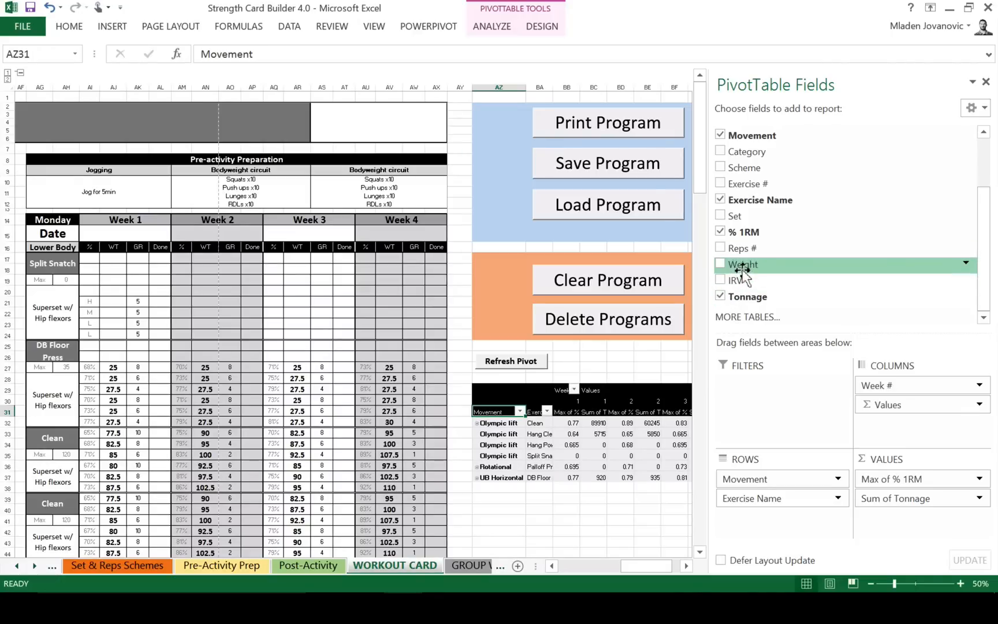
pyautogui.click(721, 264)
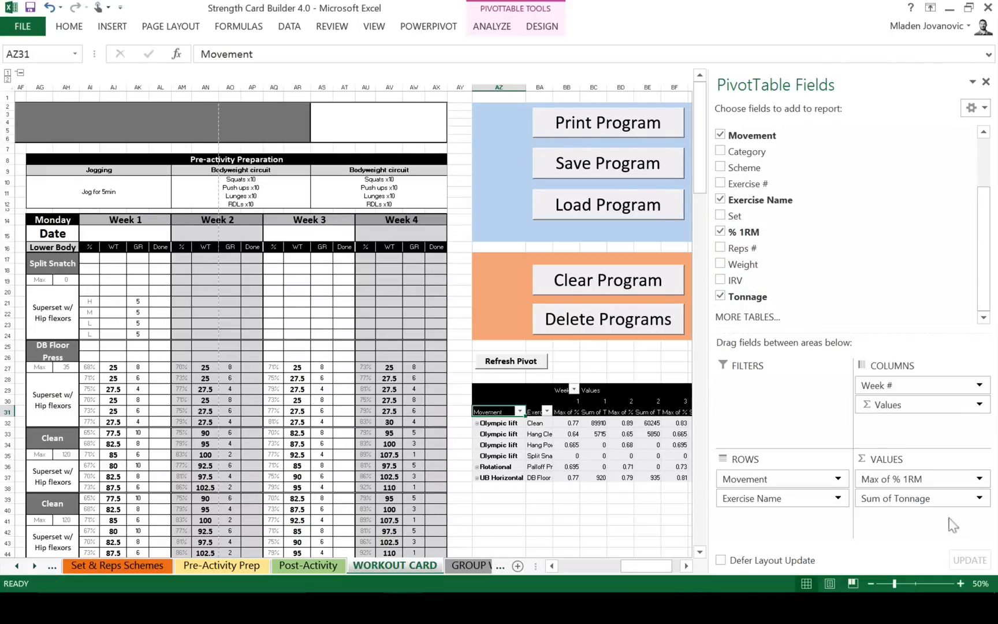
pyautogui.moveTo(964, 500)
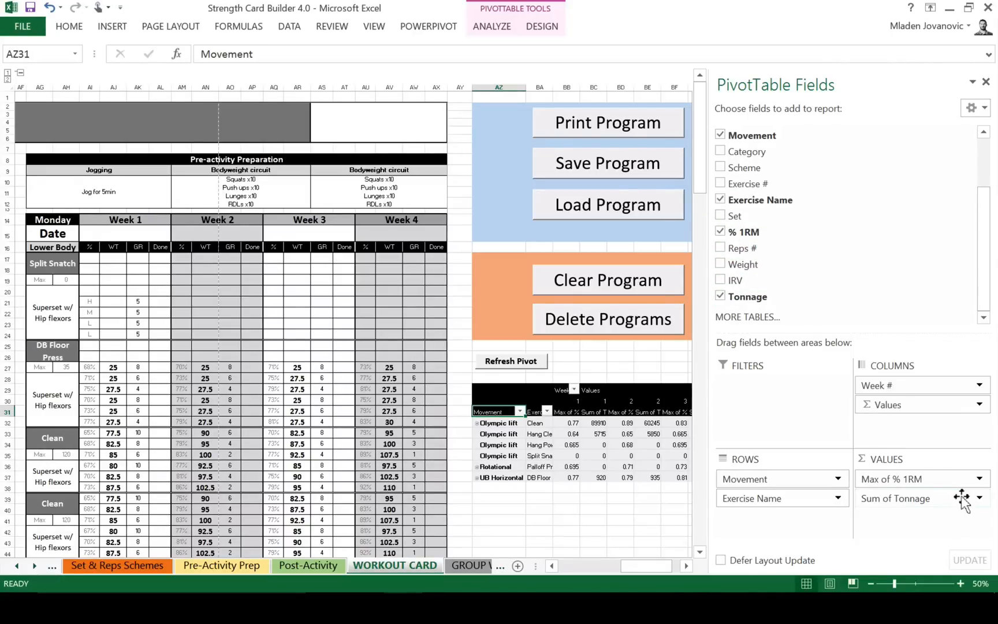
pyautogui.moveTo(958, 386)
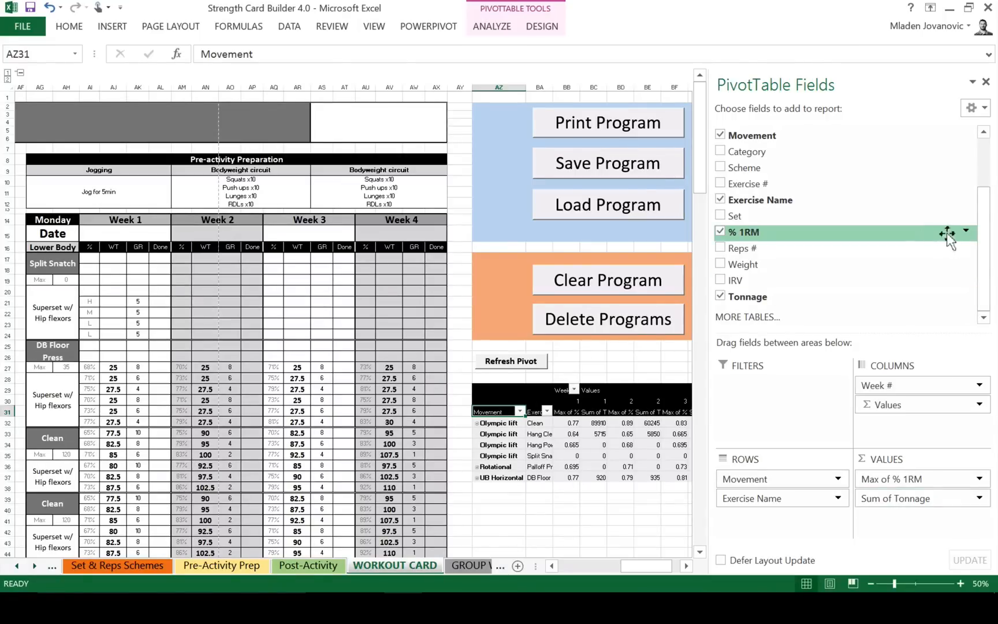
# - Remove % 1RM and Week # and move Category to the pivot's Column Labels
pyautogui.scroll(3)
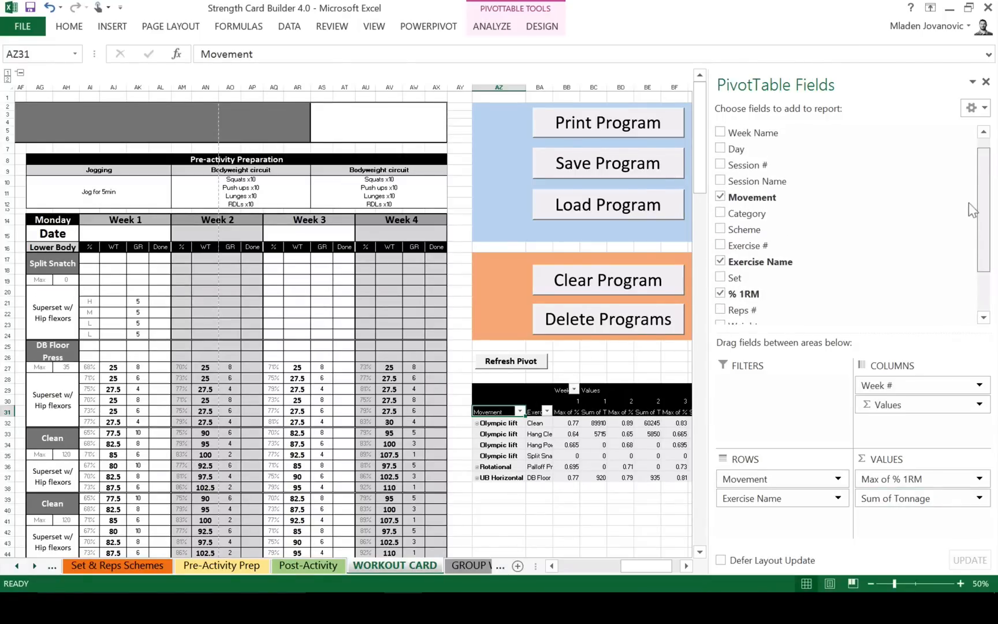
pyautogui.scroll(3)
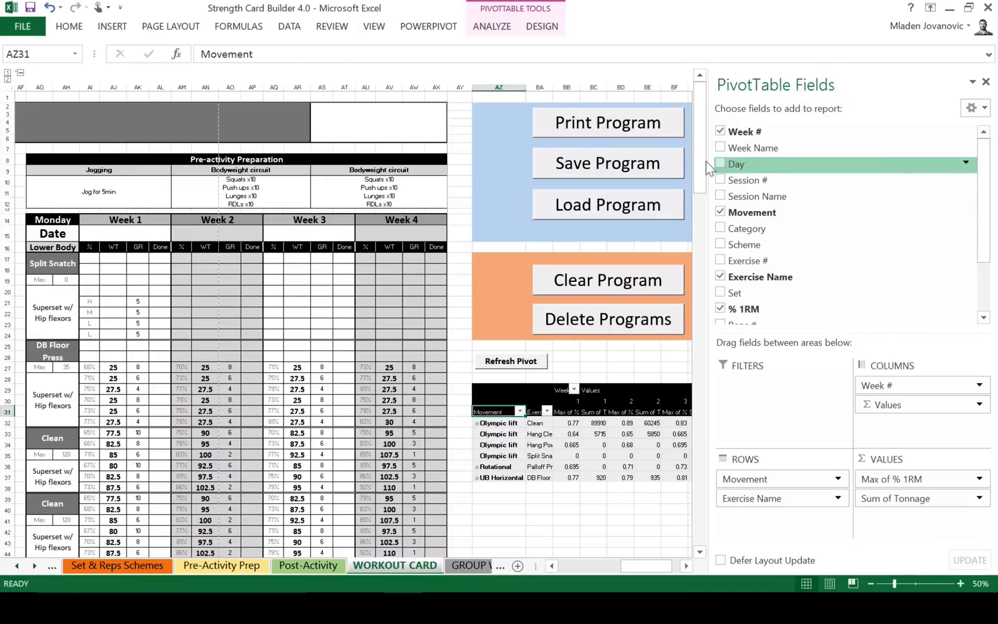
pyautogui.moveTo(923, 229)
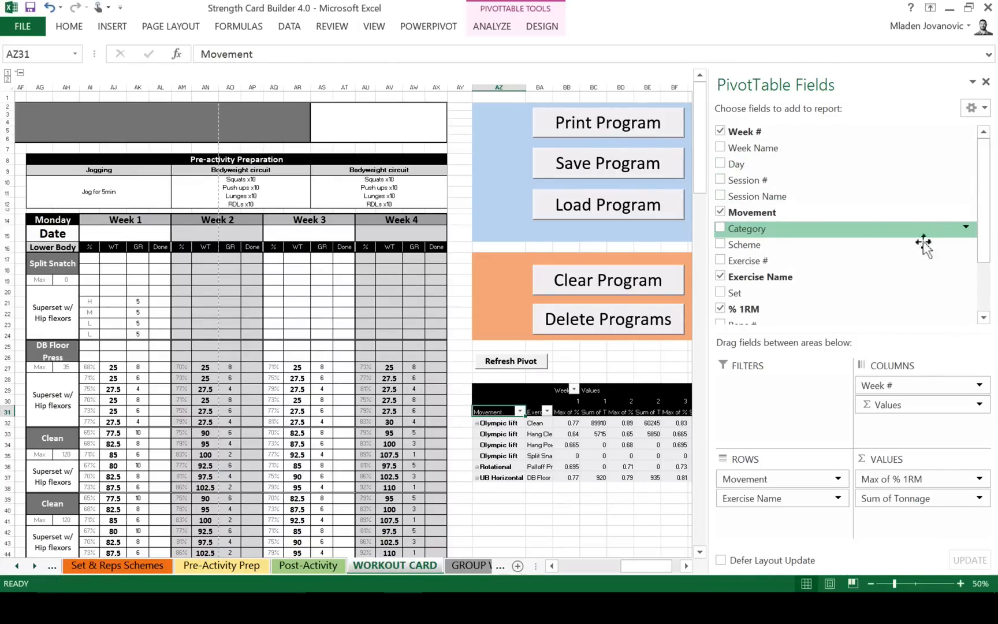
pyautogui.moveTo(731, 239)
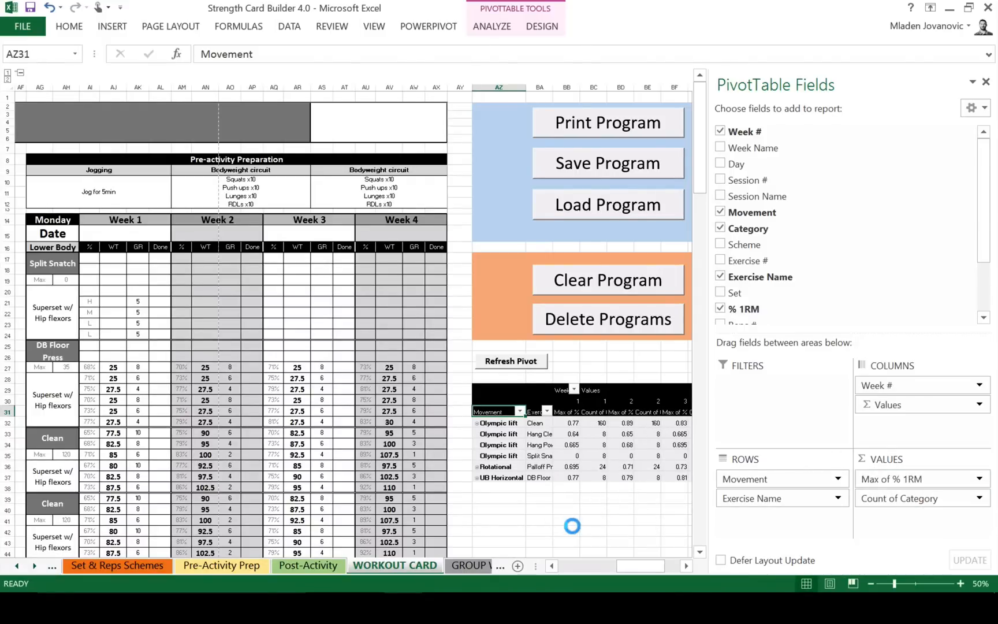
pyautogui.click(721, 307)
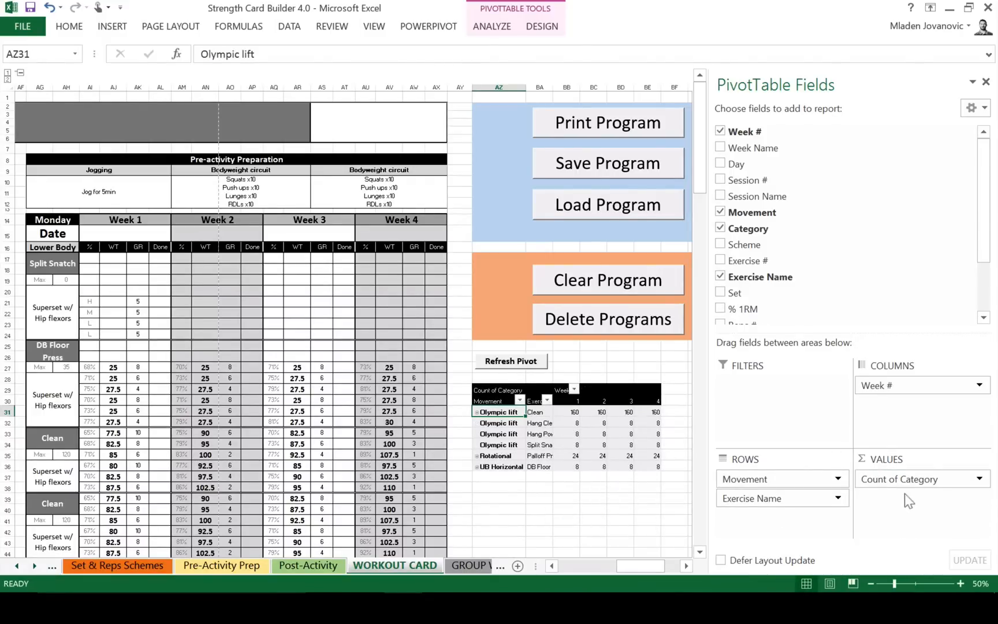
pyautogui.click(979, 479)
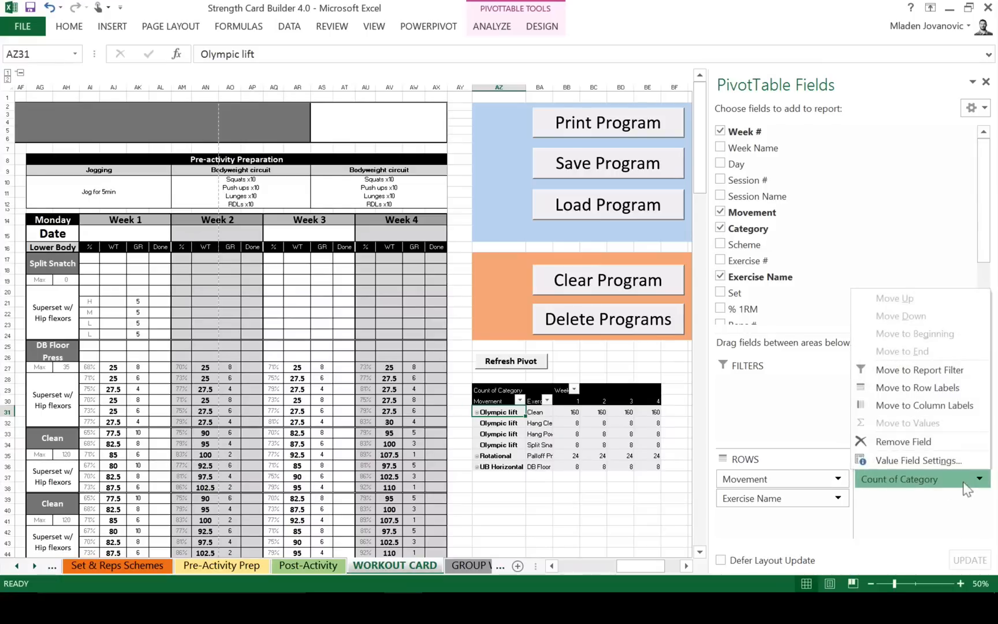
pyautogui.click(925, 405)
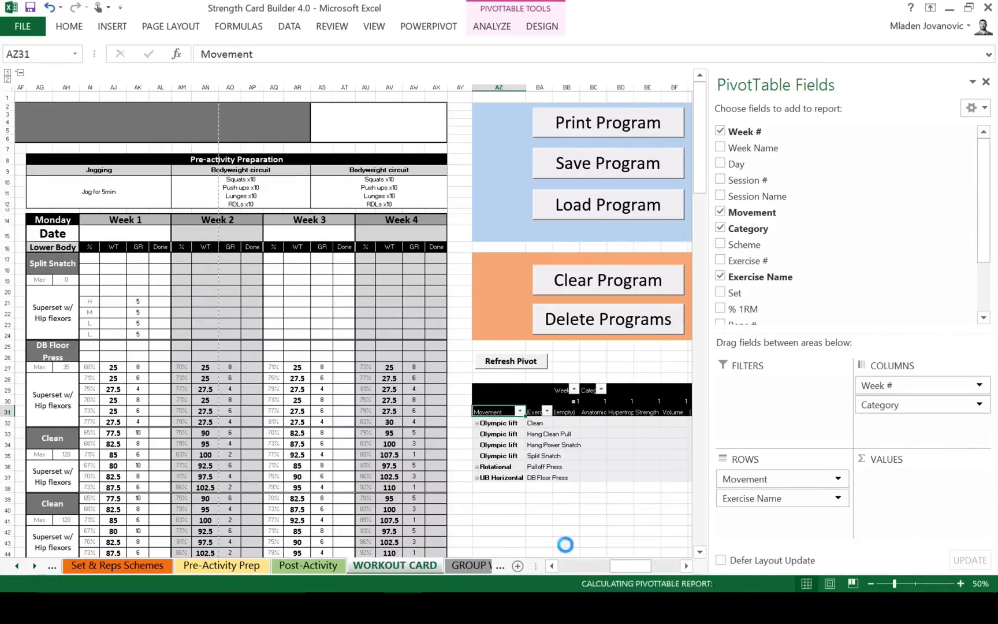
pyautogui.click(720, 131)
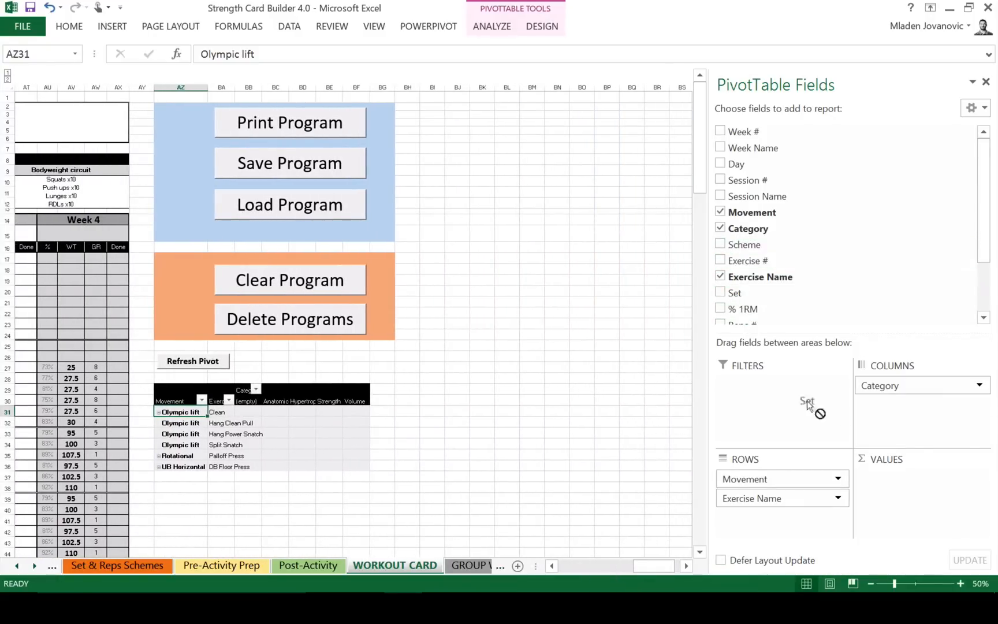
# - Add Sum of Set to the pivot values and close the PivotTable Fields pane
pyautogui.click(721, 292)
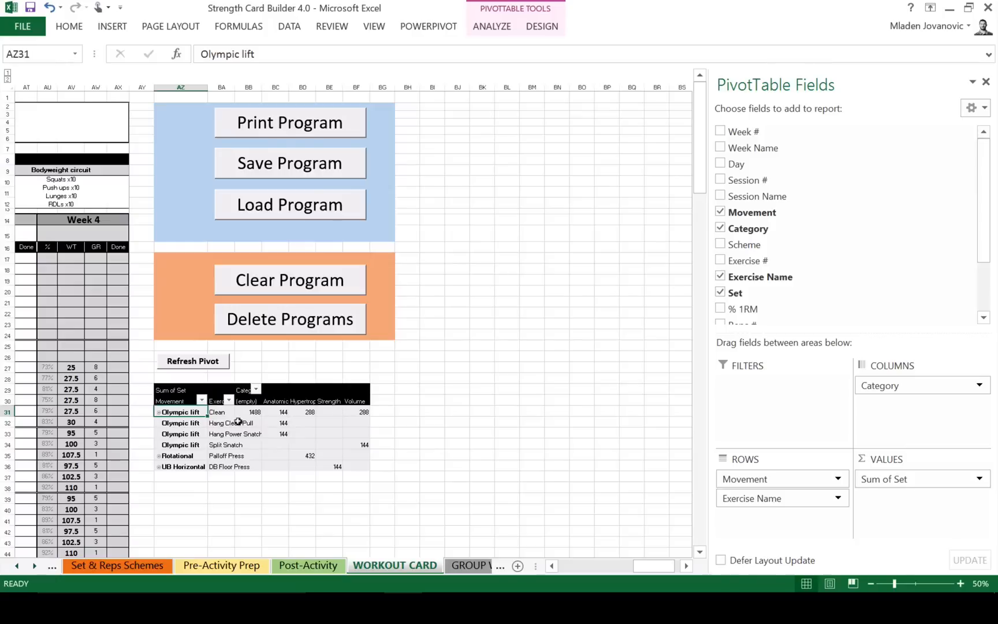
pyautogui.moveTo(255, 412)
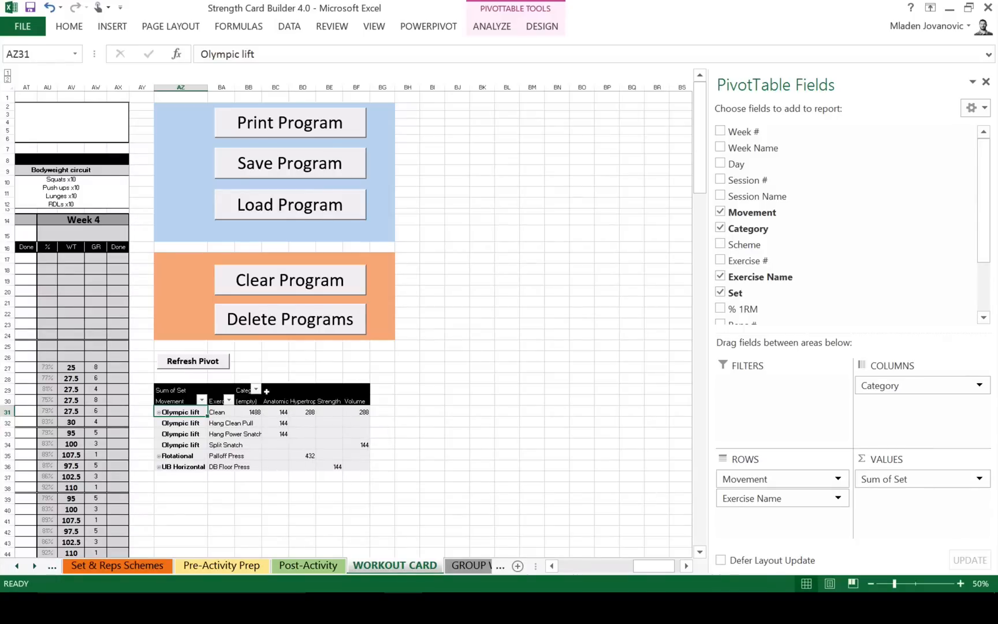
pyautogui.moveTo(968, 95)
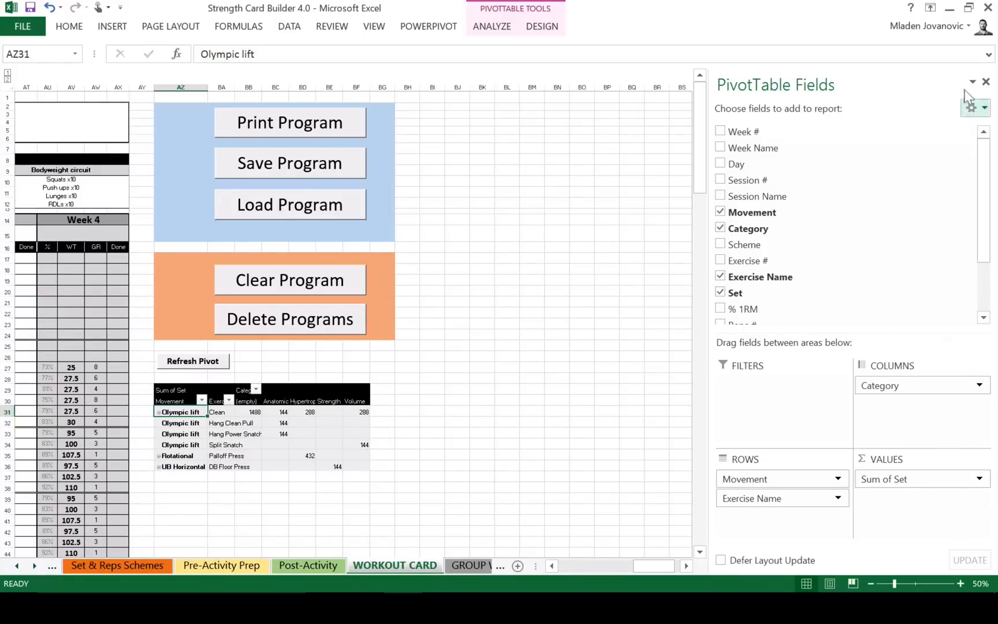
pyautogui.click(987, 82)
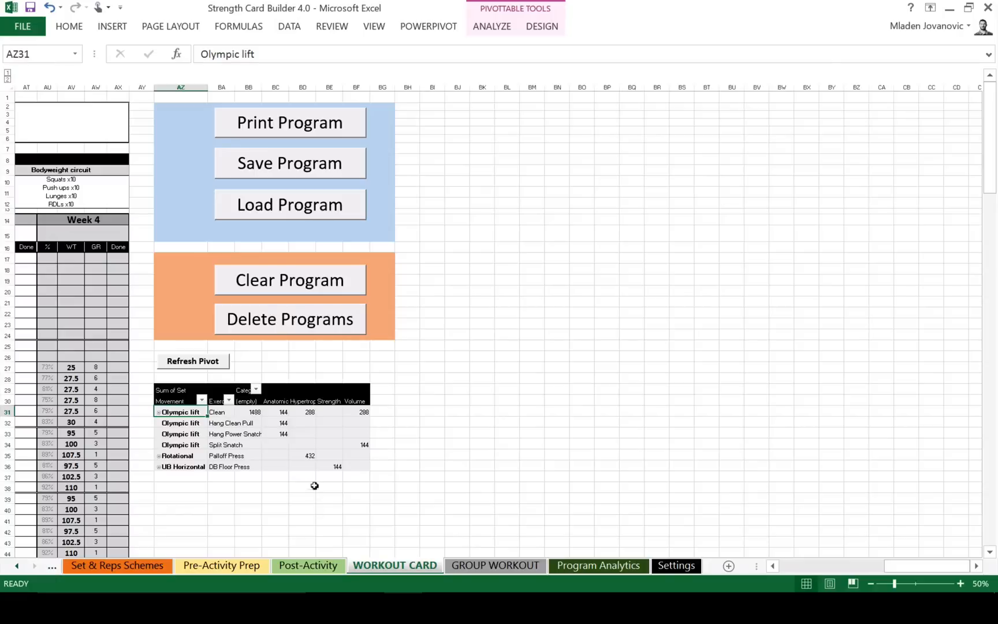
pyautogui.moveTo(802, 567)
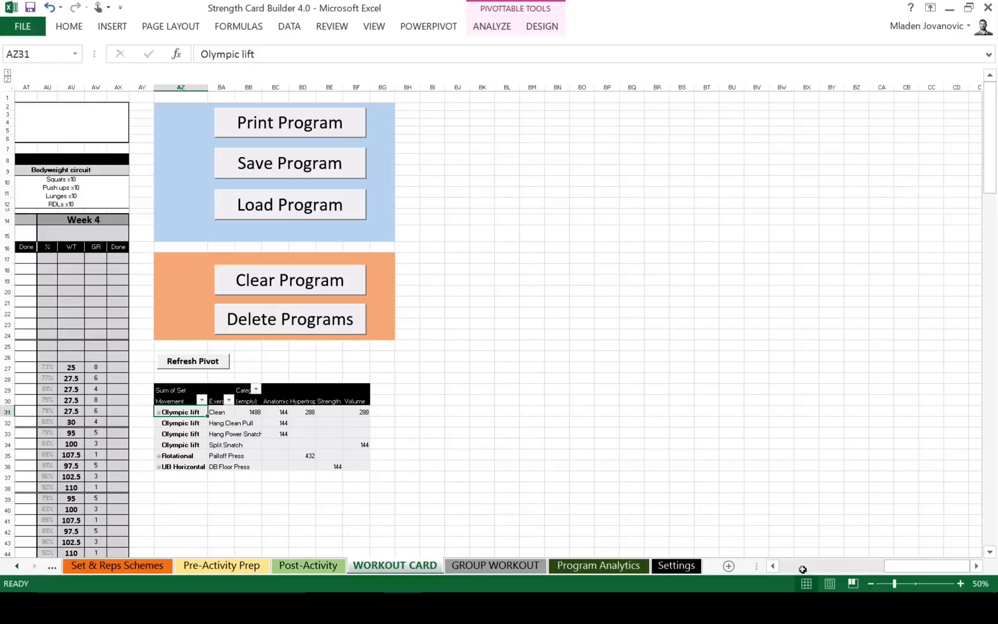
pyautogui.hscroll(-3)
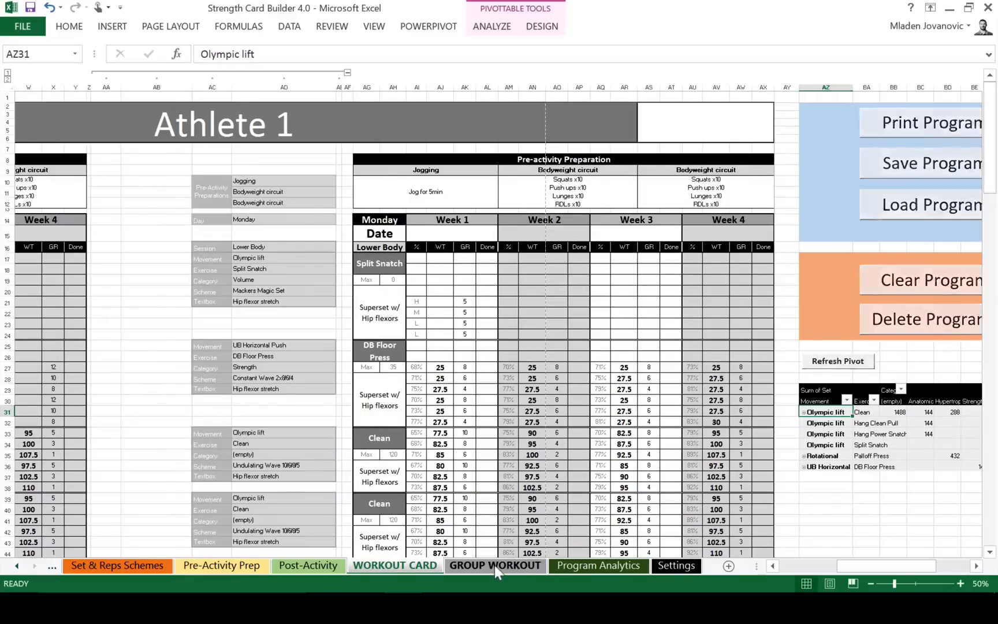
# - Switch to the GROUP WORKOUT sheet in Page Break Preview and zoom to inspect its print pages
pyautogui.click(495, 565)
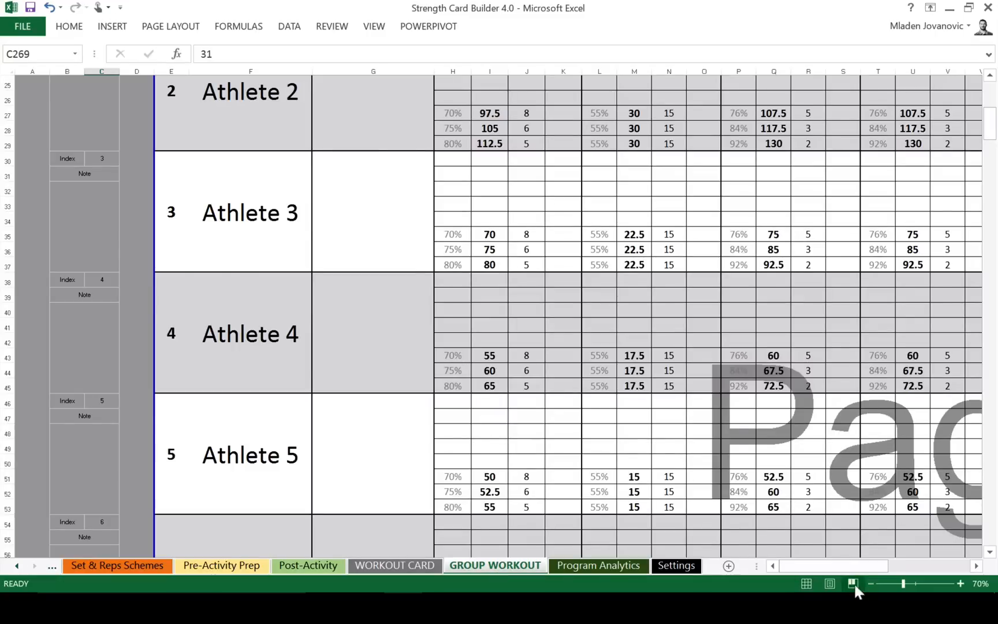
pyautogui.click(869, 584)
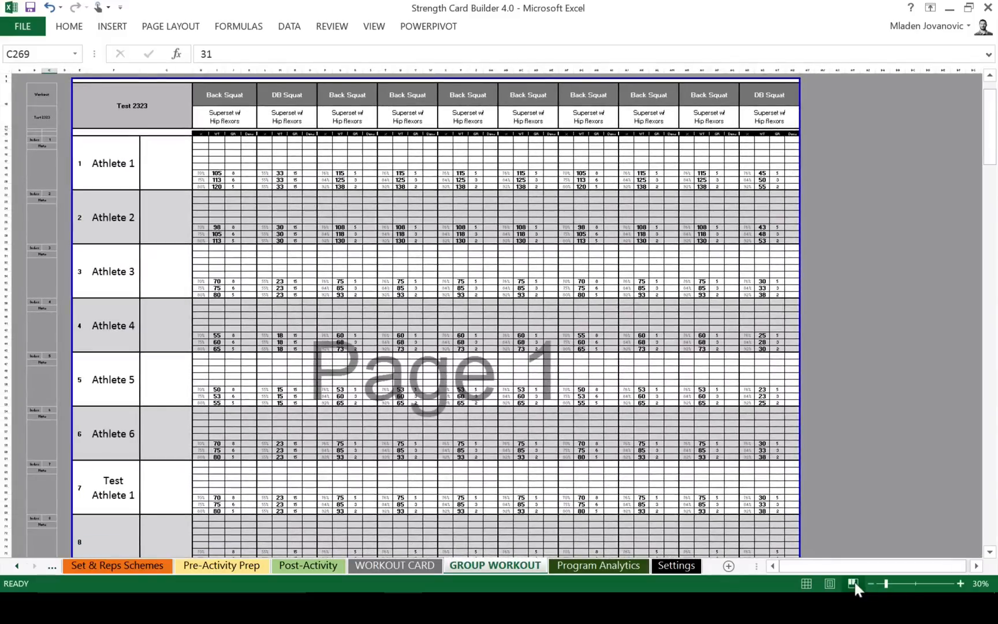
pyautogui.click(960, 584)
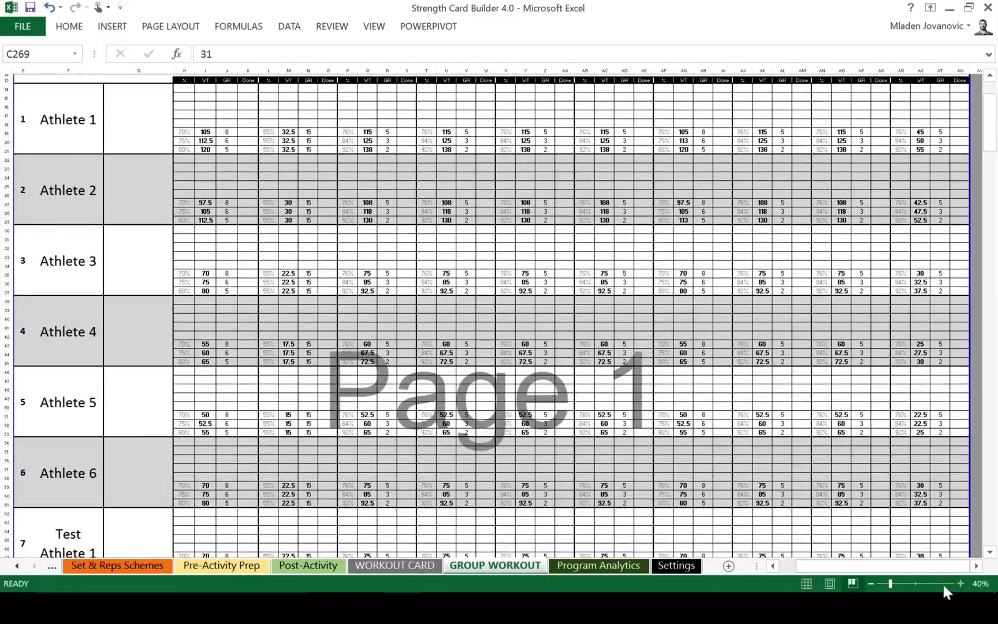
pyautogui.hscroll(-3)
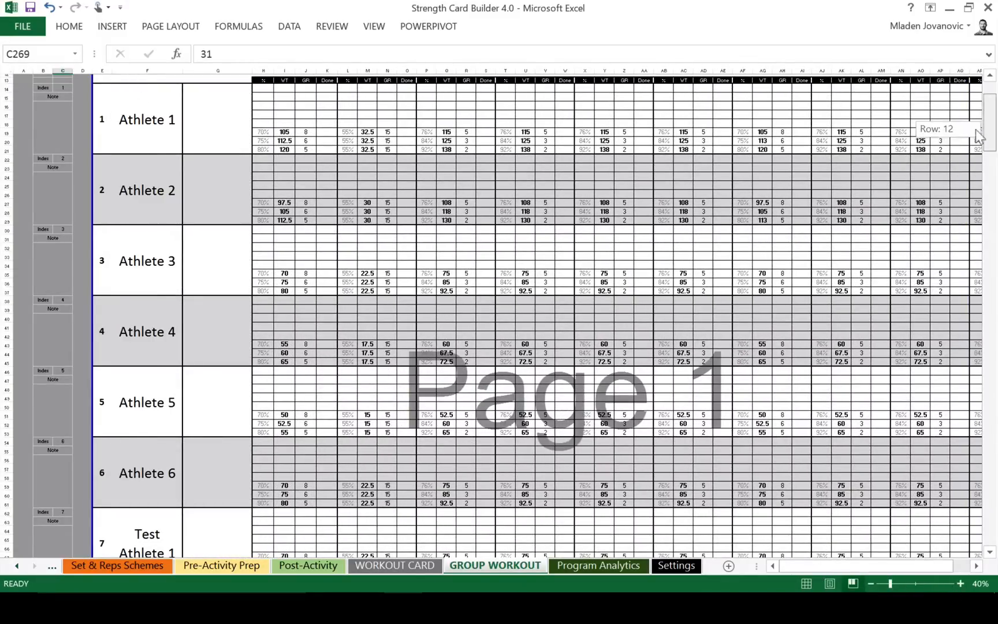
pyautogui.scroll(3)
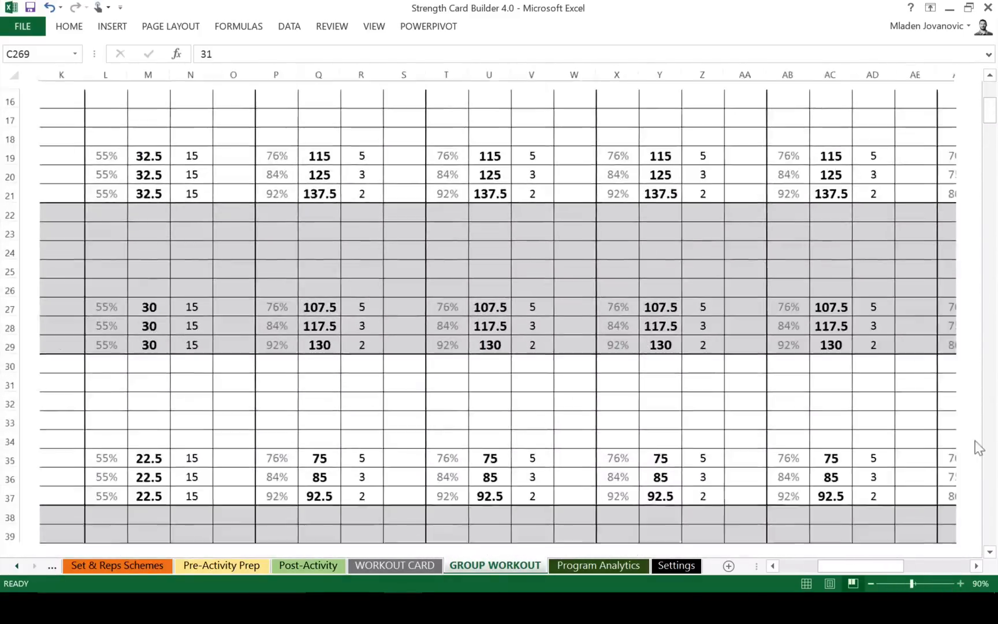
pyautogui.scroll(3)
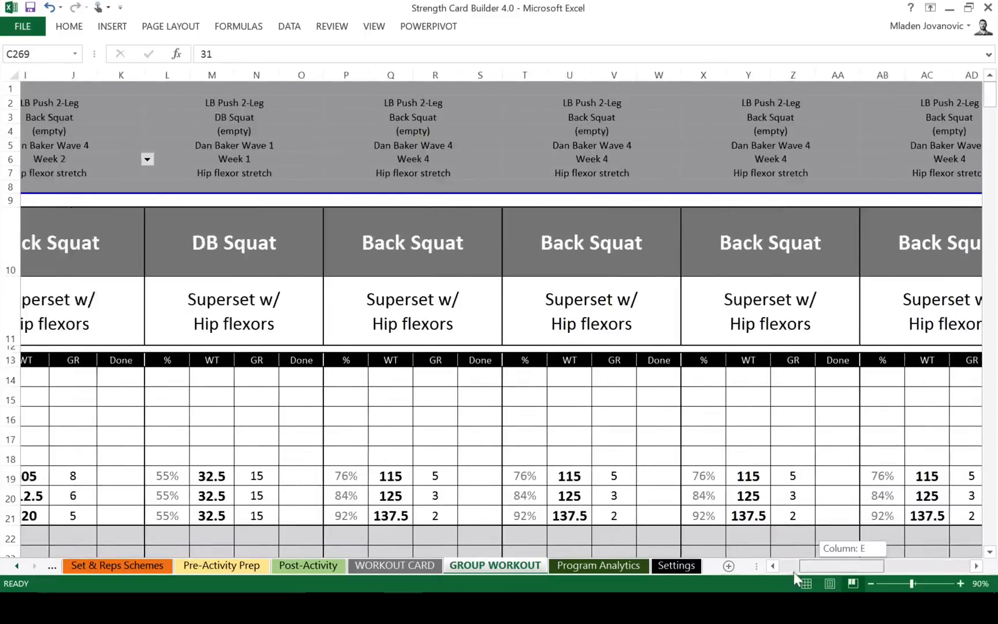
# - Choose Week 4 in the Back Squat week dropdown (H6) and review the updated athlete loads
pyautogui.hscroll(-3)
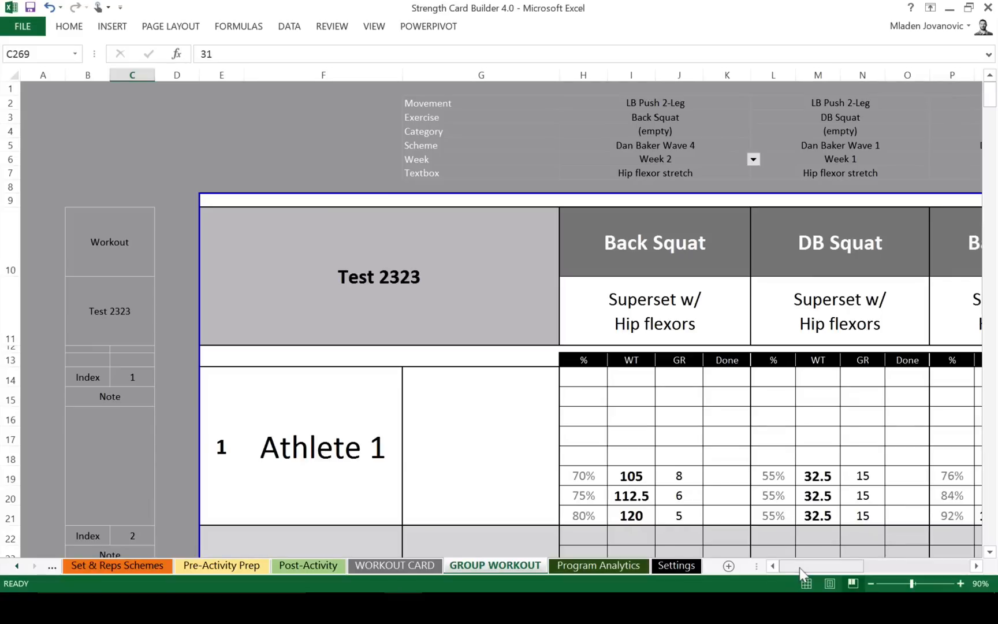
pyautogui.moveTo(647, 109)
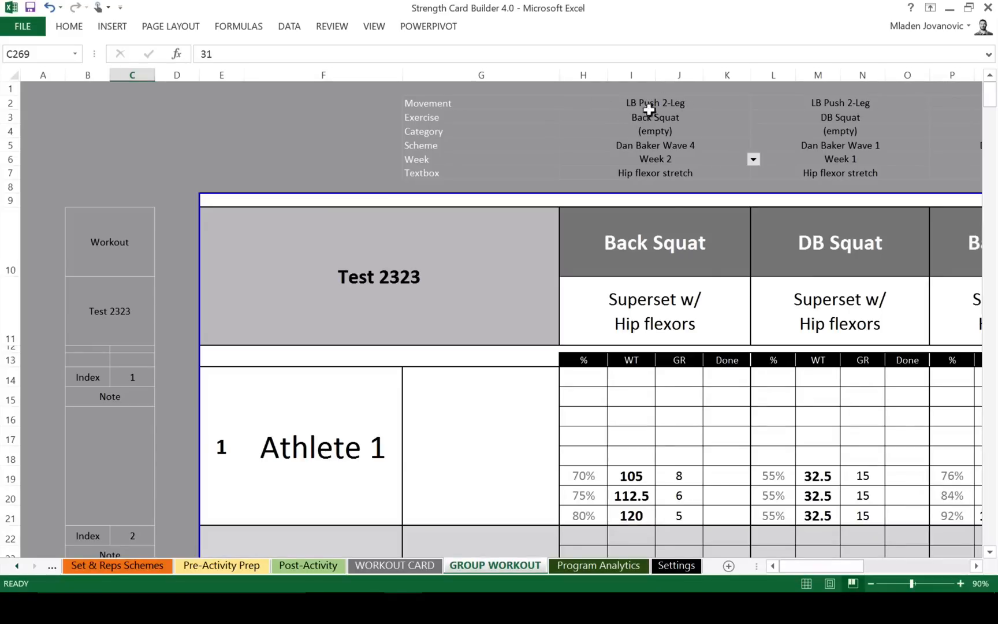
pyautogui.moveTo(537, 108)
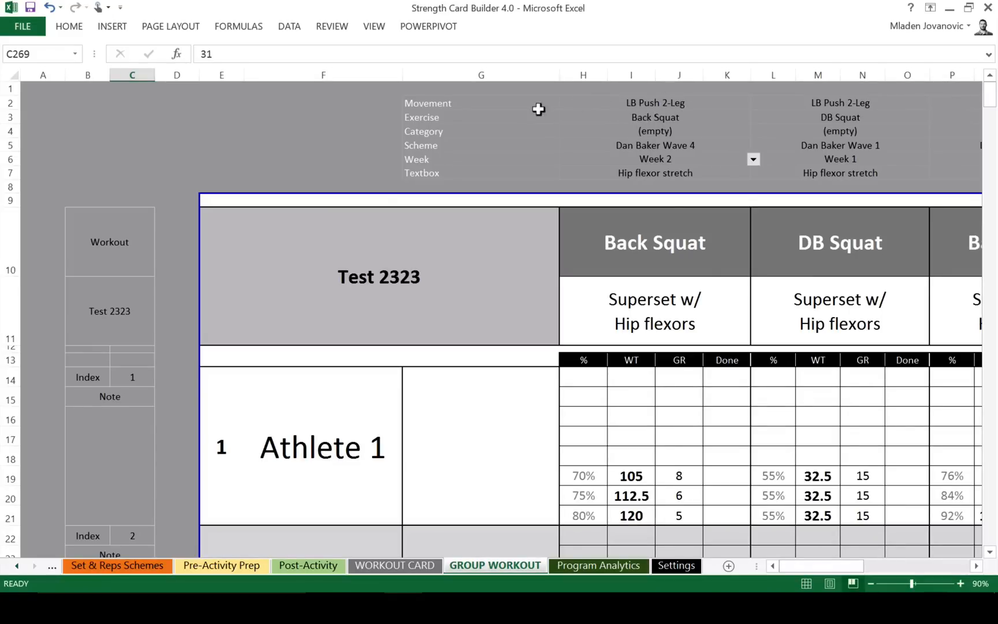
pyautogui.moveTo(642, 113)
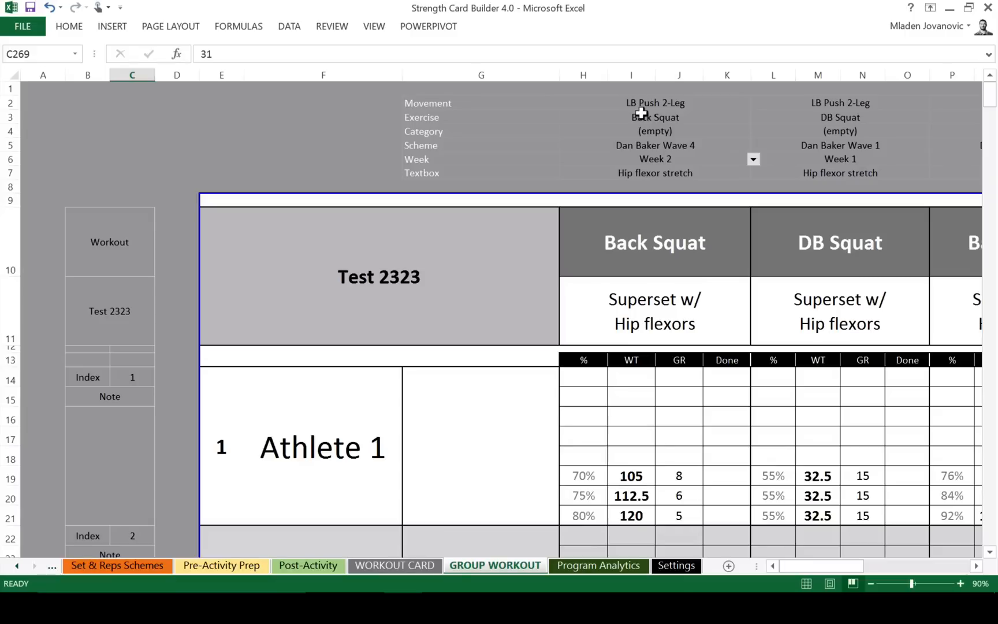
pyautogui.moveTo(631, 139)
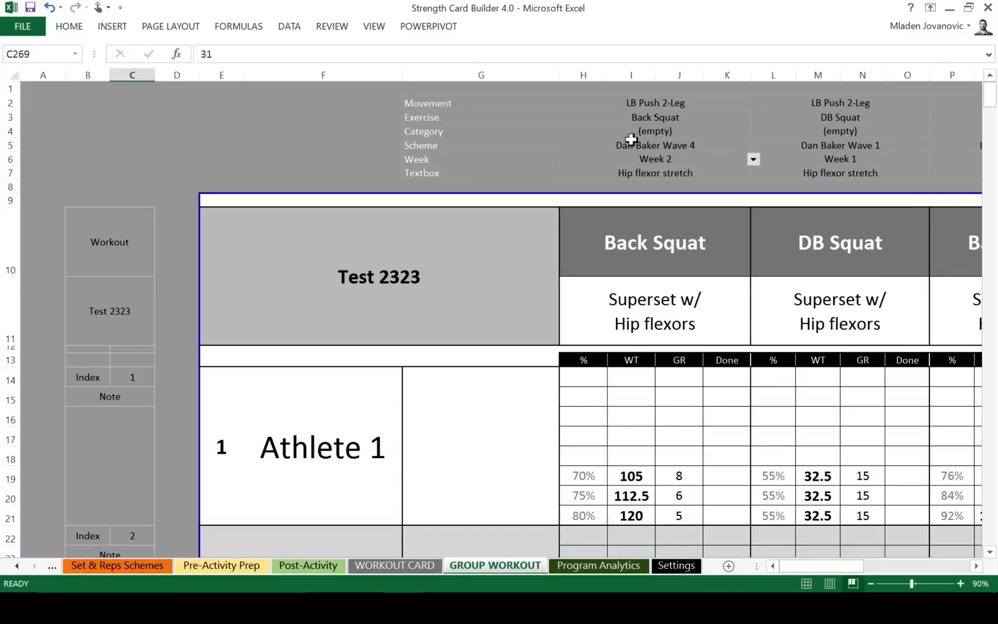
pyautogui.moveTo(670, 160)
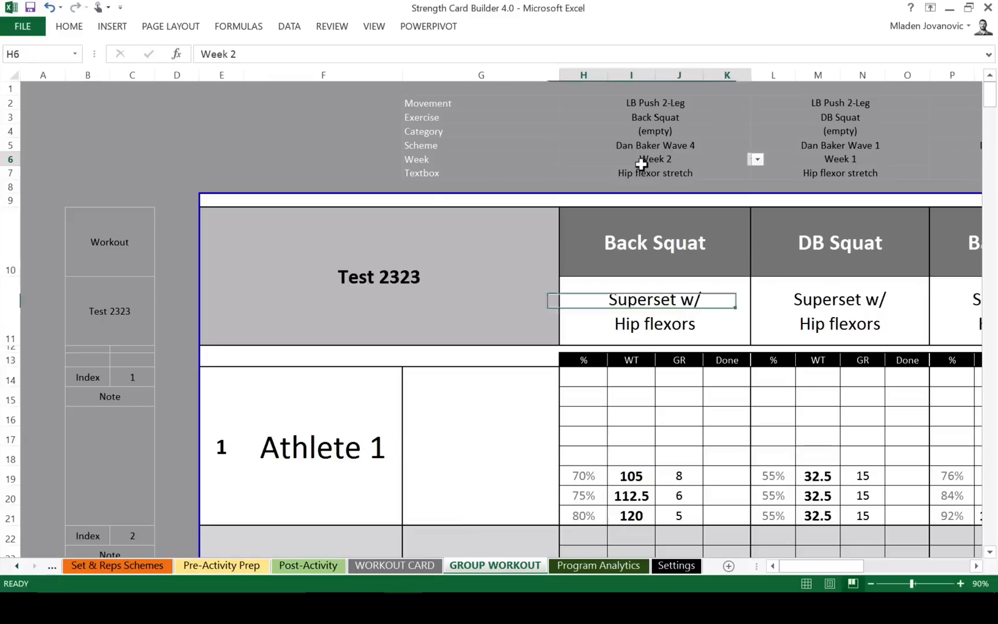
pyautogui.click(755, 160)
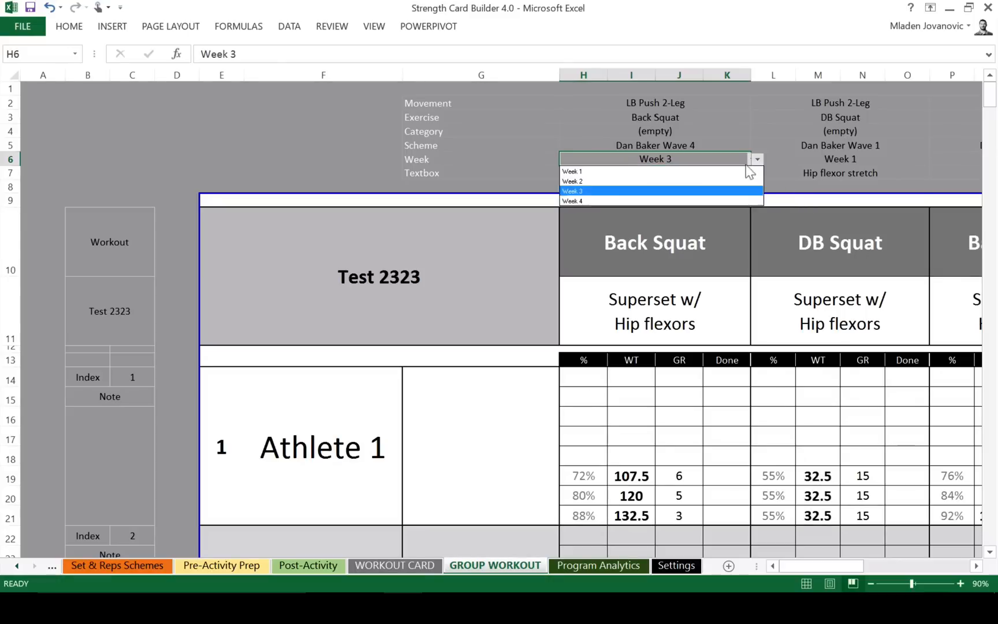
pyautogui.click(572, 200)
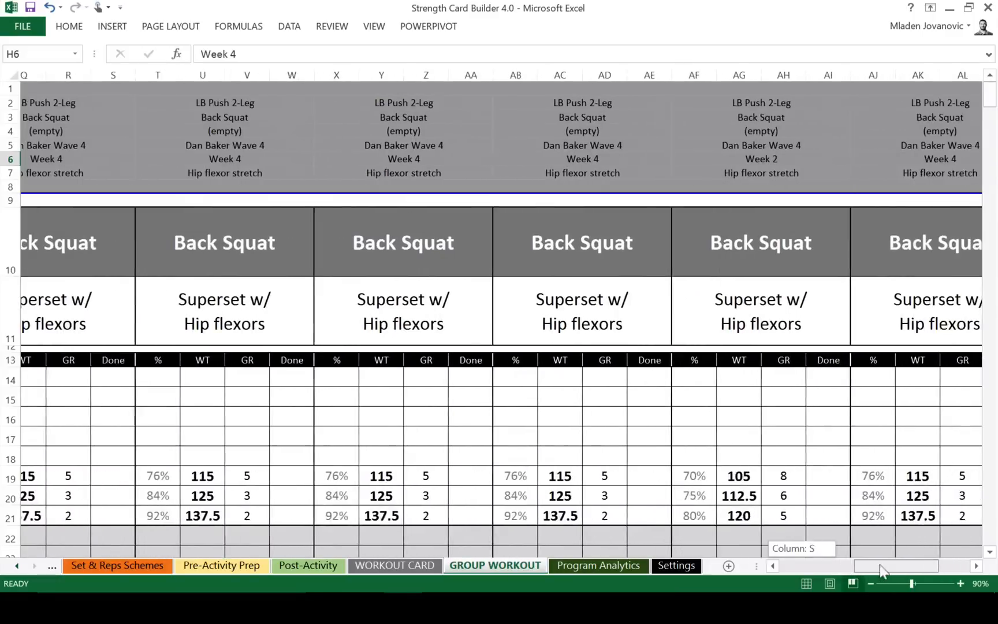
pyautogui.click(773, 565)
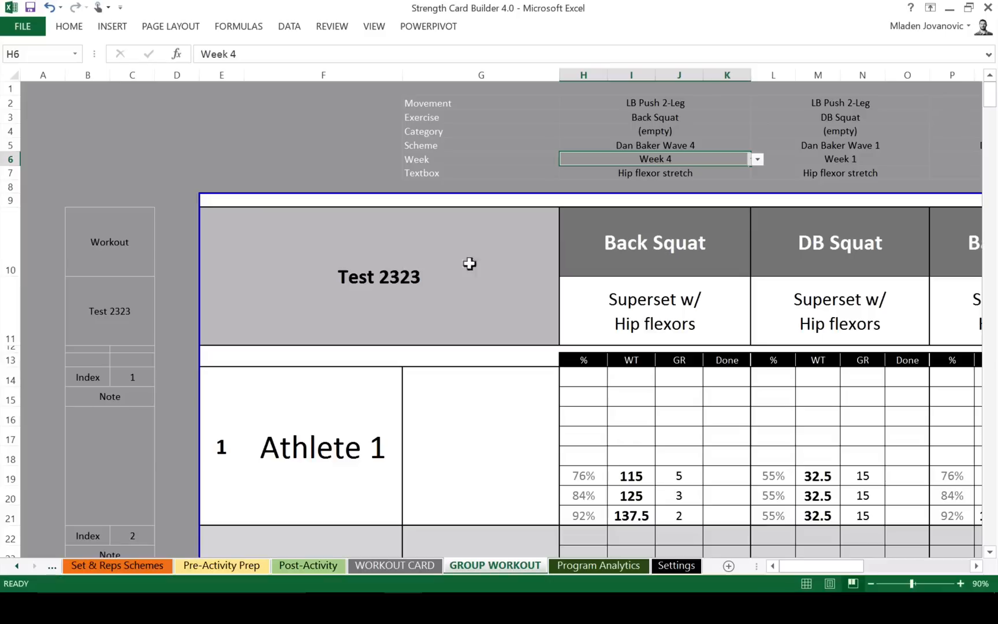
pyautogui.moveTo(830, 273)
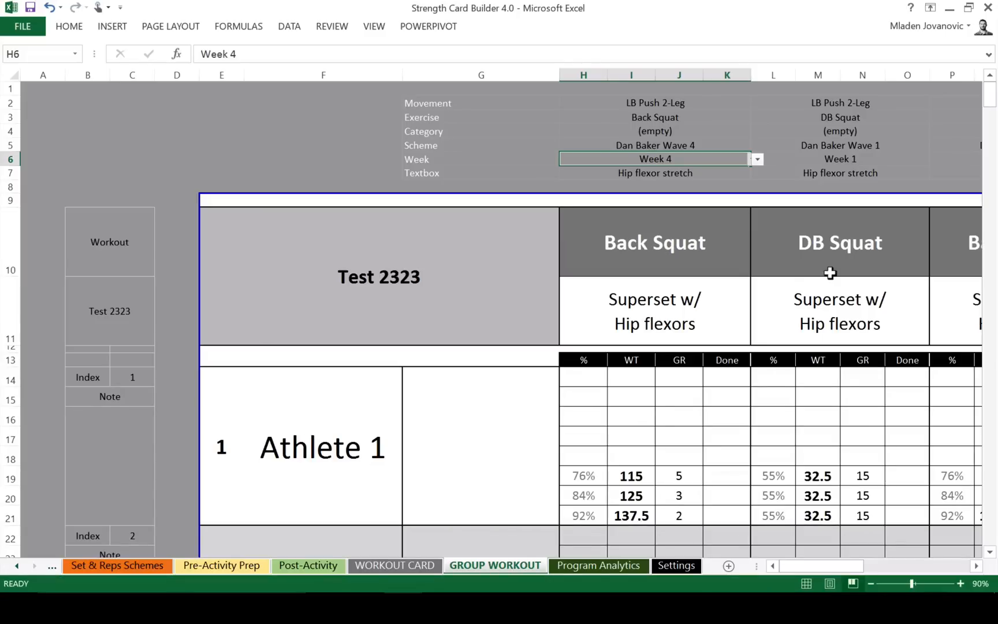
pyautogui.moveTo(980, 108)
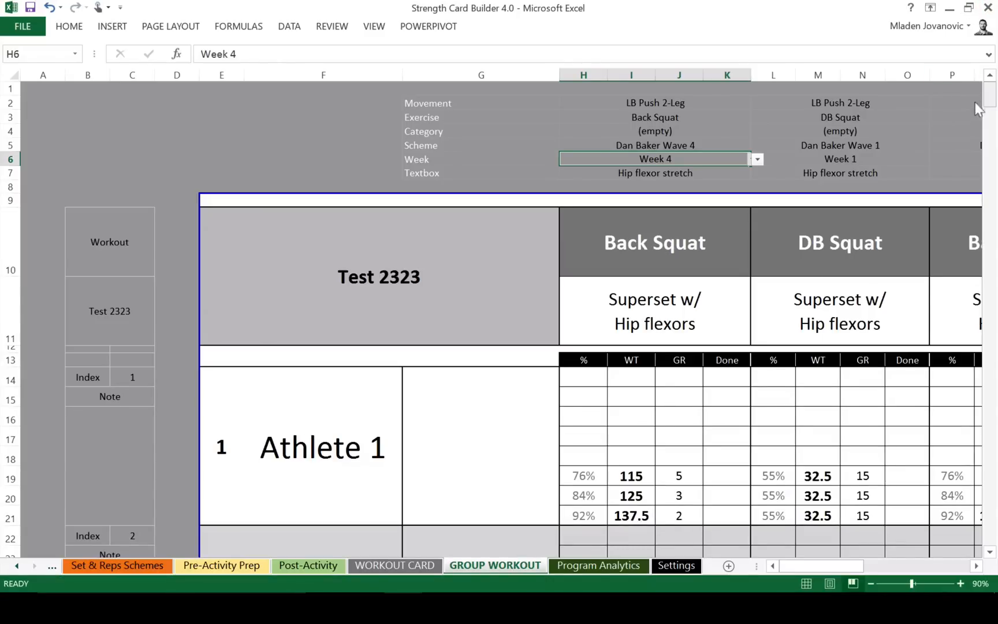
pyautogui.scroll(-3)
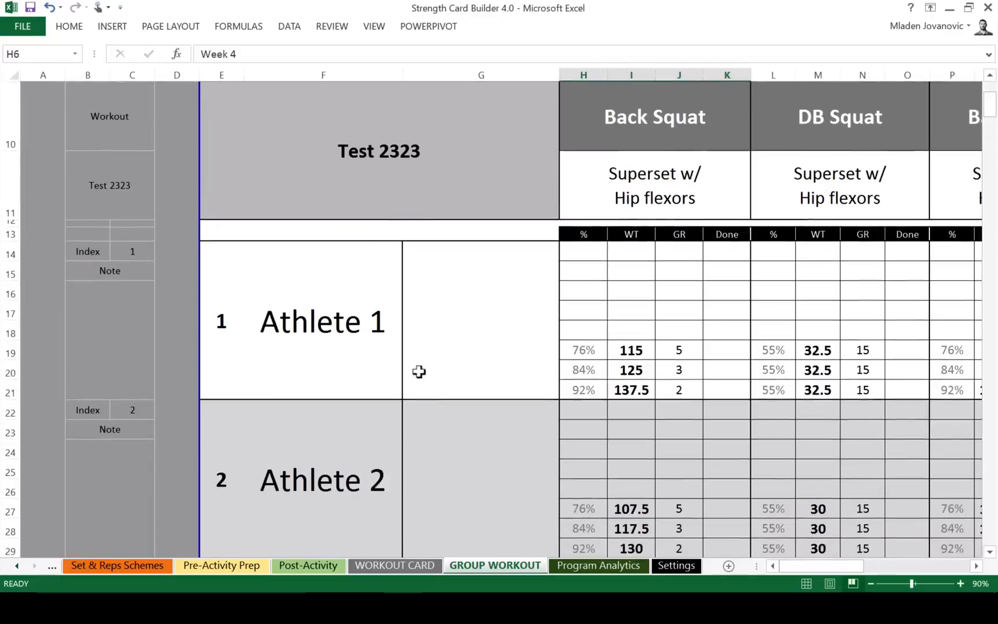
pyautogui.moveTo(617, 300)
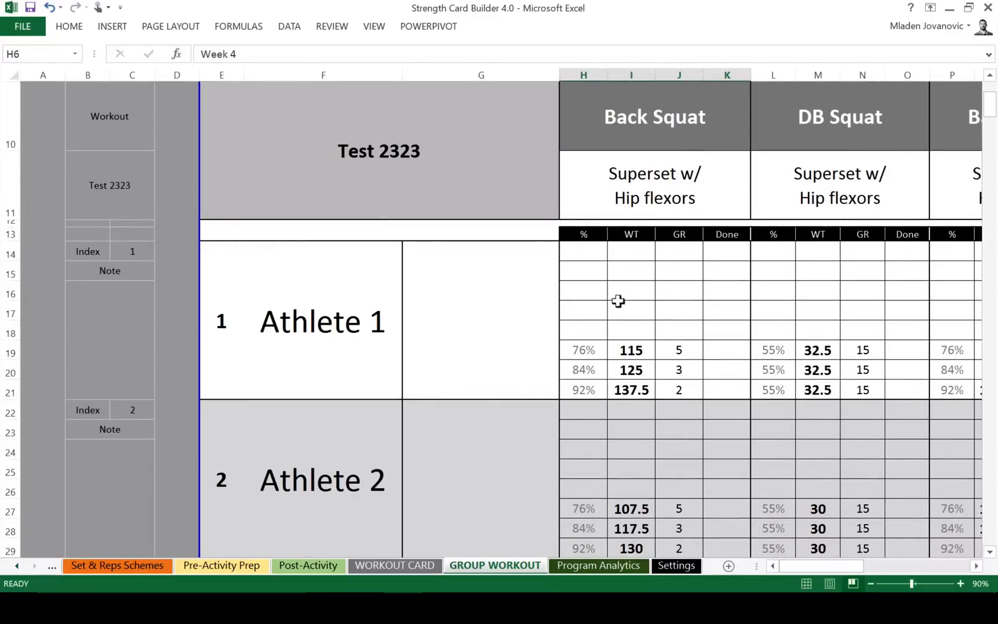
pyautogui.moveTo(134, 263)
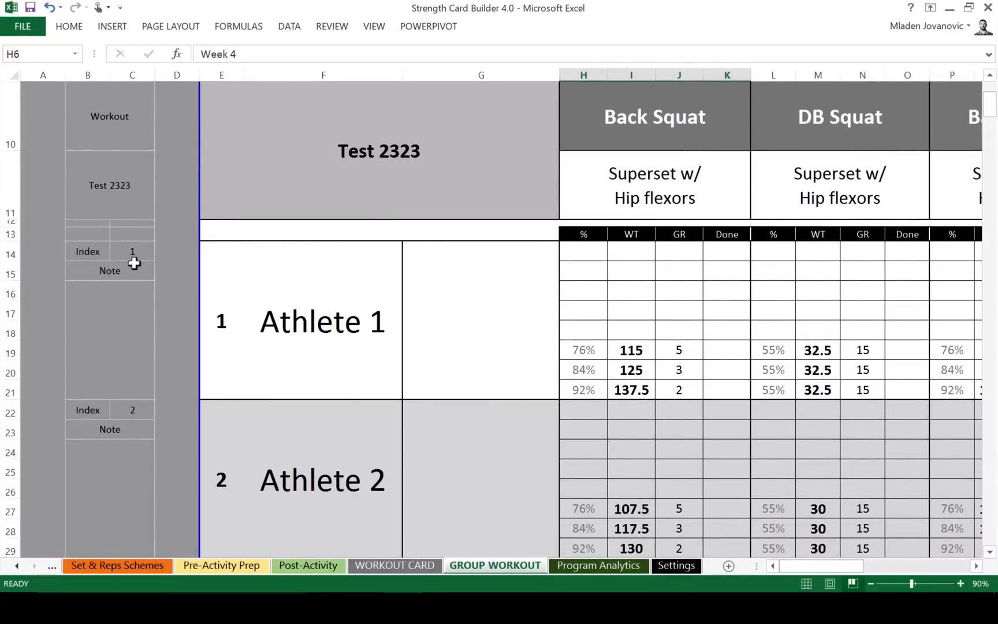
pyautogui.moveTo(125, 257)
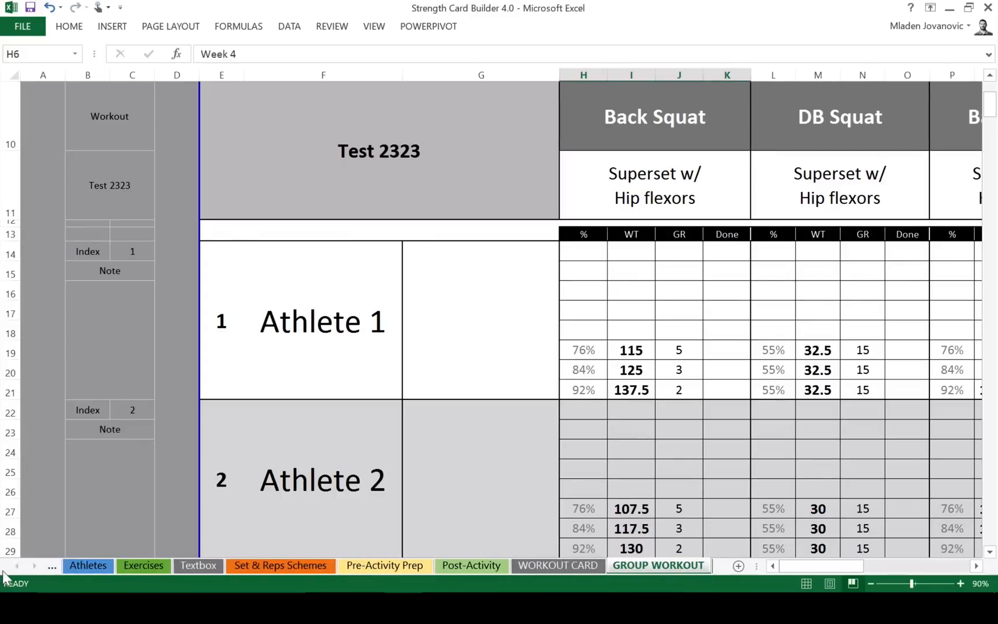
pyautogui.click(87, 565)
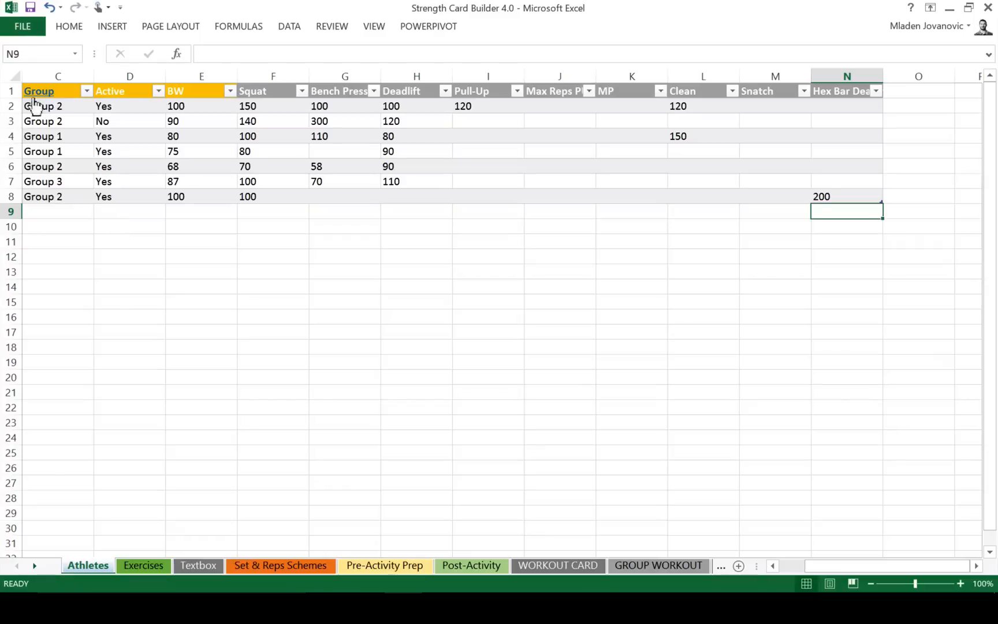
pyautogui.moveTo(520, 575)
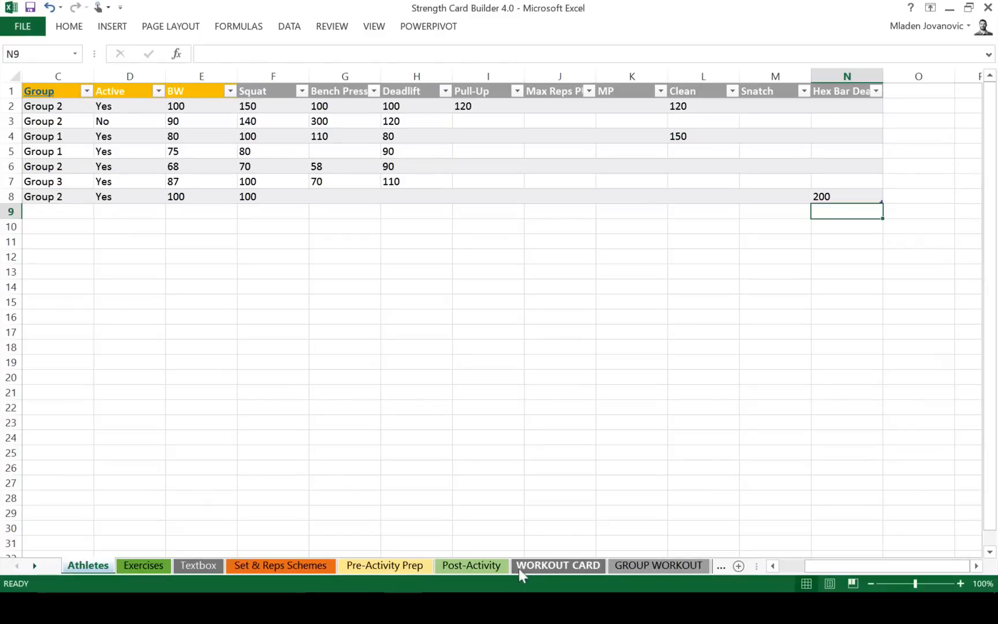
pyautogui.click(659, 565)
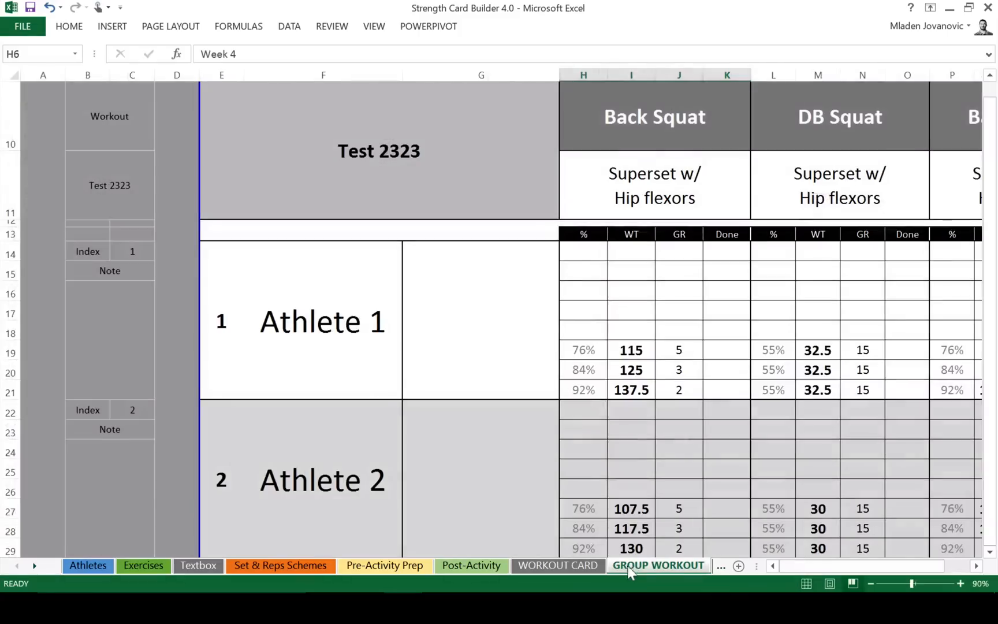
pyautogui.click(132, 251)
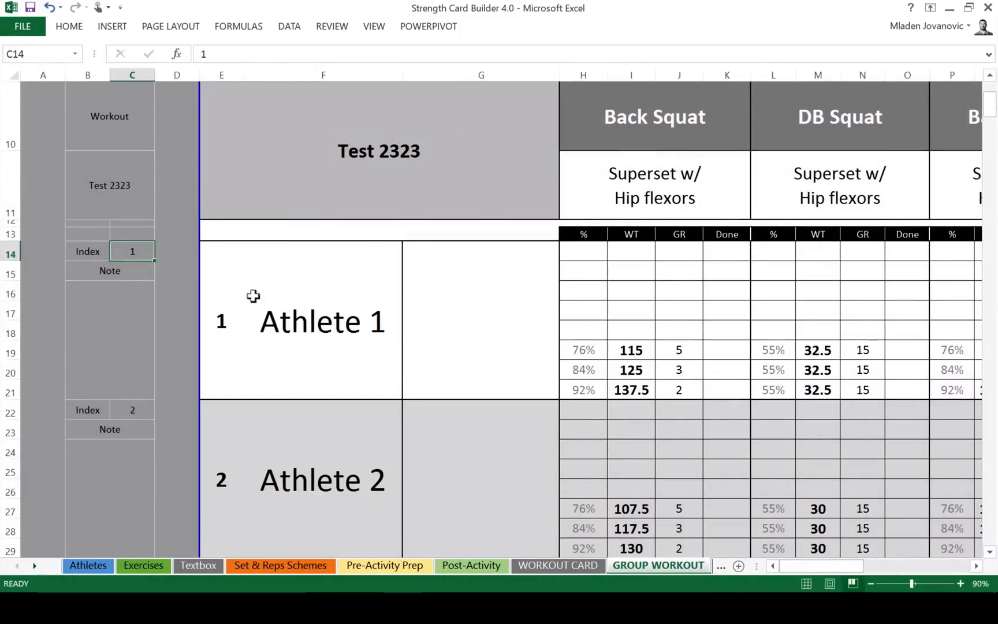
pyautogui.moveTo(393, 333)
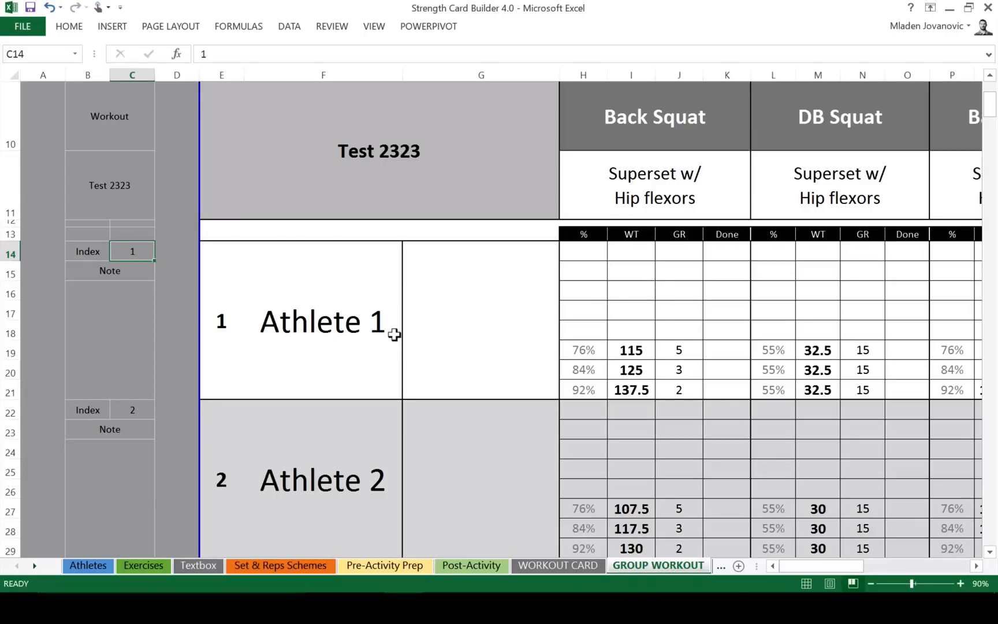
pyautogui.write('p')
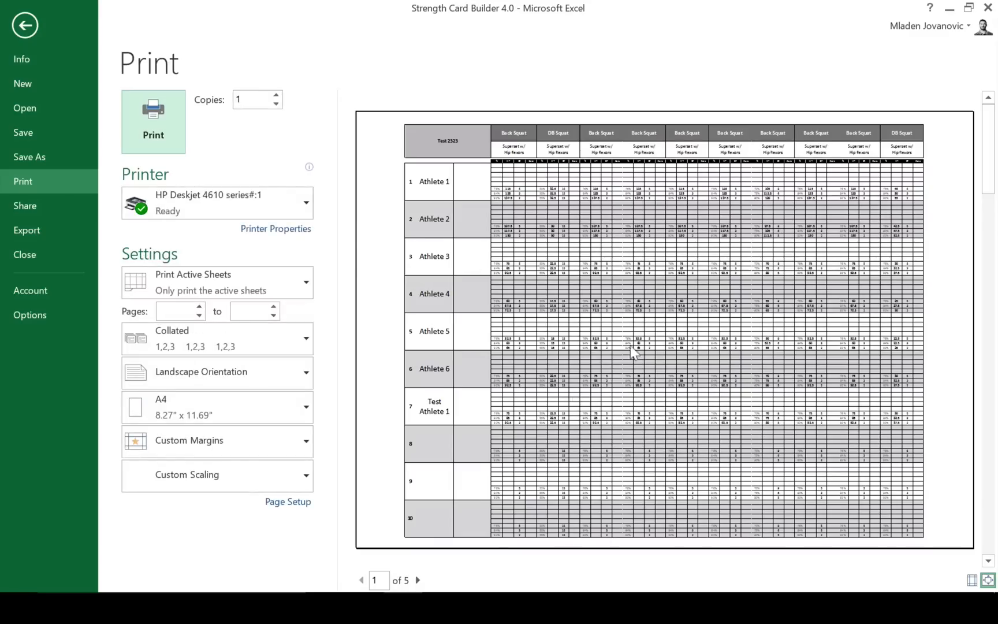
pyautogui.click(24, 25)
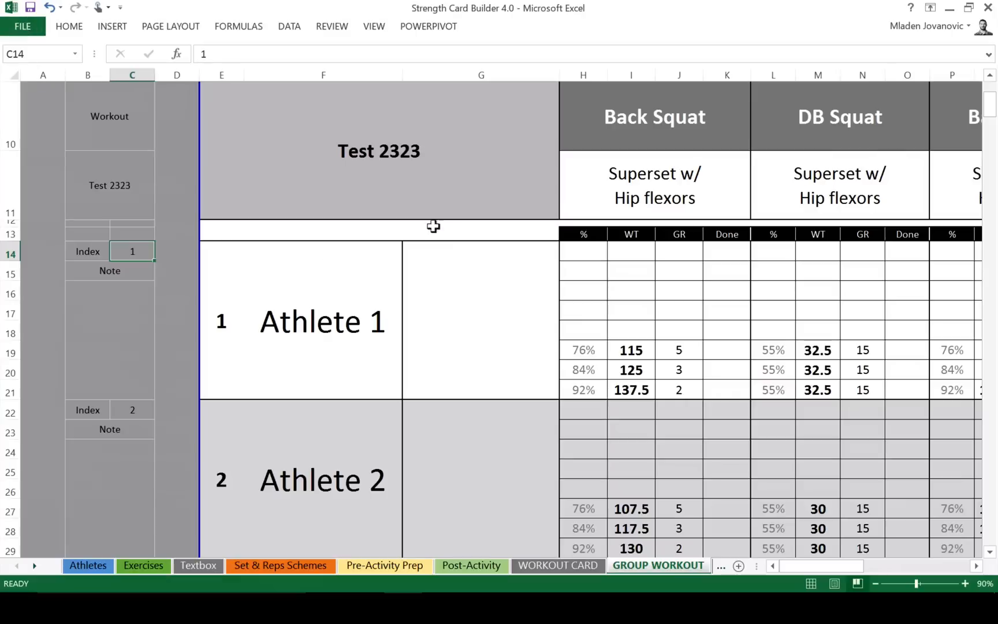
pyautogui.scroll(3)
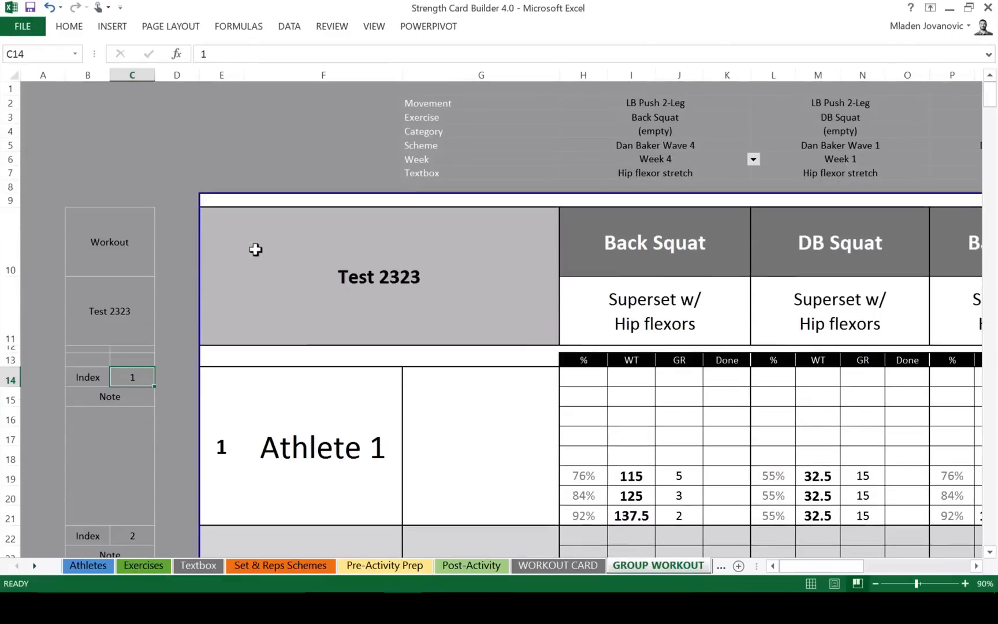
pyautogui.moveTo(313, 280)
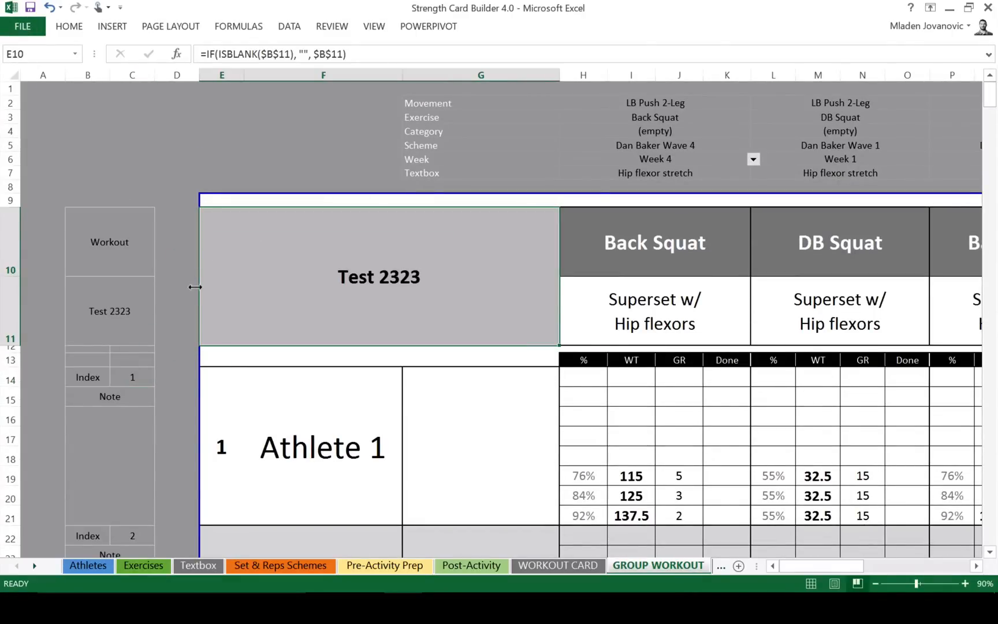
pyautogui.moveTo(194, 327)
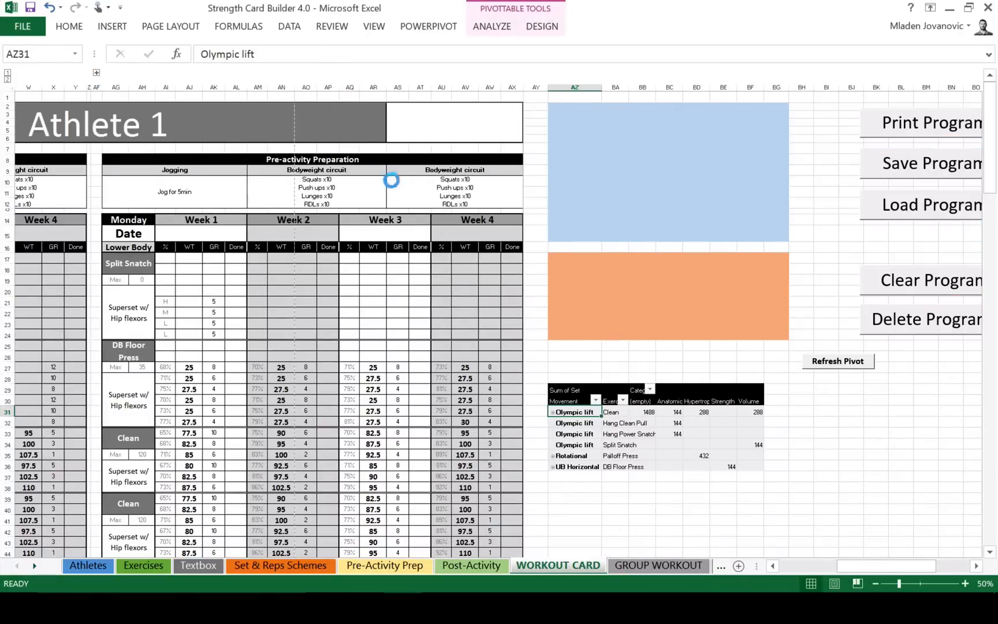
# - Preview the WORKOUT CARD print pages, flipping between pages 1 and 2, then return to the sheet
pyautogui.hscroll(-3)
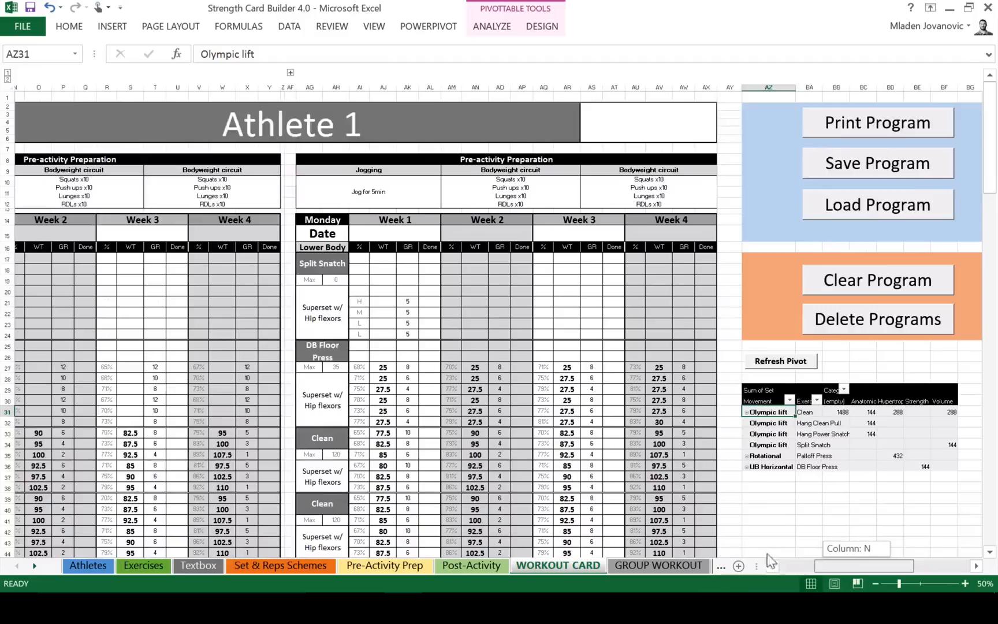
pyautogui.hscroll(-3)
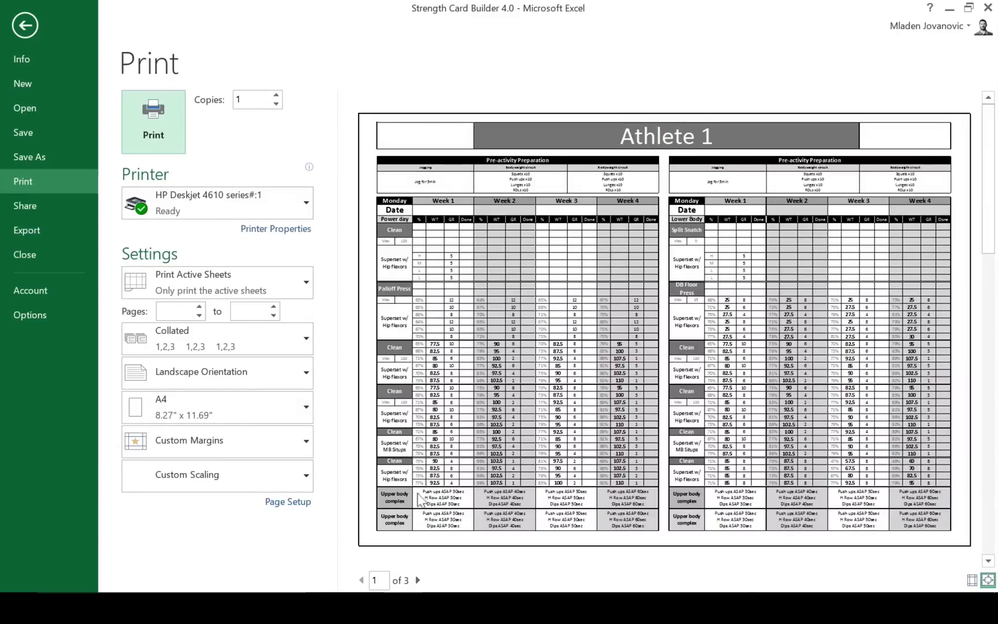
pyautogui.click(418, 580)
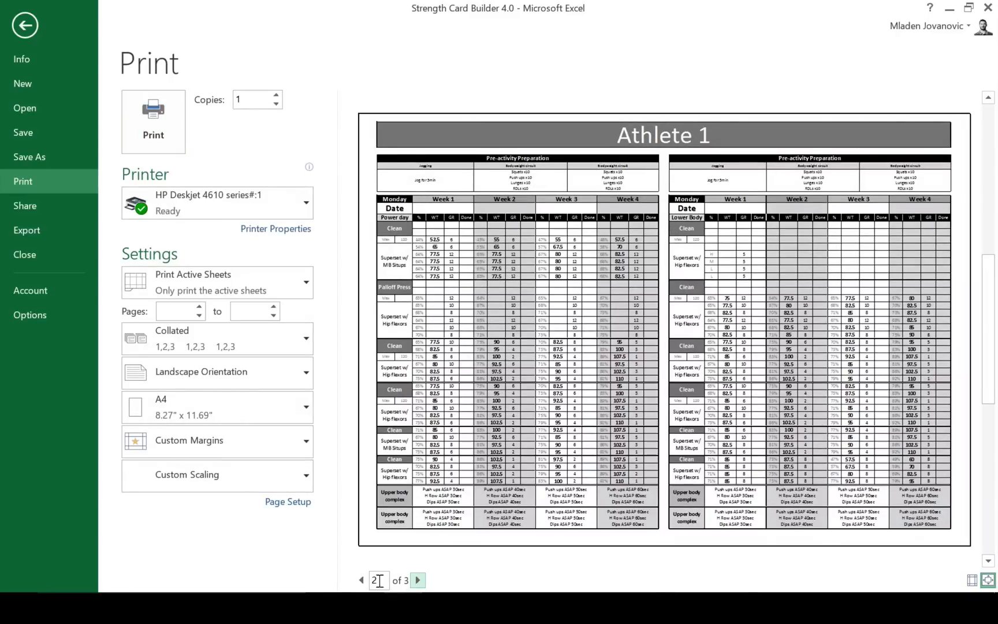
pyautogui.click(361, 579)
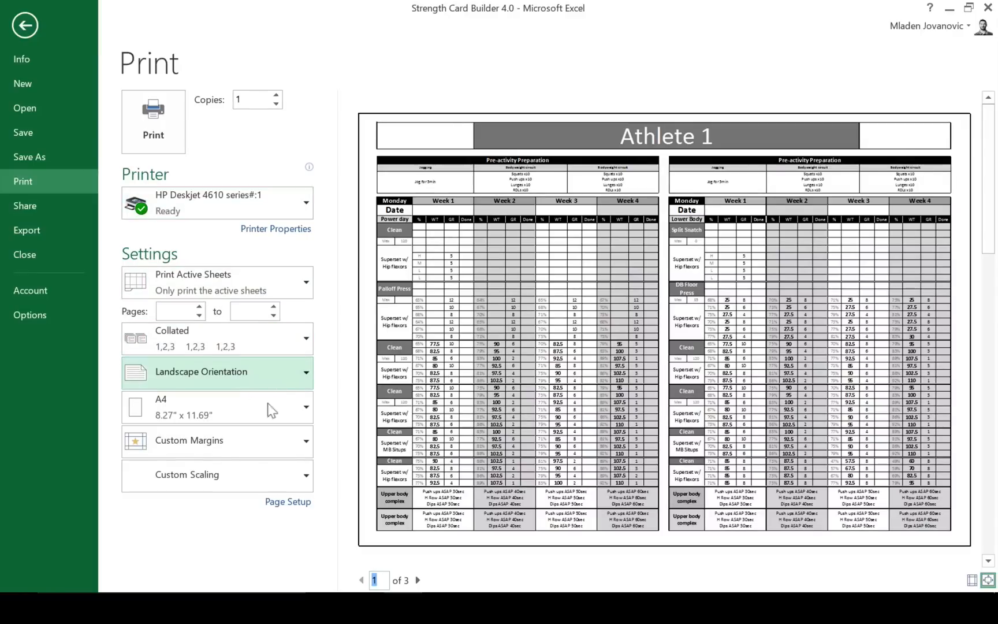
pyautogui.moveTo(276, 228)
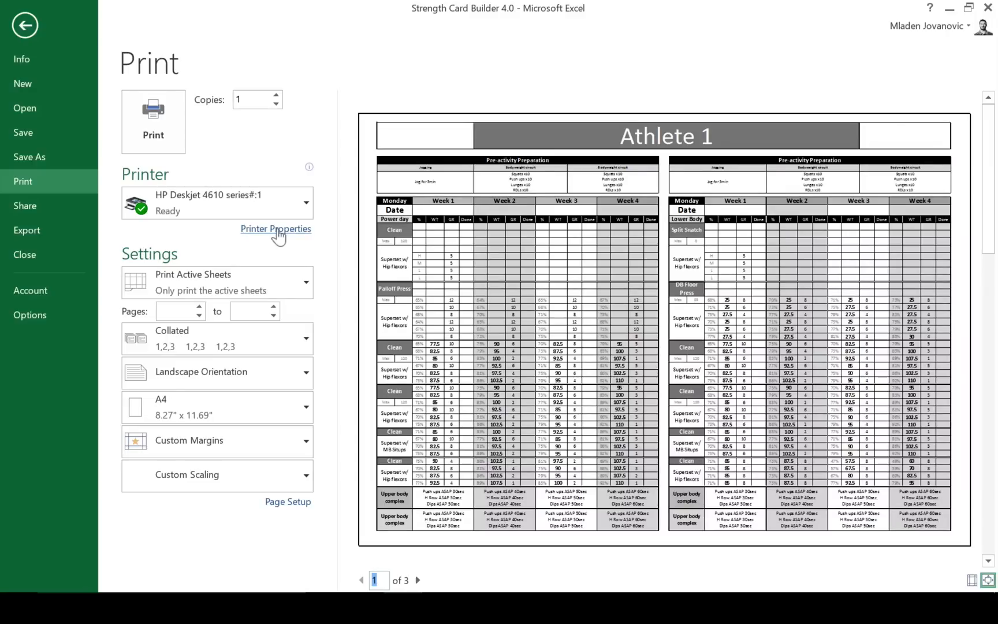
pyautogui.moveTo(350, 259)
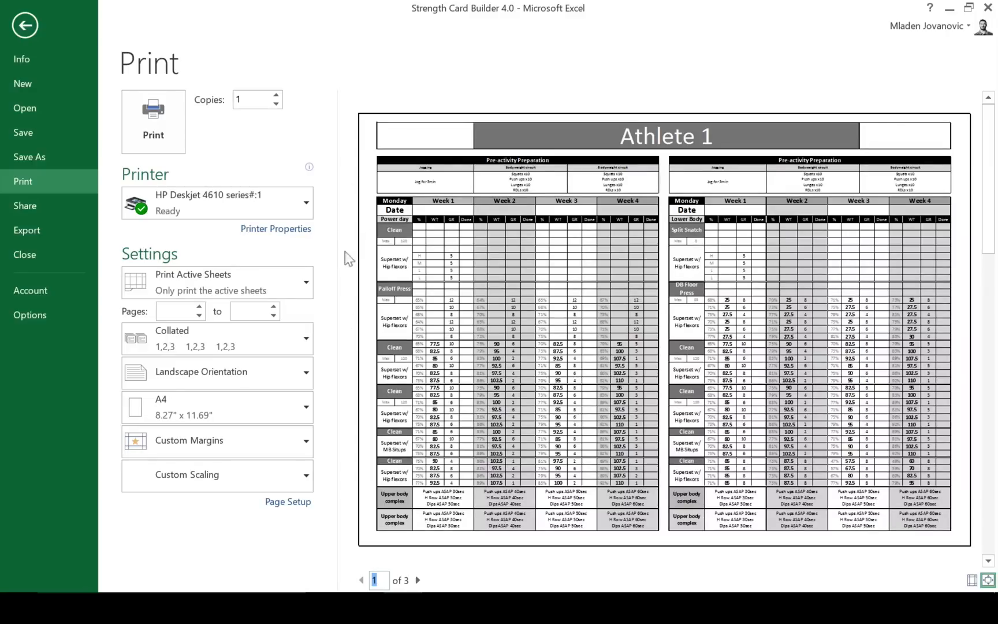
pyautogui.click(25, 25)
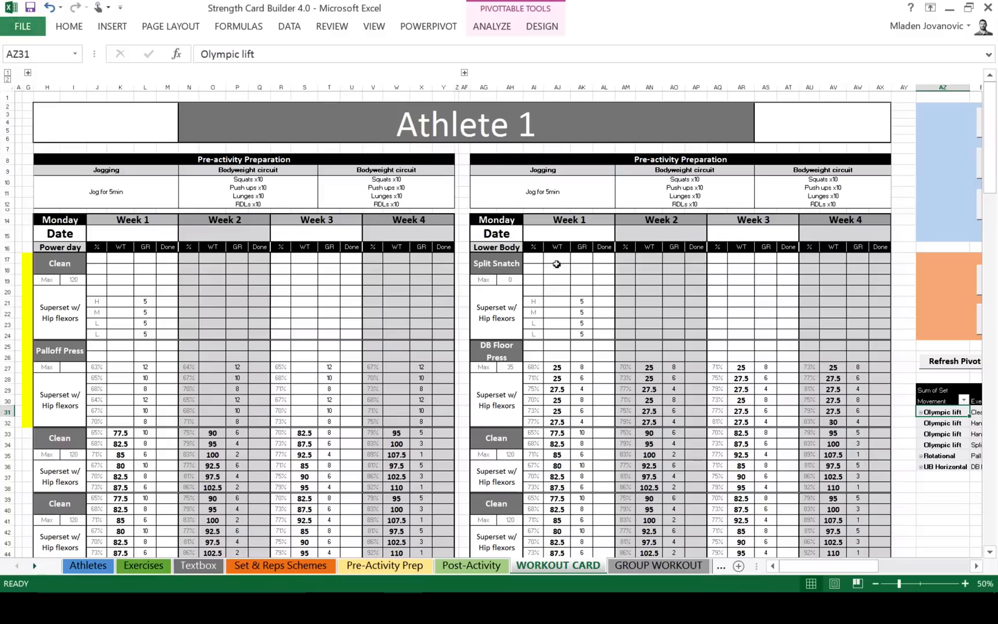
pyautogui.moveTo(812, 572)
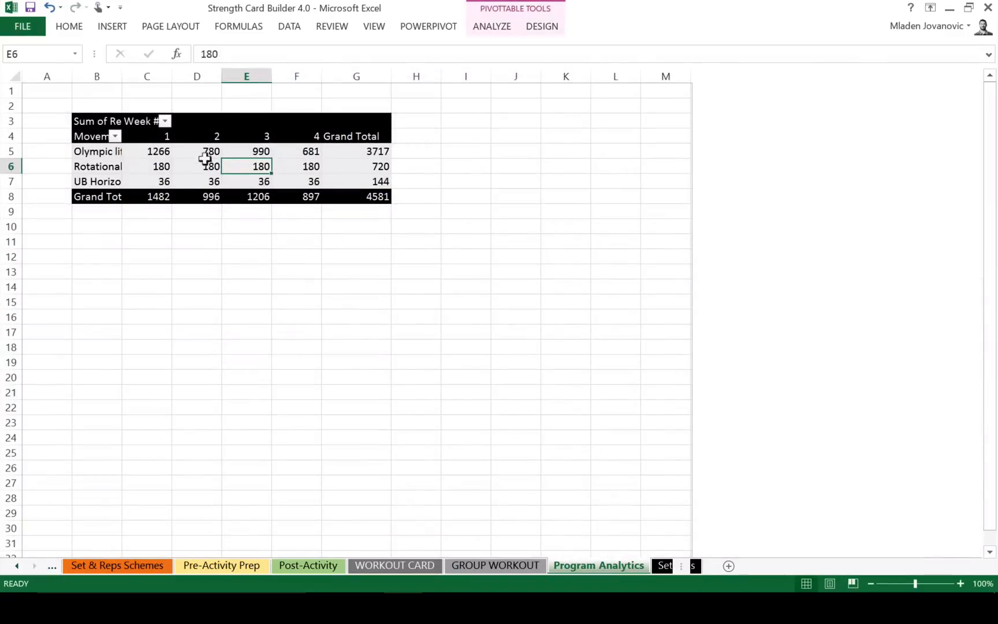
pyautogui.moveTo(755, 509)
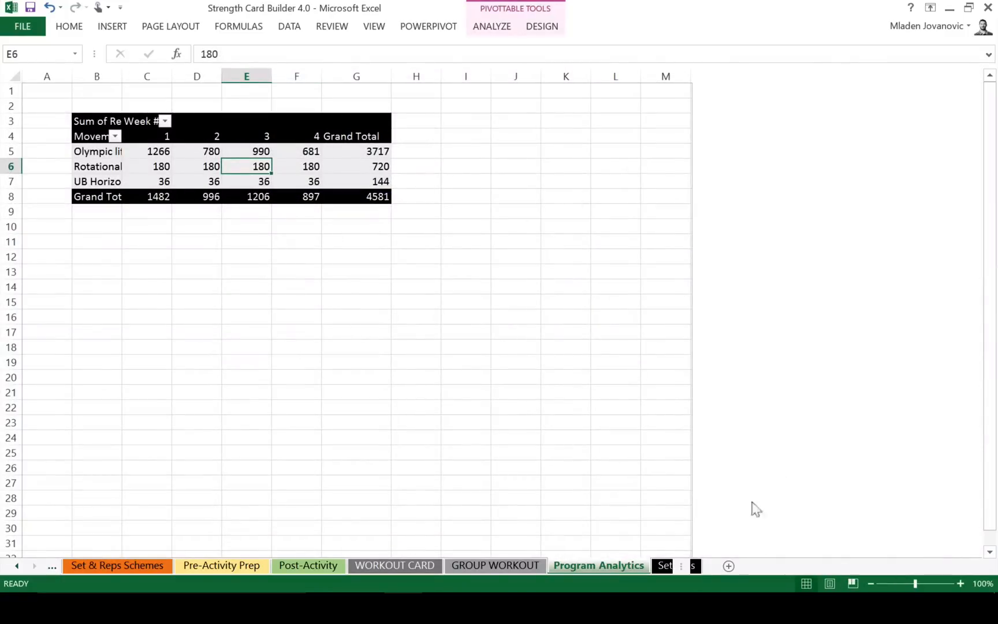
# - Select the Week 4 Olympic lift total and show the pivot's field list from PivotTable Analyze
pyautogui.click(296, 151)
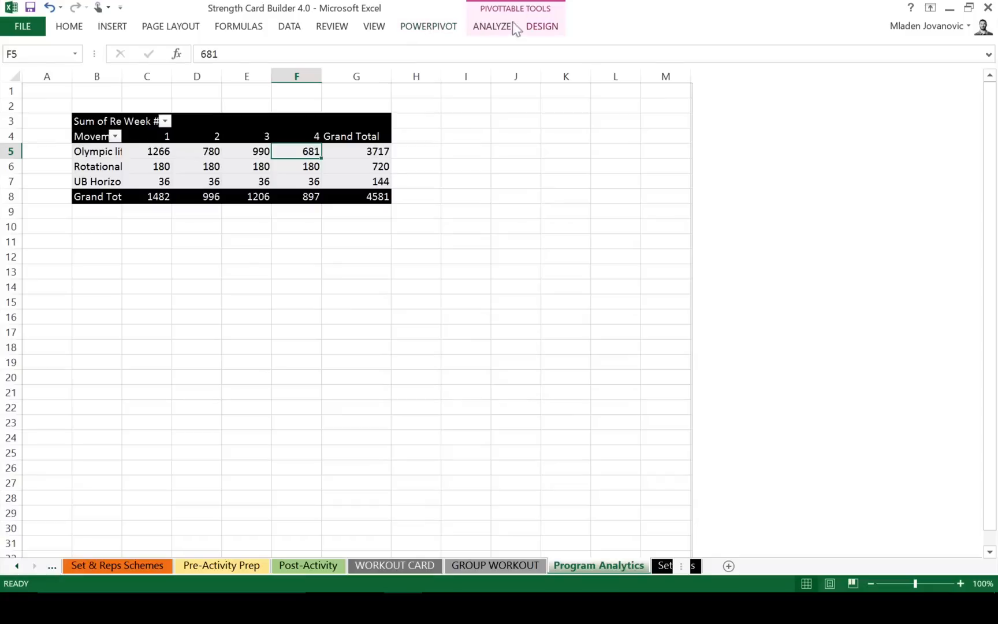
pyautogui.click(491, 26)
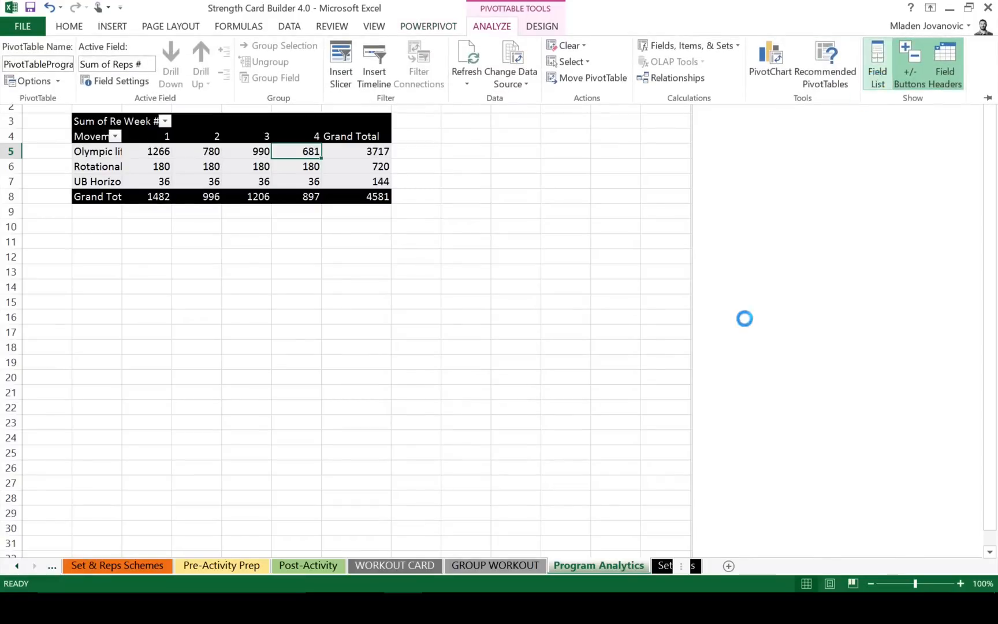
pyautogui.click(877, 62)
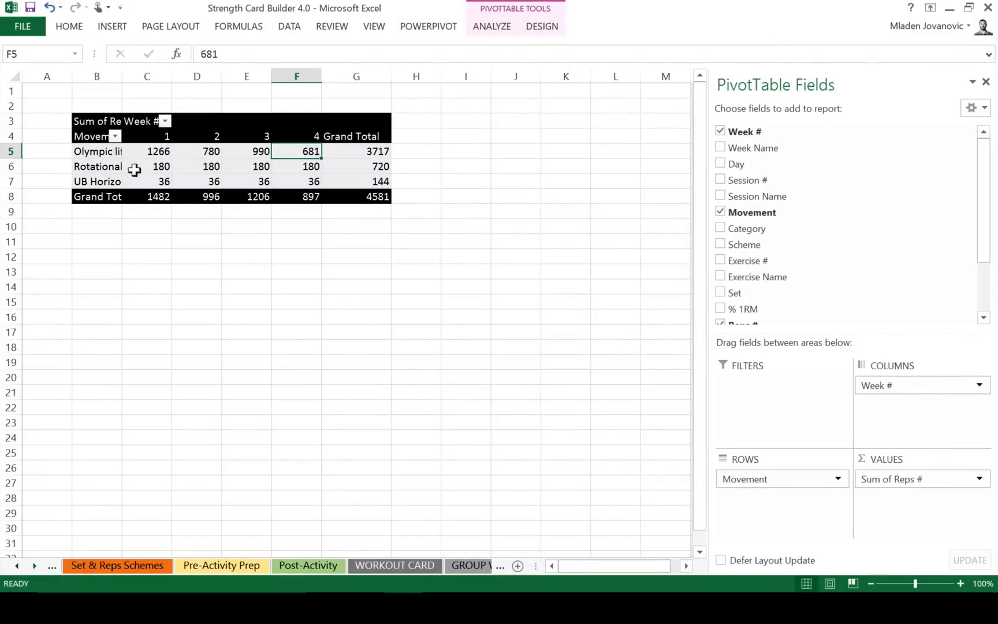
pyautogui.moveTo(757, 196)
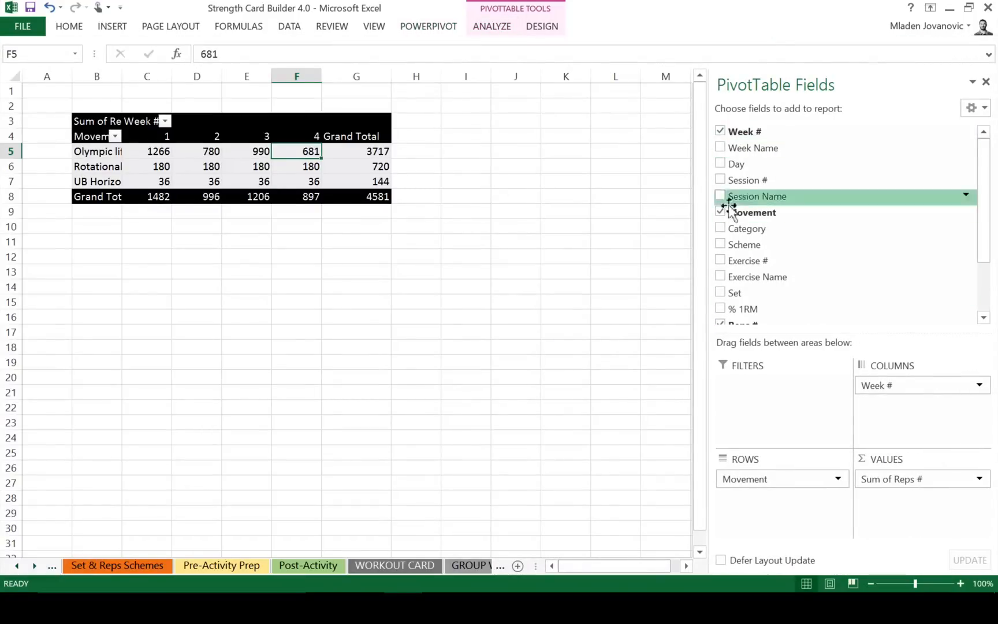
pyautogui.moveTo(750, 212)
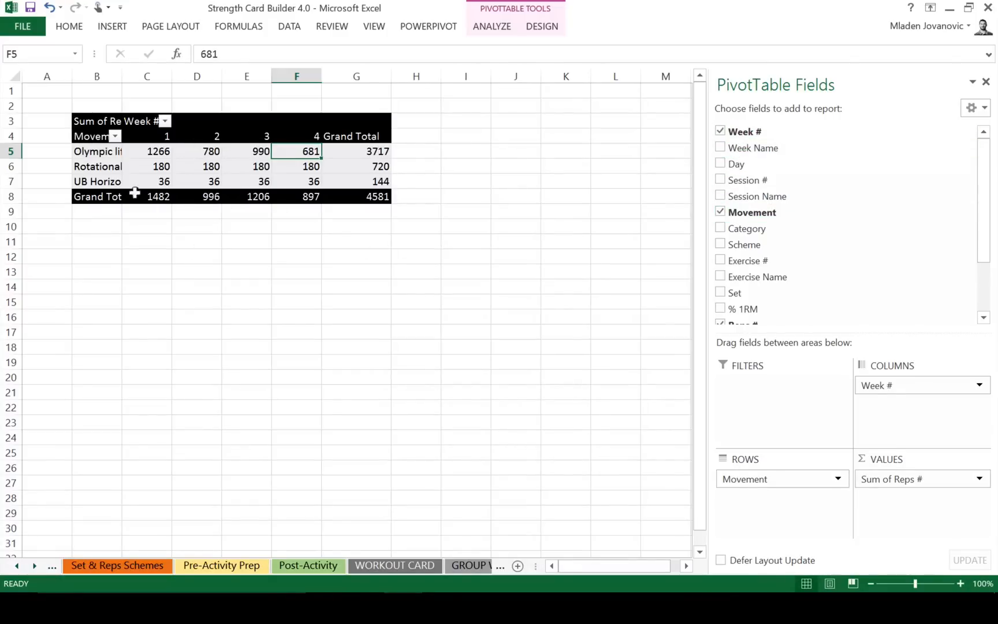
pyautogui.moveTo(89, 597)
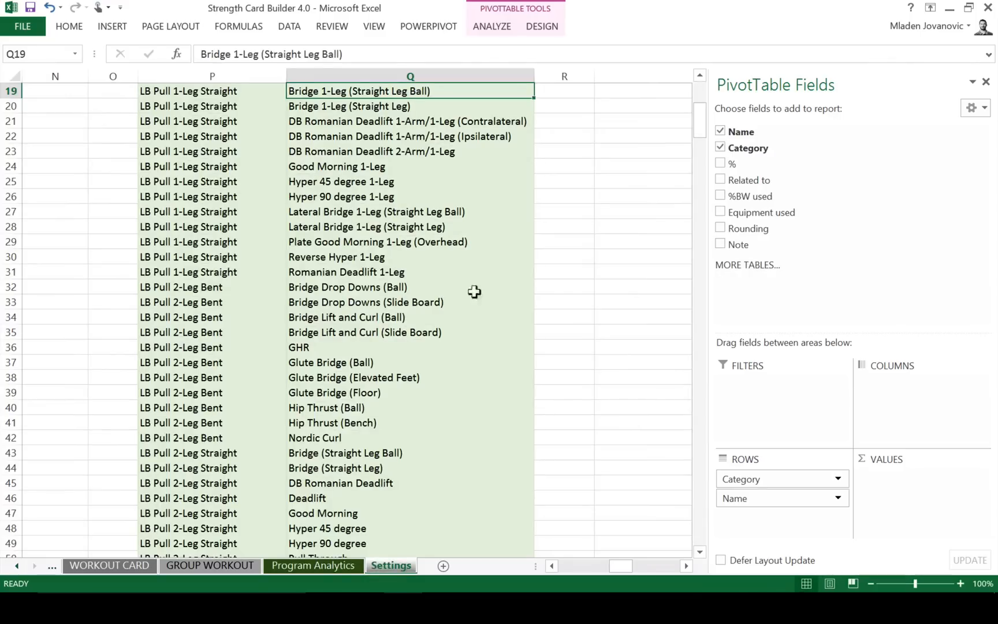
pyautogui.click(986, 81)
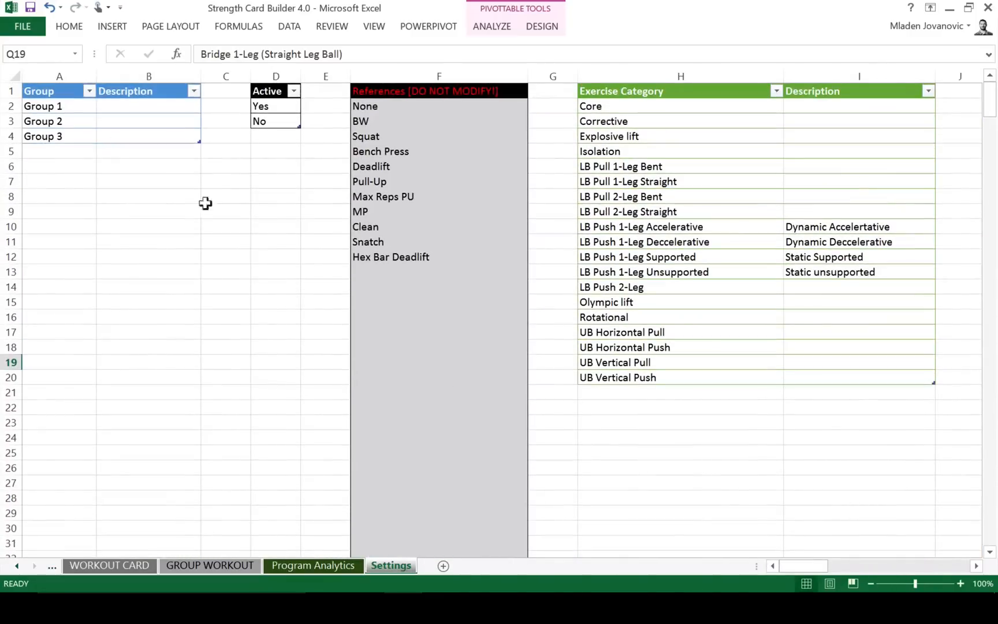
pyautogui.moveTo(657, 409)
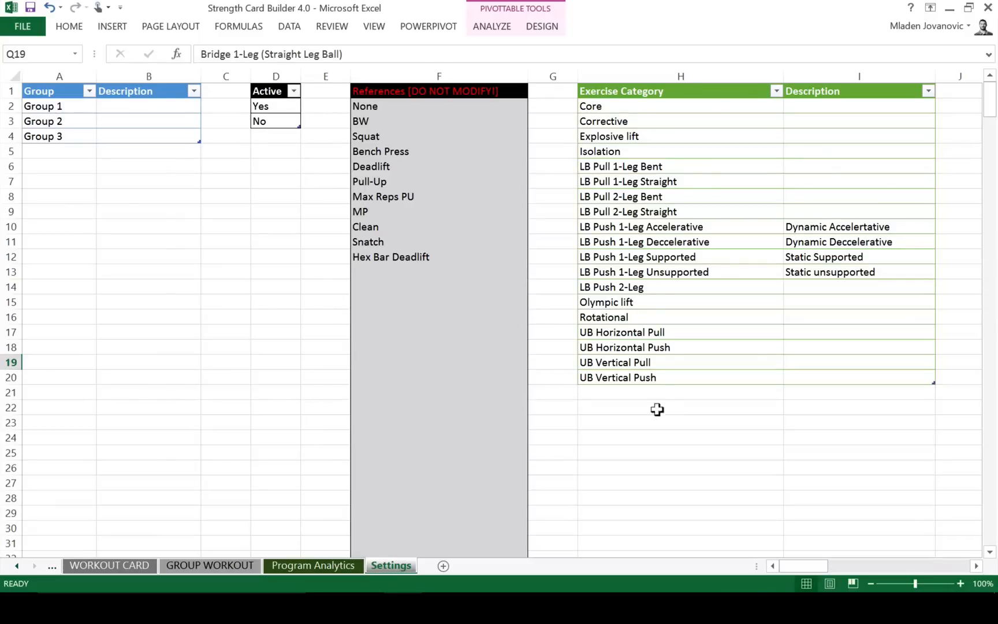
pyautogui.moveTo(613, 105)
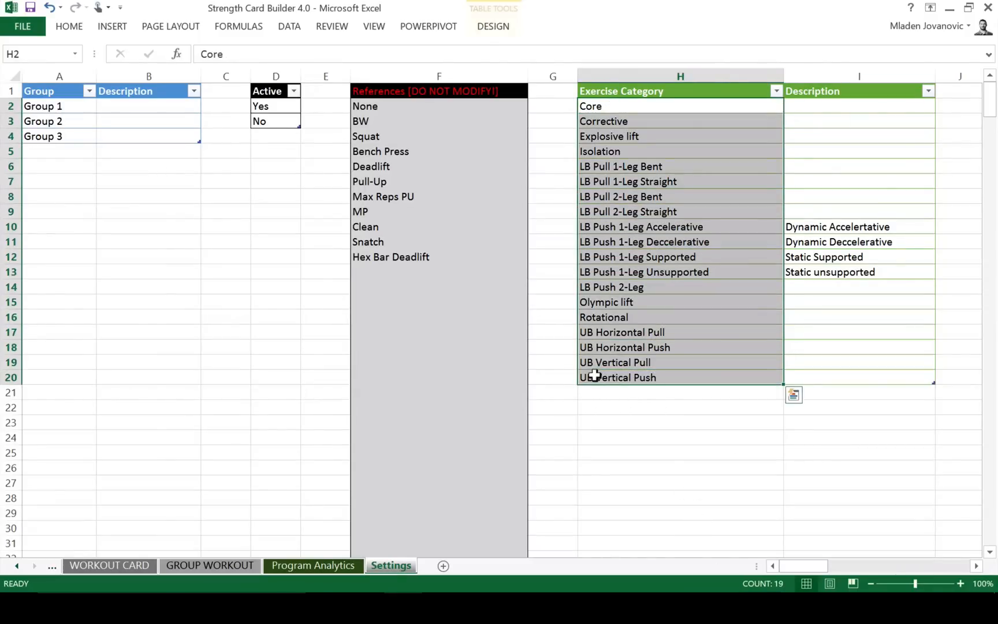
pyautogui.click(637, 257)
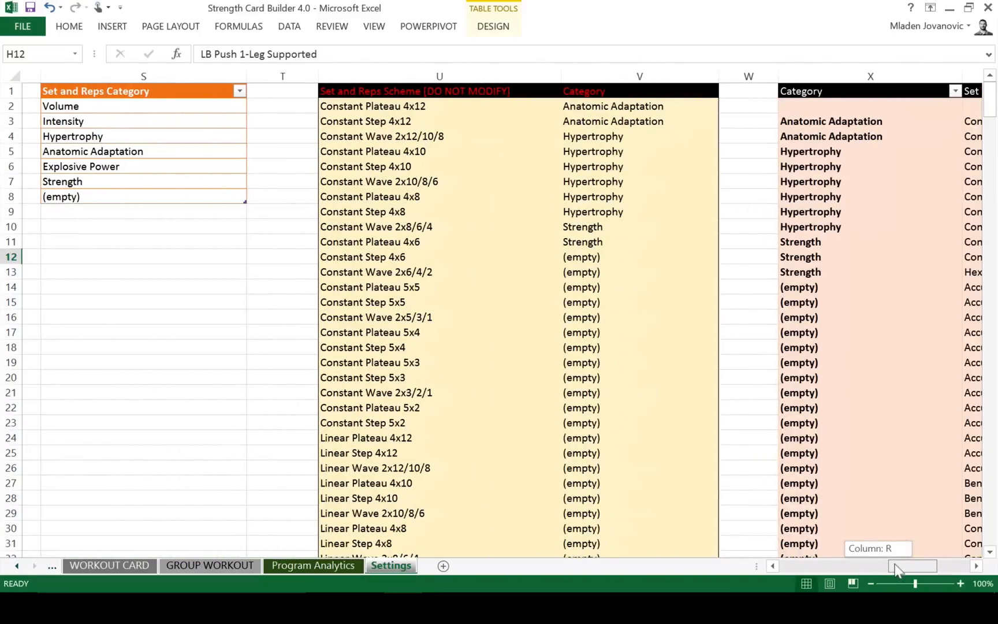
pyautogui.hscroll(-3)
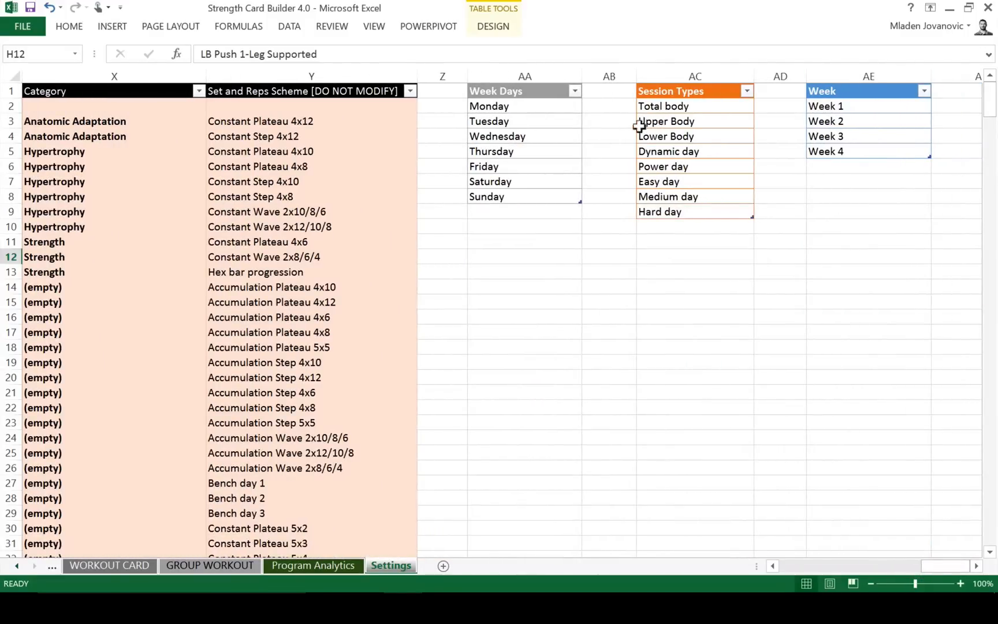
pyautogui.moveTo(512, 210)
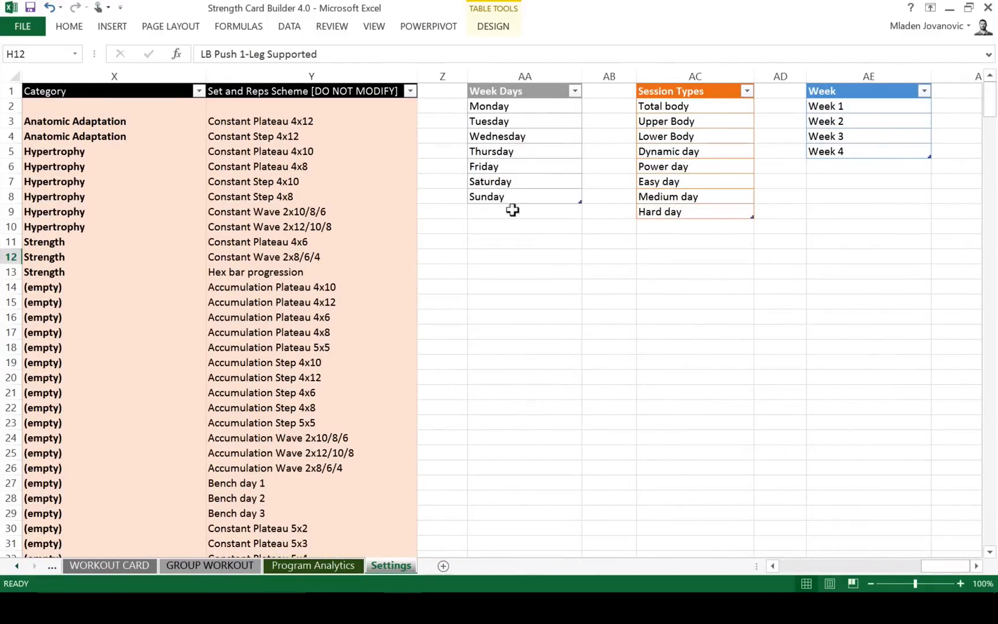
pyautogui.moveTo(609, 135)
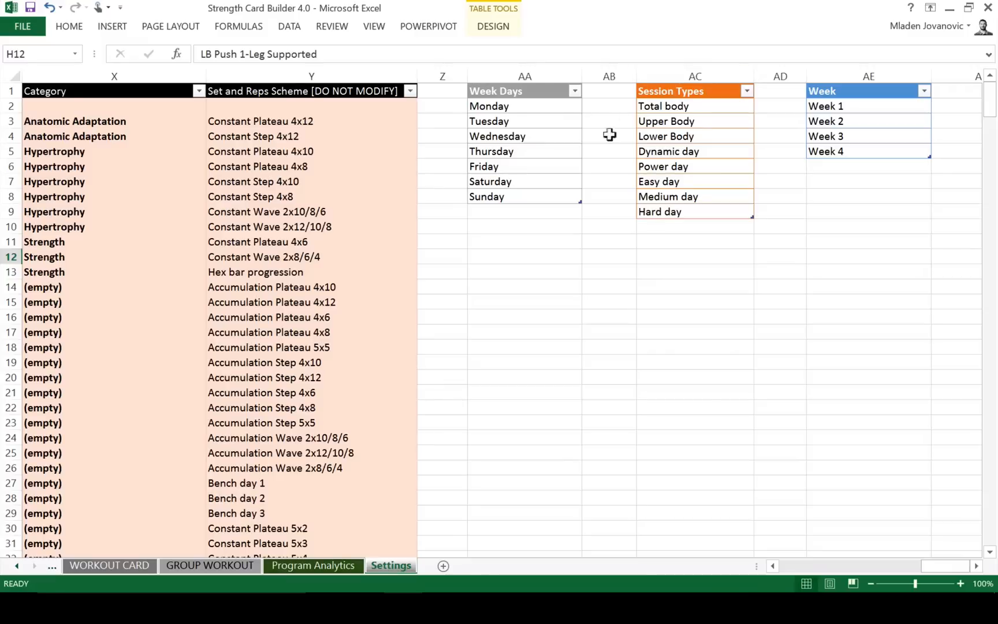
pyautogui.moveTo(639, 151)
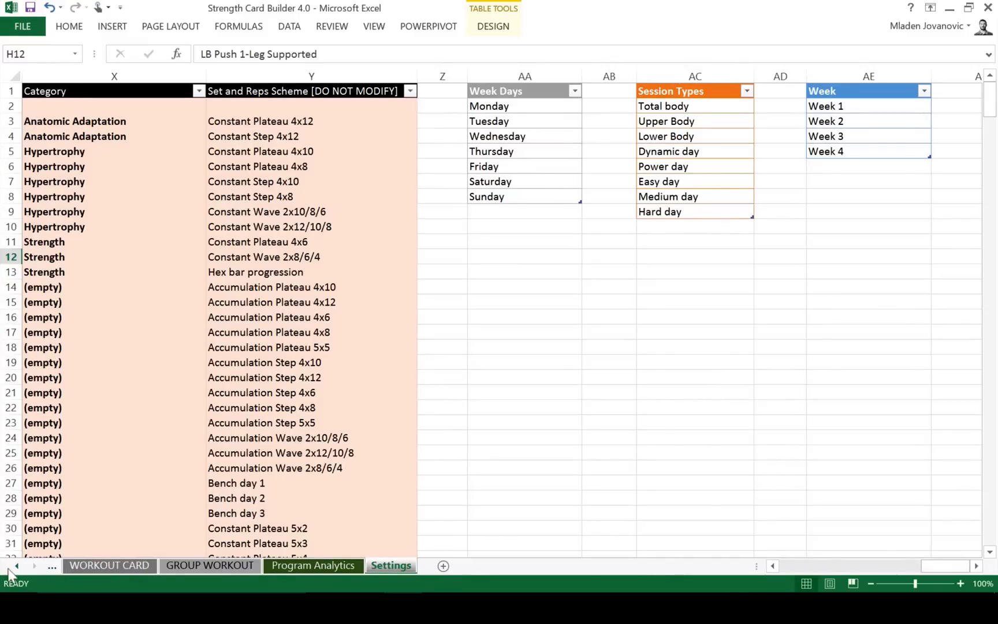
pyautogui.click(185, 565)
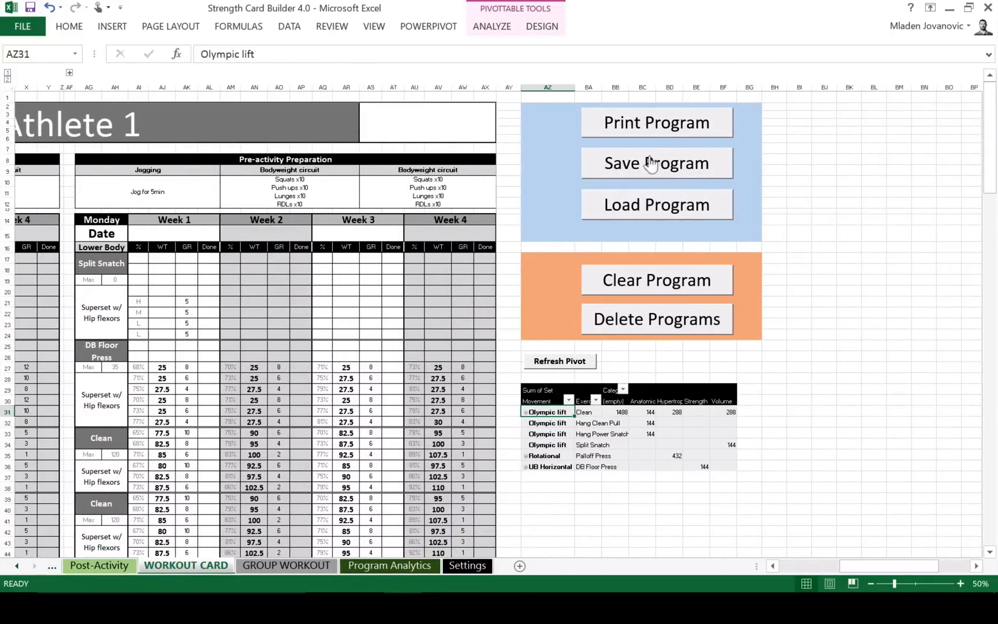
pyautogui.moveTo(630, 216)
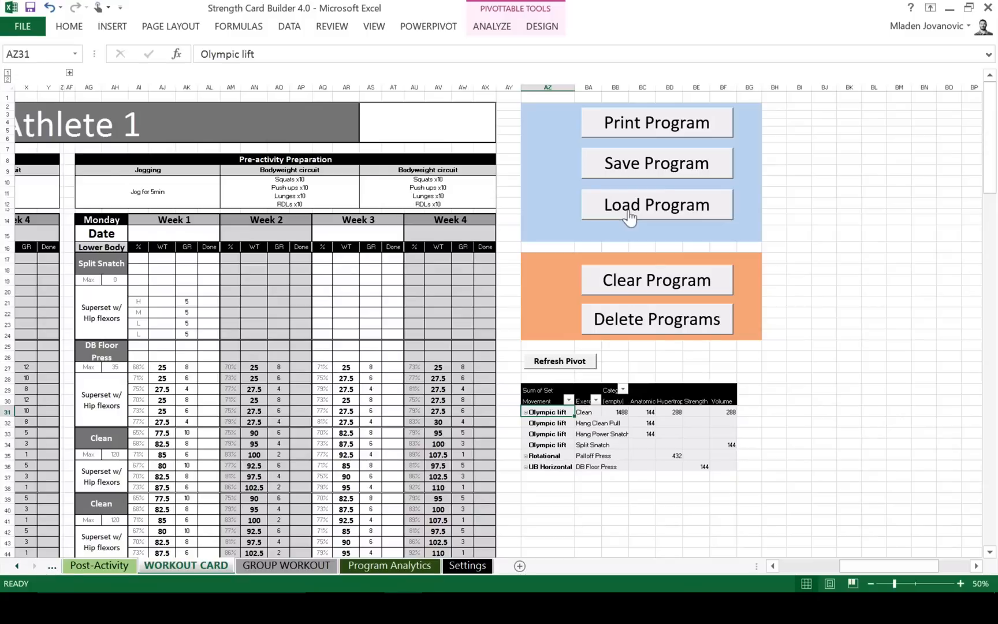
pyautogui.moveTo(535, 301)
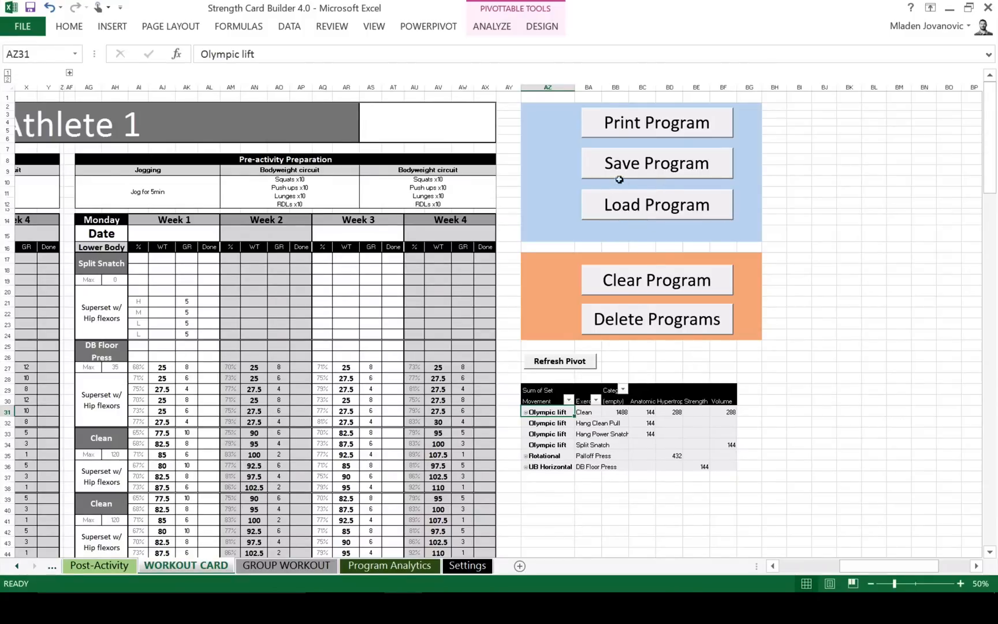
pyautogui.moveTo(614, 174)
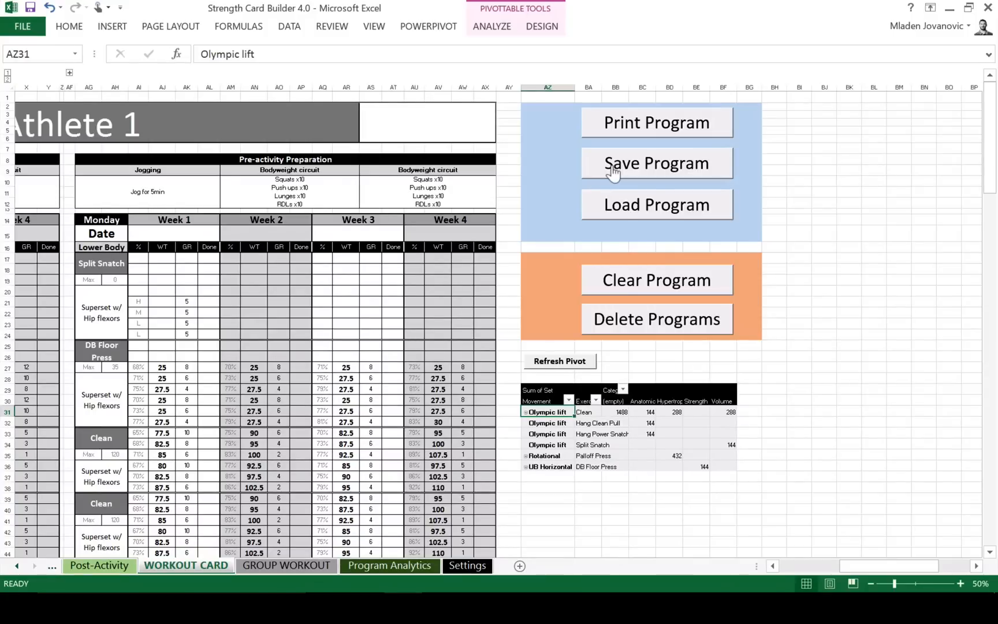
pyautogui.moveTo(640, 335)
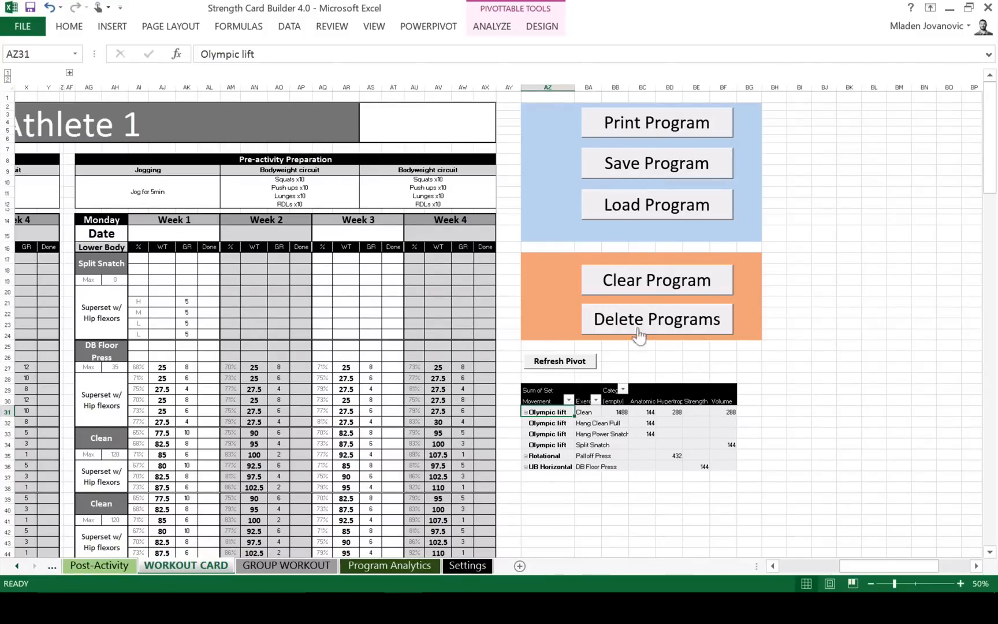
pyautogui.moveTo(545, 360)
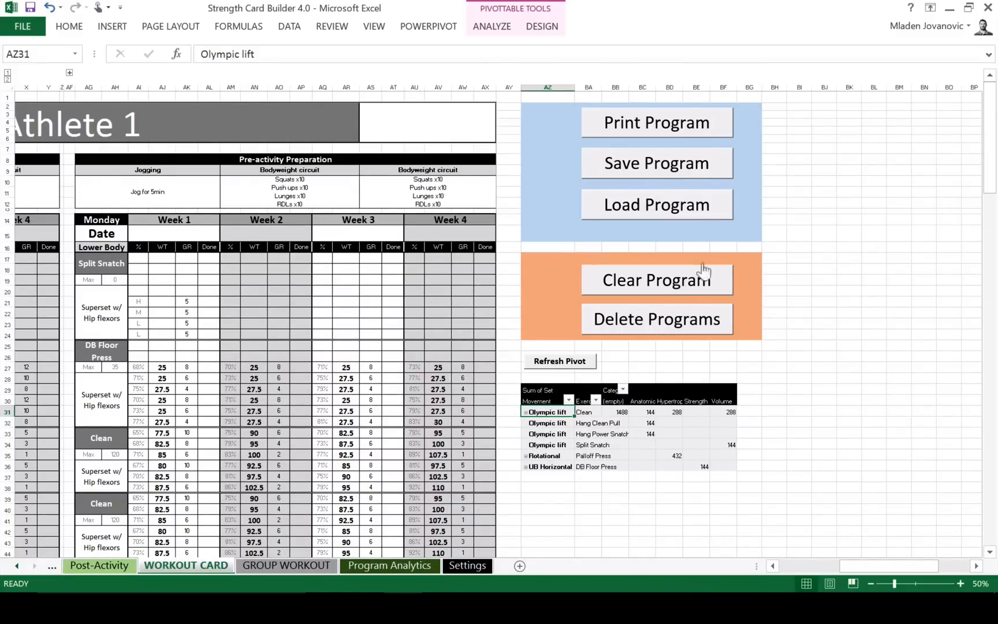
pyautogui.moveTo(592, 290)
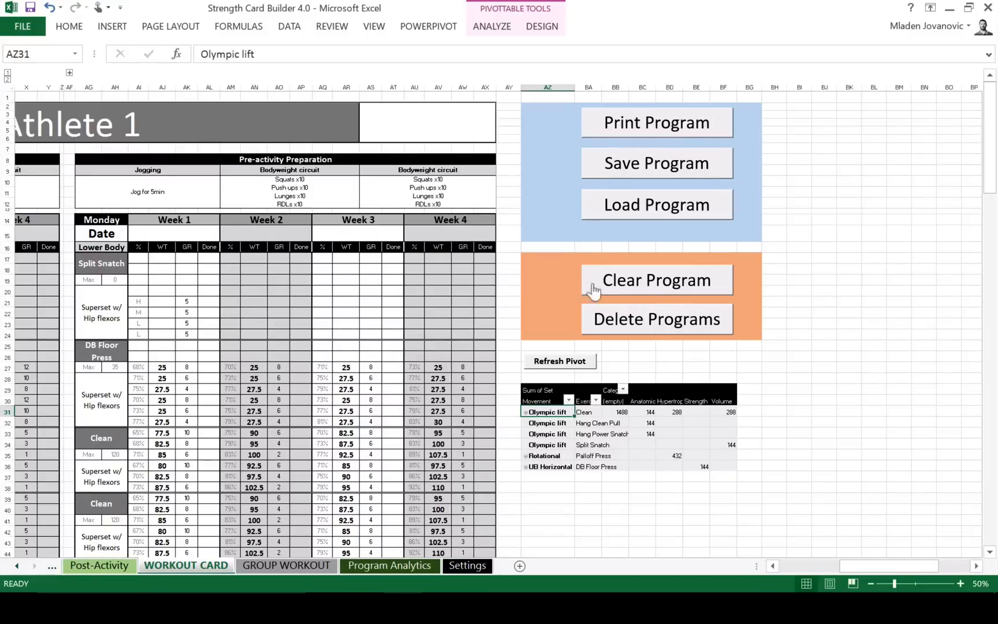
pyautogui.moveTo(693, 494)
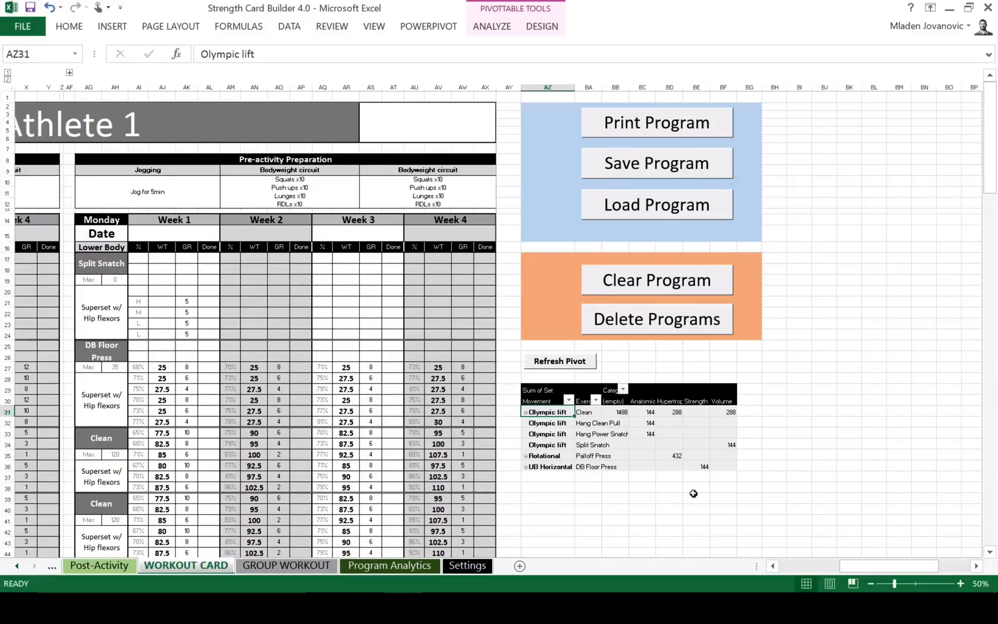
pyautogui.moveTo(636, 141)
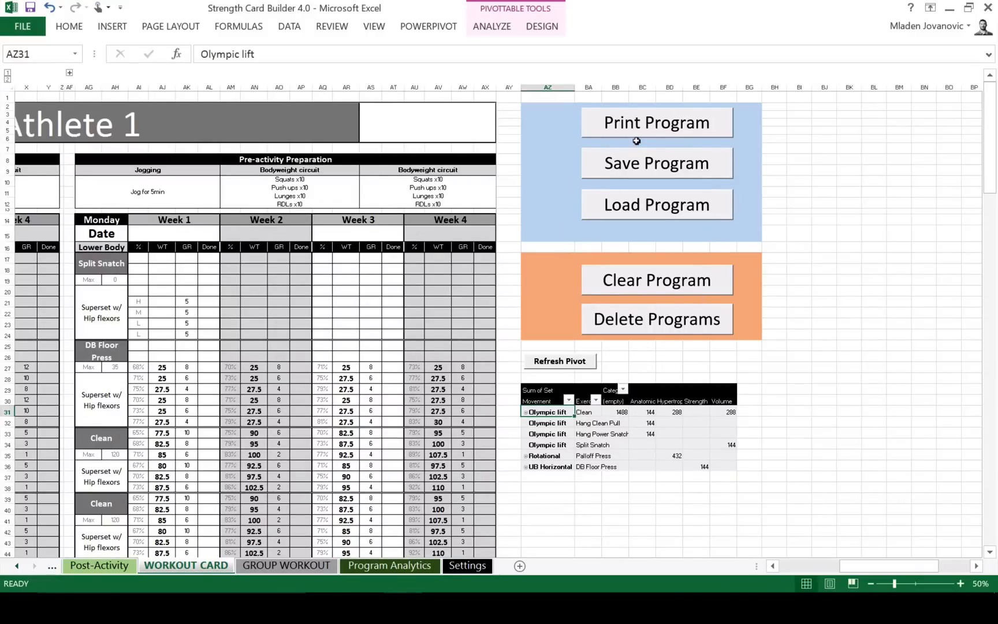
pyautogui.moveTo(633, 133)
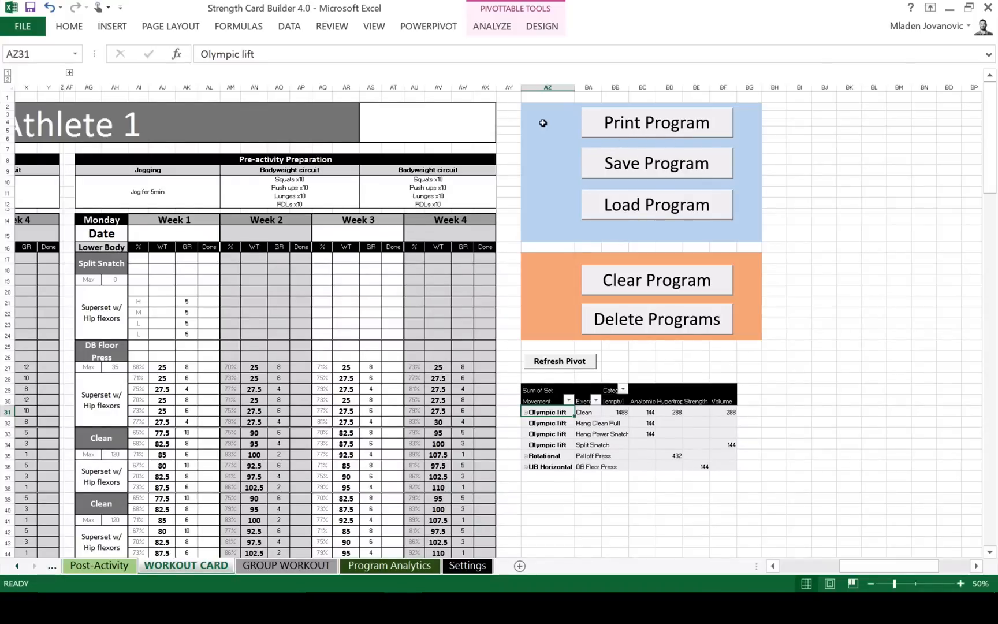
pyautogui.moveTo(636, 139)
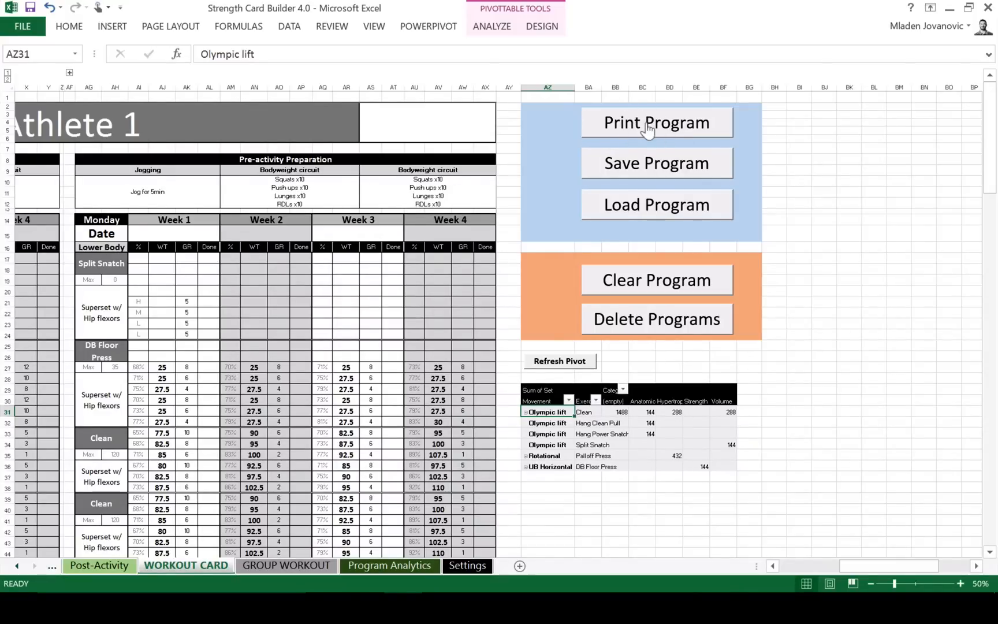
pyautogui.moveTo(657, 143)
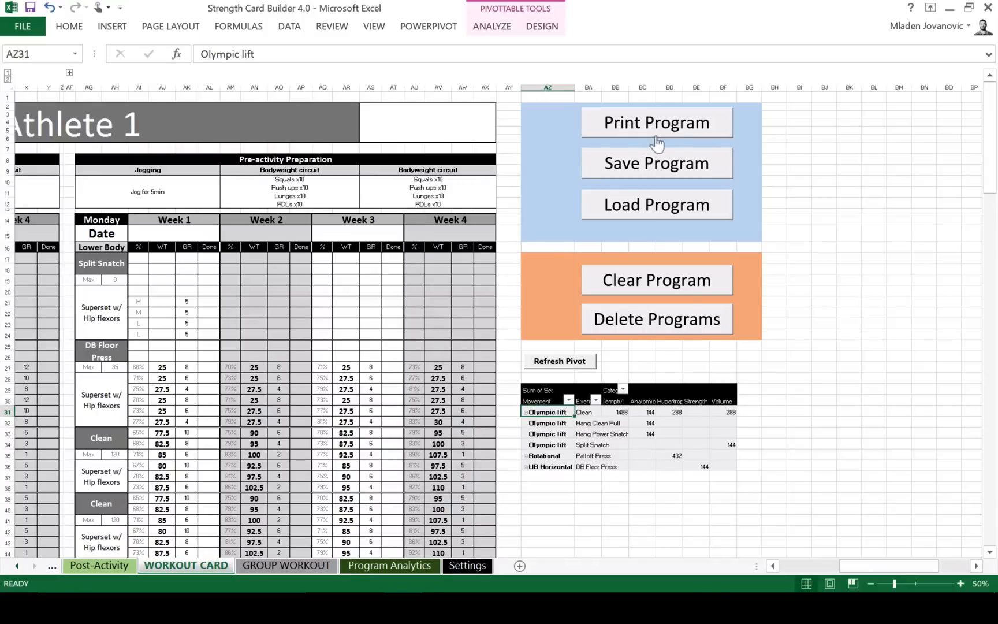
pyautogui.moveTo(847, 566)
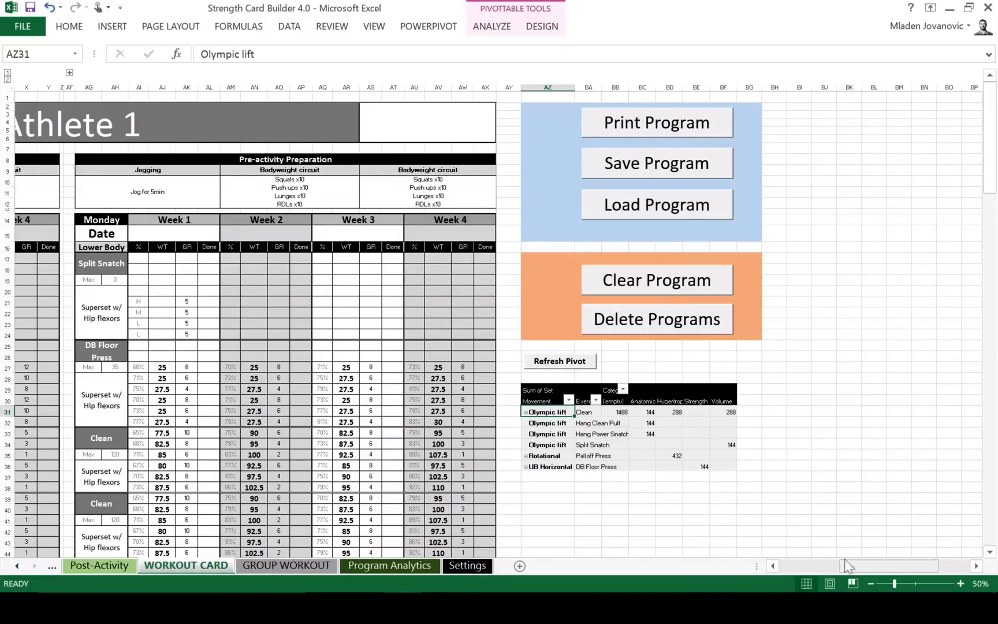